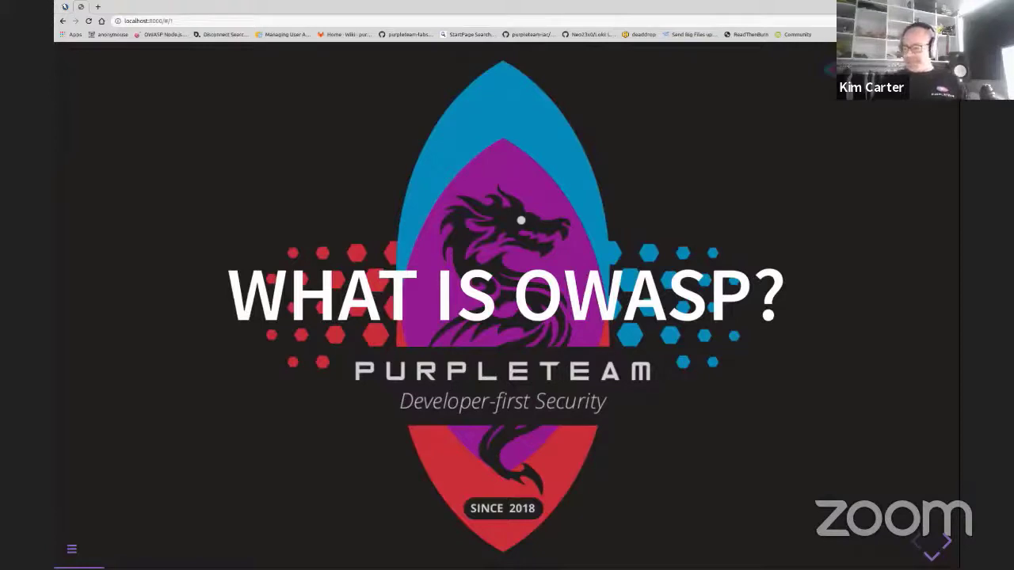
pyautogui.moveTo(573, 230)
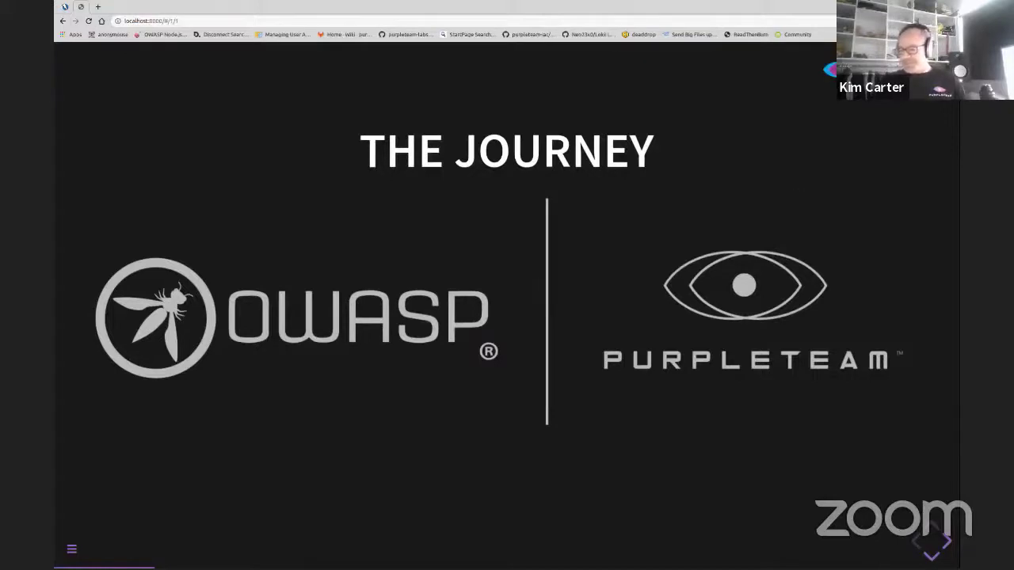
pyautogui.moveTo(694, 247)
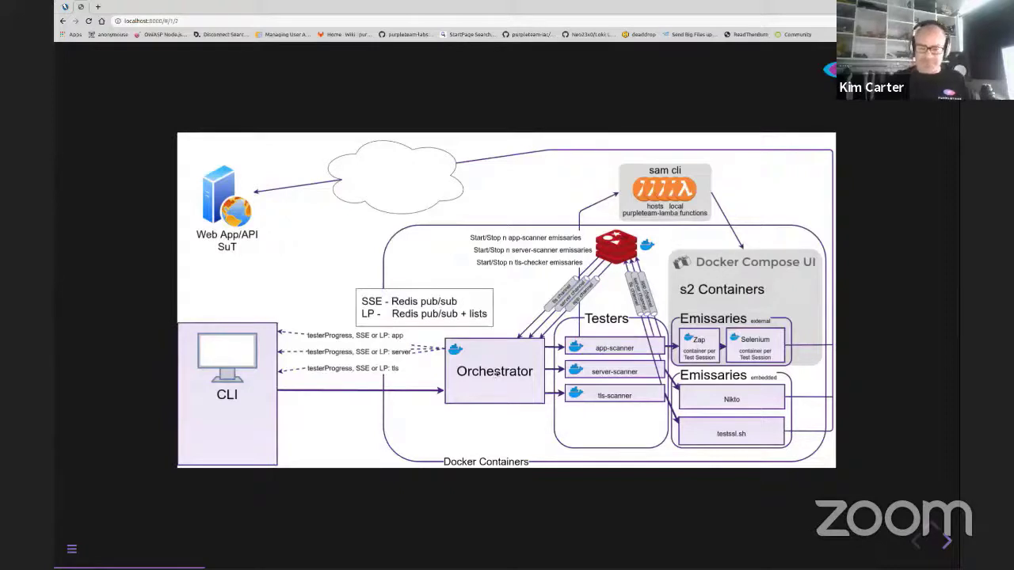
pyautogui.moveTo(258, 392)
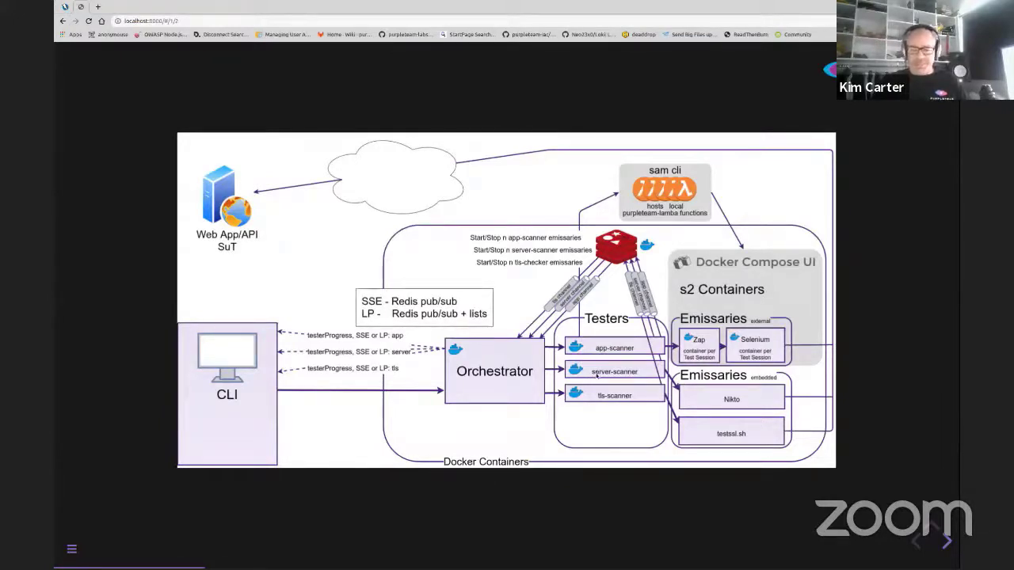
pyautogui.moveTo(597, 408)
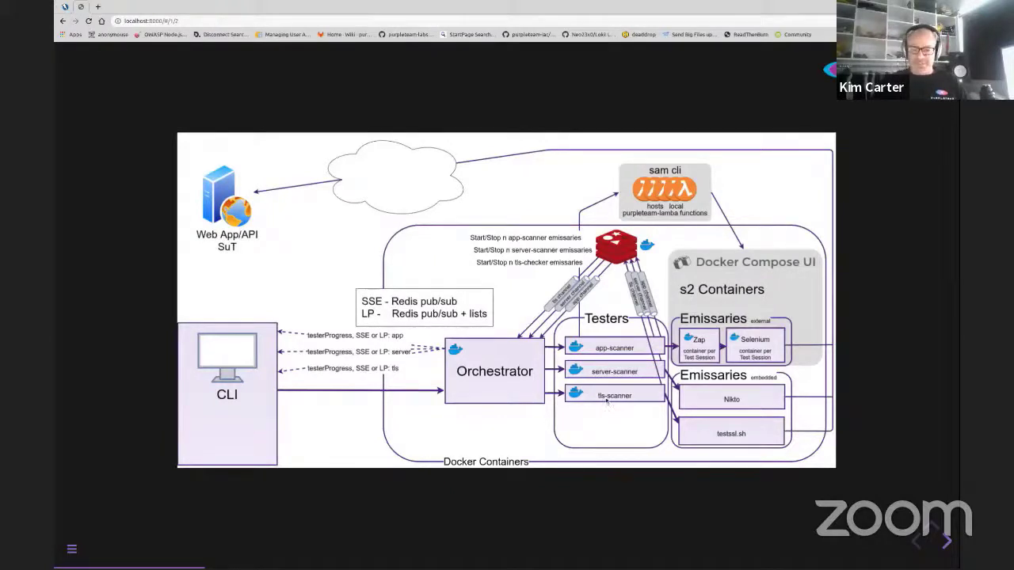
pyautogui.moveTo(606, 402)
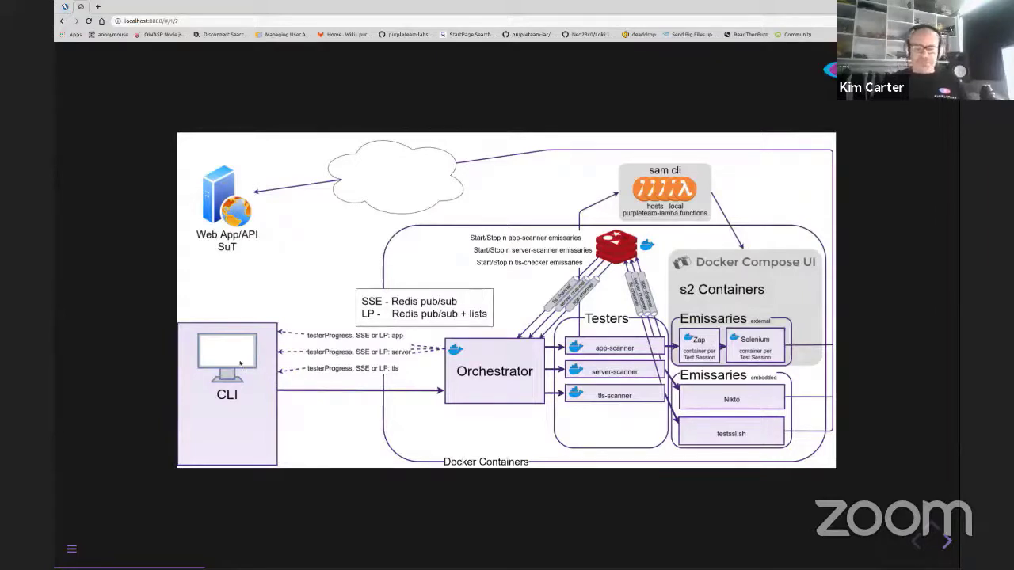
pyautogui.moveTo(483, 368)
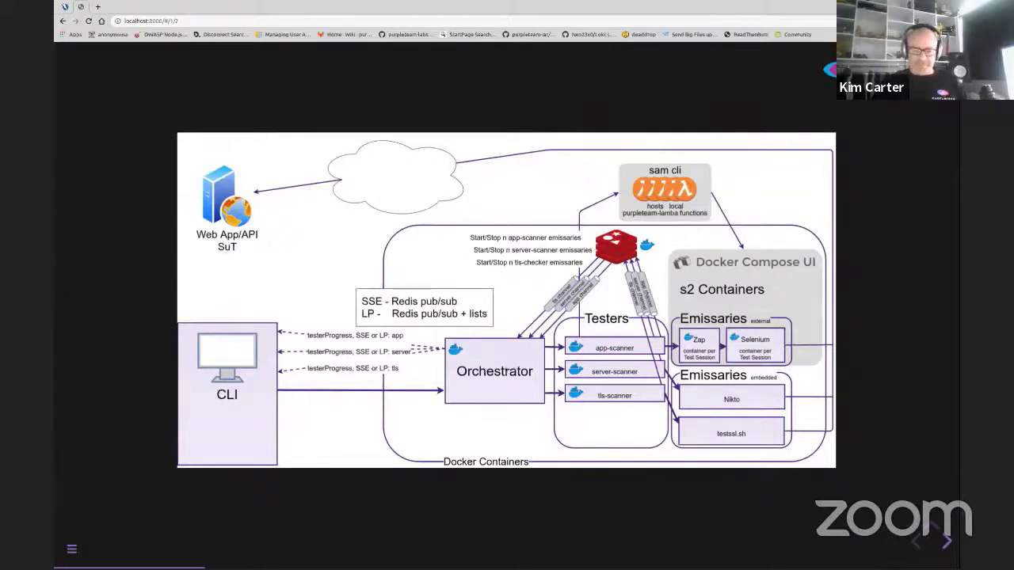
pyautogui.moveTo(464, 391)
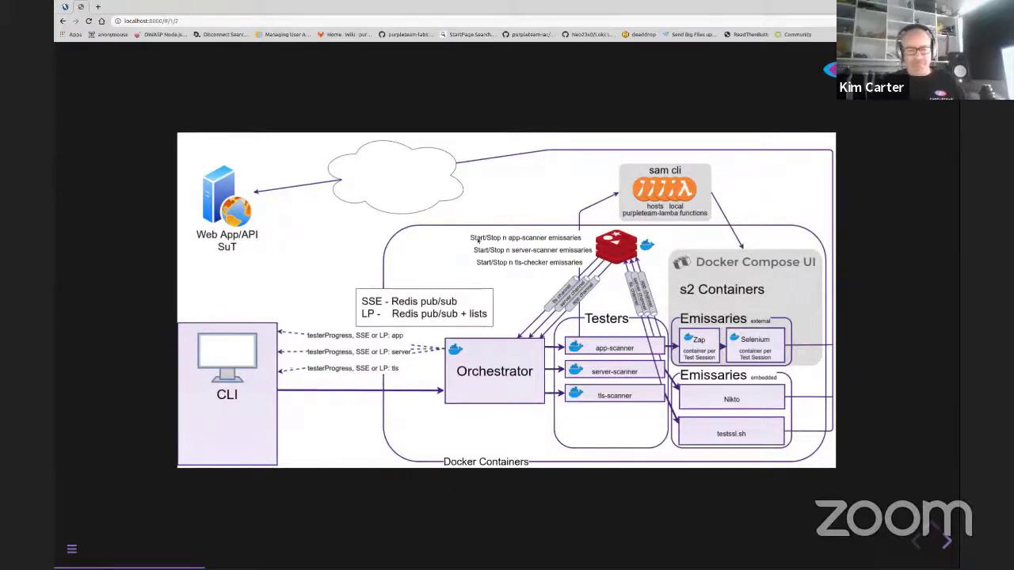
pyautogui.moveTo(481, 381)
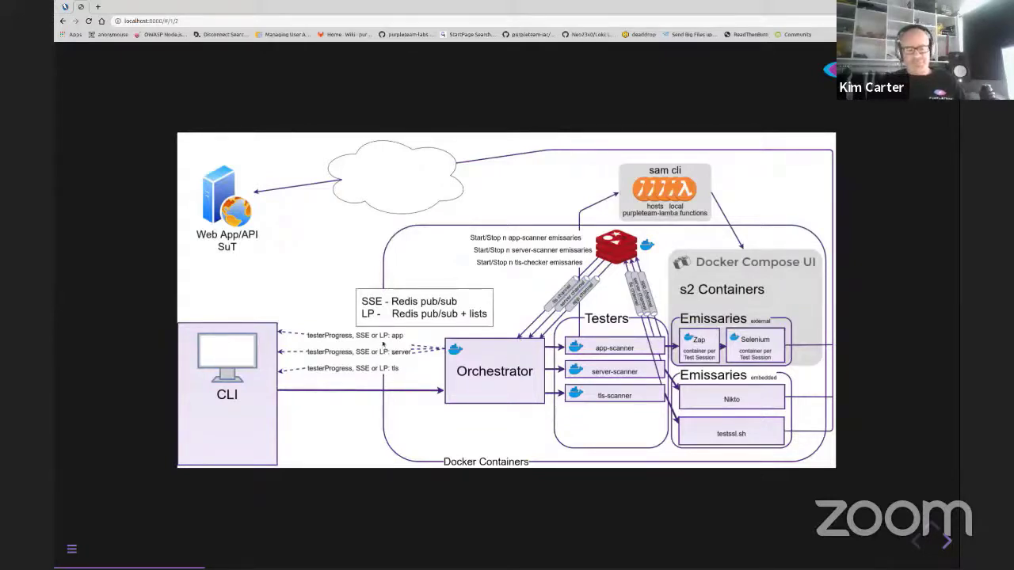
pyautogui.moveTo(255, 384)
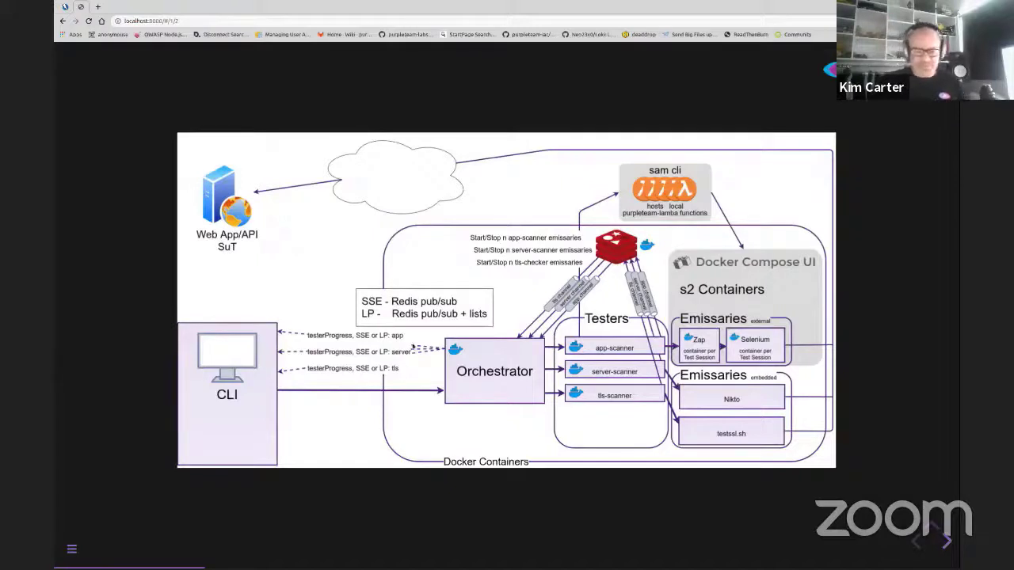
pyautogui.moveTo(877, 414)
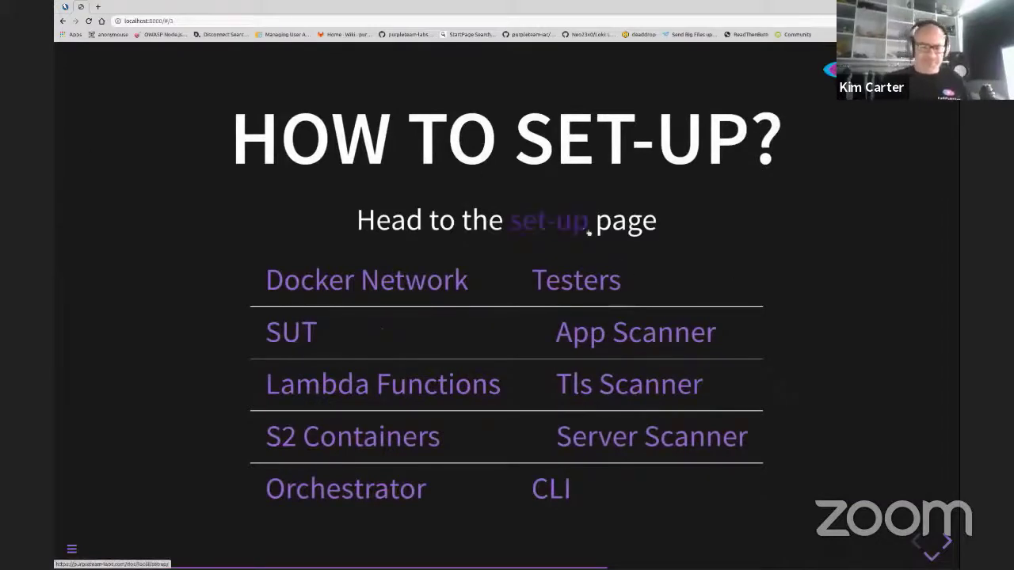
pyautogui.moveTo(458, 203)
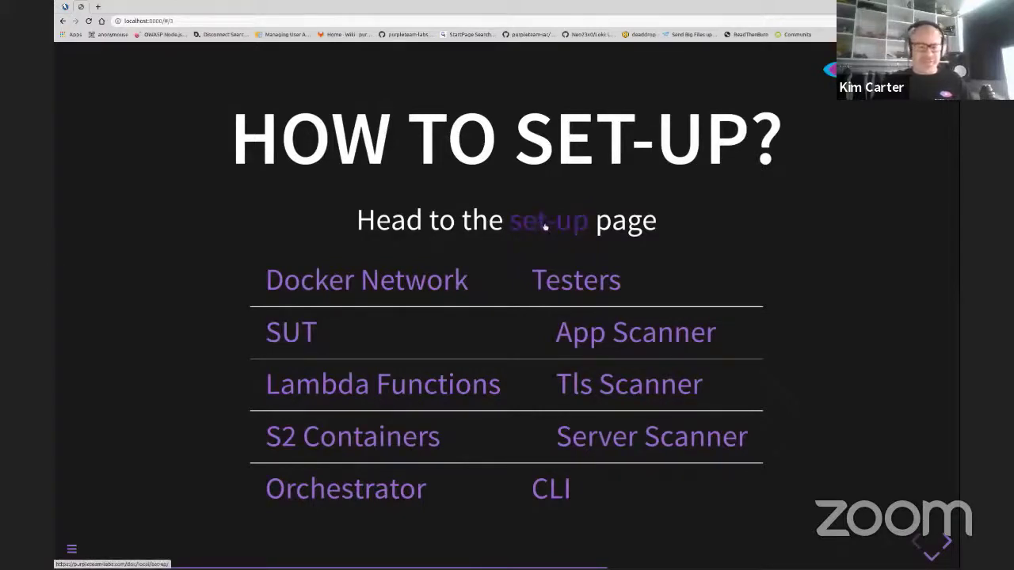
pyautogui.click(548, 220)
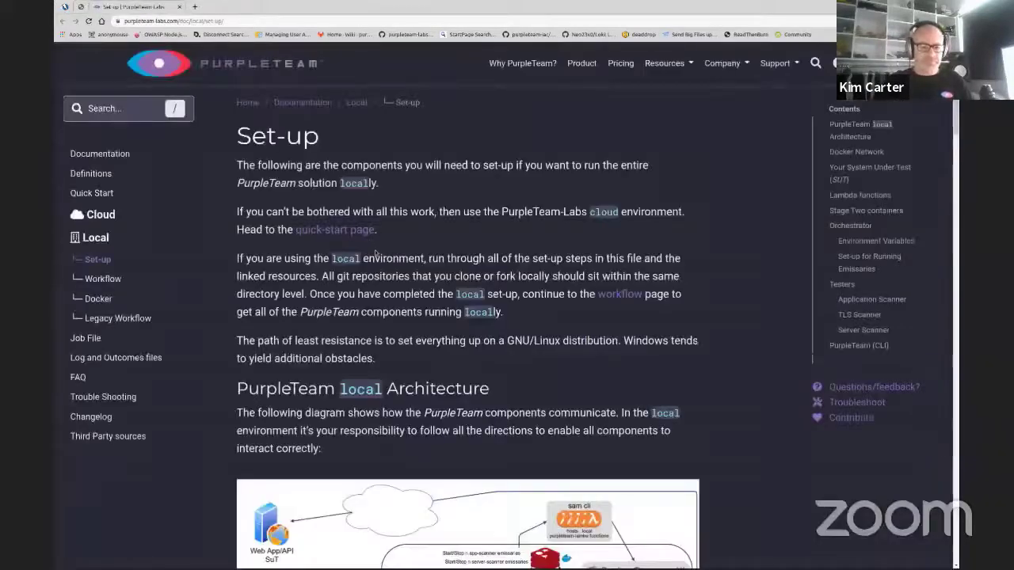
pyautogui.scroll(-3)
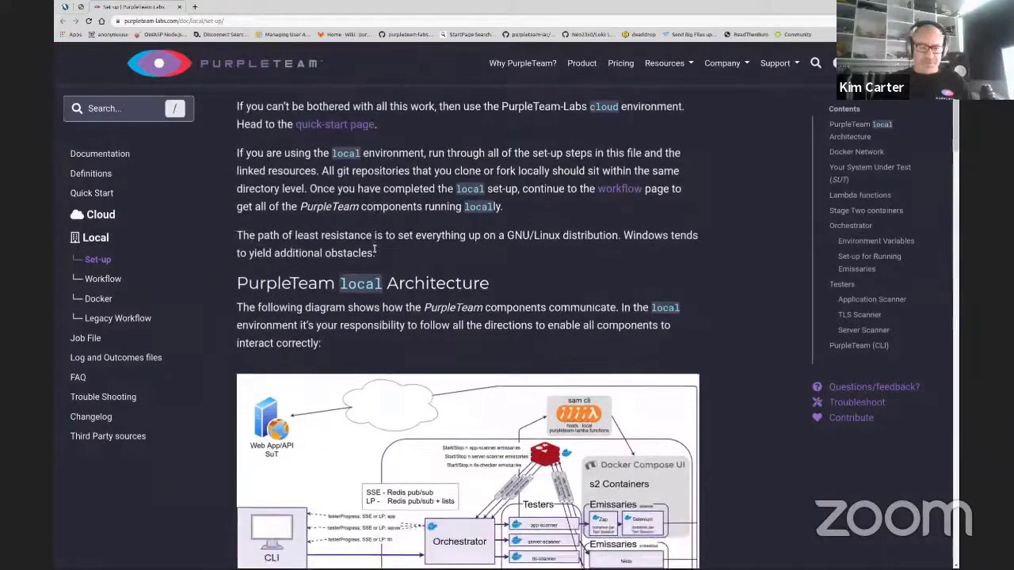
pyautogui.scroll(-3)
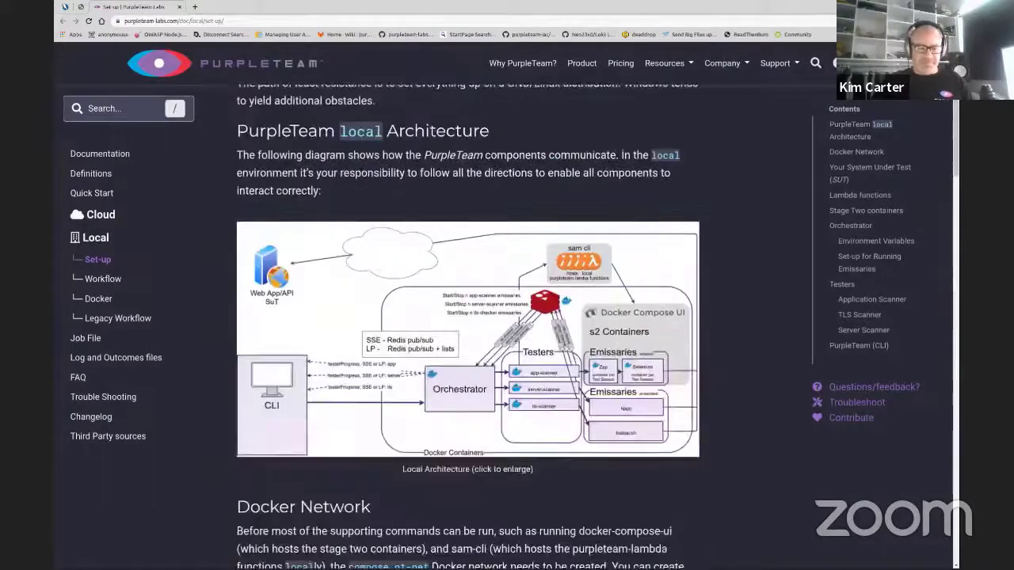
pyautogui.scroll(-3)
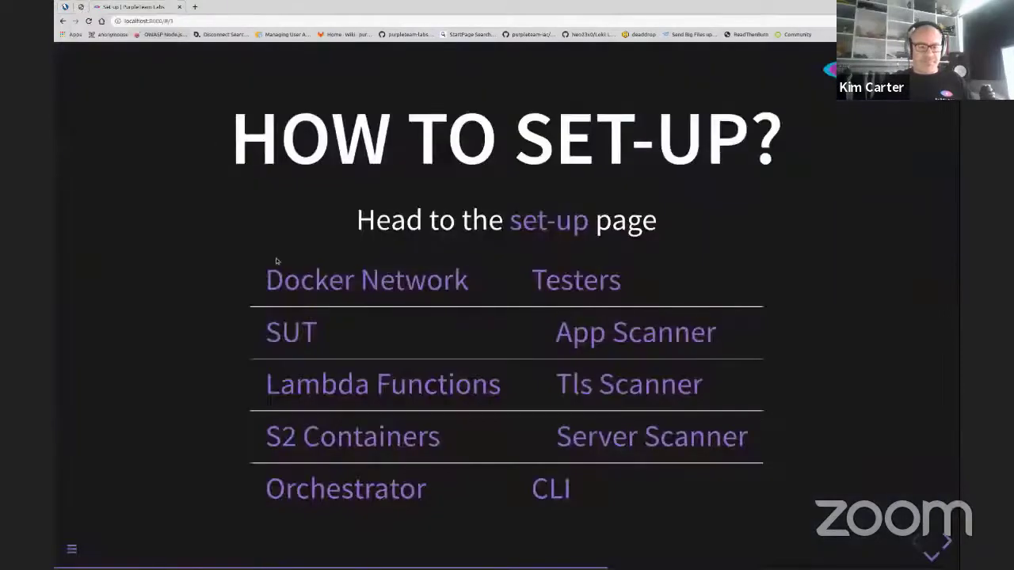
pyautogui.moveTo(341, 499)
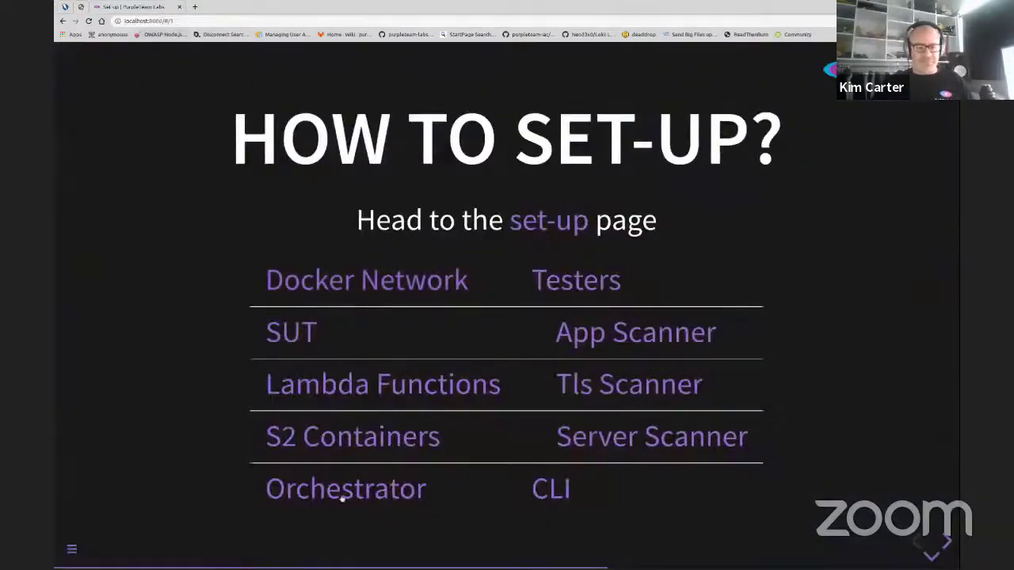
# Back on the local Set-up docs page, read through the Docker Network, System Under Test and Lambda sections.
pyautogui.click(548, 219)
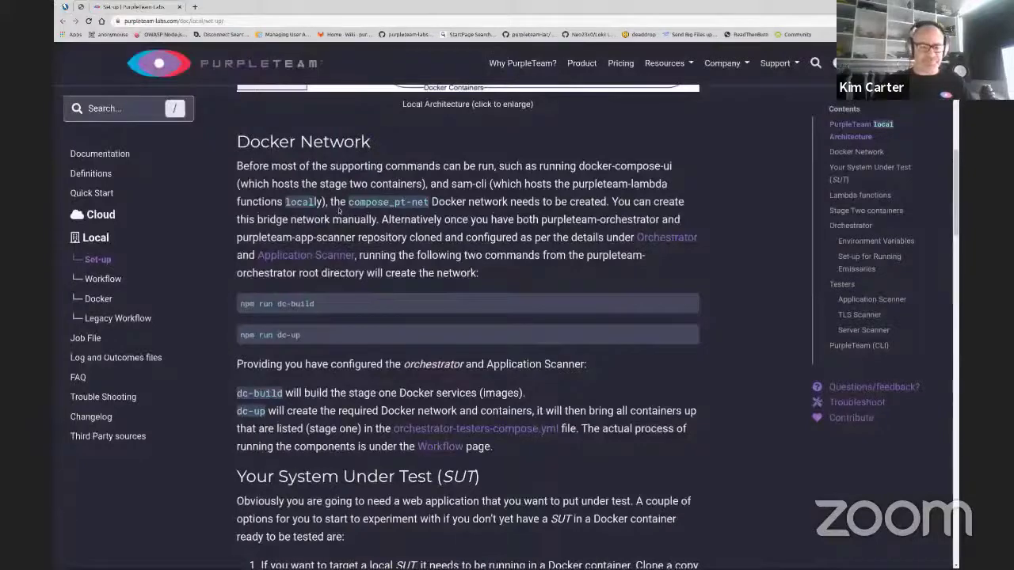
pyautogui.scroll(-3)
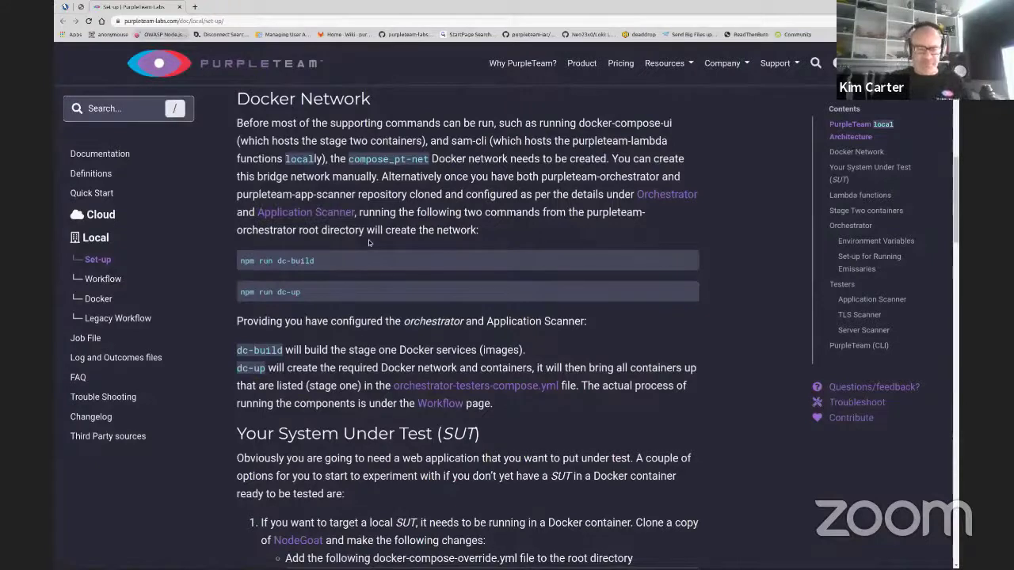
pyautogui.moveTo(354, 248)
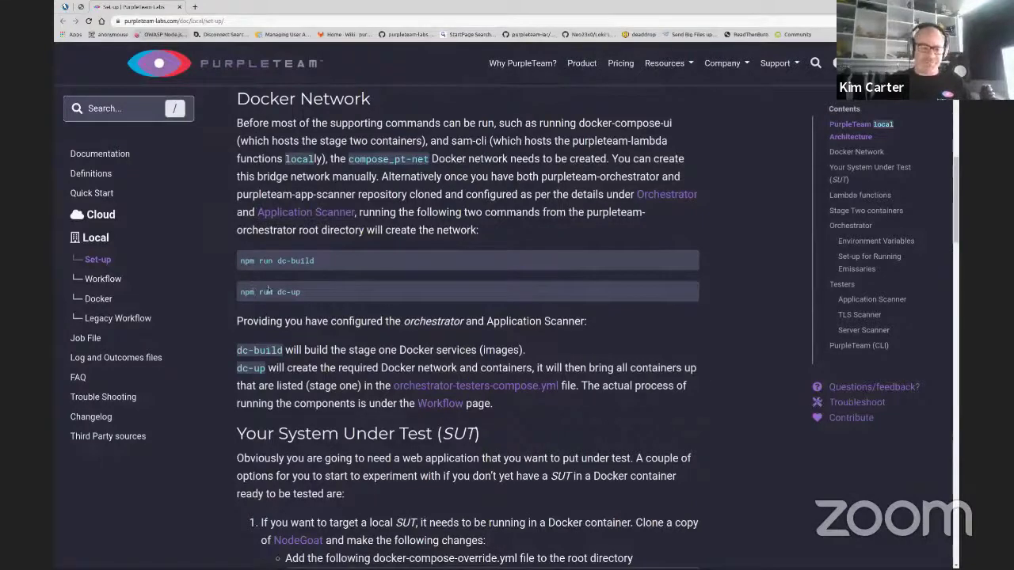
pyautogui.scroll(-3)
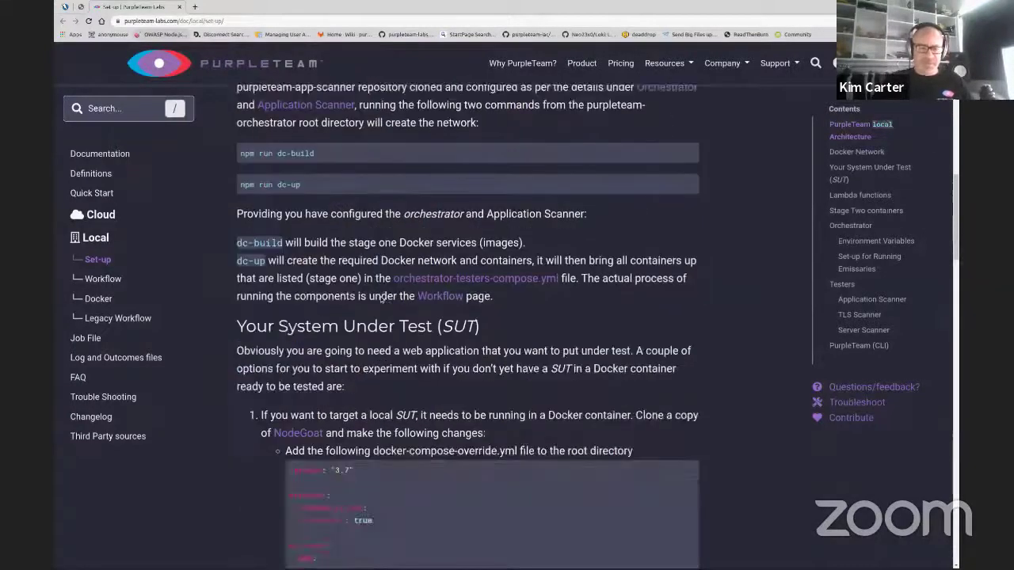
pyautogui.scroll(-3)
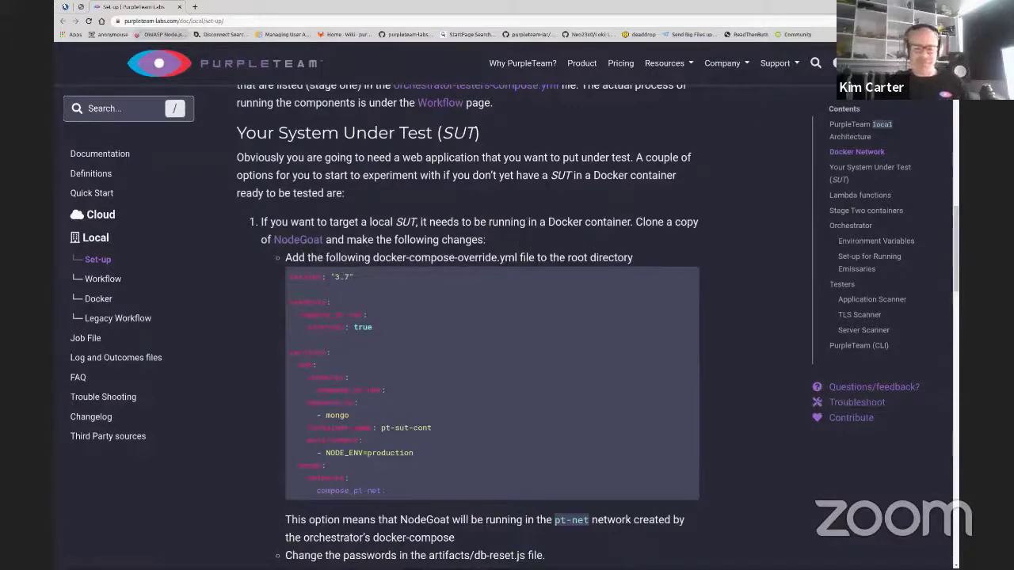
pyautogui.scroll(-3)
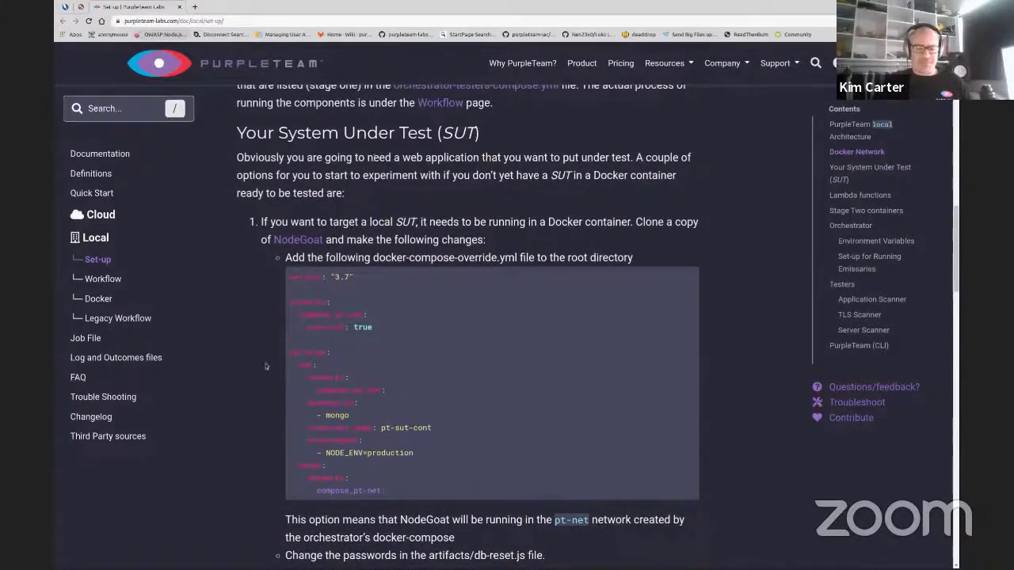
pyautogui.moveTo(349, 296)
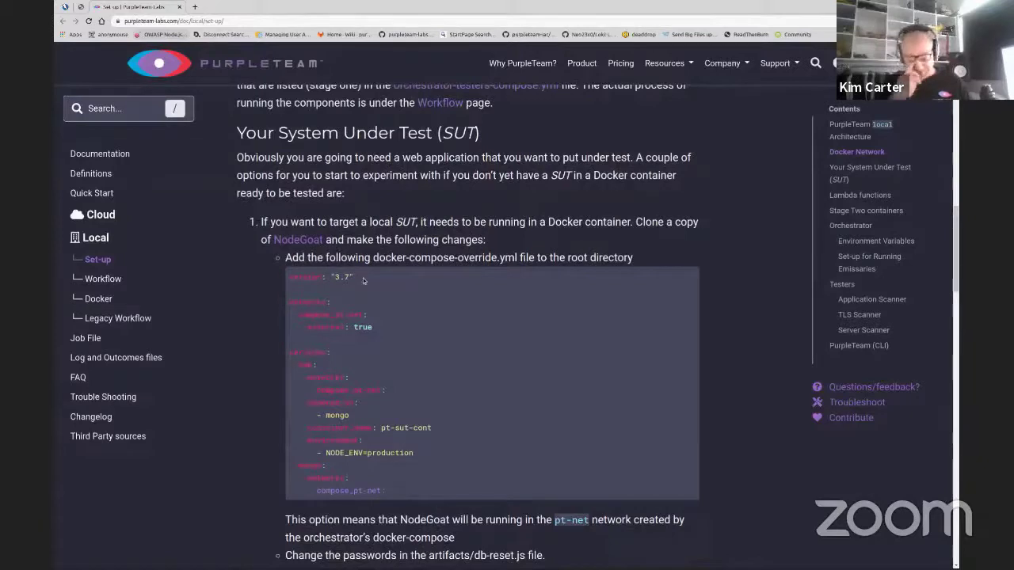
pyautogui.moveTo(404, 314)
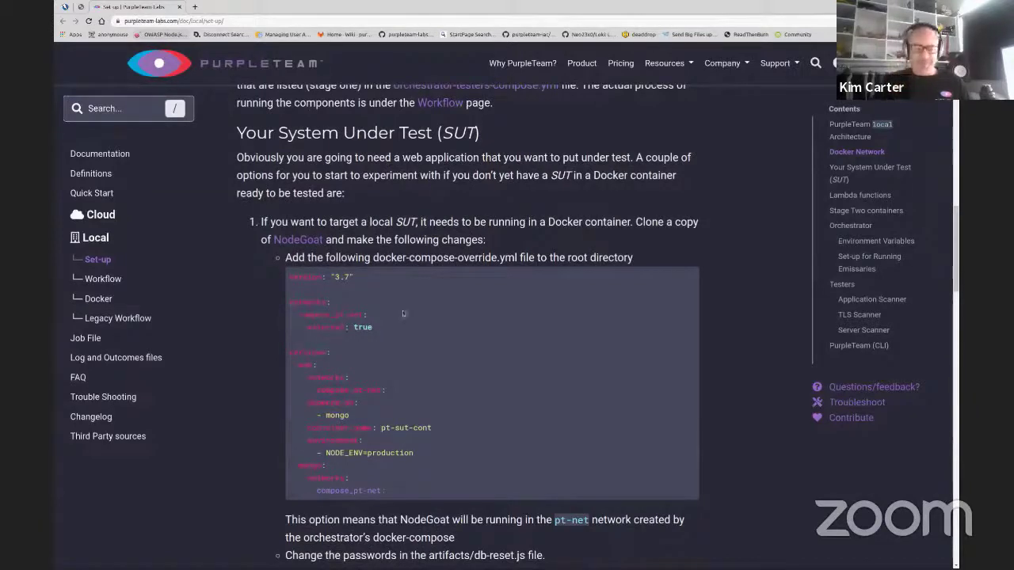
pyautogui.scroll(-3)
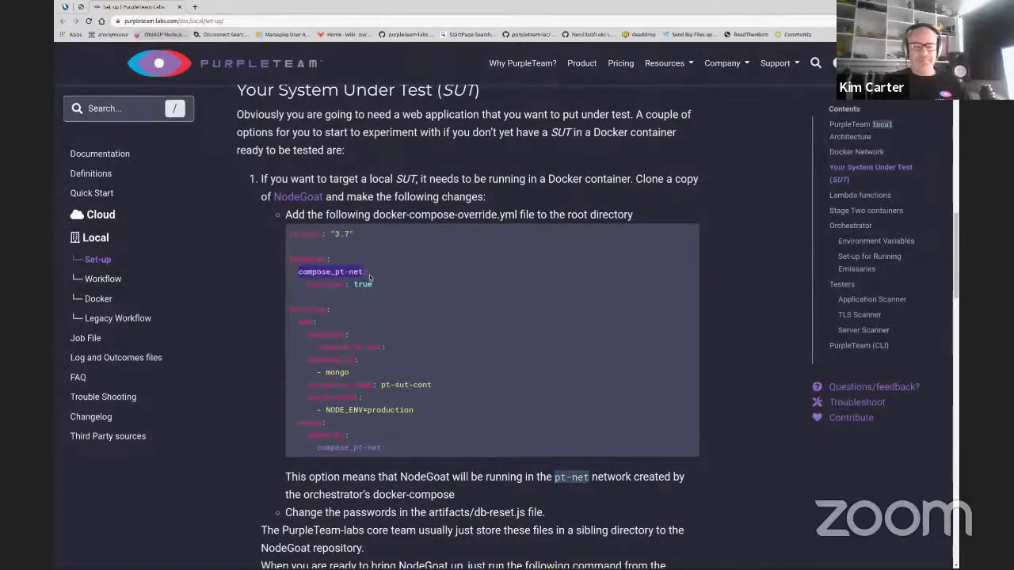
pyautogui.scroll(-3)
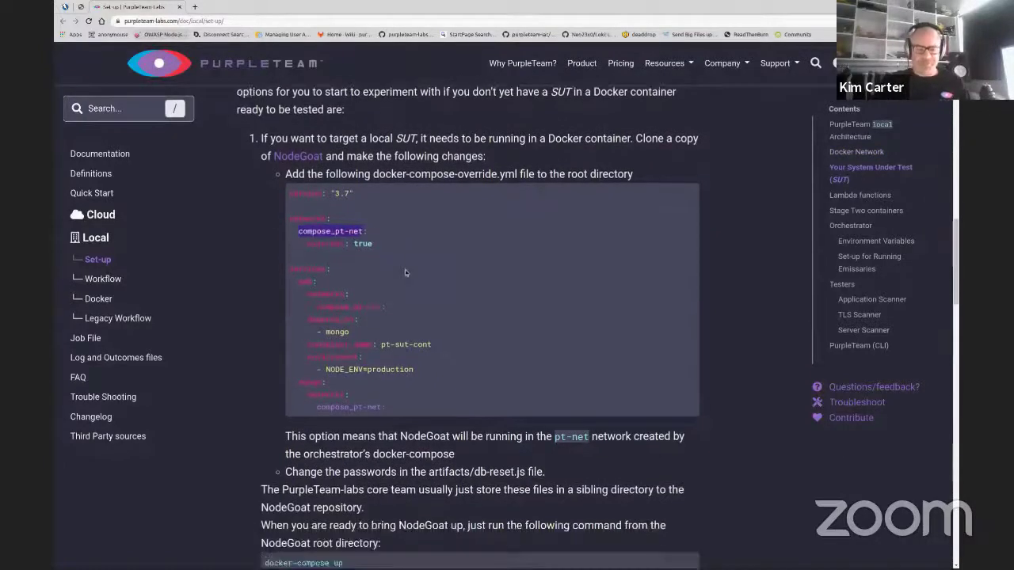
pyautogui.scroll(-3)
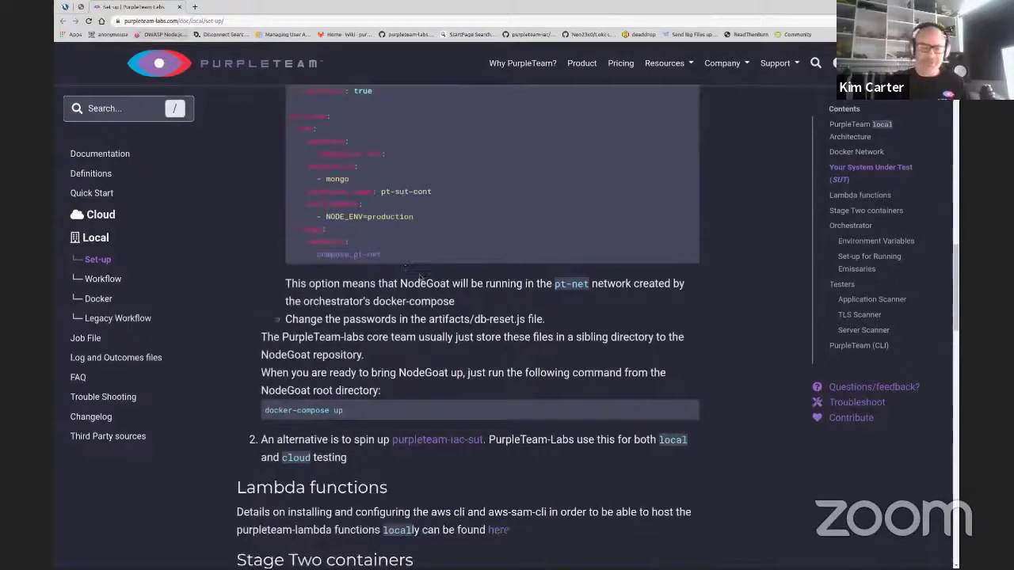
pyautogui.scroll(3)
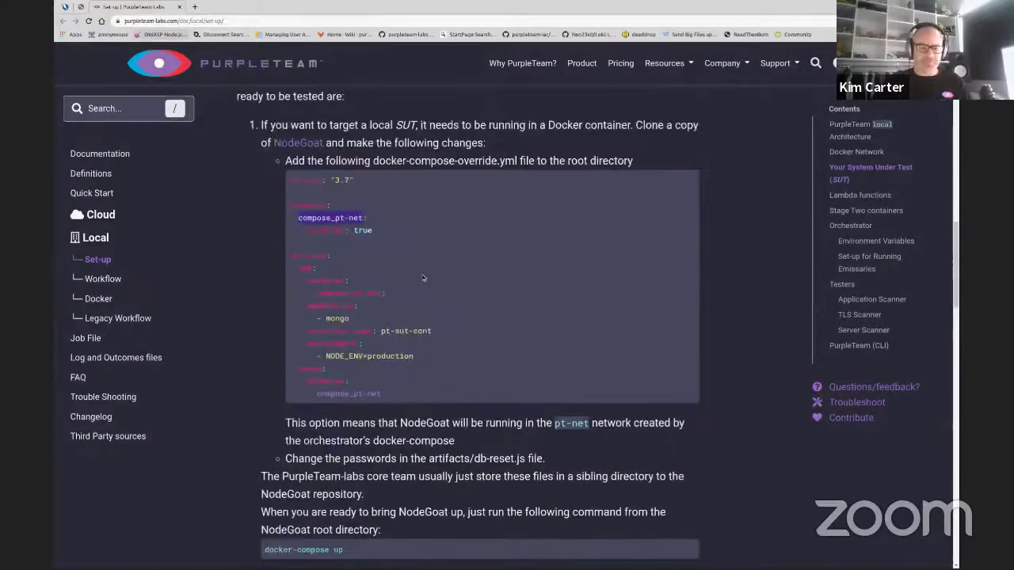
pyautogui.scroll(-3)
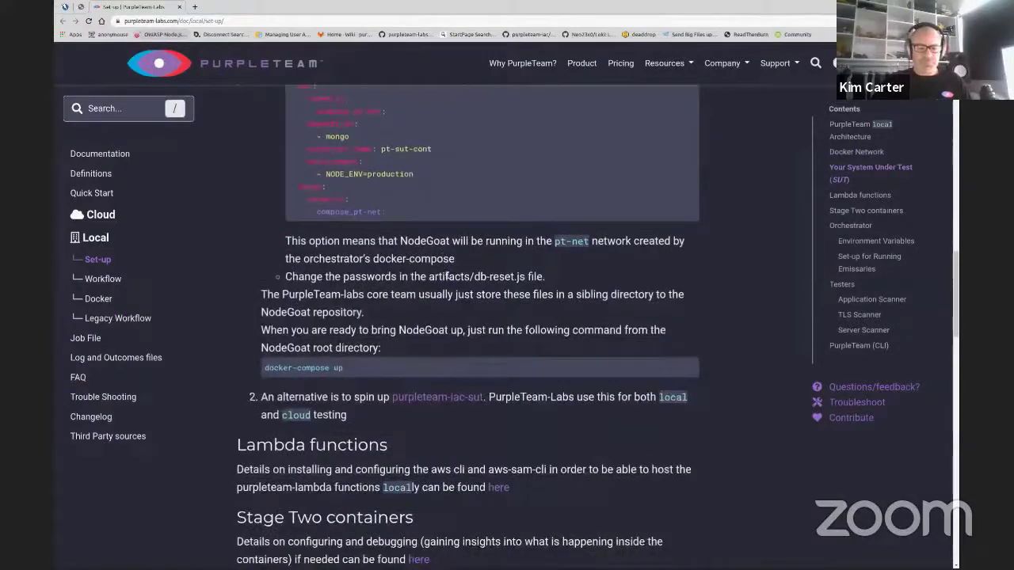
pyautogui.scroll(-3)
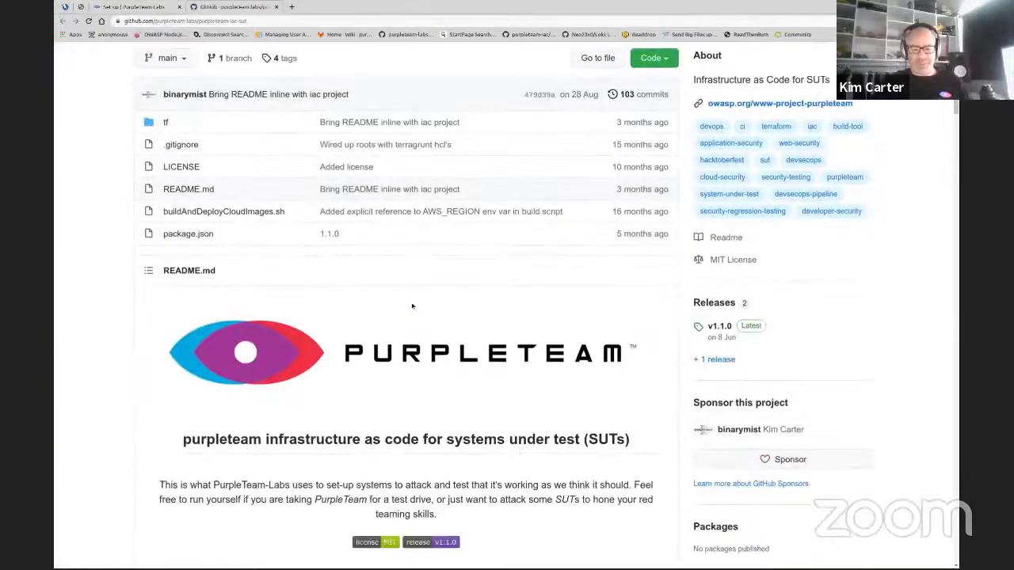
pyautogui.scroll(-3)
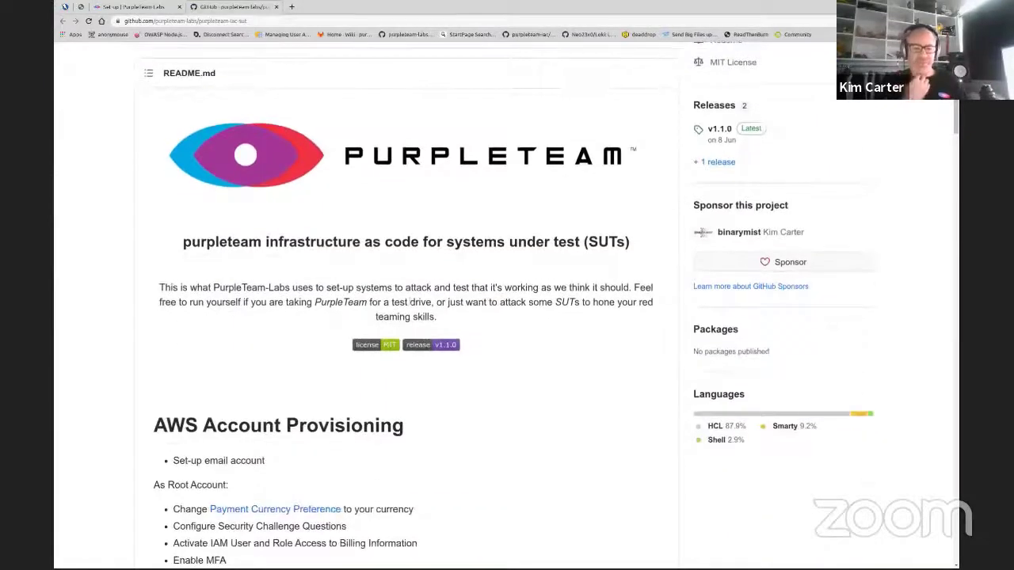
pyautogui.scroll(-3)
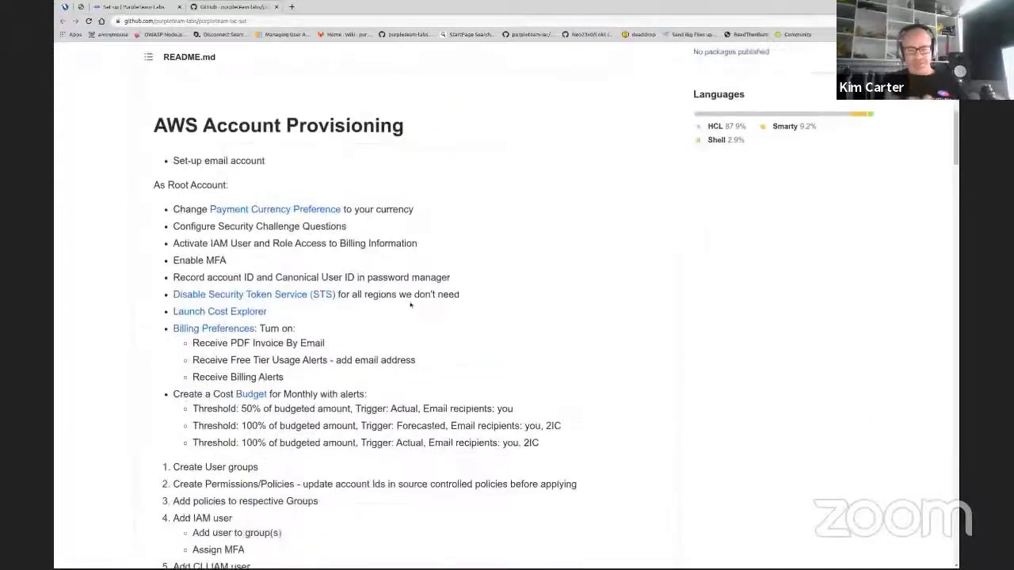
pyautogui.scroll(-3)
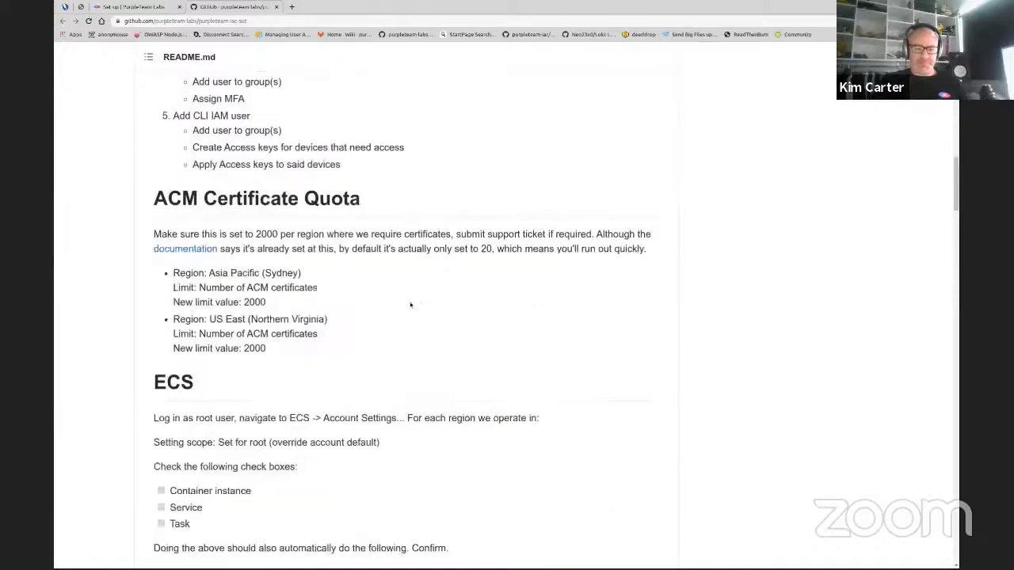
pyautogui.scroll(-3)
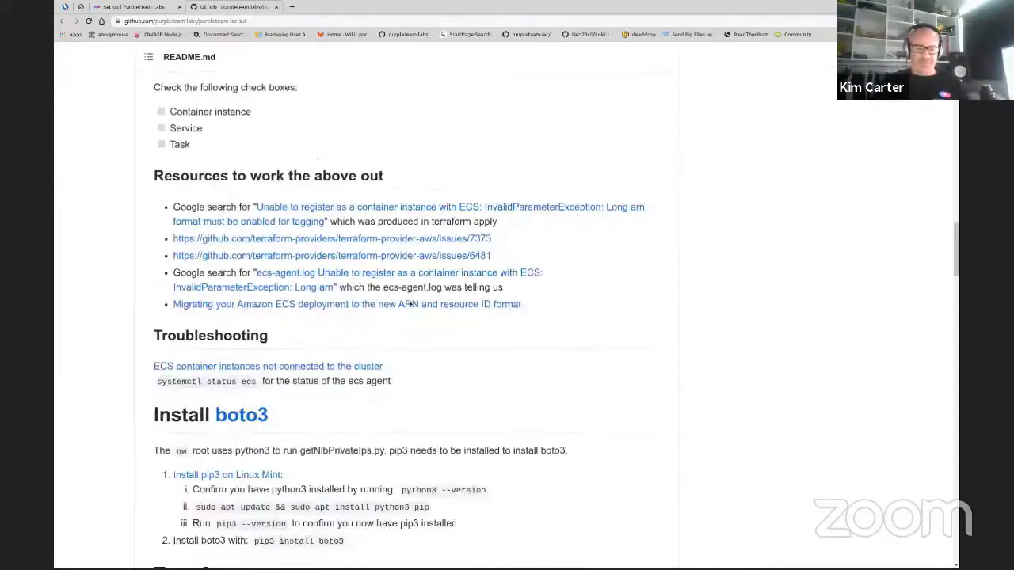
pyautogui.scroll(3)
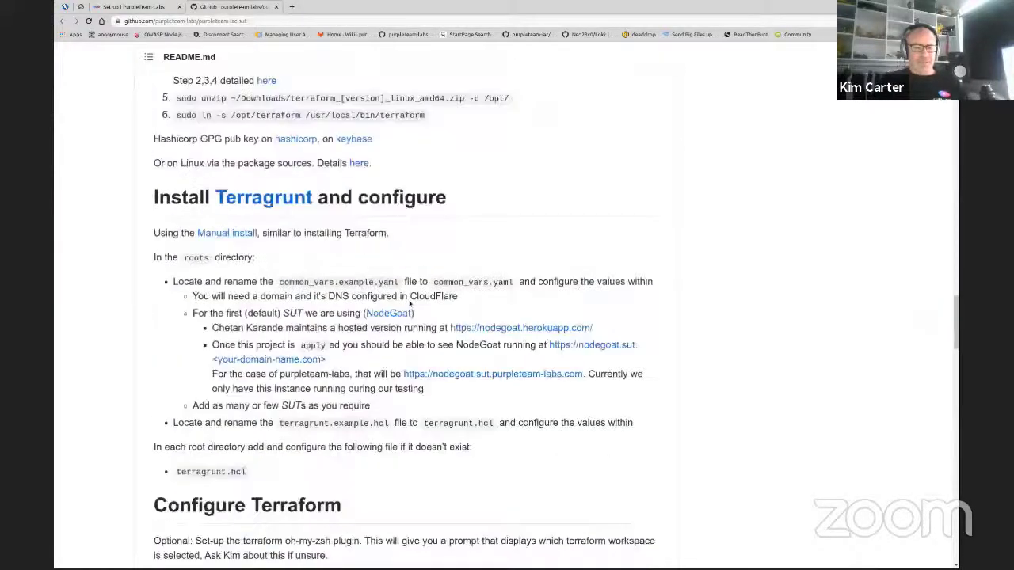
pyautogui.scroll(3)
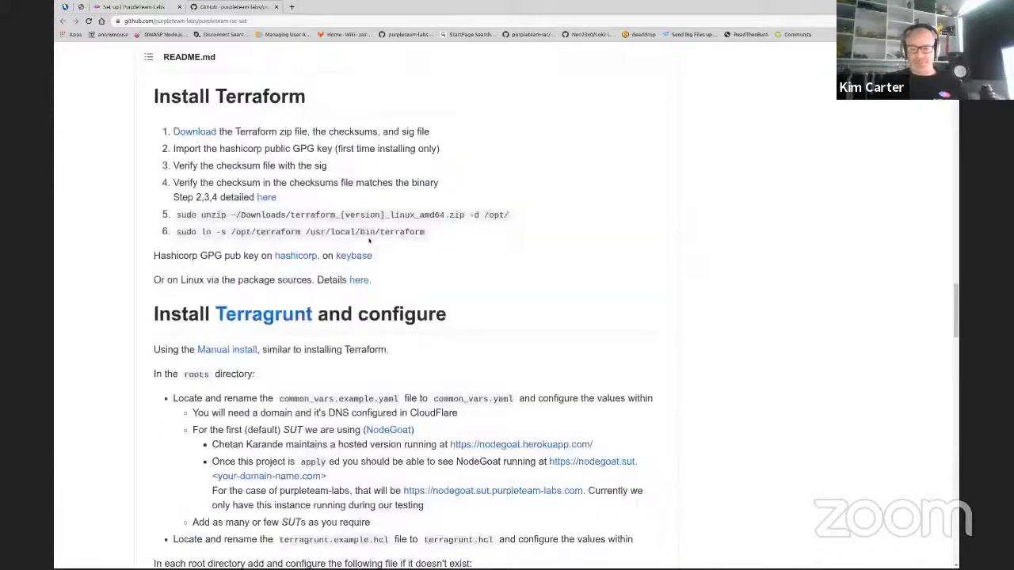
pyautogui.scroll(3)
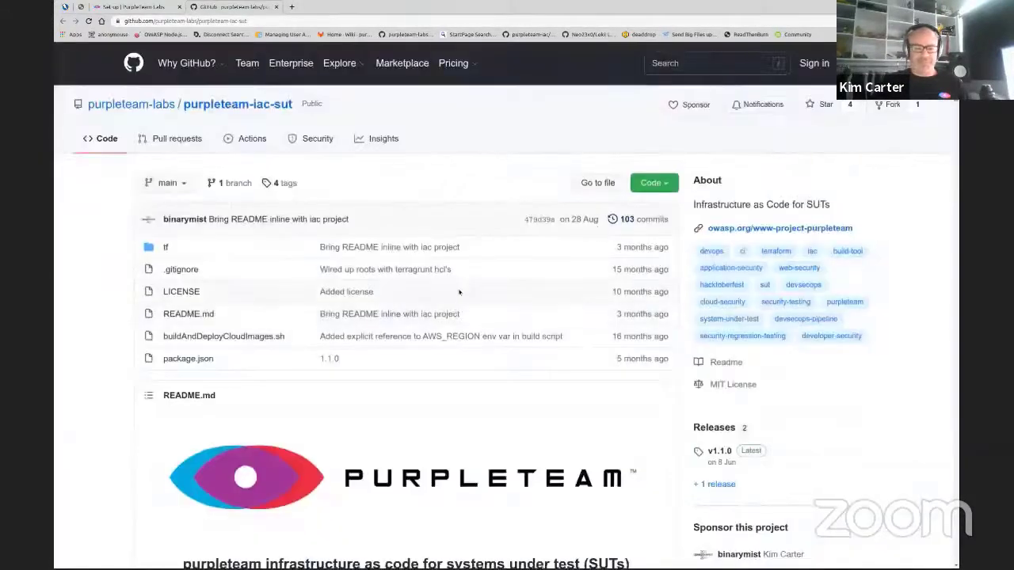
pyautogui.scroll(-3)
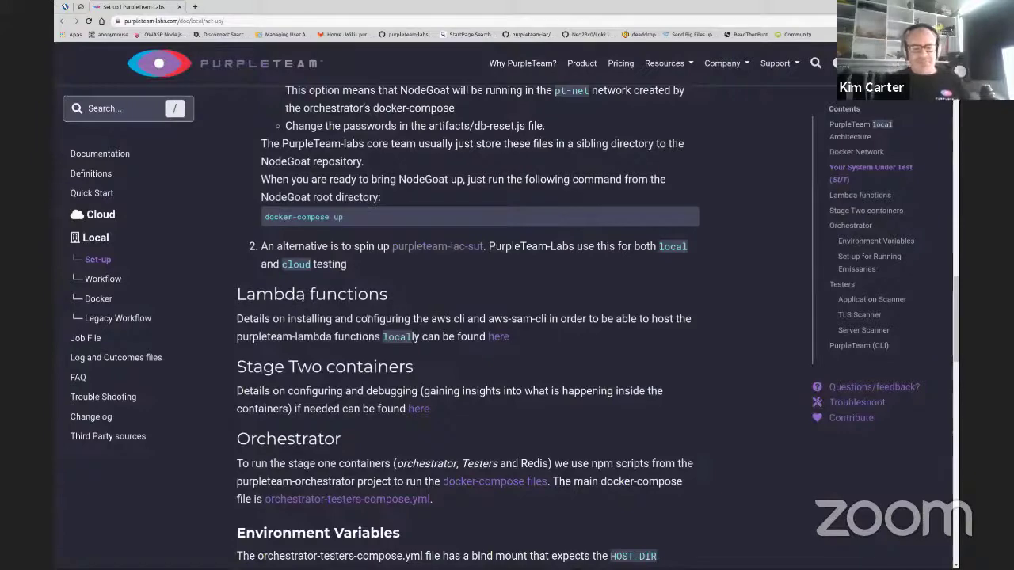
# Scroll the Set-up page past Orchestrator and Testers to the closing PurpleTeam (CLI) section.
pyautogui.scroll(-3)
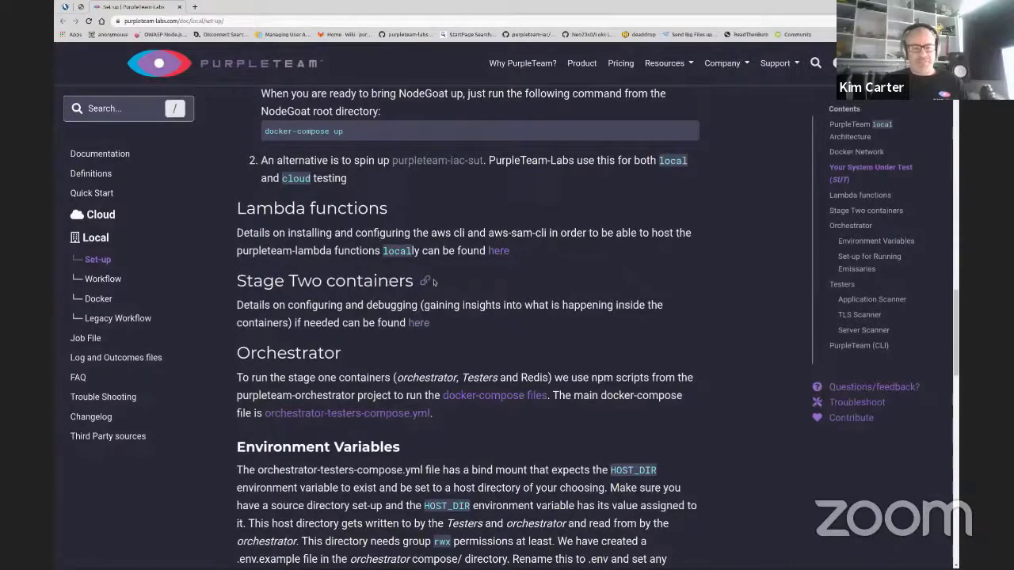
pyautogui.scroll(-3)
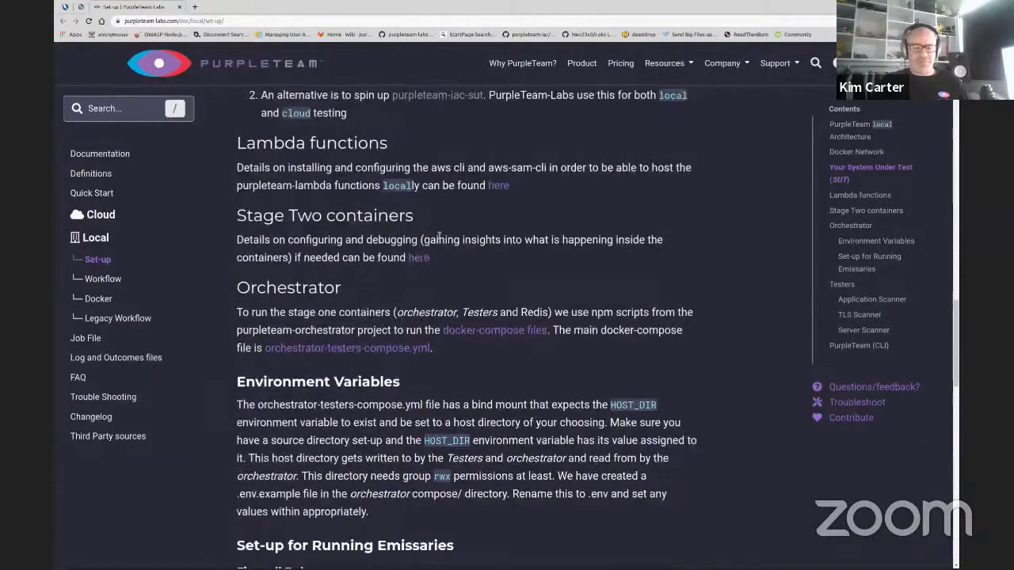
pyautogui.scroll(-3)
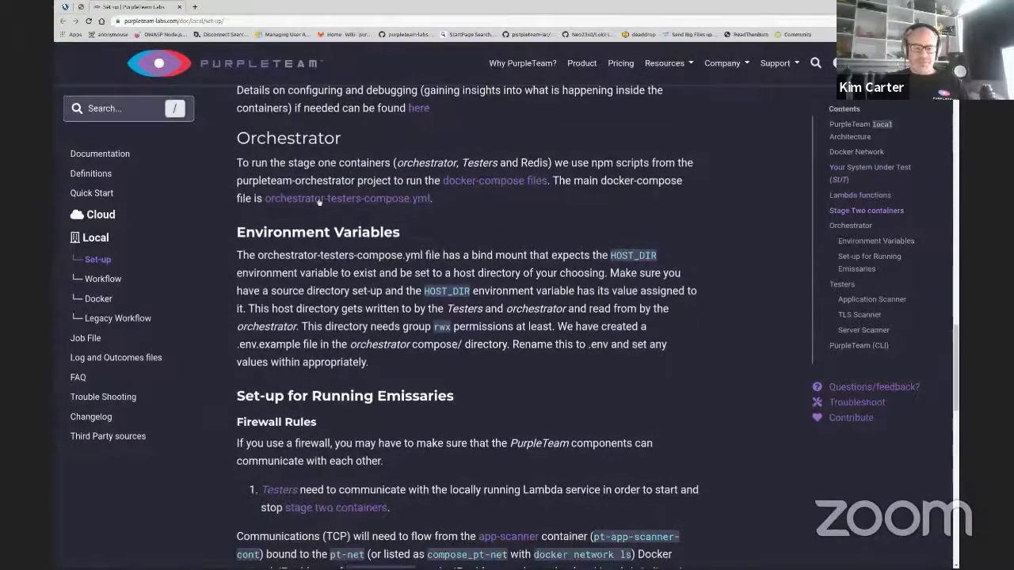
pyautogui.scroll(-3)
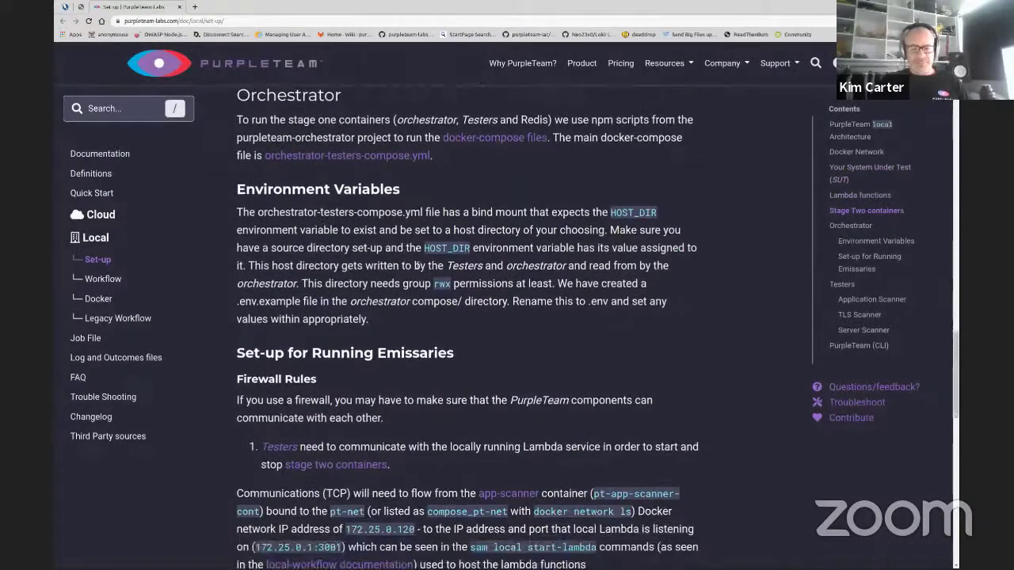
pyautogui.scroll(-3)
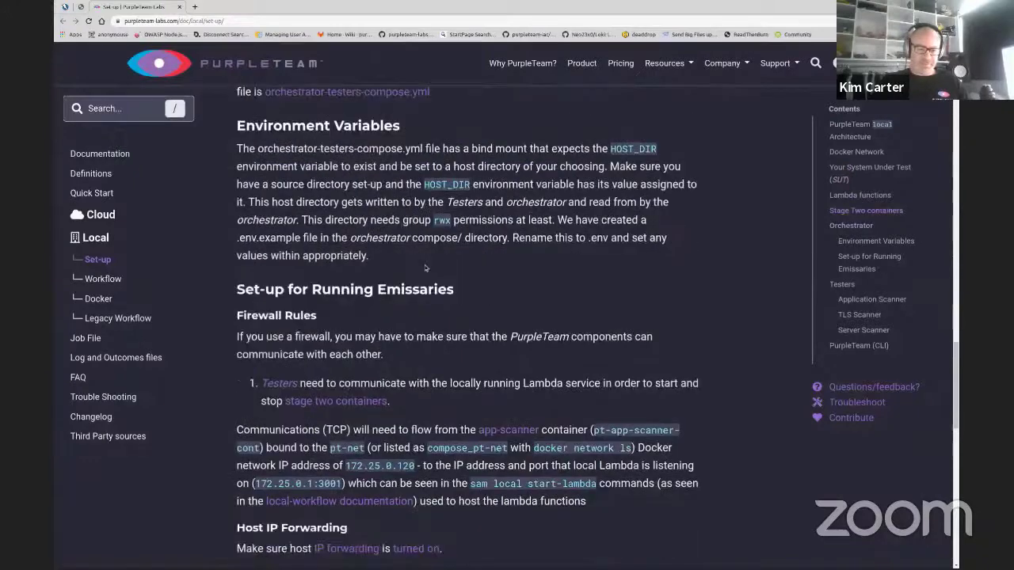
pyautogui.scroll(-3)
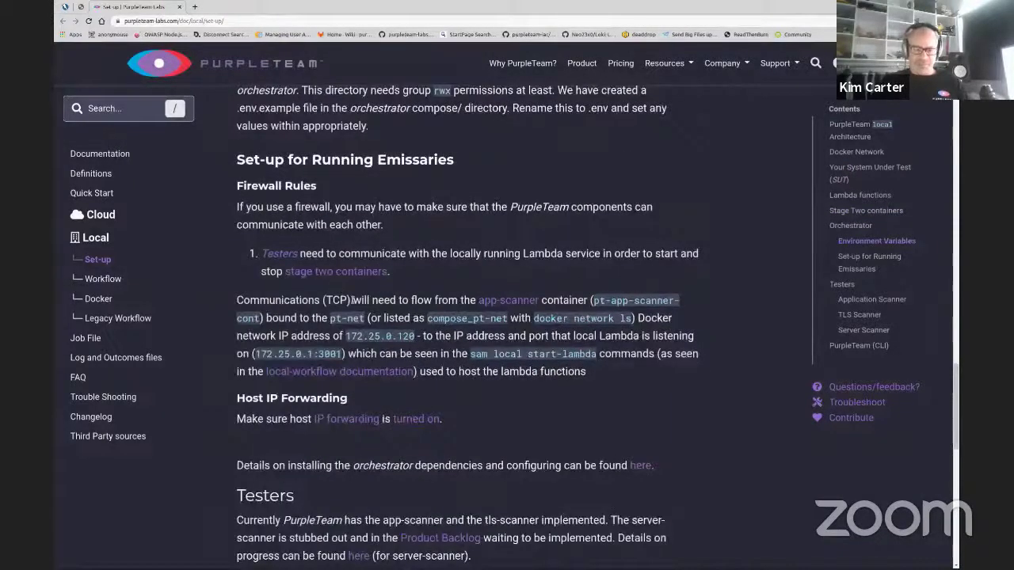
pyautogui.scroll(-3)
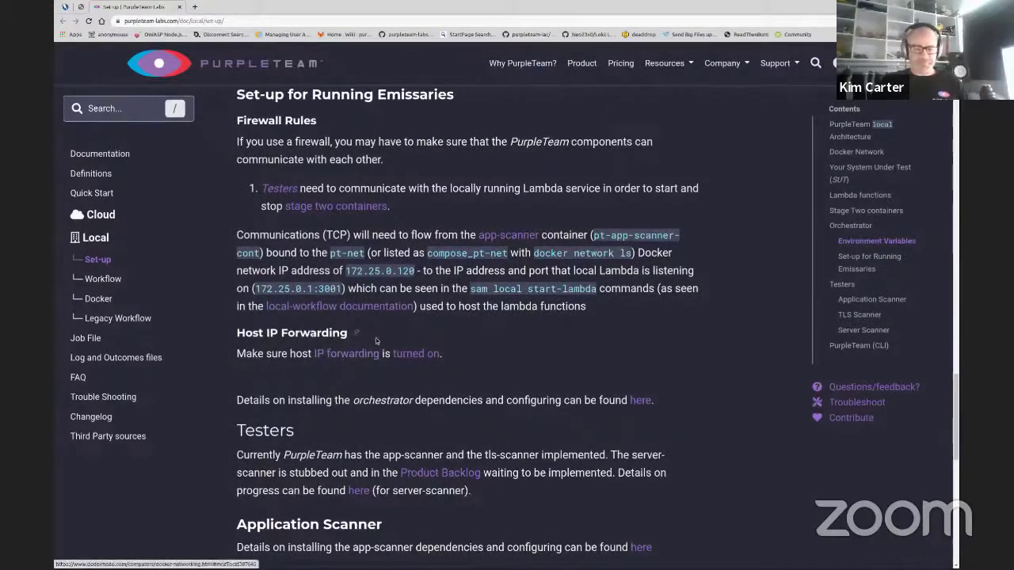
pyautogui.scroll(-3)
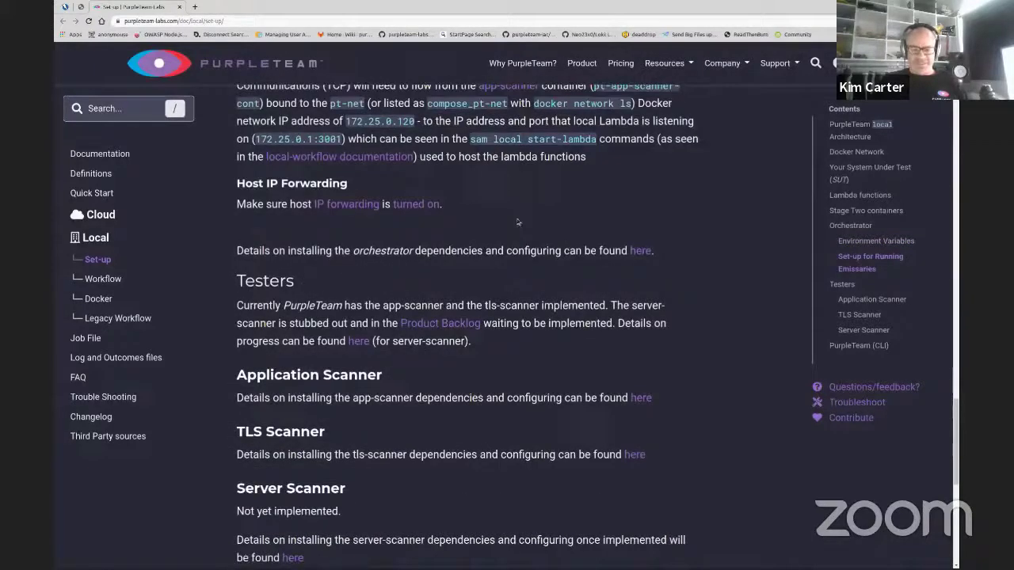
pyautogui.scroll(-3)
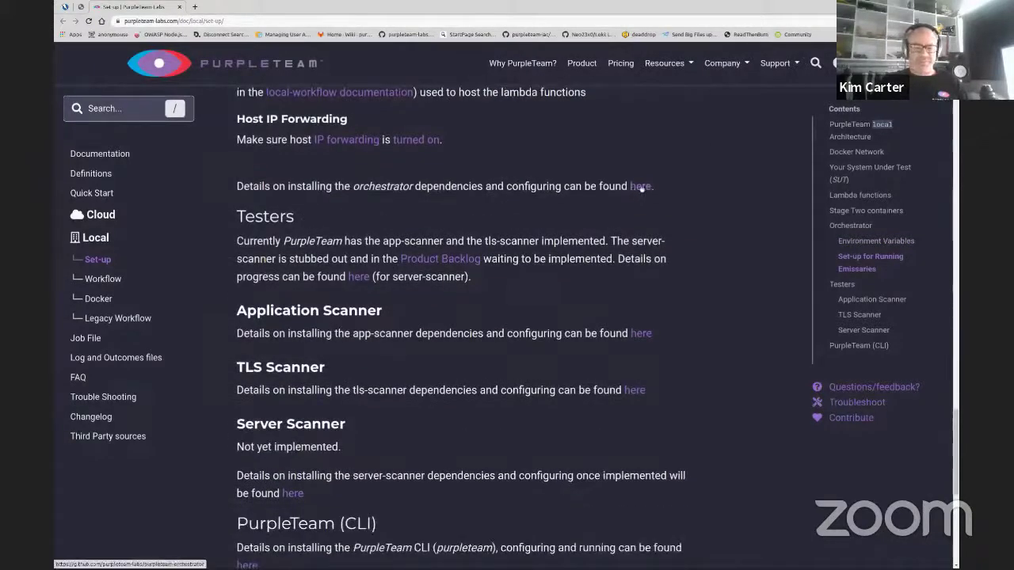
pyautogui.scroll(-3)
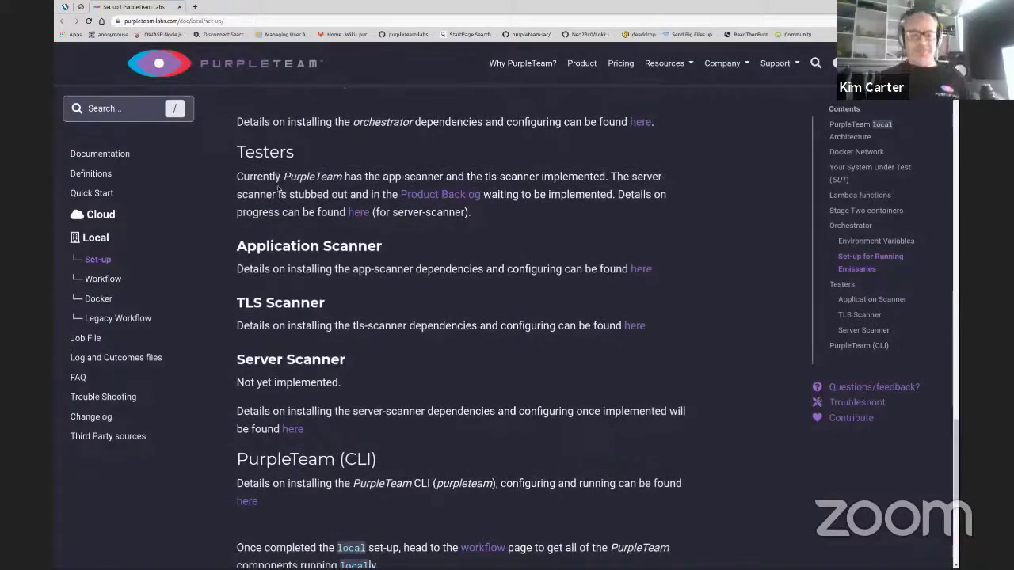
pyautogui.moveTo(273, 354)
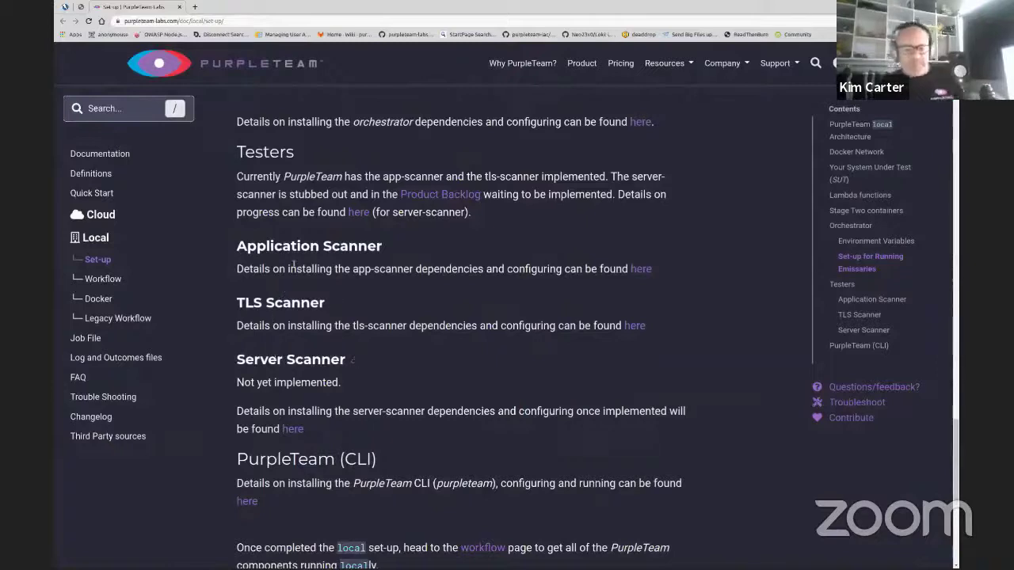
pyautogui.moveTo(633, 233)
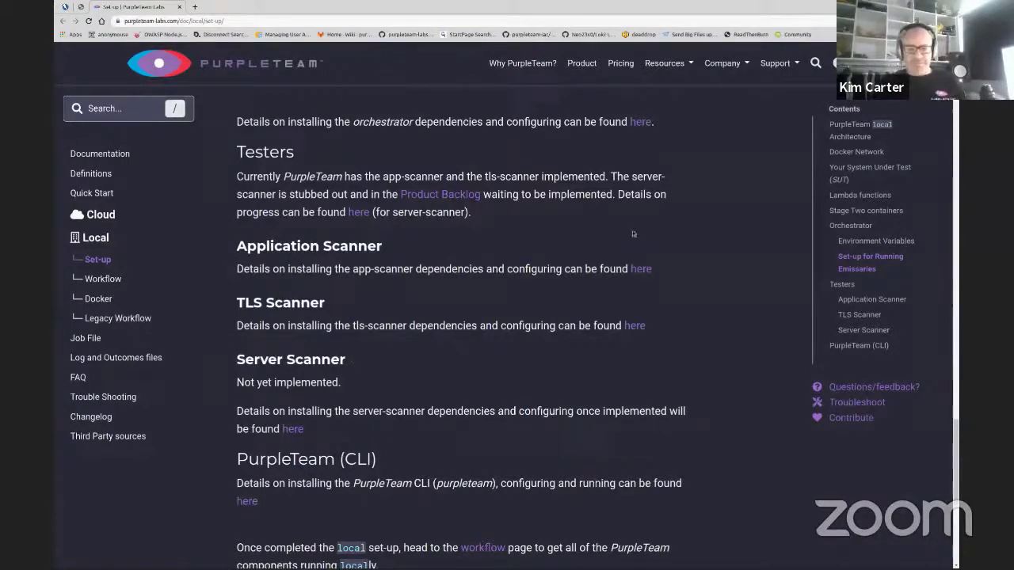
pyautogui.moveTo(642, 340)
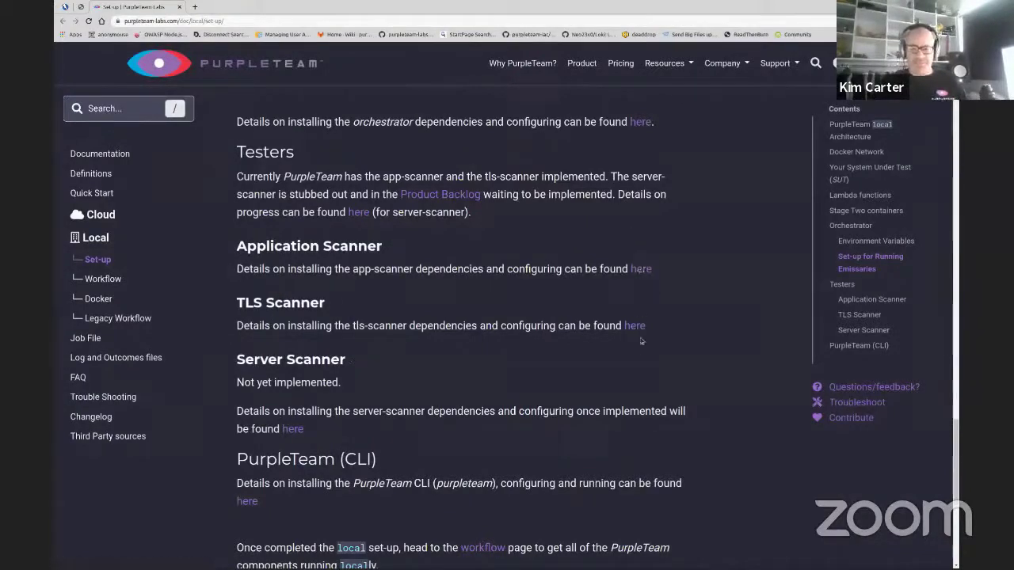
pyautogui.moveTo(634, 325)
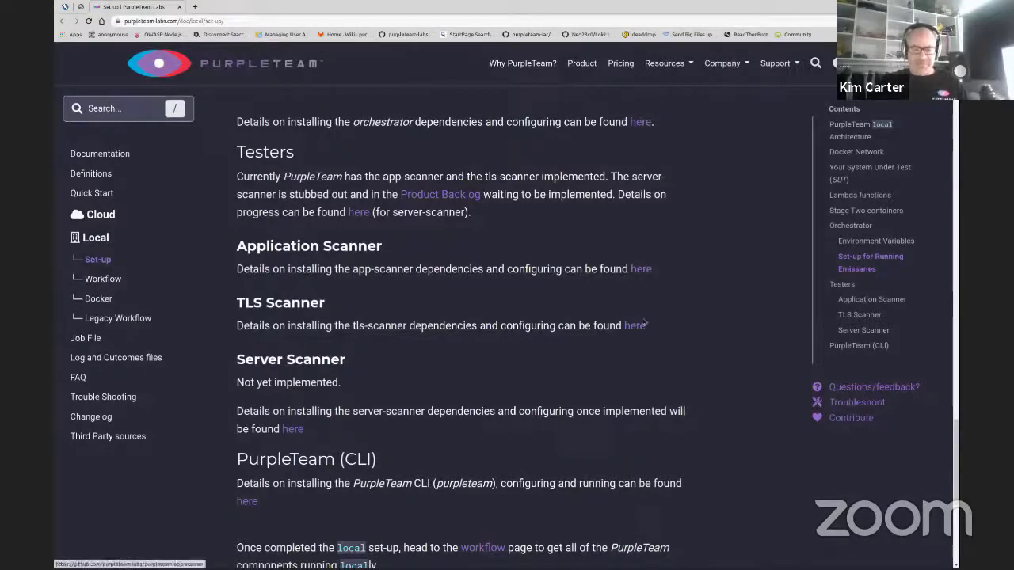
pyautogui.moveTo(641, 269)
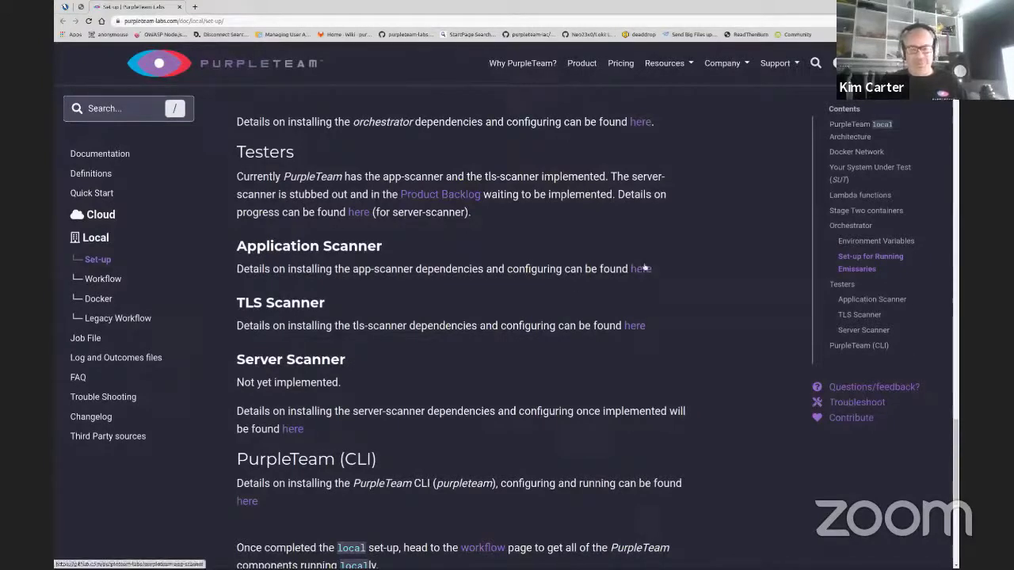
pyautogui.moveTo(453, 291)
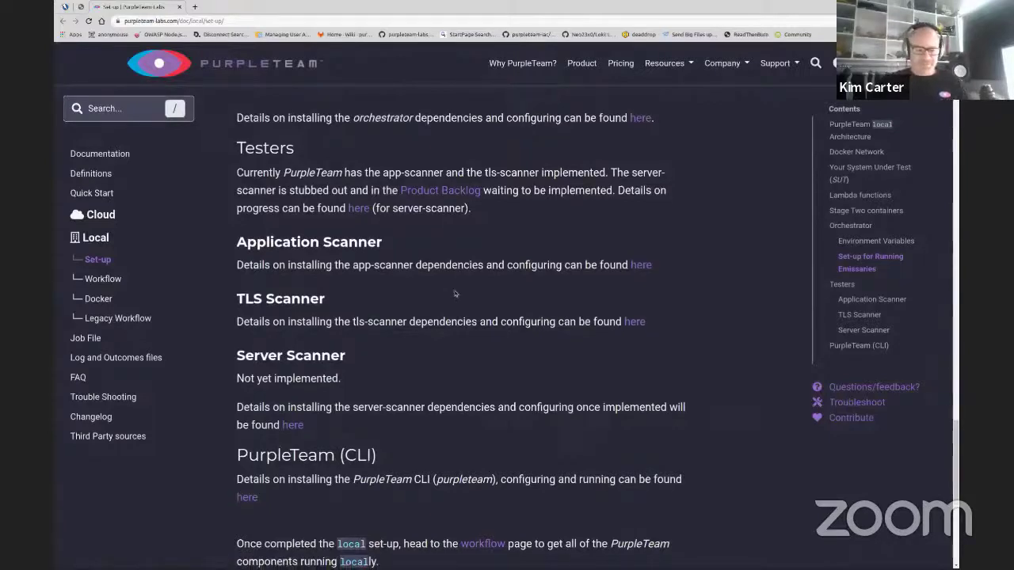
pyautogui.scroll(-3)
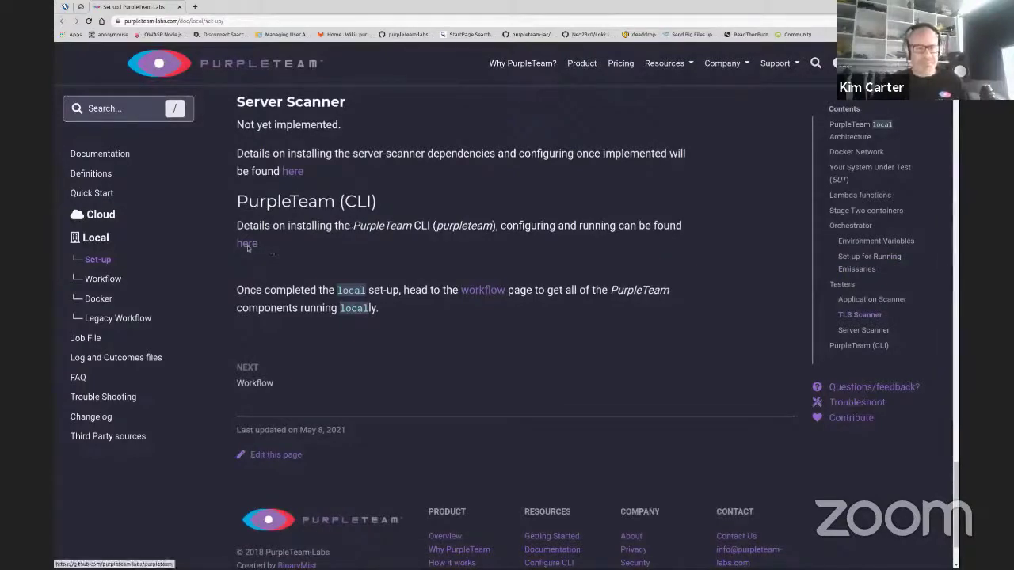
# Follow the 'here' link to the purpleteam GitHub repo and skim the README contents.
pyautogui.click(246, 243)
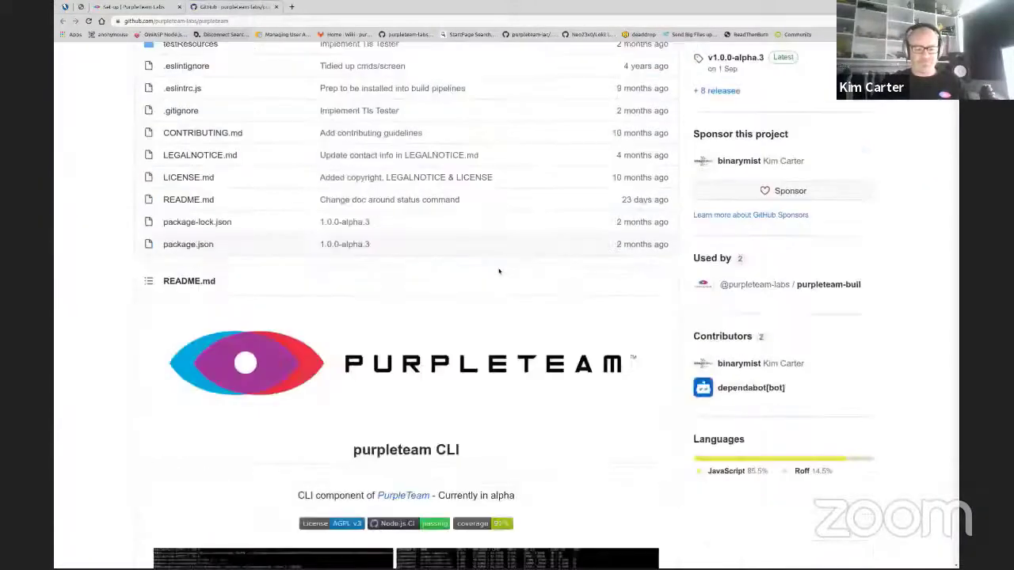
pyautogui.scroll(-3)
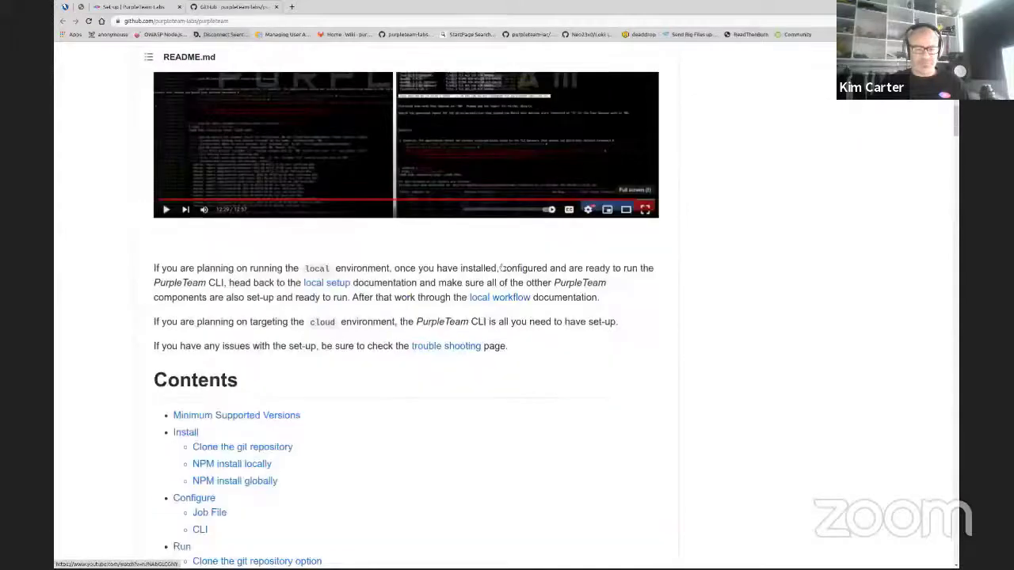
pyautogui.scroll(-3)
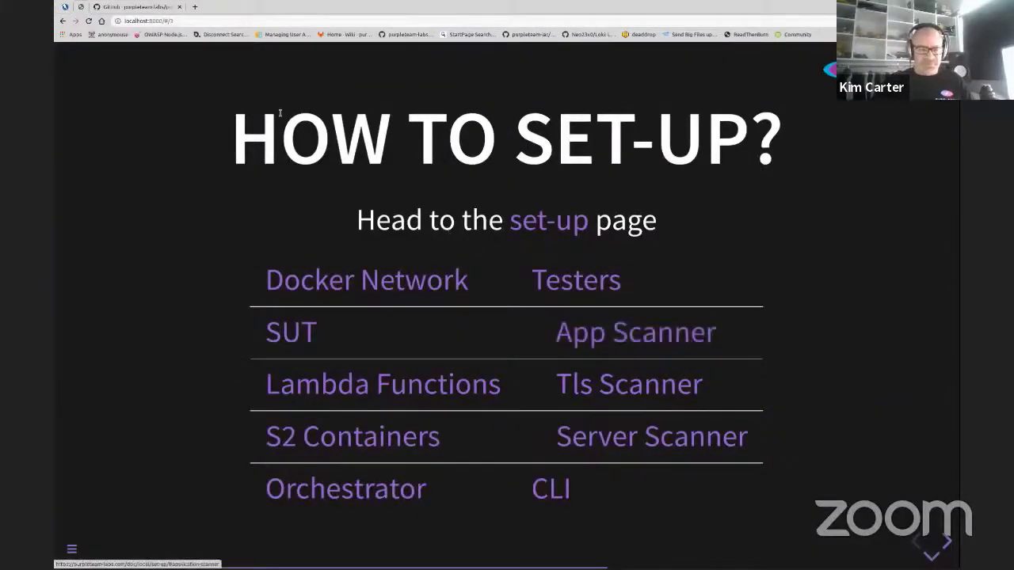
# Advance the slideshow to the CLI Install Options slide.
pyautogui.click(548, 220)
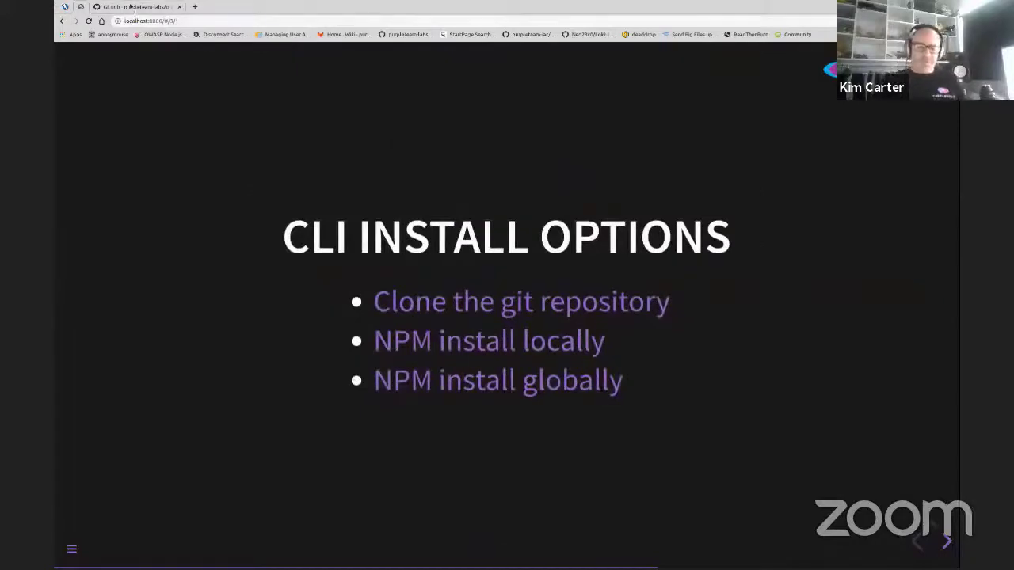
pyautogui.moveTo(134, 7)
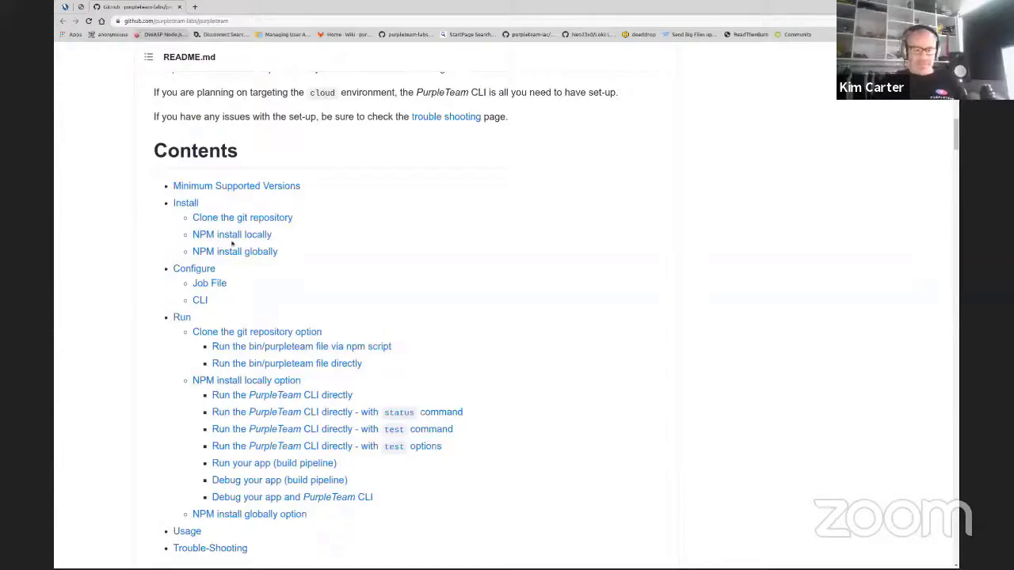
pyautogui.moveTo(234, 251)
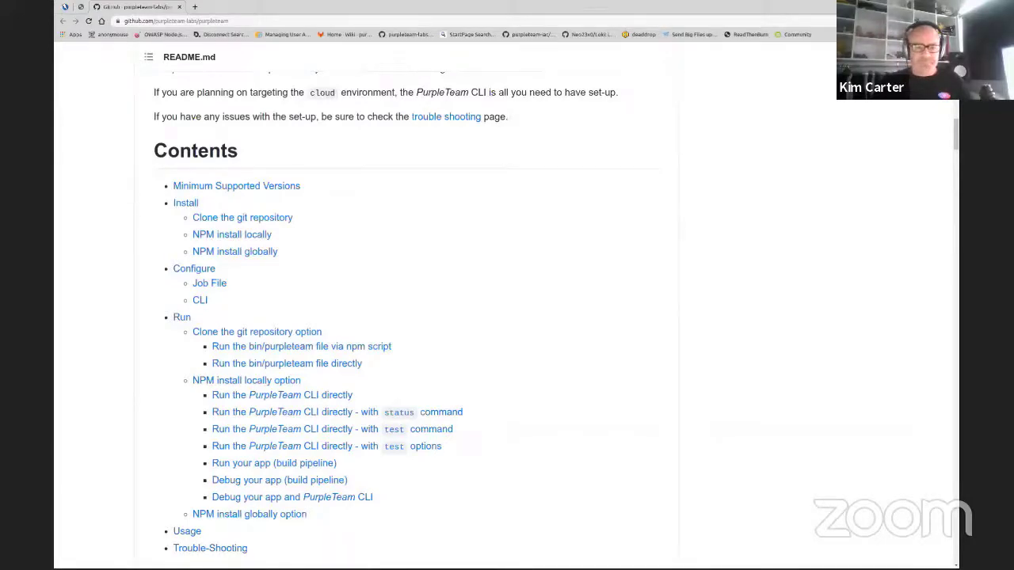
pyautogui.moveTo(242, 217)
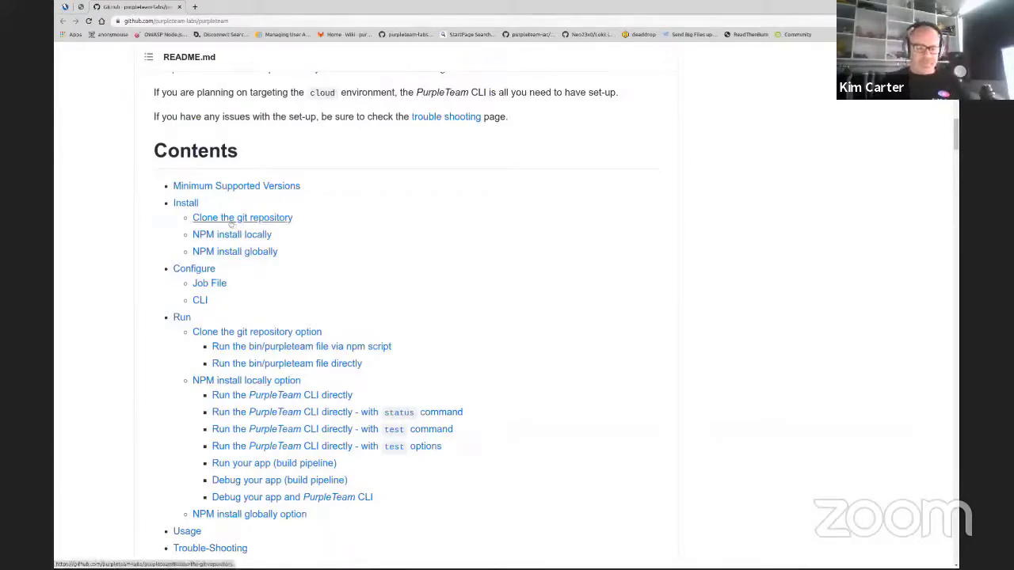
# Jump to the README's 'Clone the git repository' section with git clone, npm install and npm link.
pyautogui.click(242, 217)
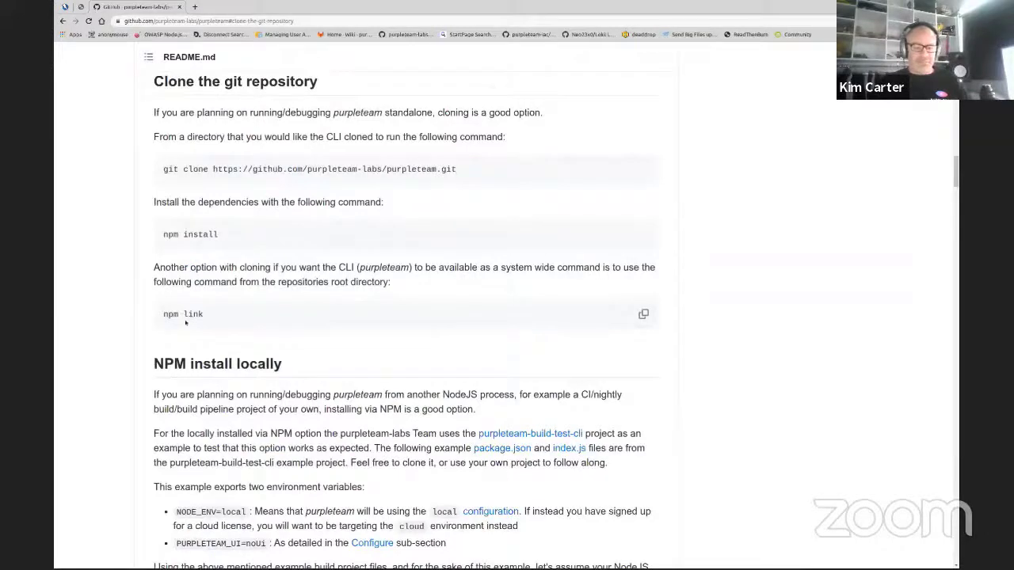
pyautogui.moveTo(229, 91)
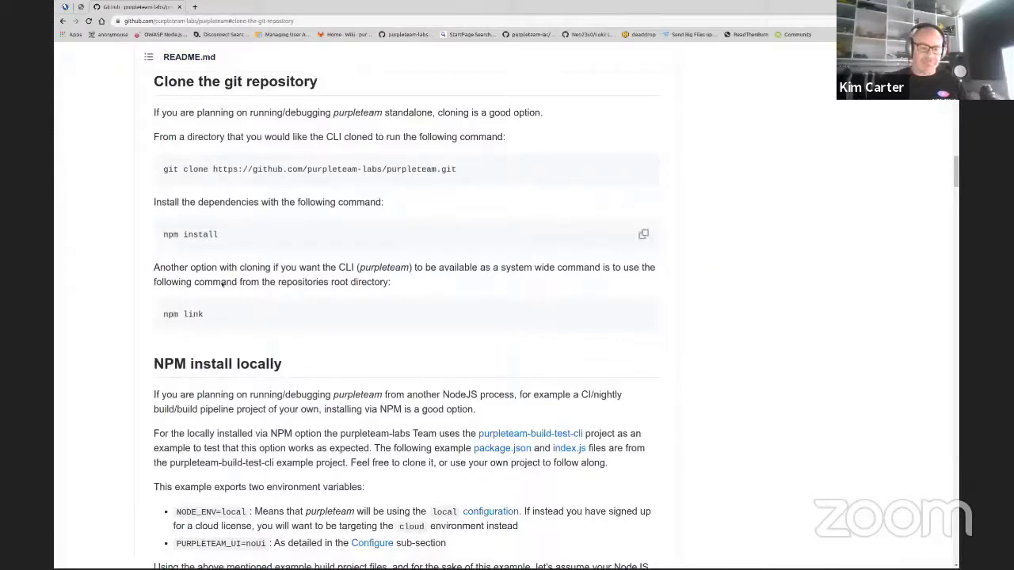
pyautogui.moveTo(204, 315)
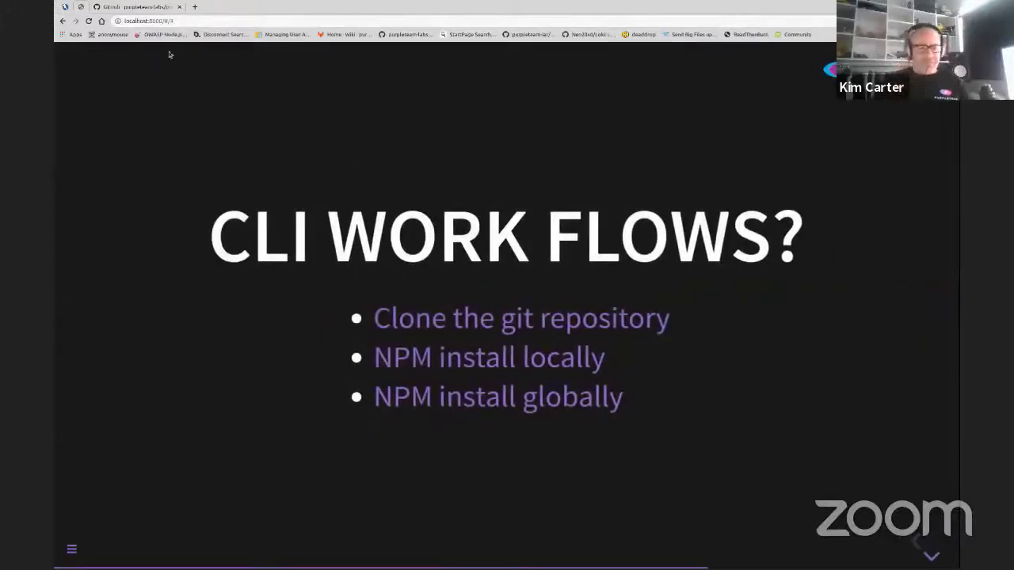
pyautogui.moveTo(134, 7)
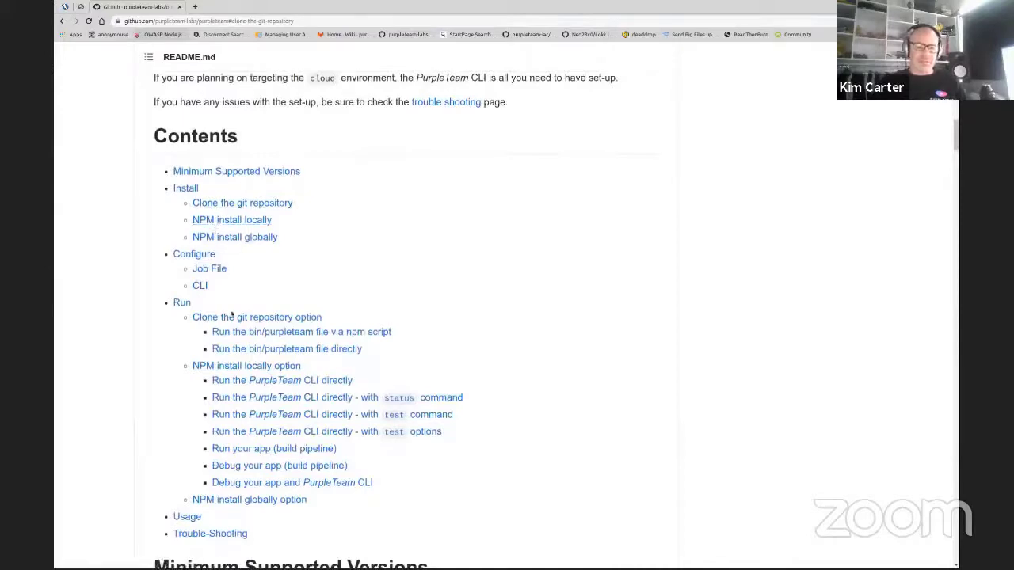
pyautogui.moveTo(257, 317)
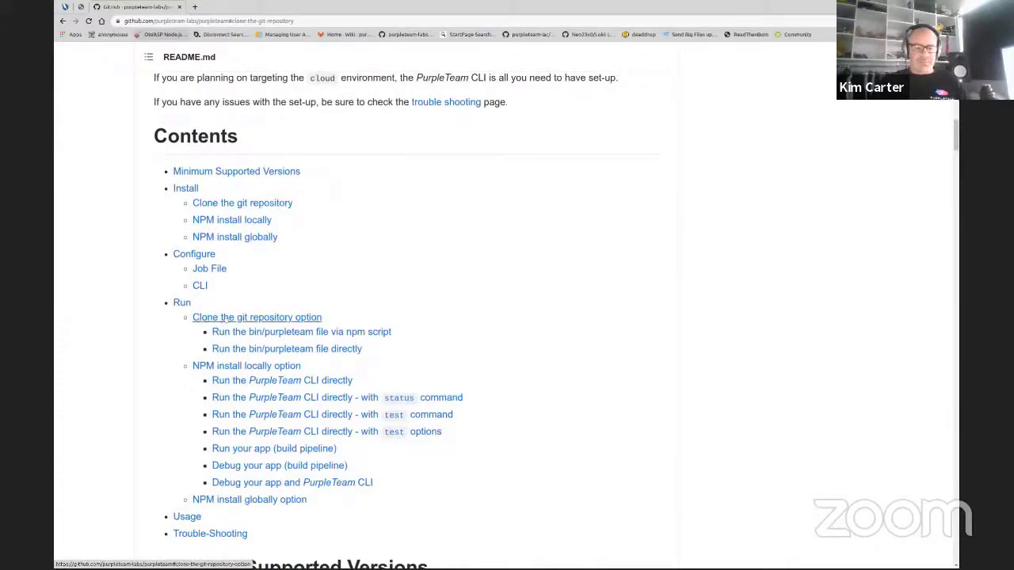
pyautogui.moveTo(248, 498)
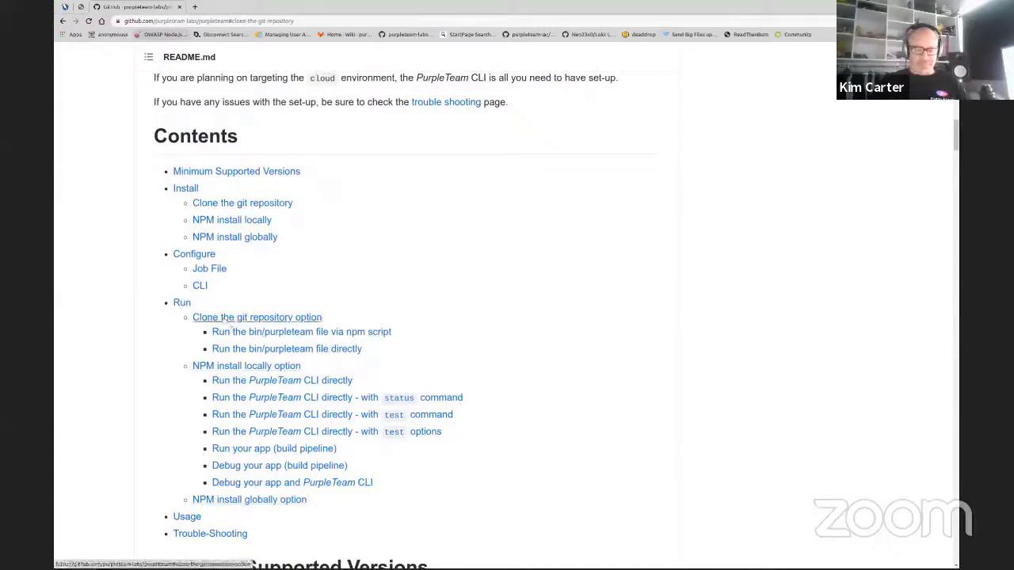
pyautogui.click(257, 316)
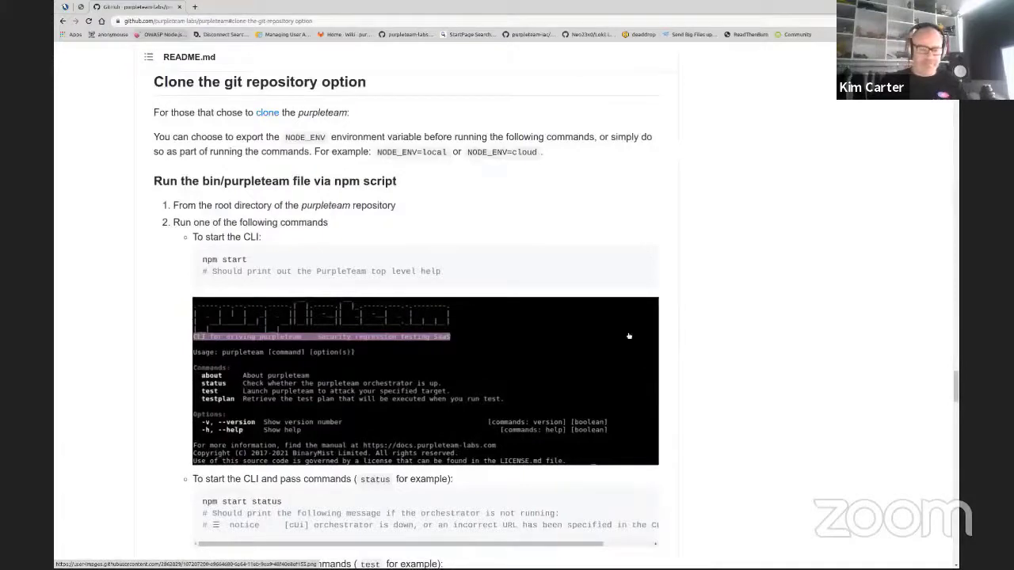
pyautogui.scroll(-3)
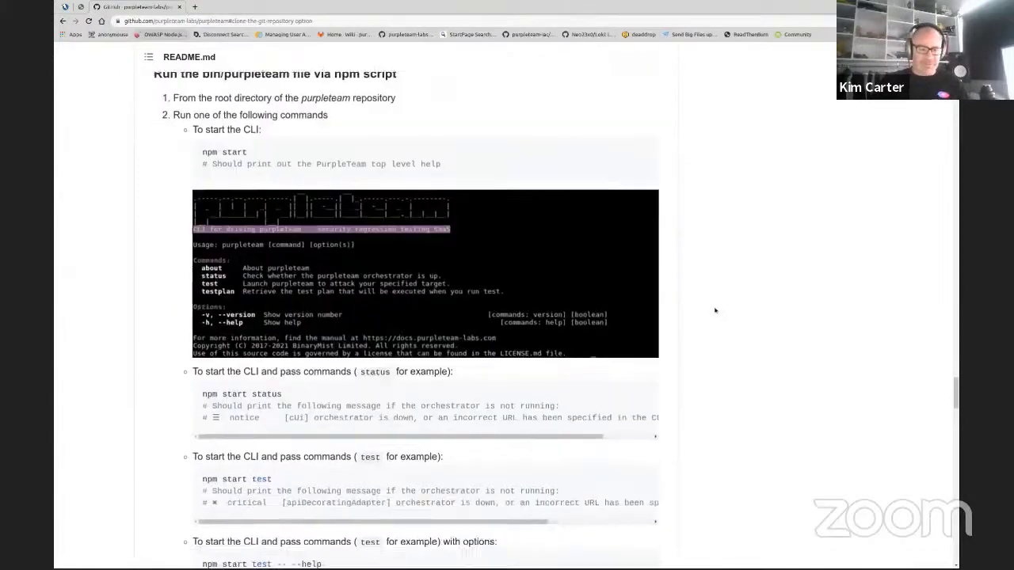
pyautogui.scroll(-3)
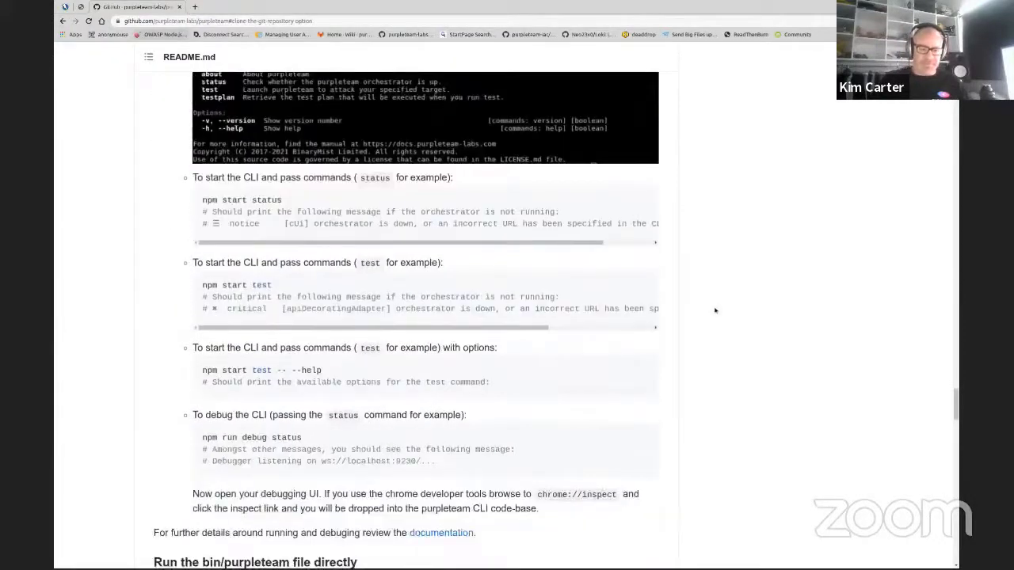
pyautogui.scroll(-3)
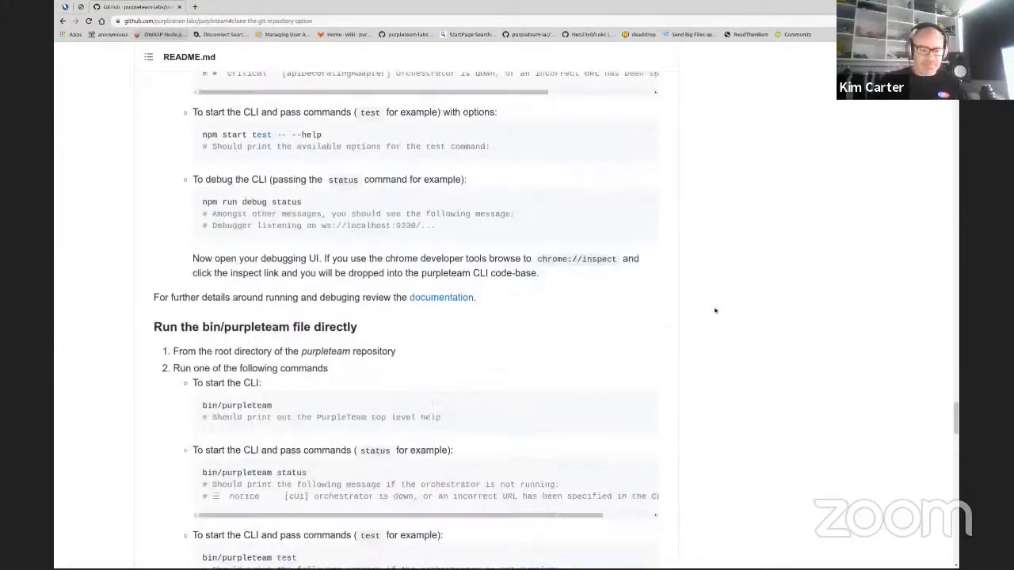
pyautogui.scroll(3)
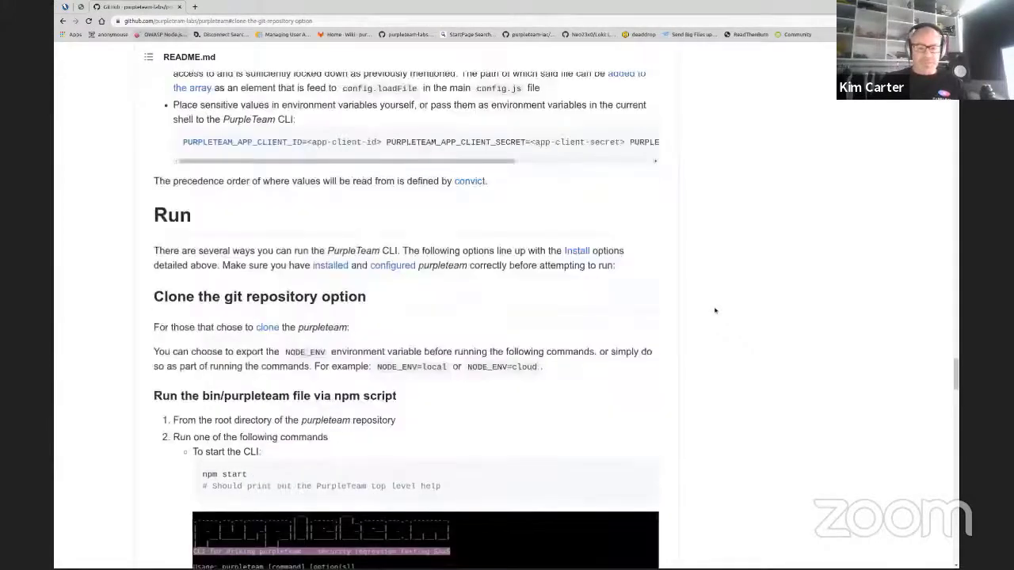
pyautogui.scroll(3)
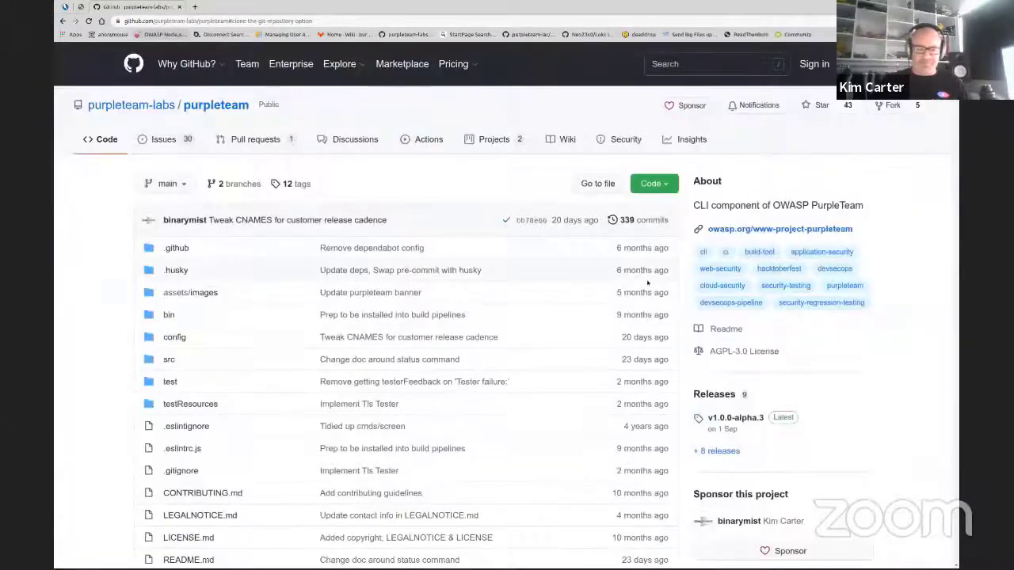
pyautogui.scroll(-3)
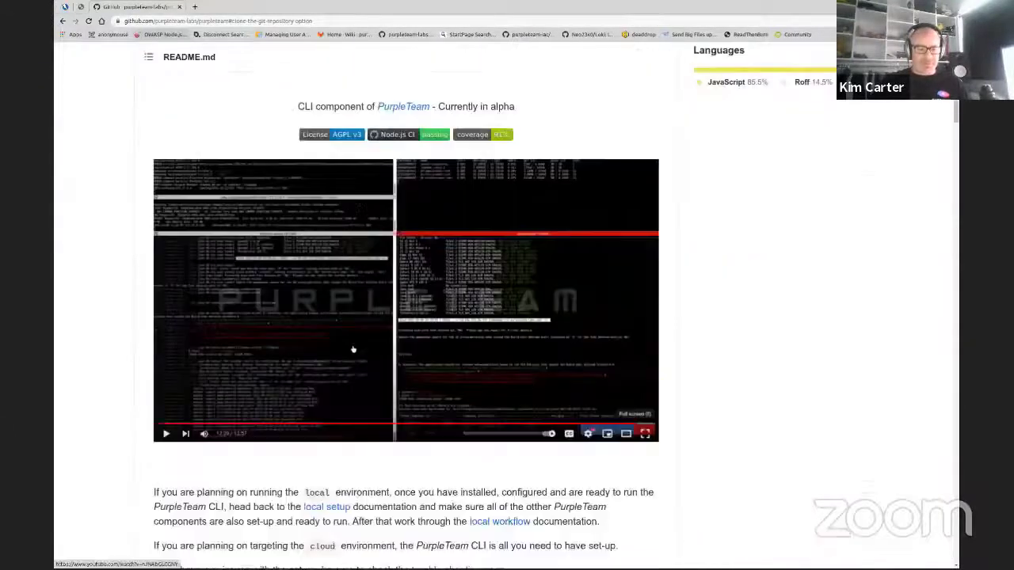
pyautogui.scroll(-3)
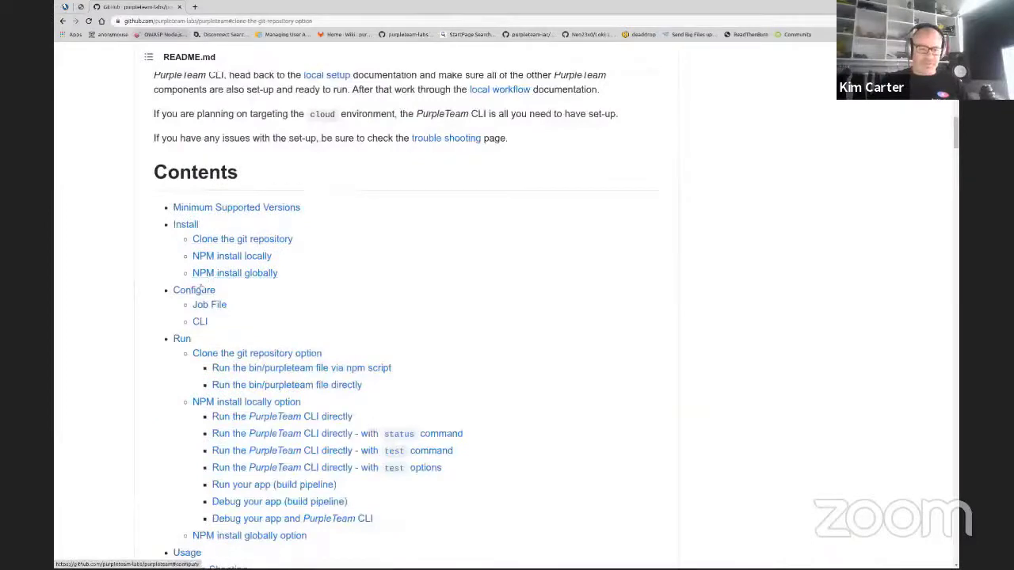
pyautogui.scroll(-3)
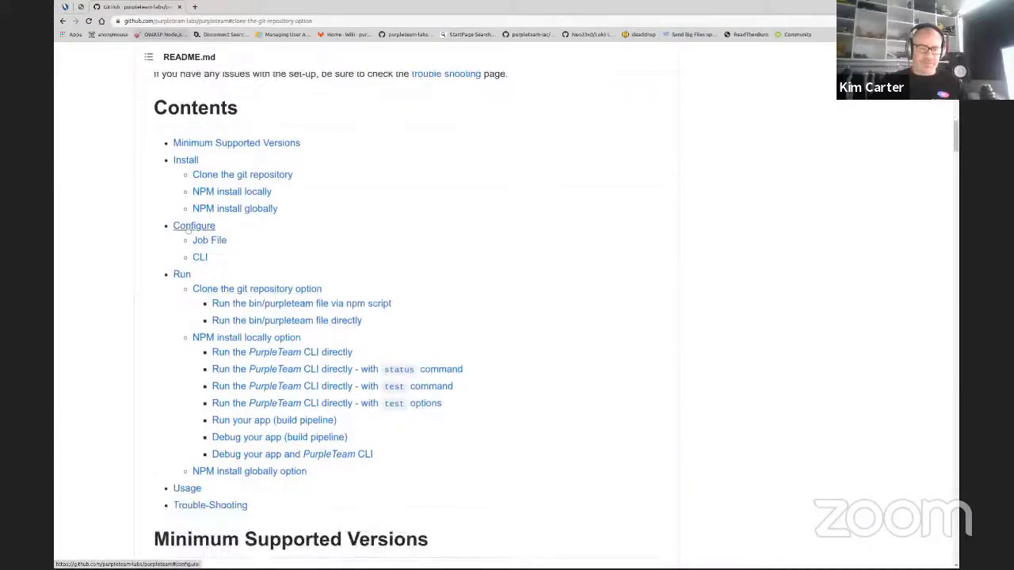
# Jump to the README's Configure section and read the Job File and CLI property descriptions.
pyautogui.click(194, 226)
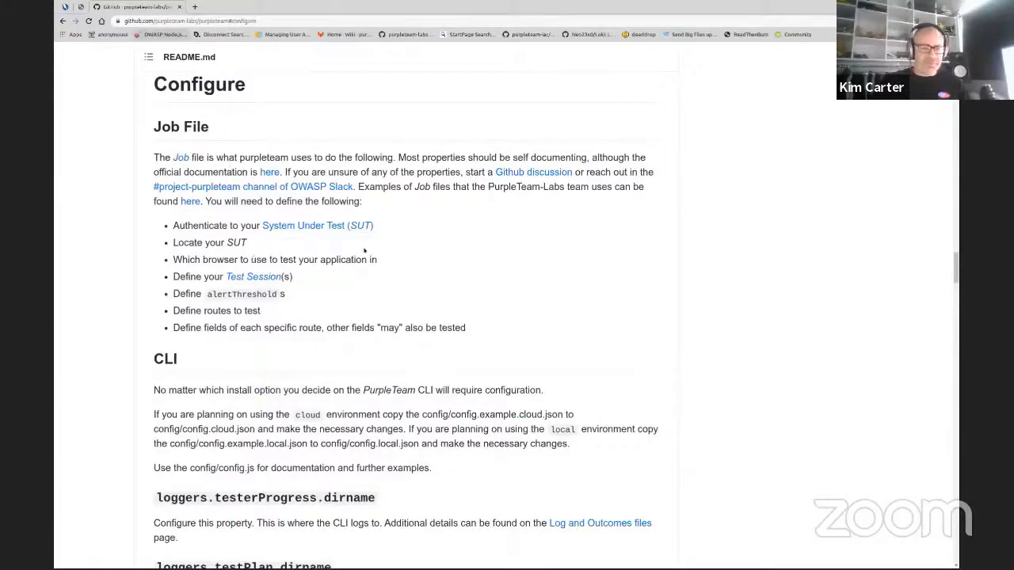
pyautogui.scroll(-3)
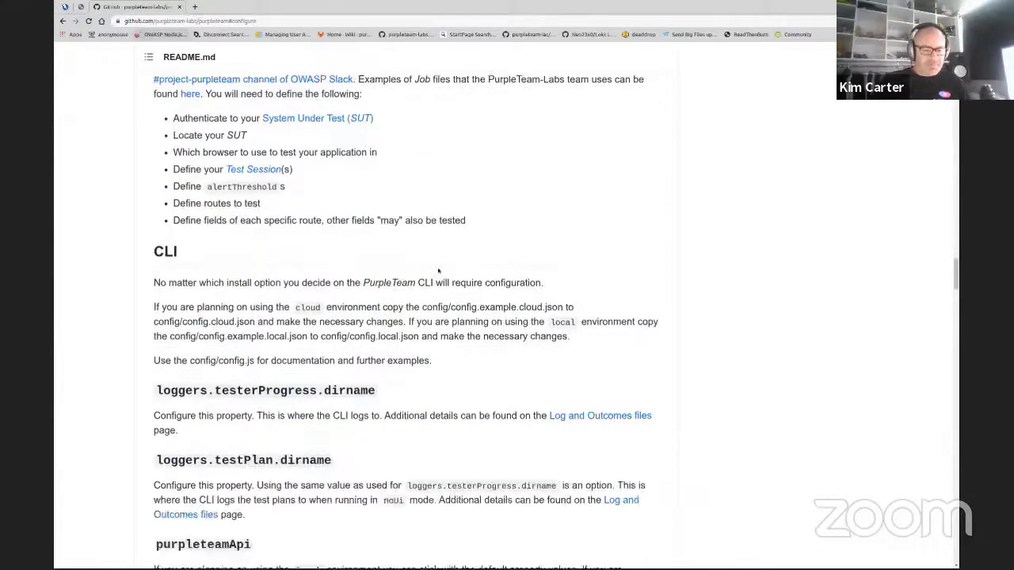
pyautogui.scroll(-3)
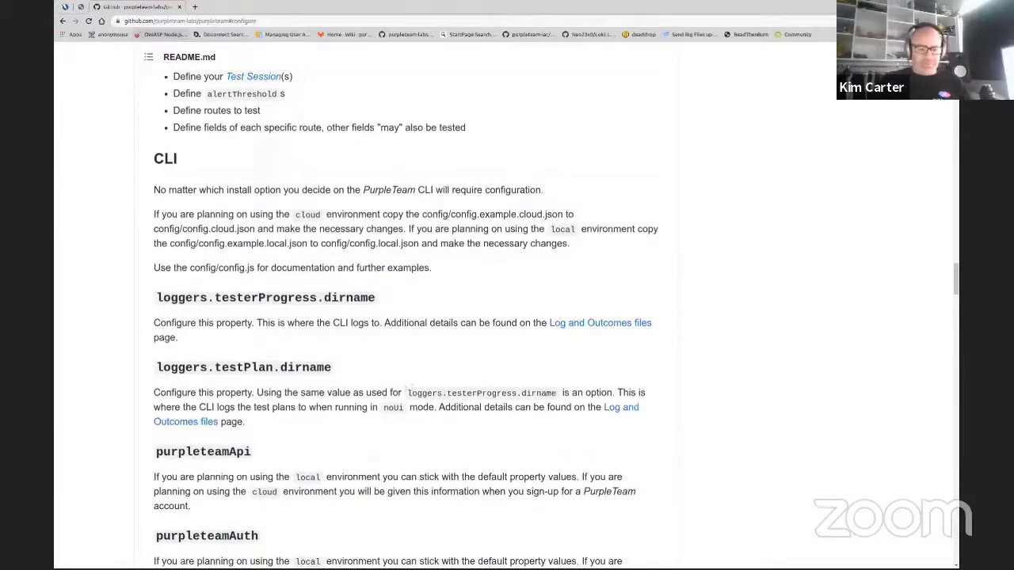
pyautogui.scroll(-3)
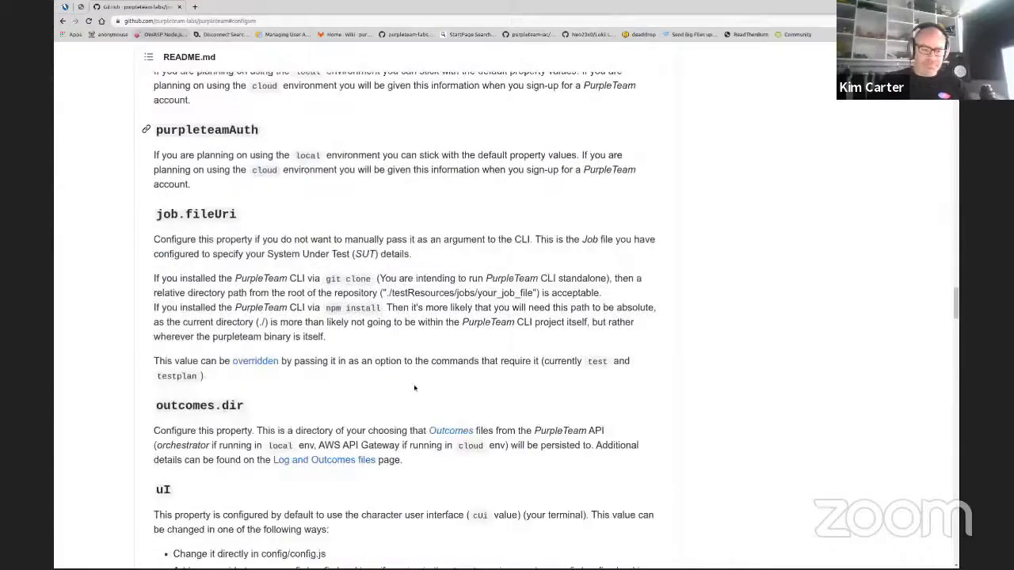
pyautogui.scroll(-3)
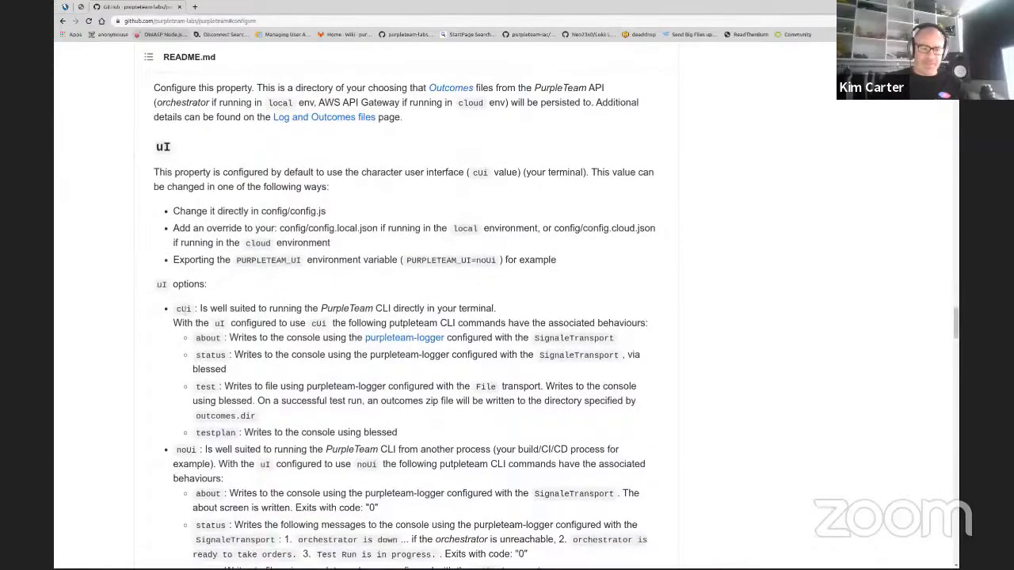
pyautogui.scroll(-3)
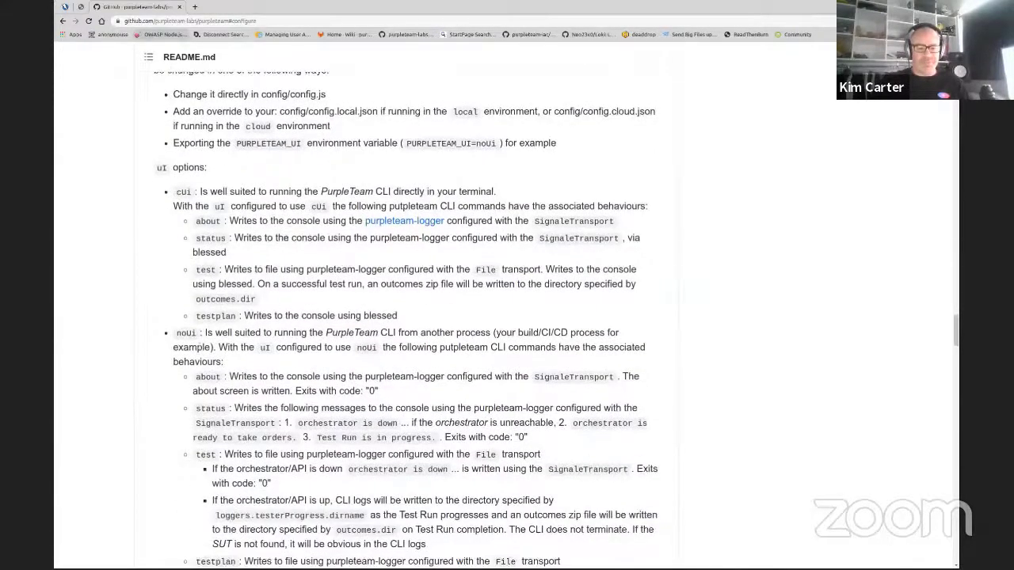
pyautogui.scroll(-3)
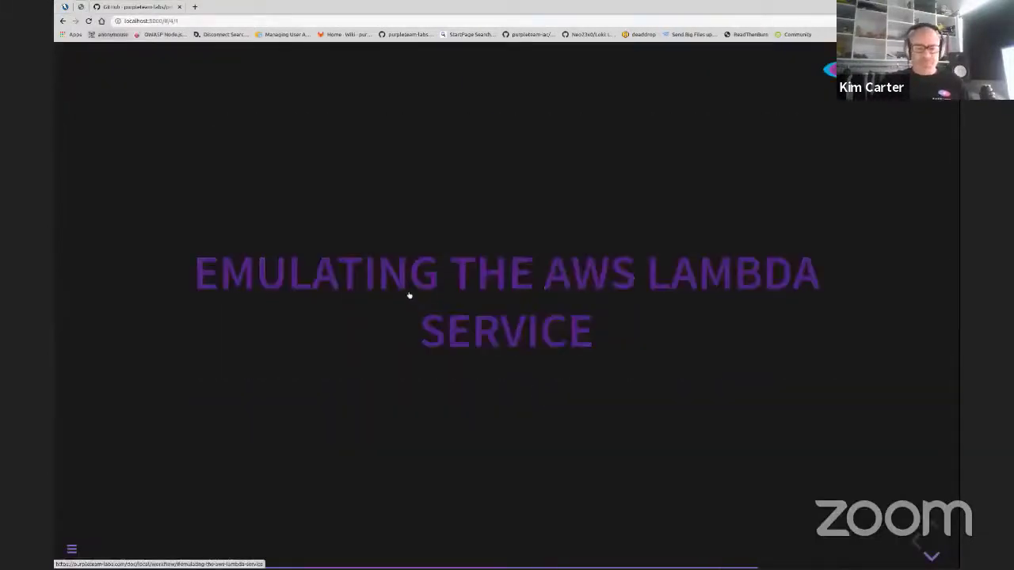
pyautogui.moveTo(374, 277)
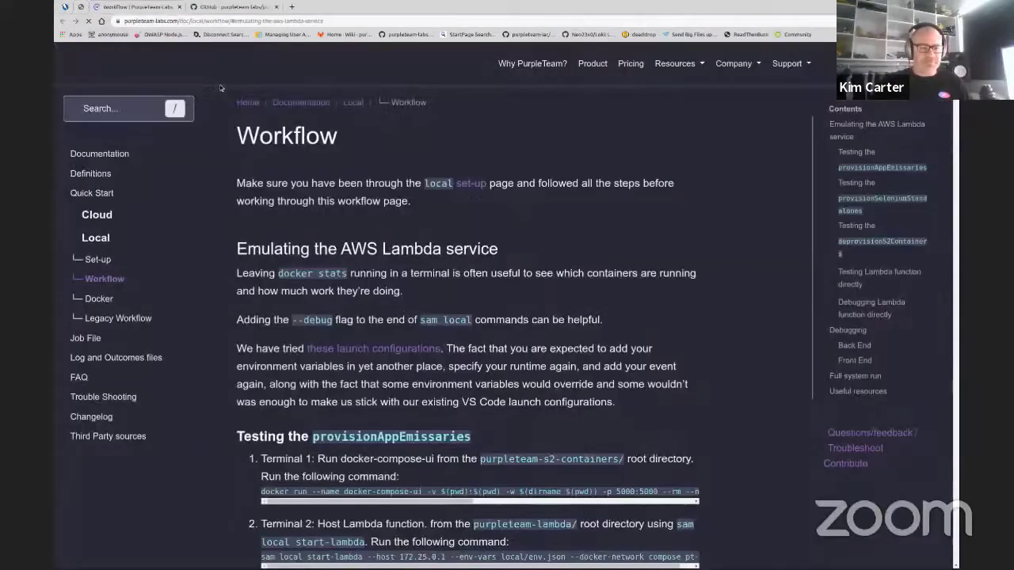
# On the Local Workflow page, read 'Emulating the AWS Lambda service' through testing provisionAppEmissaries.
pyautogui.scroll(-3)
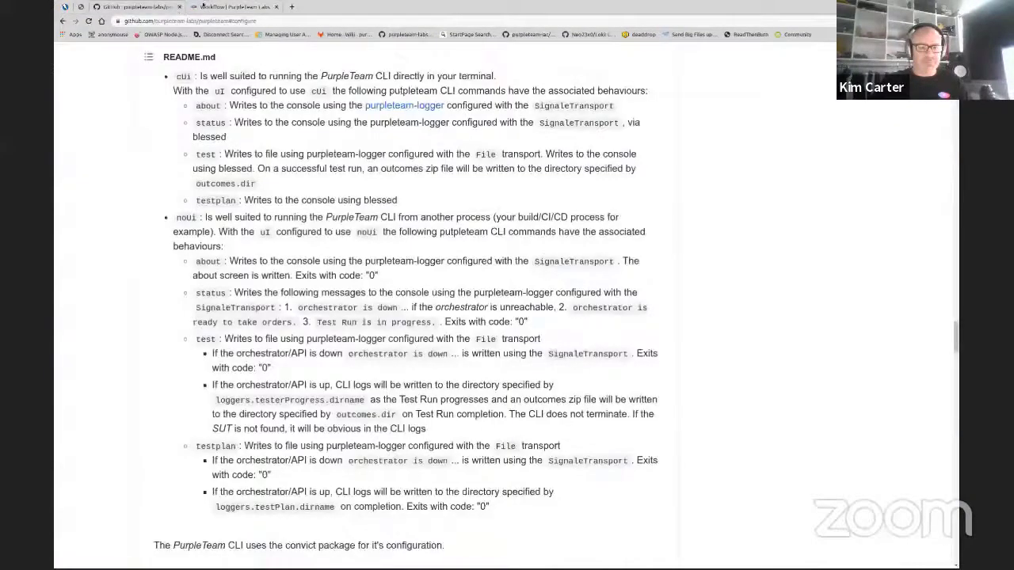
pyautogui.click(230, 6)
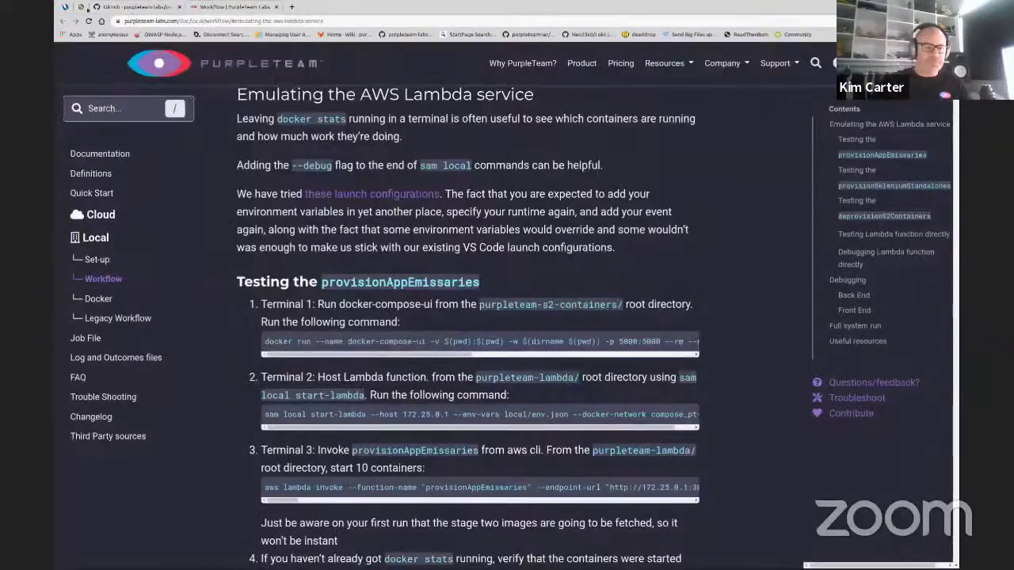
pyautogui.click(135, 6)
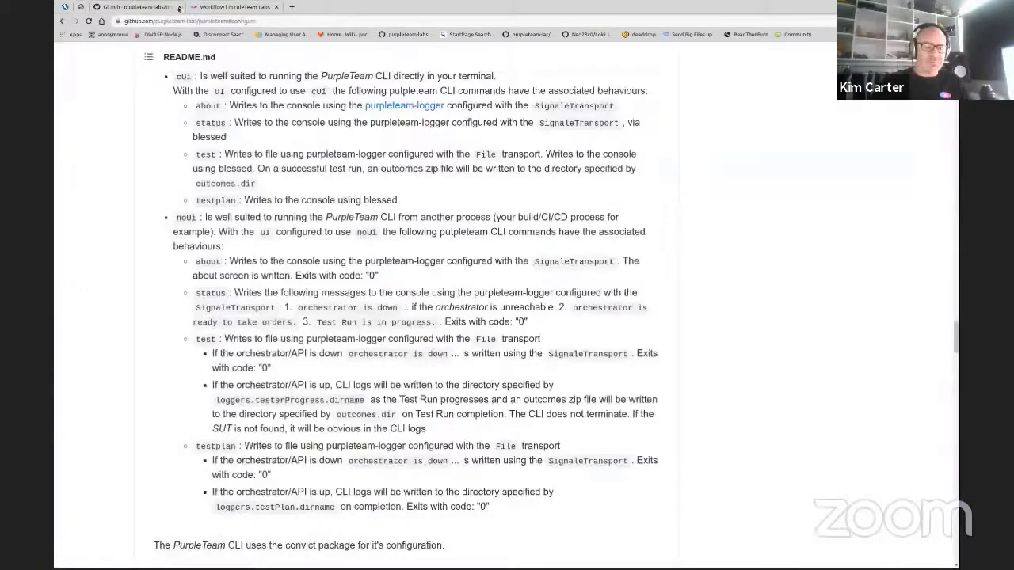
pyautogui.click(230, 6)
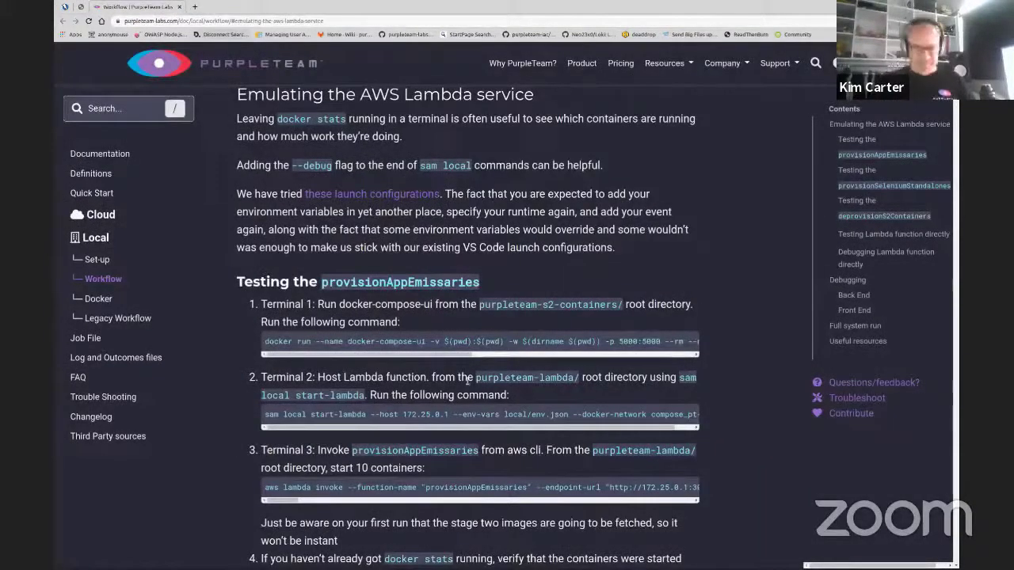
pyautogui.moveTo(404, 372)
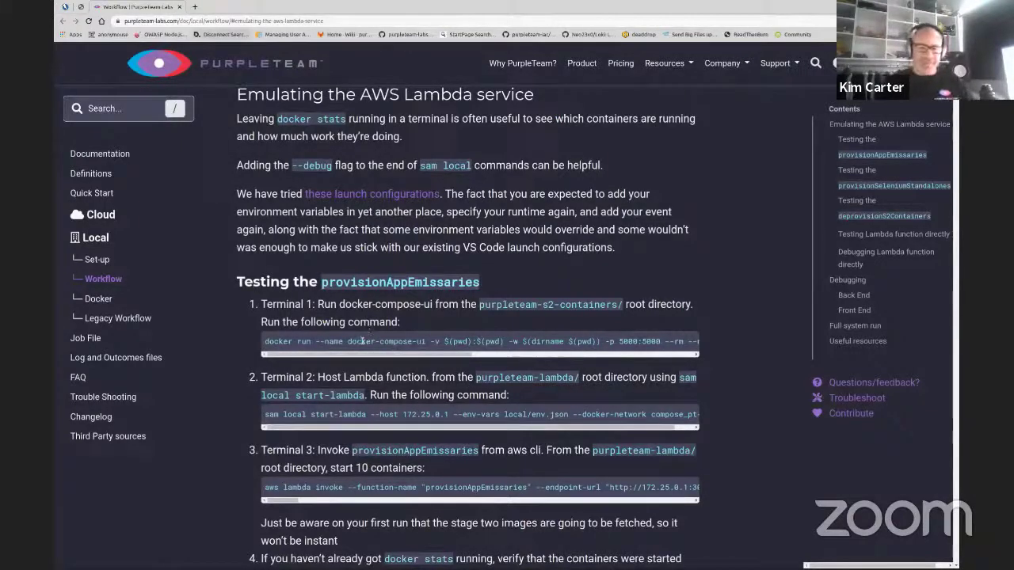
pyautogui.scroll(-3)
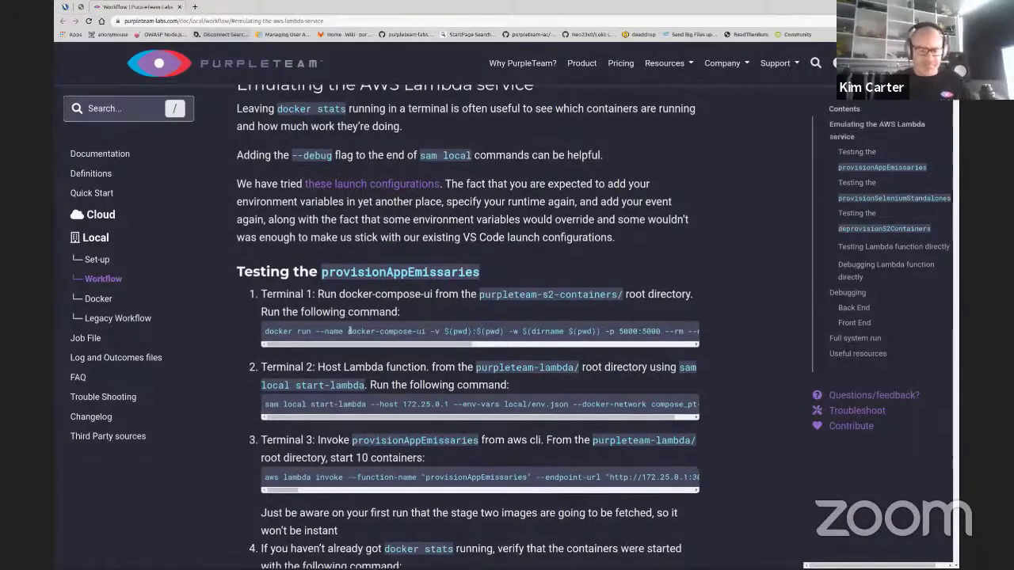
pyautogui.scroll(-3)
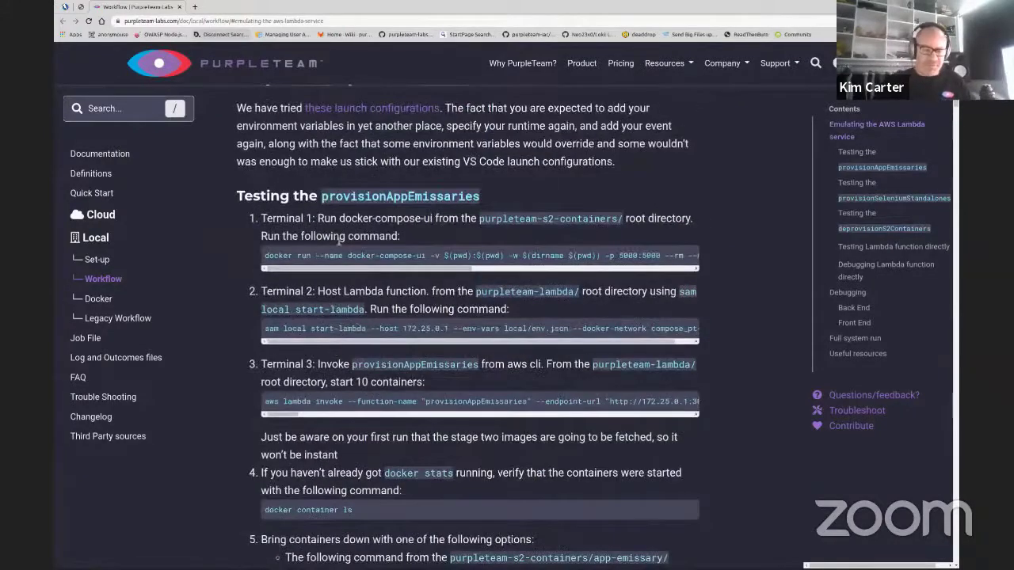
pyautogui.scroll(-3)
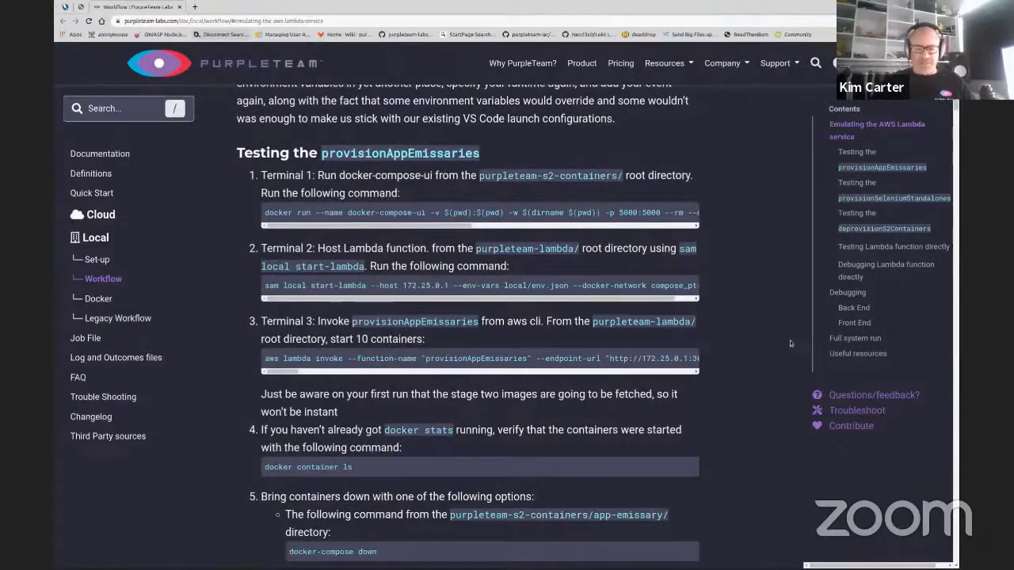
pyautogui.moveTo(855, 339)
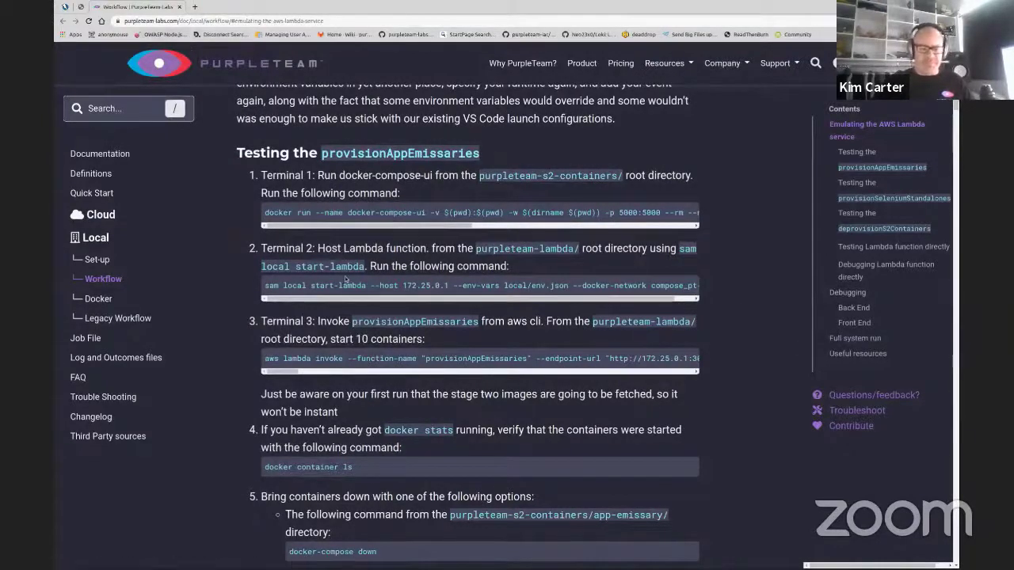
pyautogui.scroll(-3)
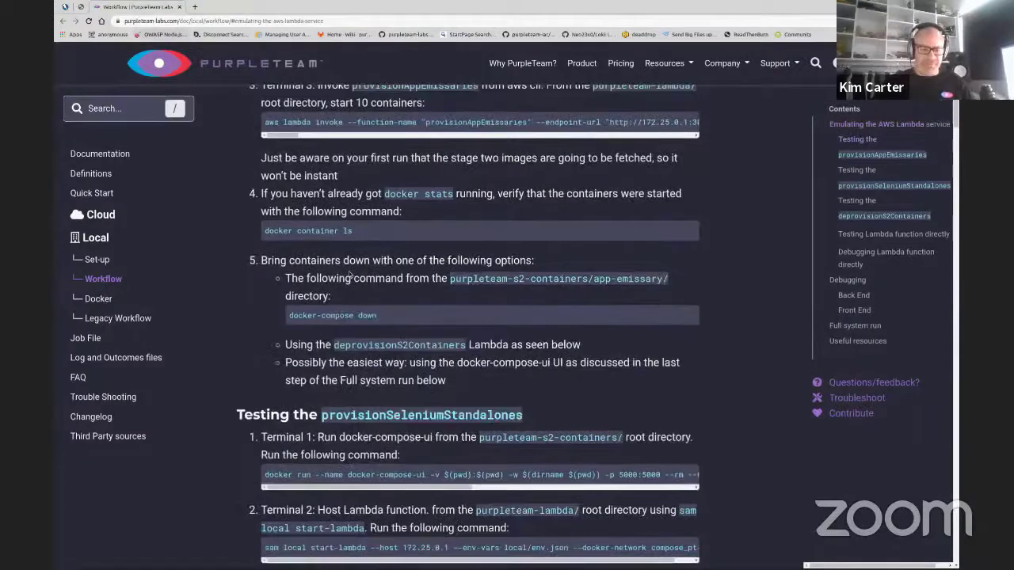
pyautogui.scroll(3)
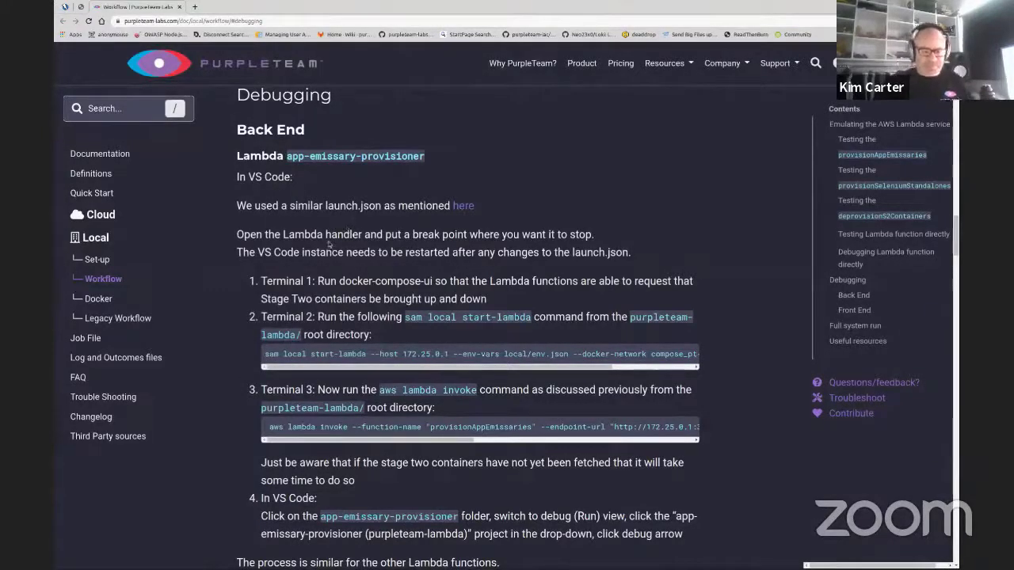
# Read the Back End and Front End debugging sections down to the Full system run heading.
pyautogui.scroll(-3)
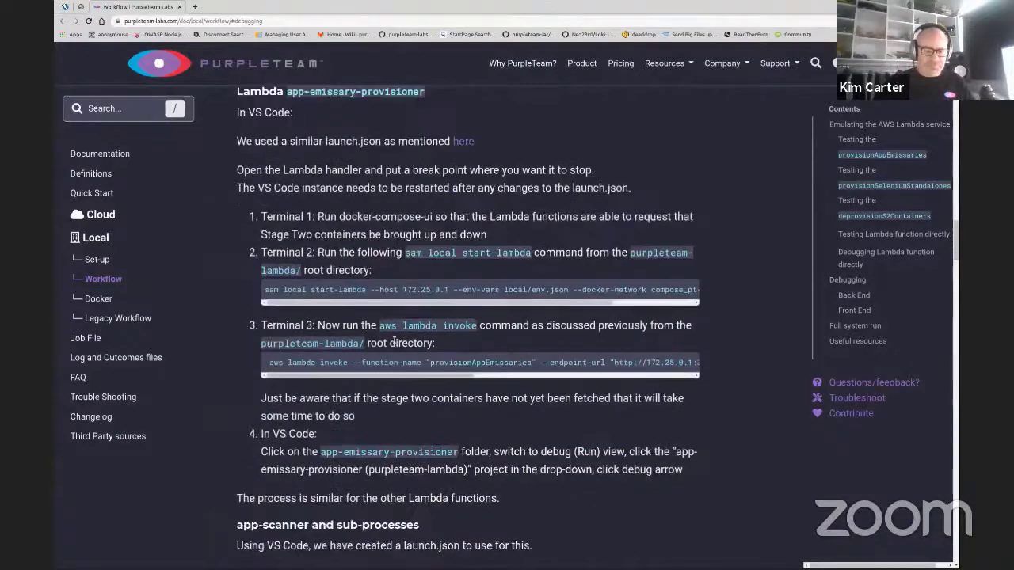
pyautogui.scroll(-3)
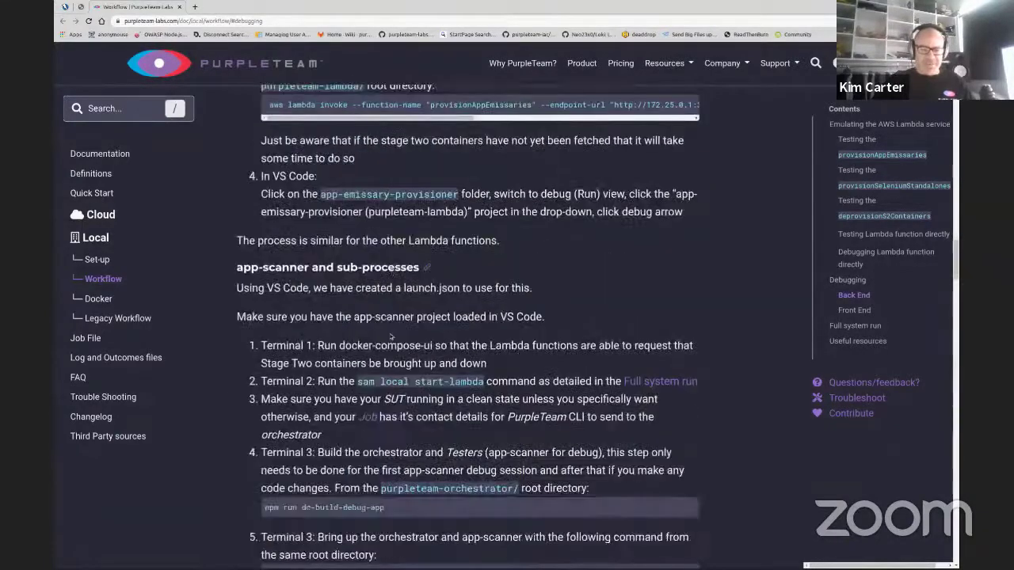
pyautogui.scroll(-3)
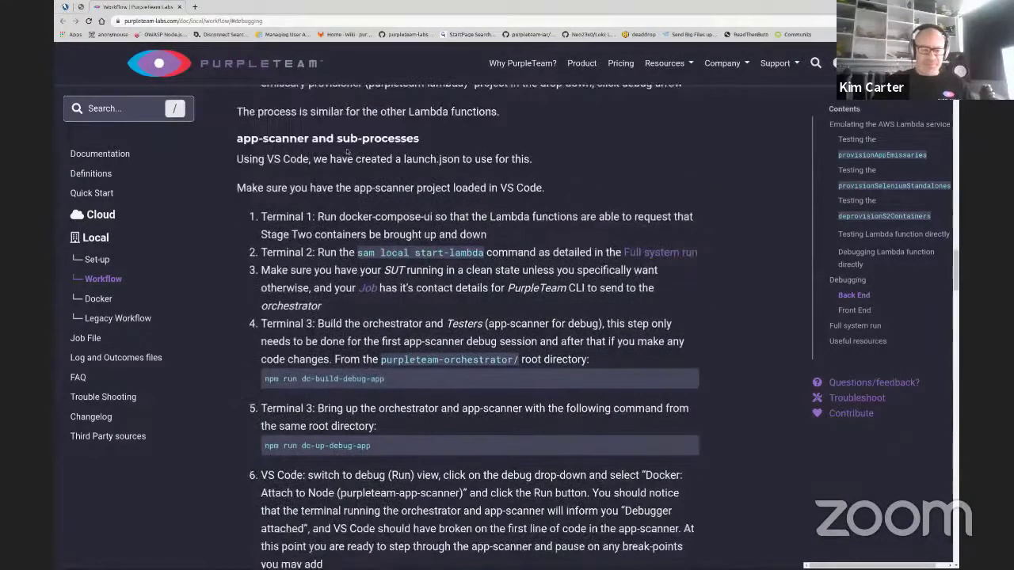
pyautogui.moveTo(335, 143)
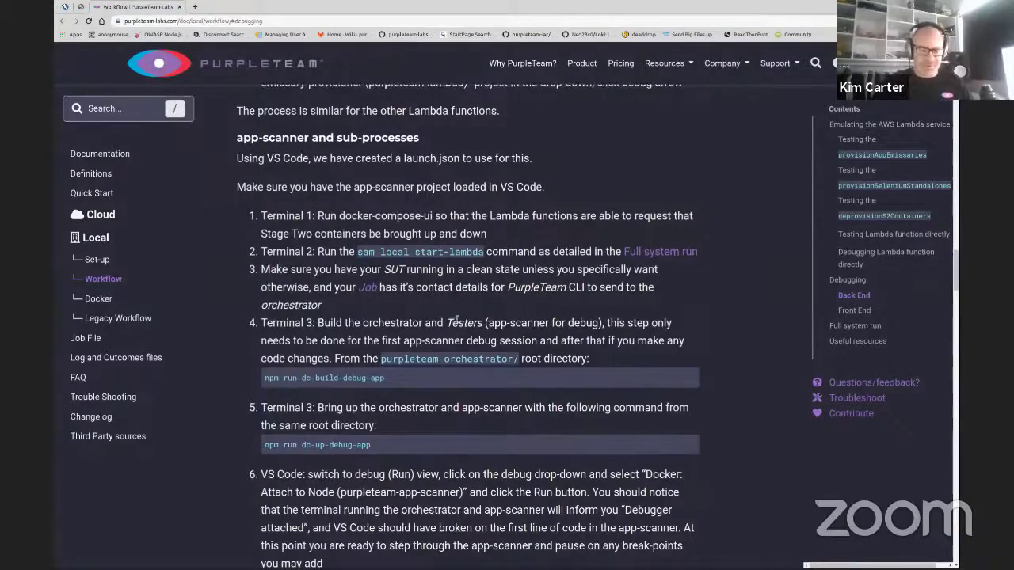
pyautogui.scroll(-3)
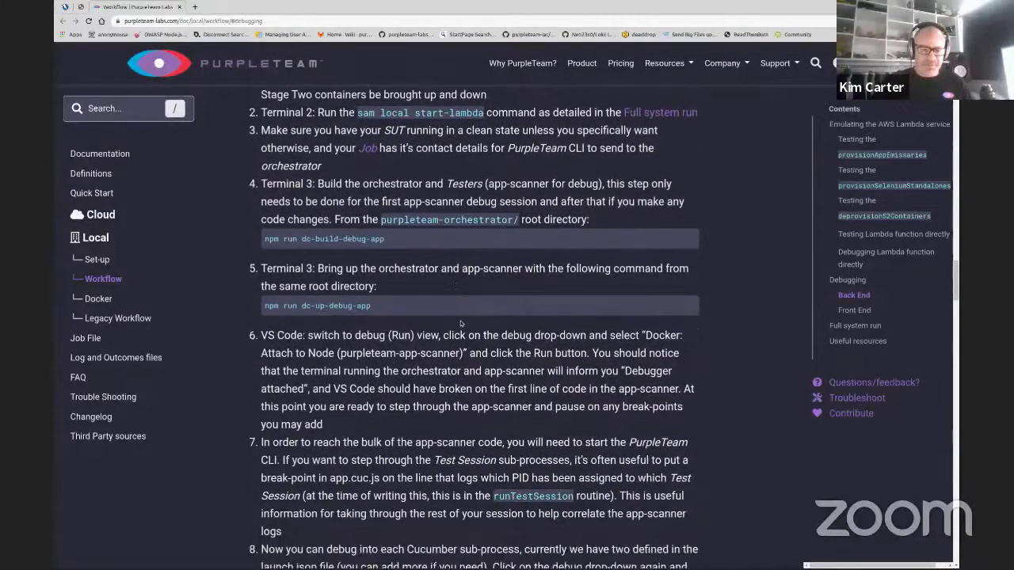
pyautogui.scroll(-3)
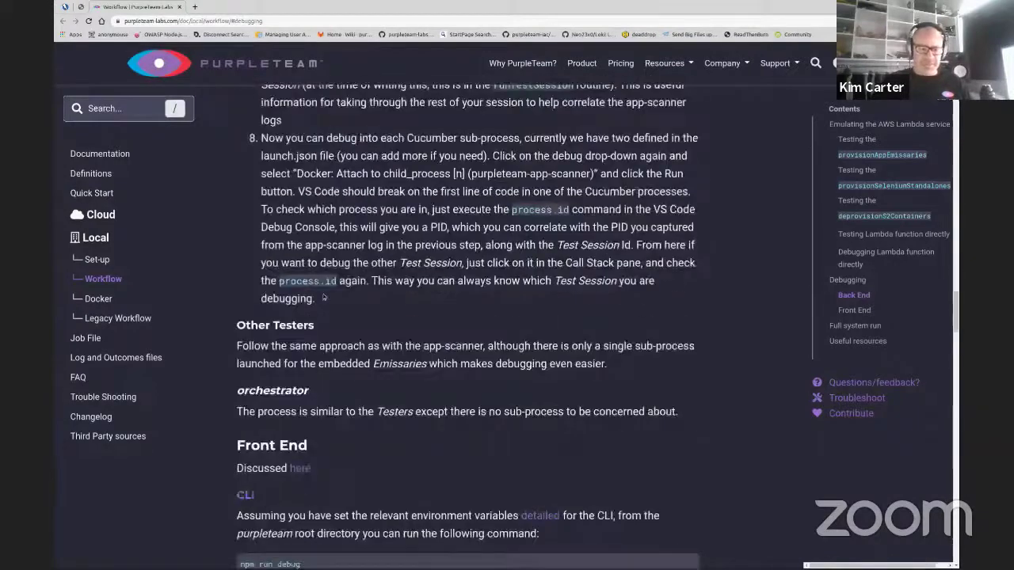
pyautogui.scroll(-3)
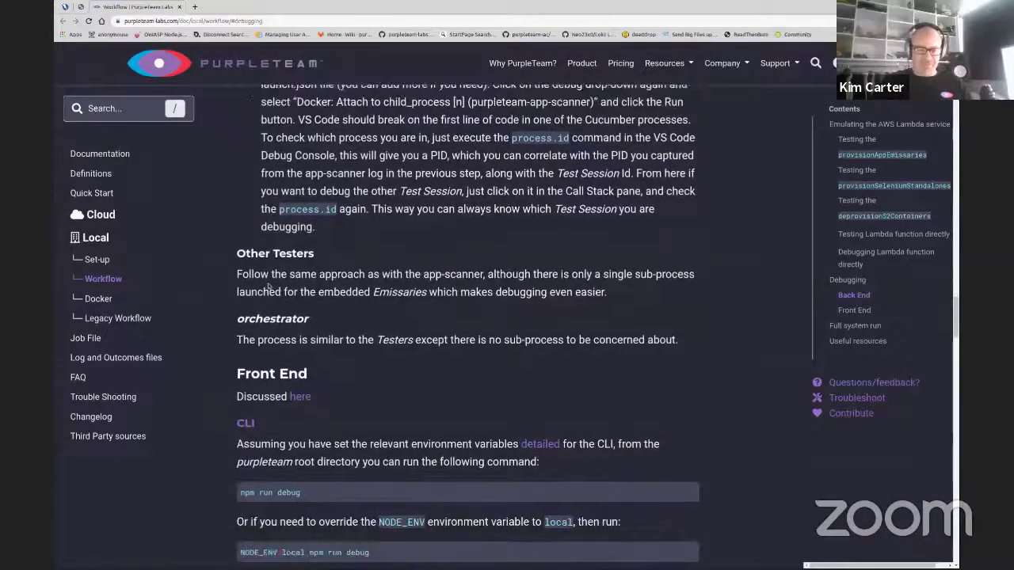
pyautogui.scroll(-3)
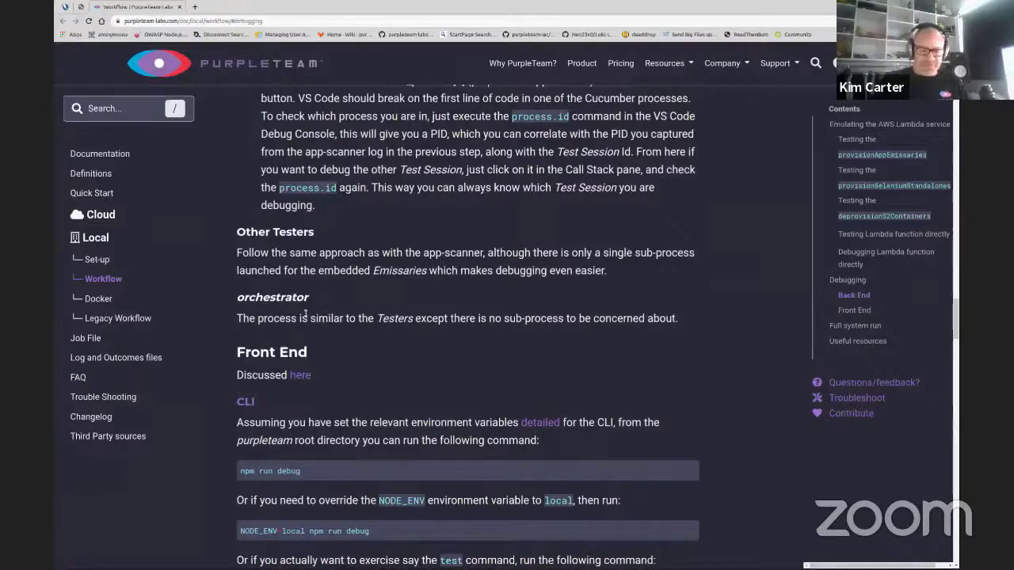
pyautogui.scroll(-3)
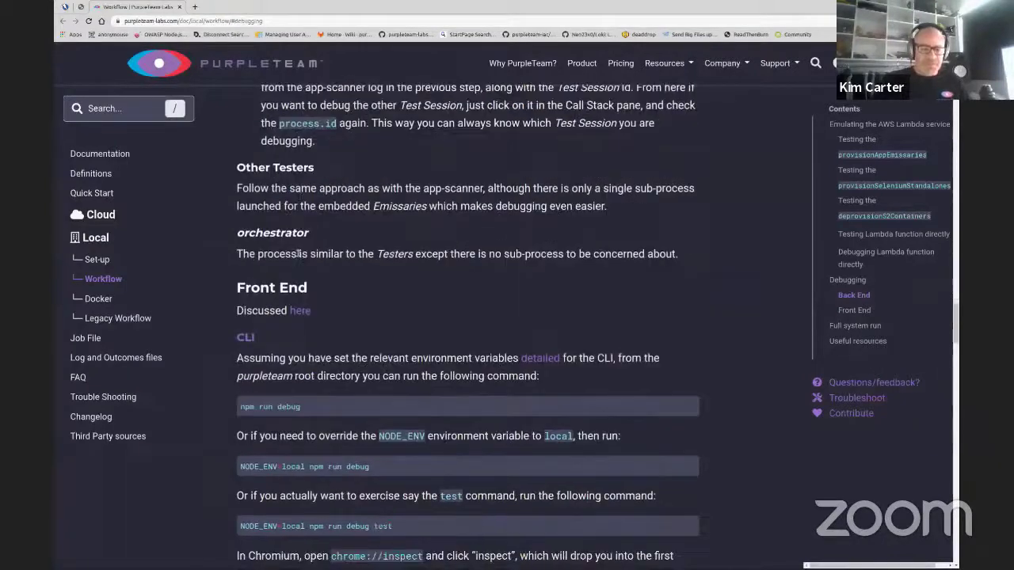
pyautogui.scroll(-3)
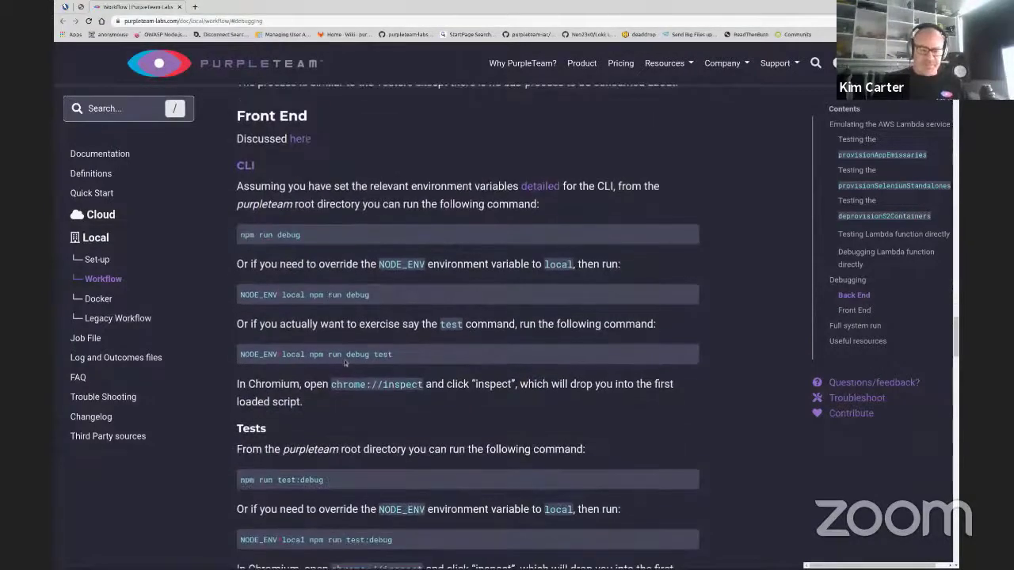
pyautogui.scroll(-3)
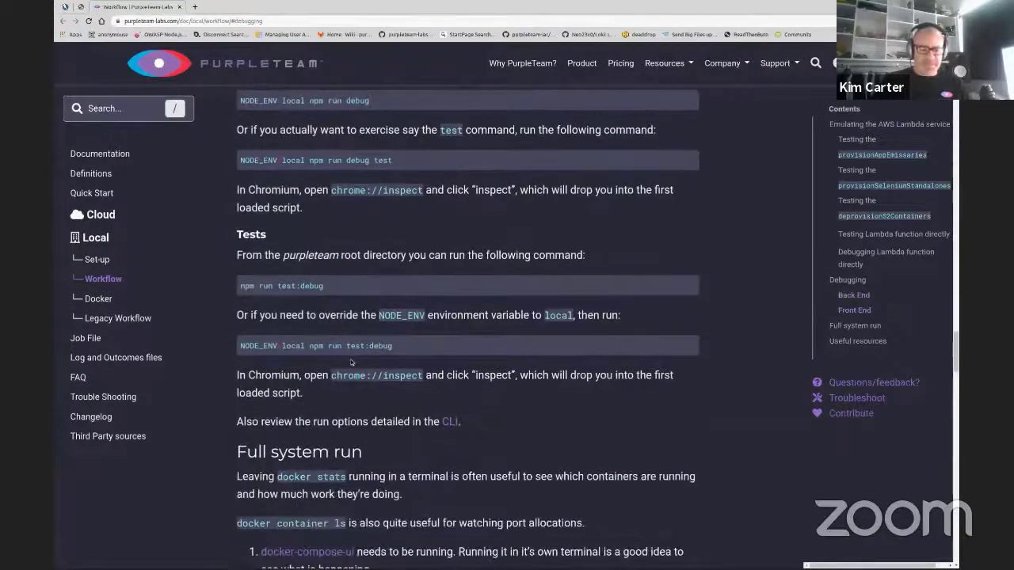
# Read Full system run from docker-compose-ui to step 5, Start cli, with NodeGoat examples.
pyautogui.scroll(-3)
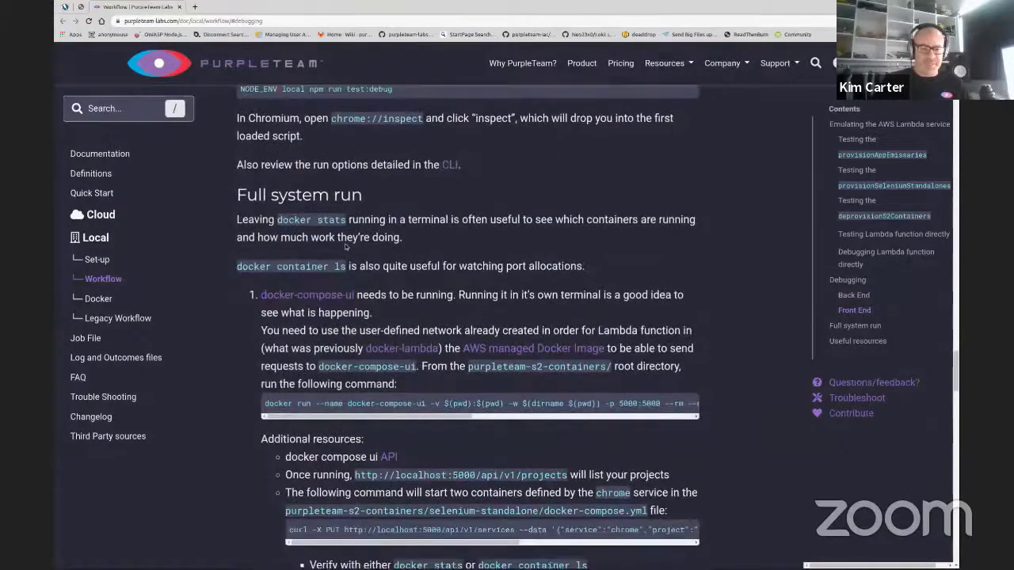
pyautogui.scroll(-3)
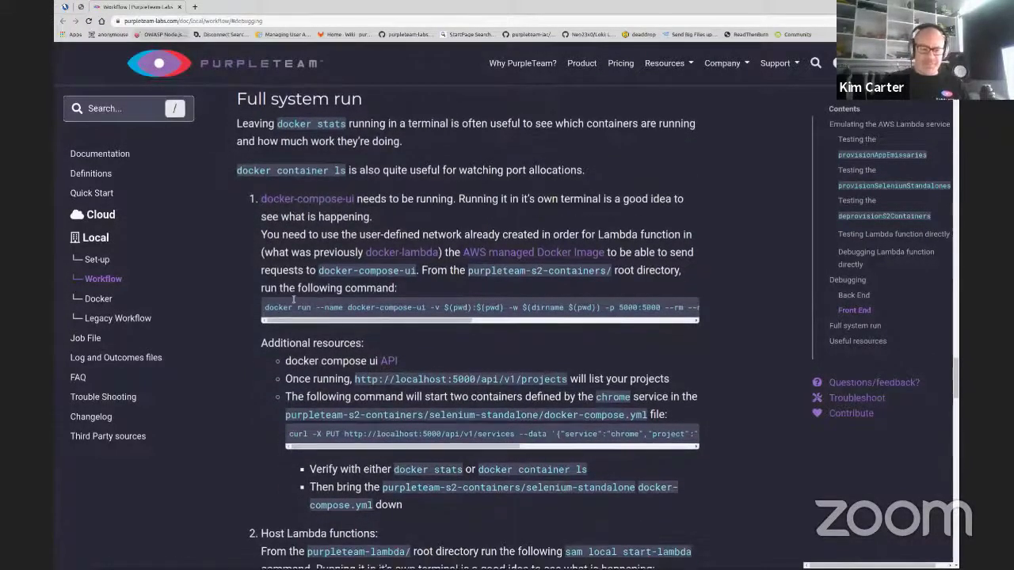
pyautogui.scroll(-3)
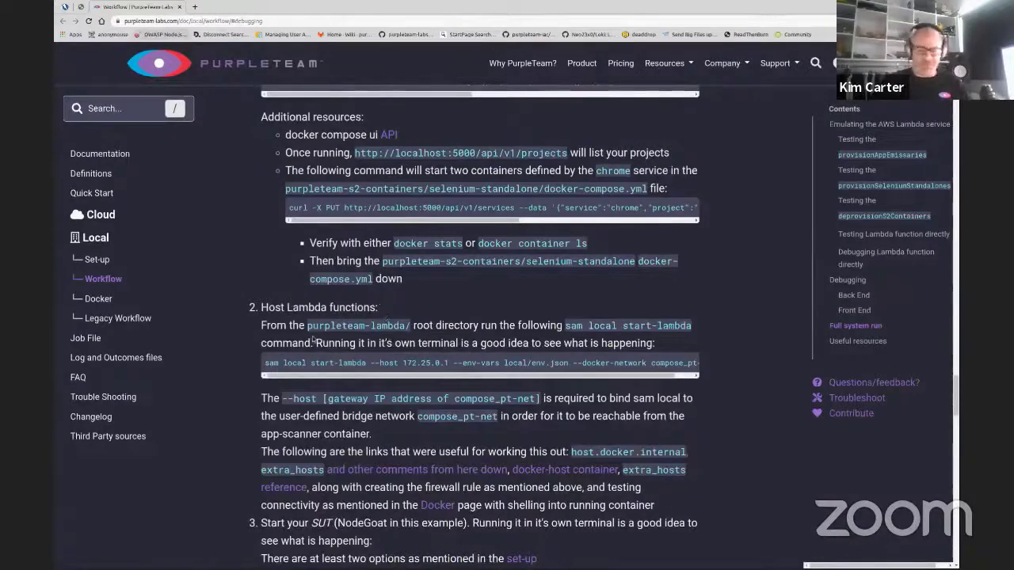
pyautogui.scroll(-3)
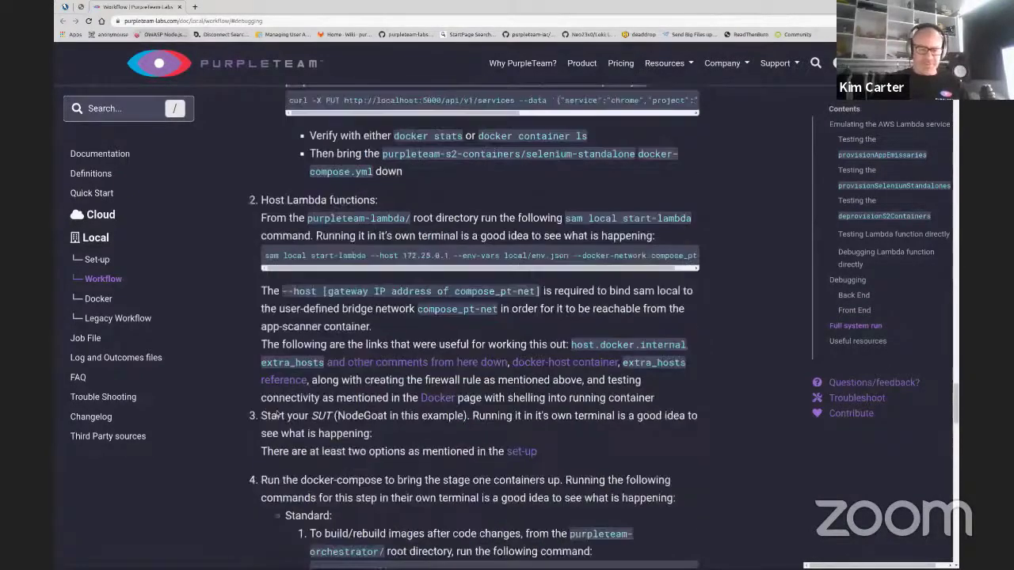
pyautogui.scroll(-3)
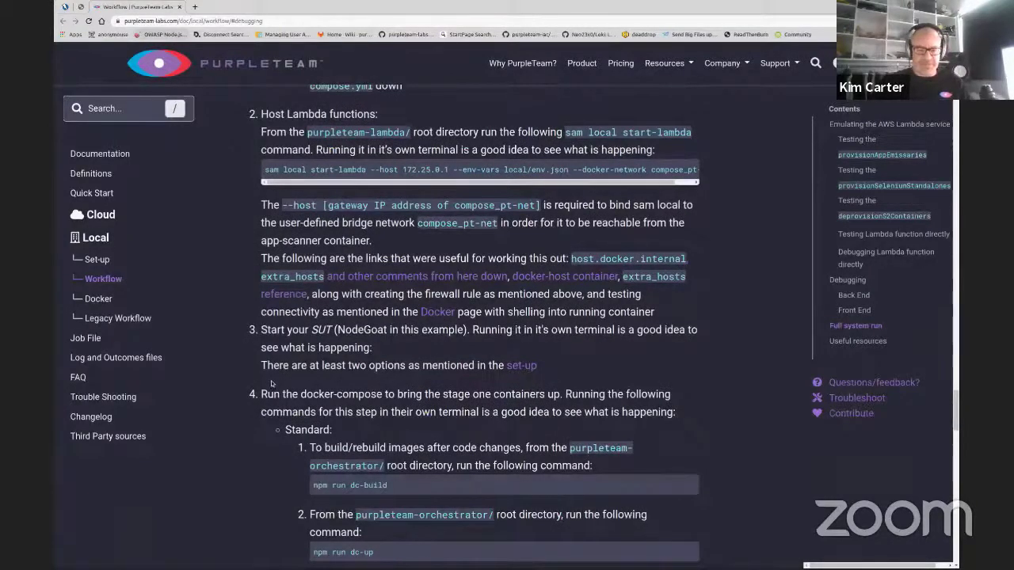
pyautogui.scroll(-3)
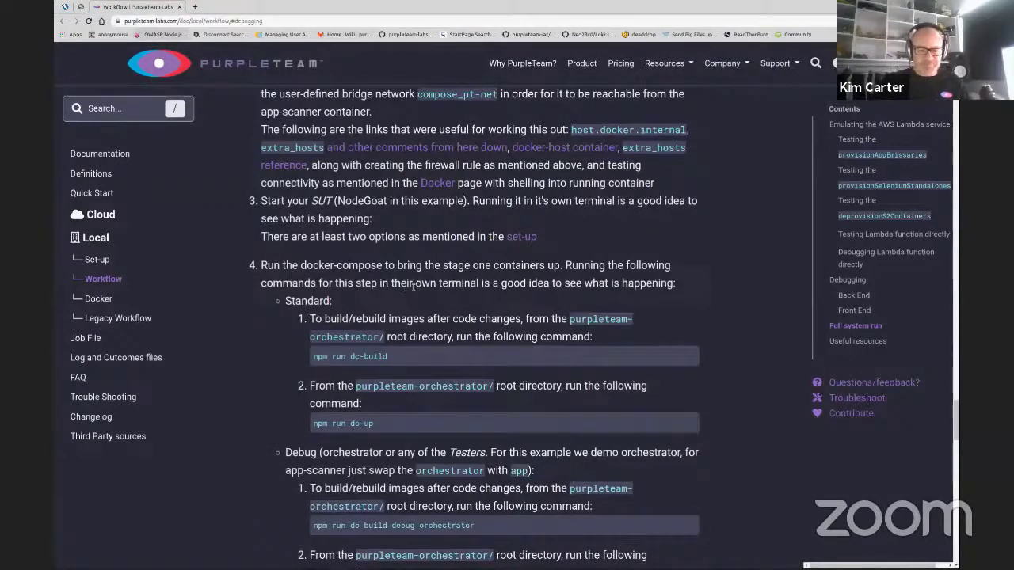
pyautogui.moveTo(407, 292)
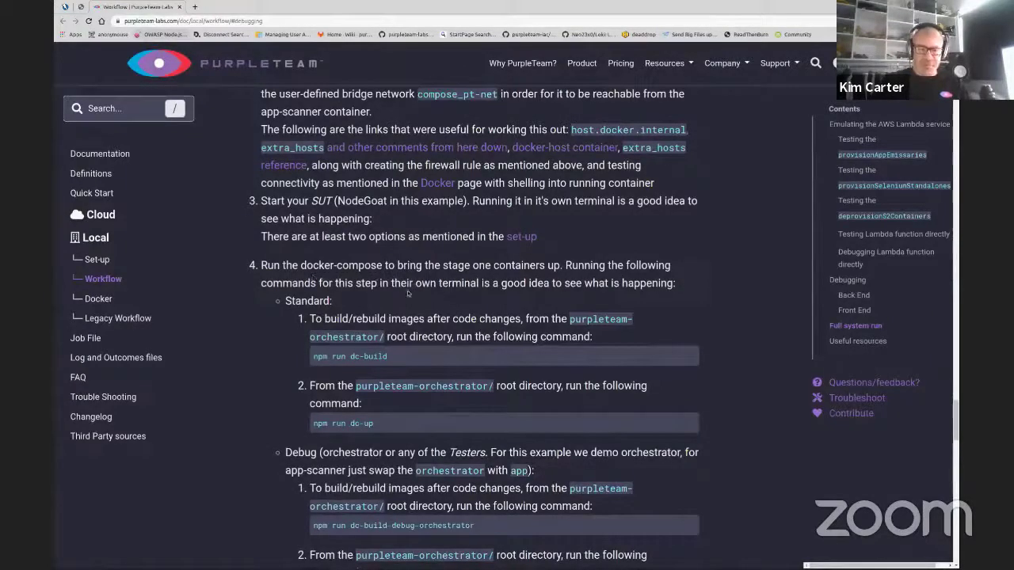
pyautogui.scroll(-3)
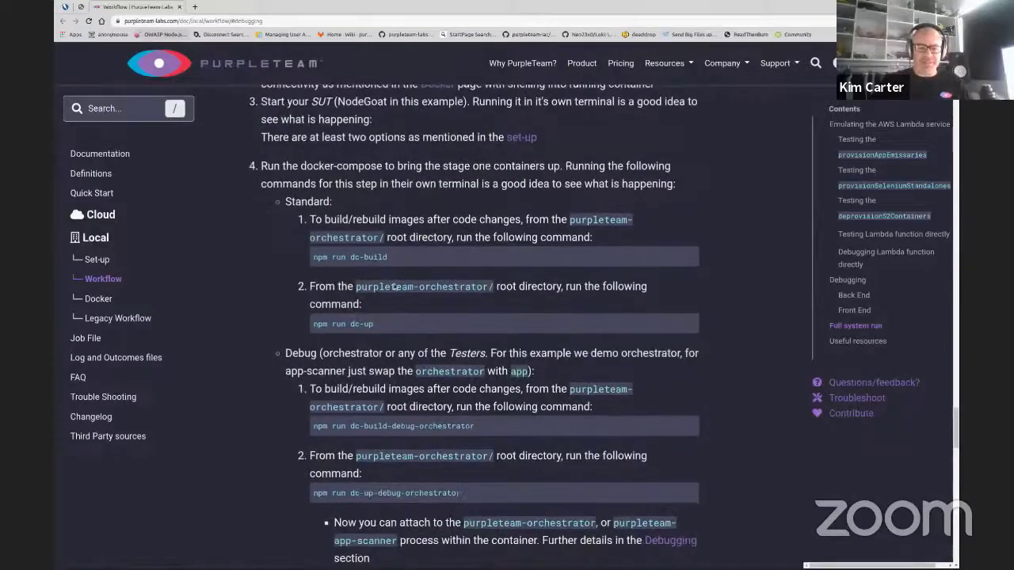
pyautogui.scroll(-3)
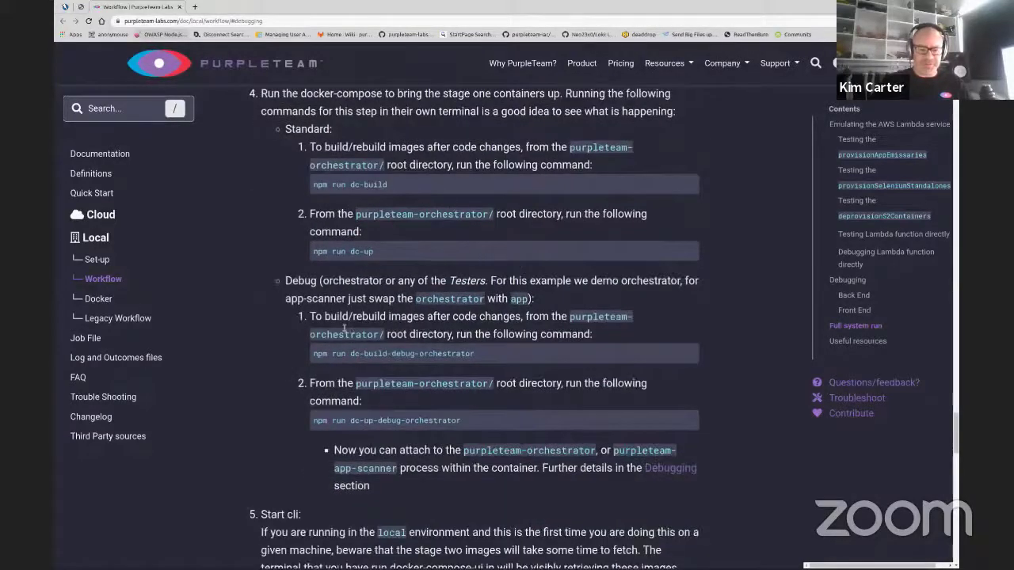
pyautogui.scroll(-3)
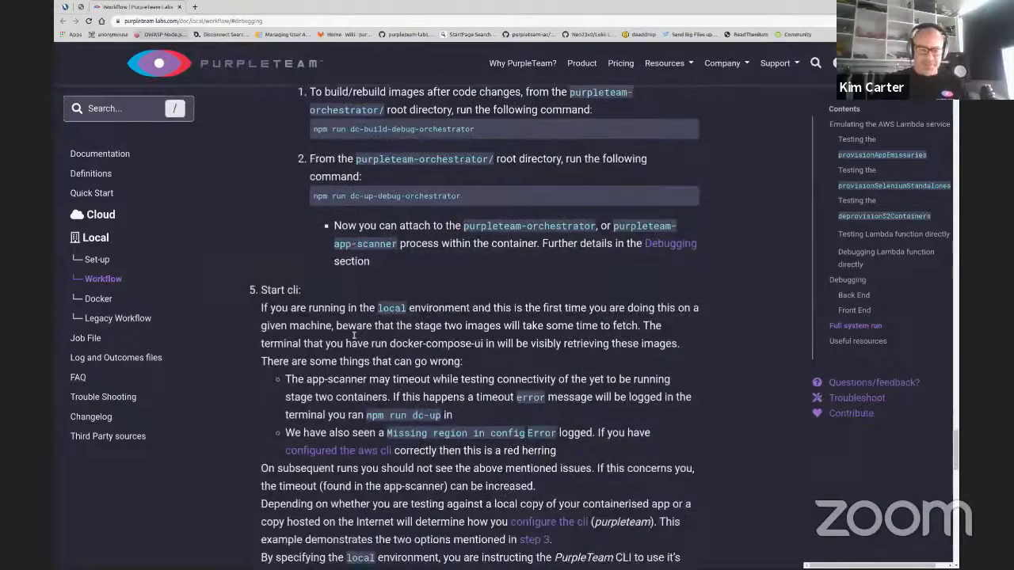
pyautogui.scroll(-3)
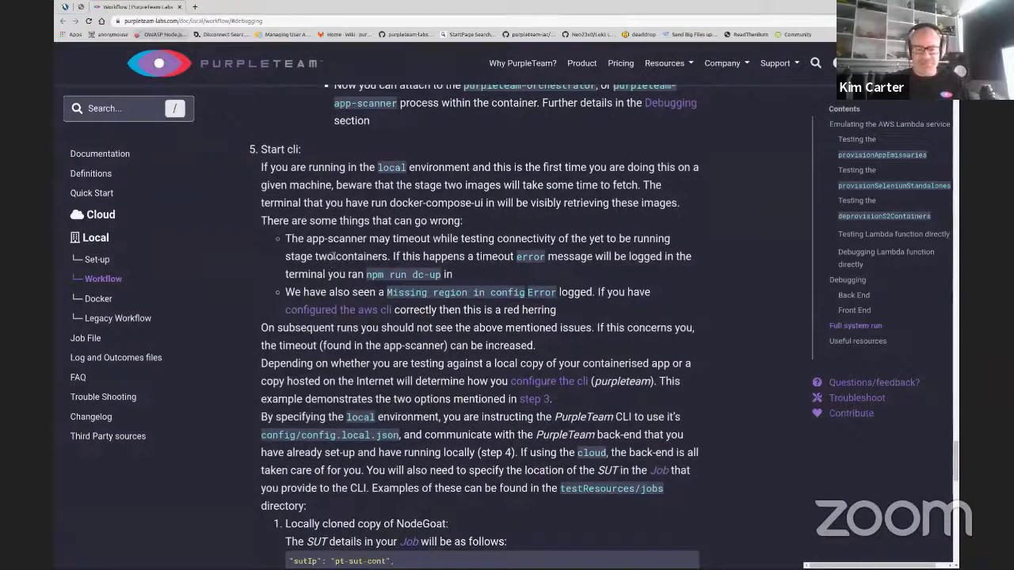
pyautogui.scroll(-3)
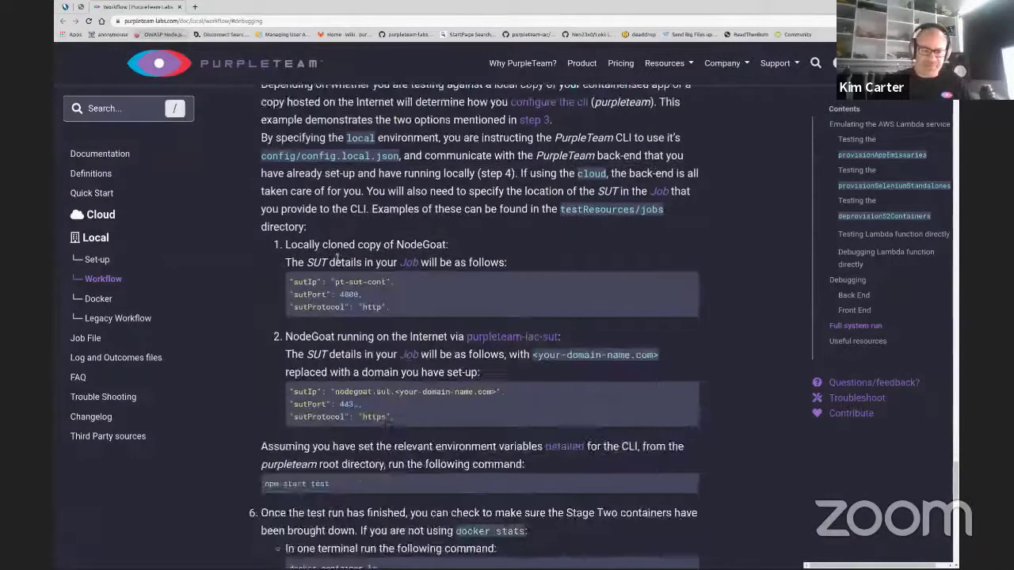
pyautogui.scroll(-3)
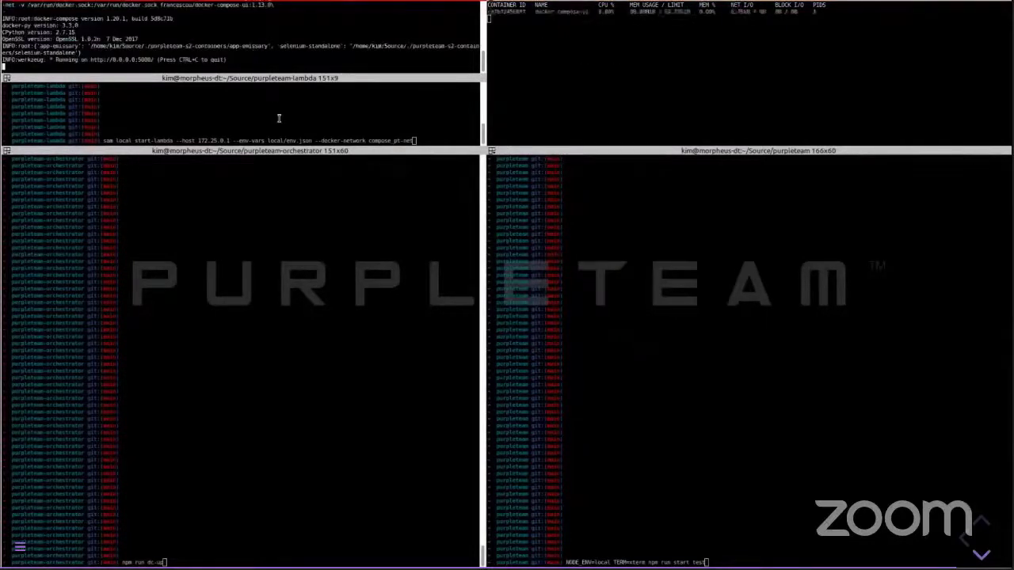
# Run sam local start-lambda, npm run dc-up and npm run start test in the tmux panes.
pyautogui.press('Return')
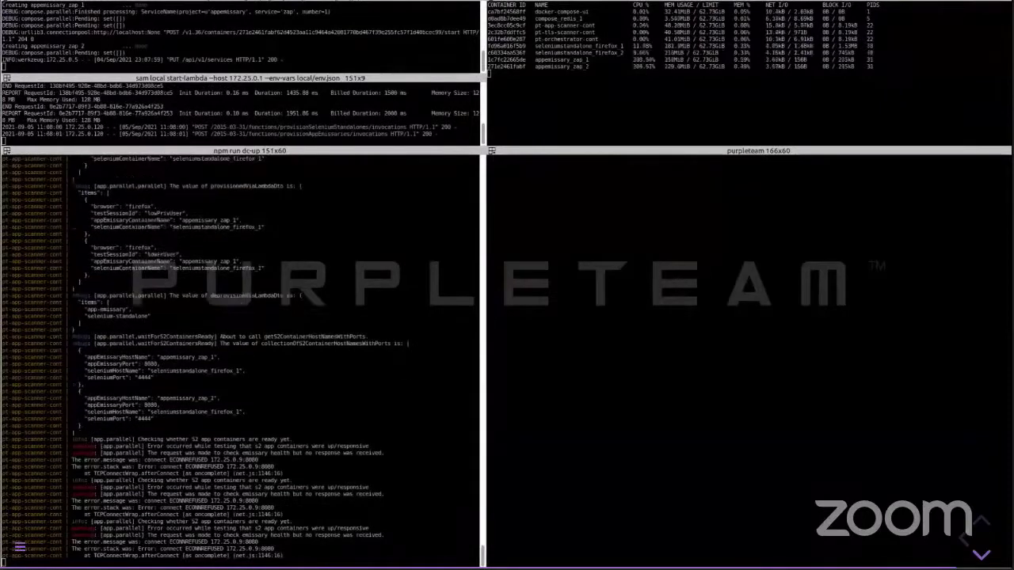
pyautogui.scroll(-3)
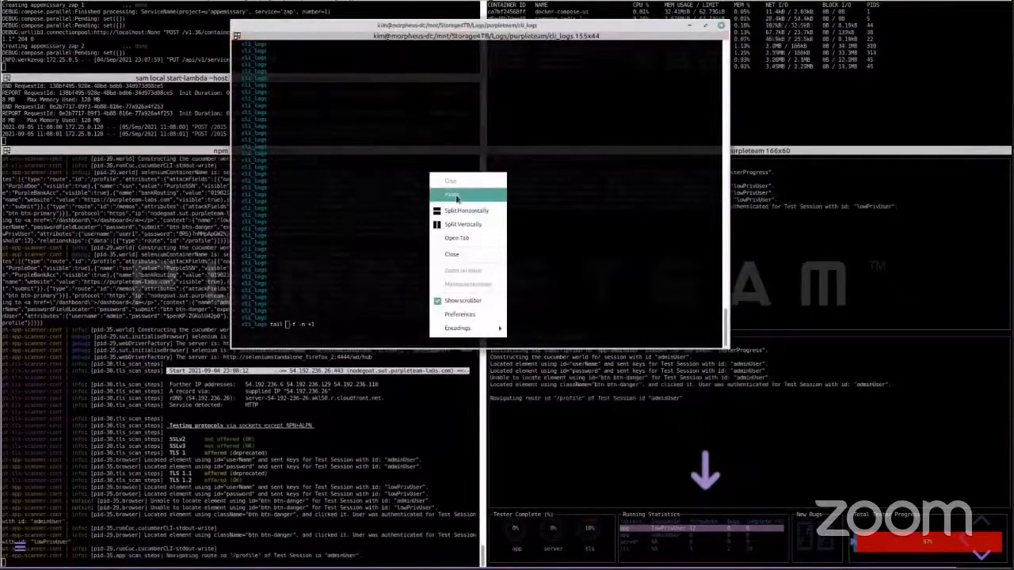
# Run tail -f -n +1 on the tls-NA log in a new cli_logs terminal.
pyautogui.click(451, 194)
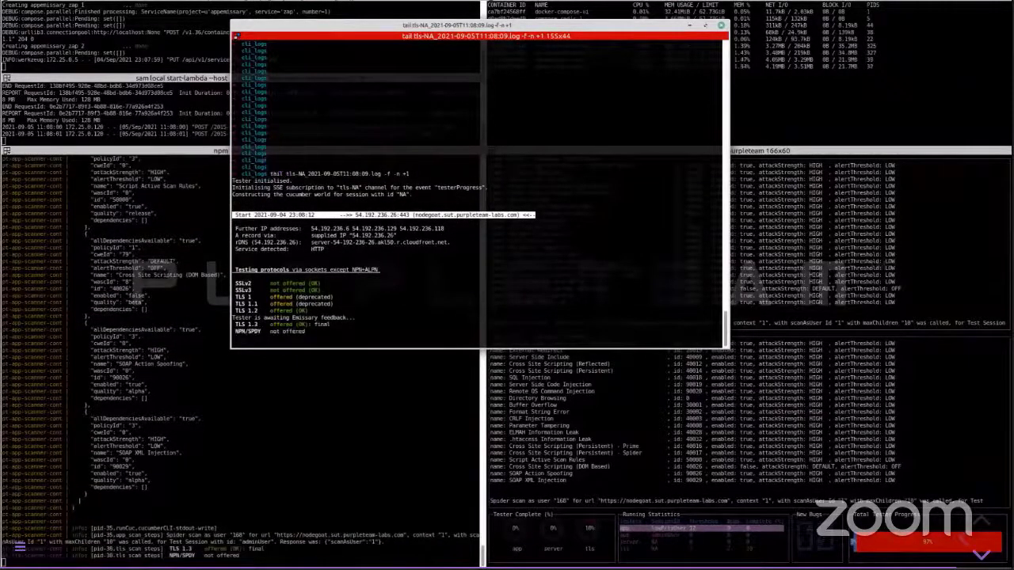
pyautogui.scroll(-3)
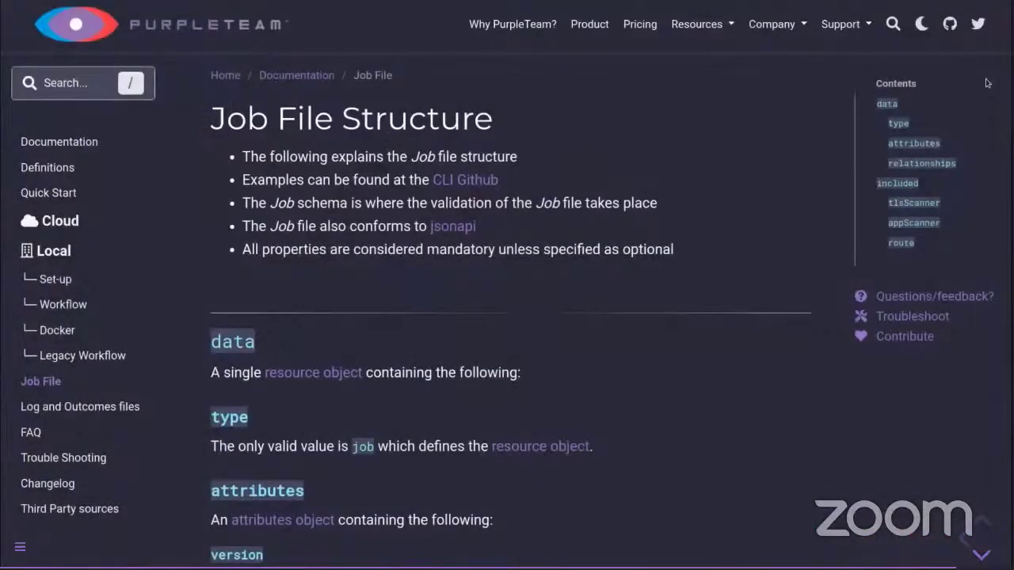
# Scroll the Job File Structure docs through data, attributes, included, tlsScanner and appScanner.
pyautogui.scroll(-3)
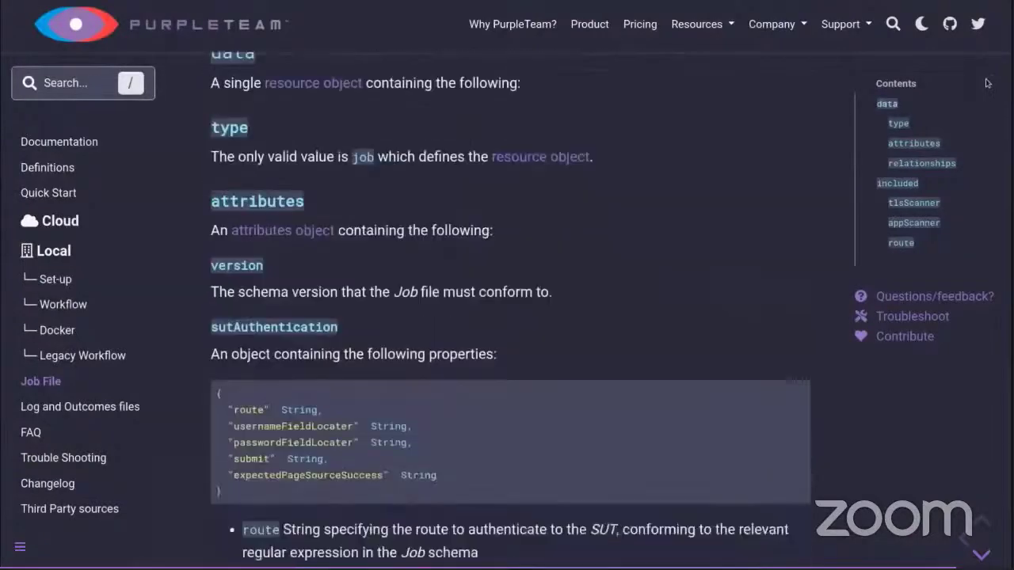
pyautogui.scroll(-3)
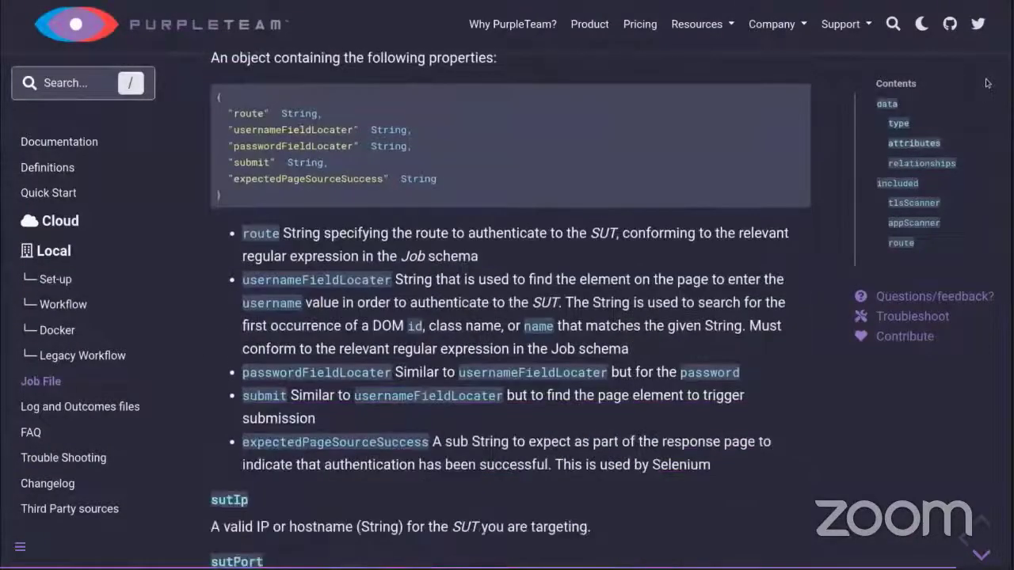
pyautogui.scroll(-3)
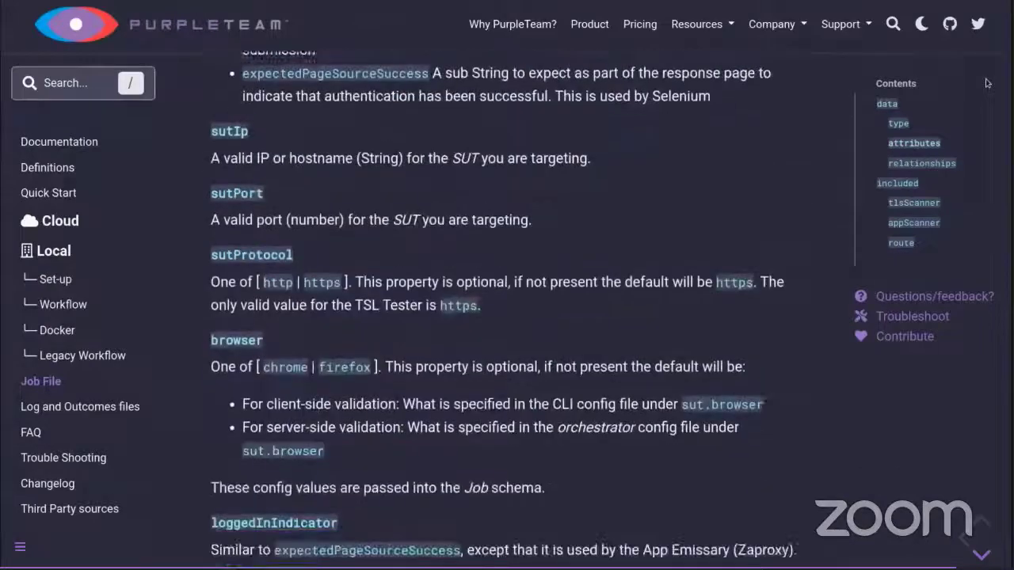
pyautogui.scroll(-3)
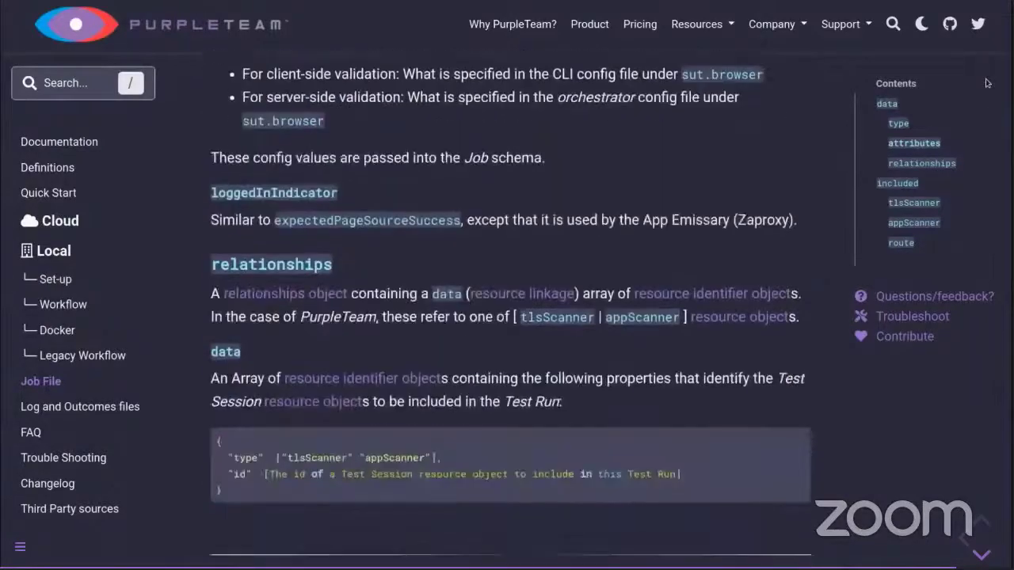
pyautogui.scroll(-3)
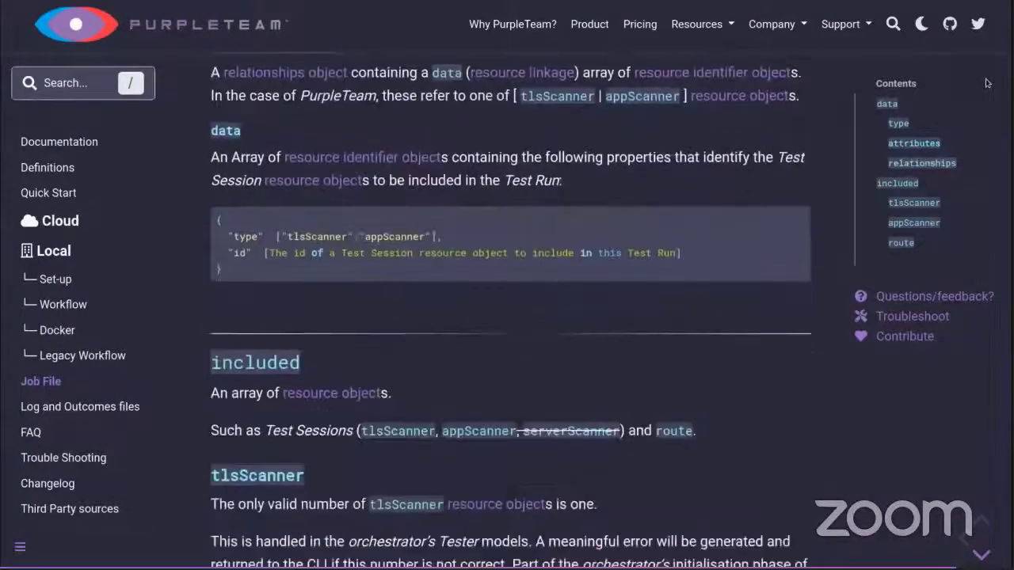
pyautogui.scroll(-3)
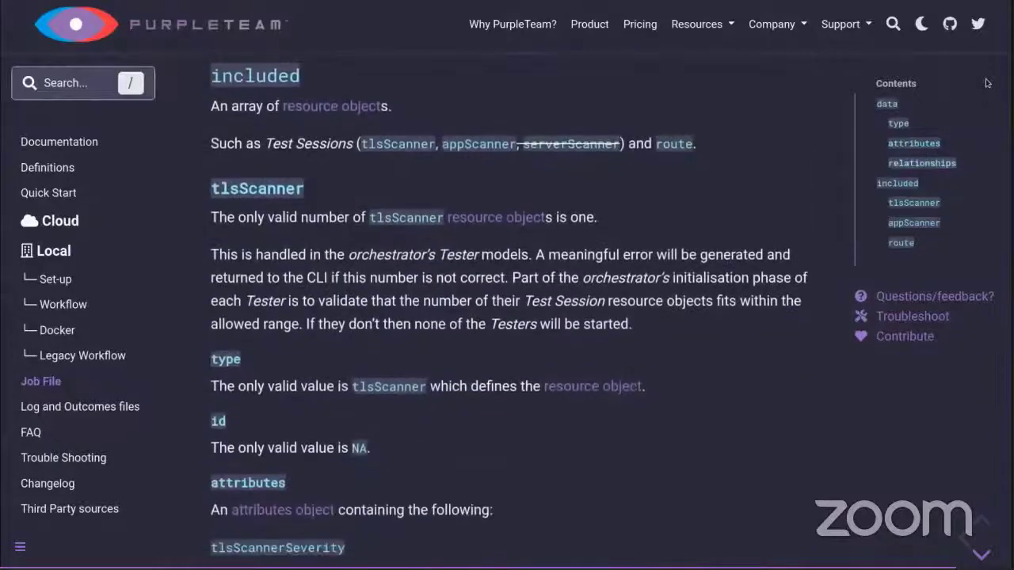
pyautogui.scroll(-3)
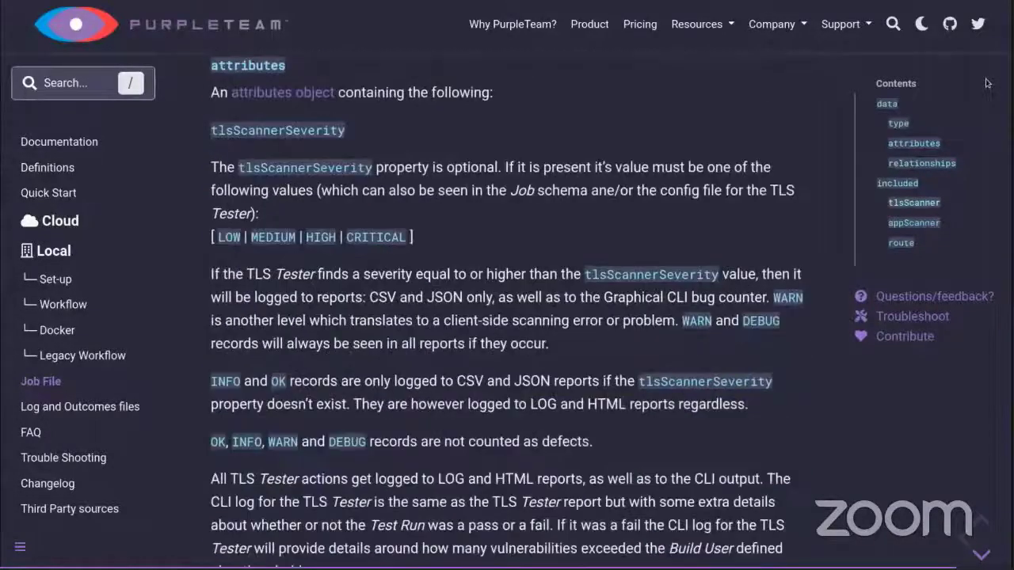
pyautogui.scroll(-3)
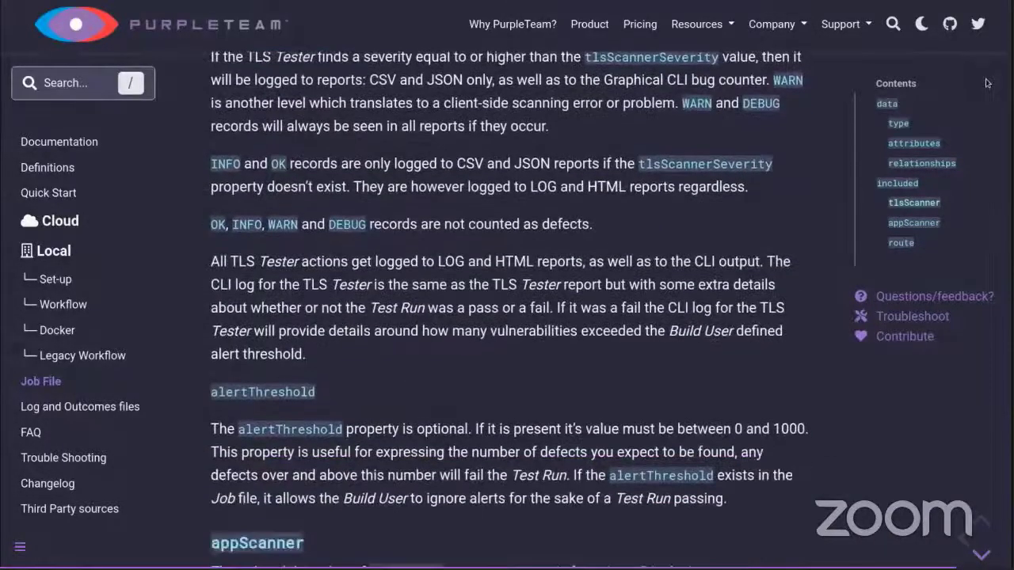
pyautogui.scroll(-3)
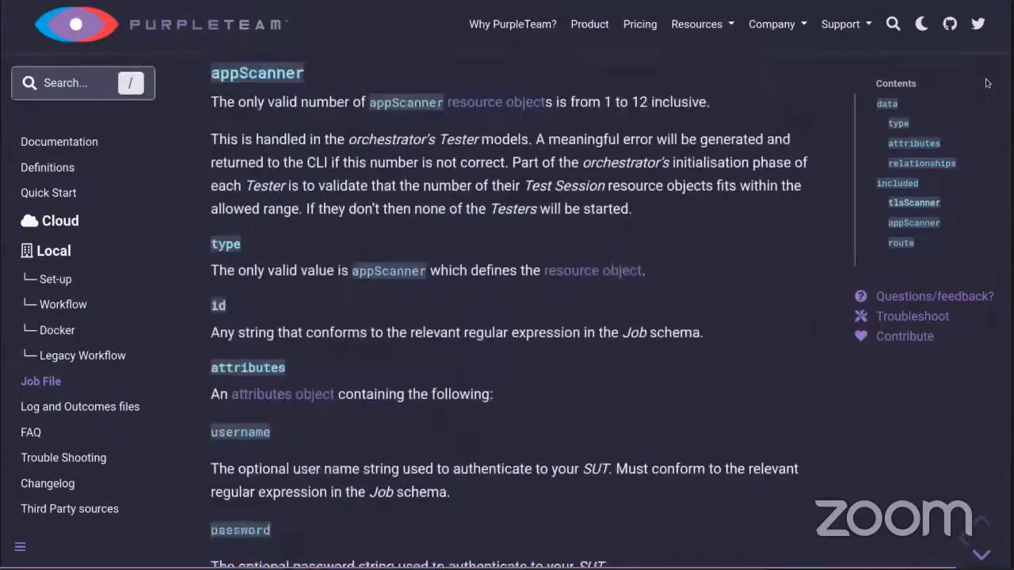
pyautogui.scroll(-3)
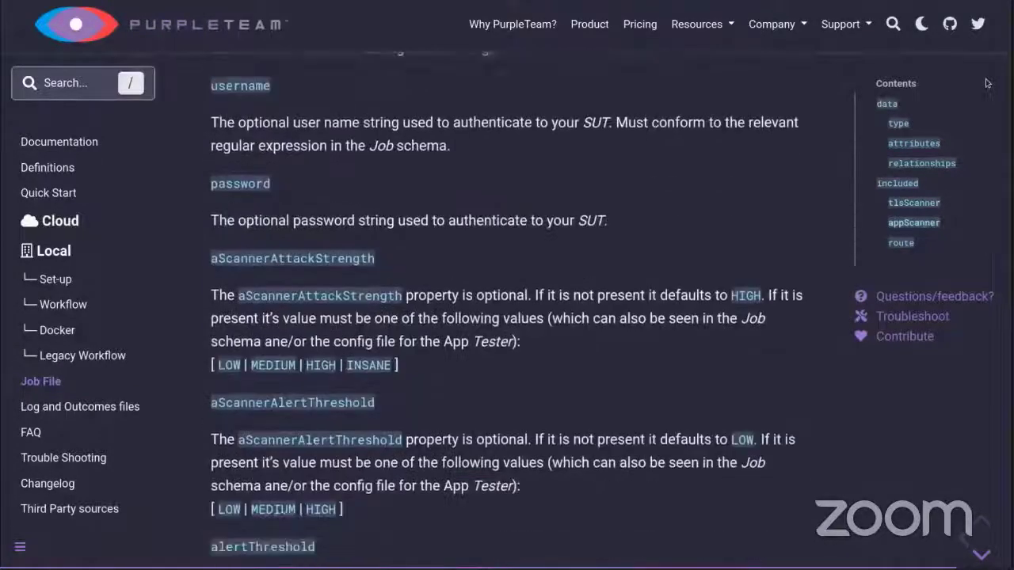
pyautogui.scroll(-3)
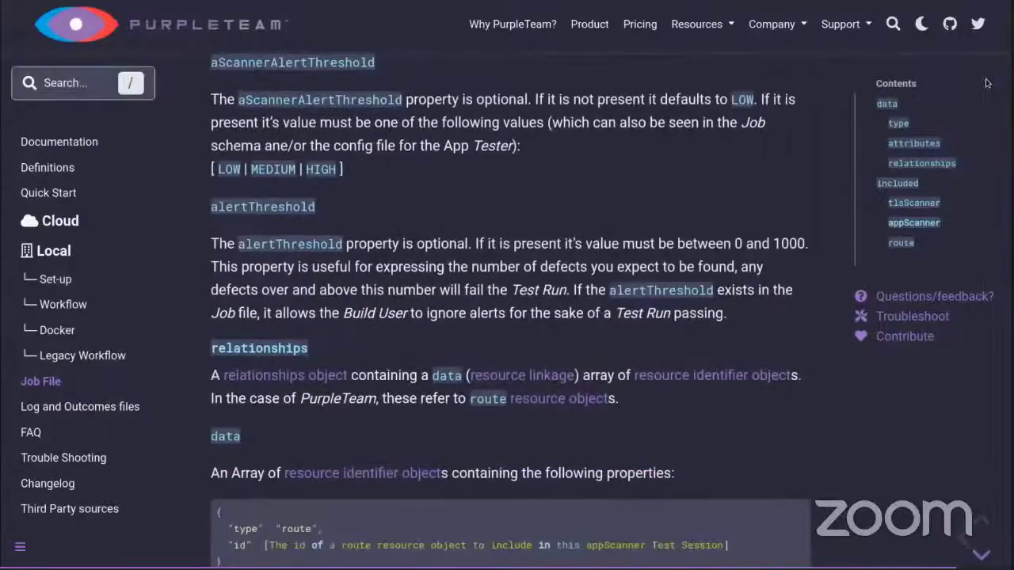
pyautogui.scroll(-3)
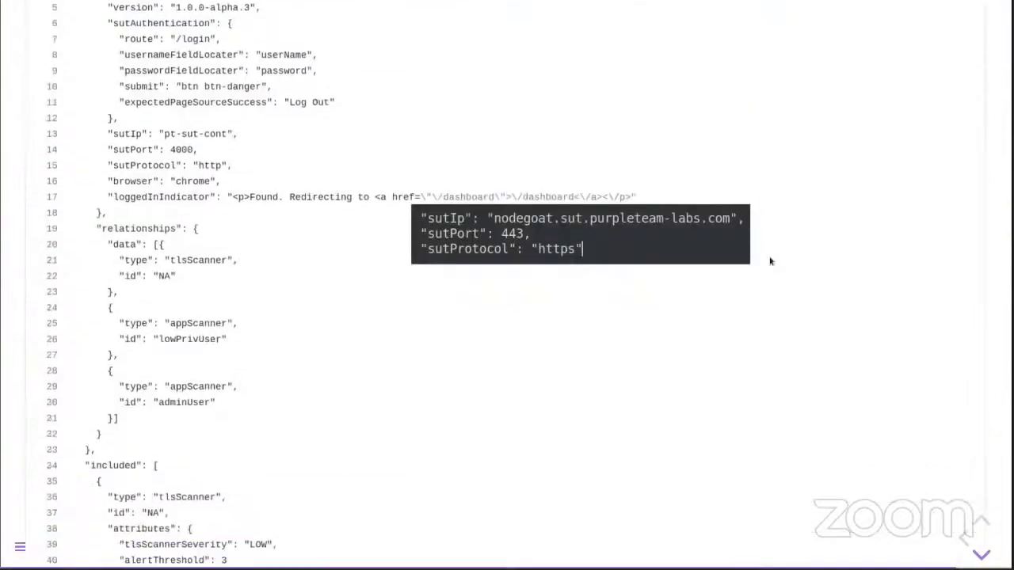
# Scroll through the Job file JSON slide's sutIp callout, tlsScanner, appScanner and route entries.
pyautogui.scroll(-3)
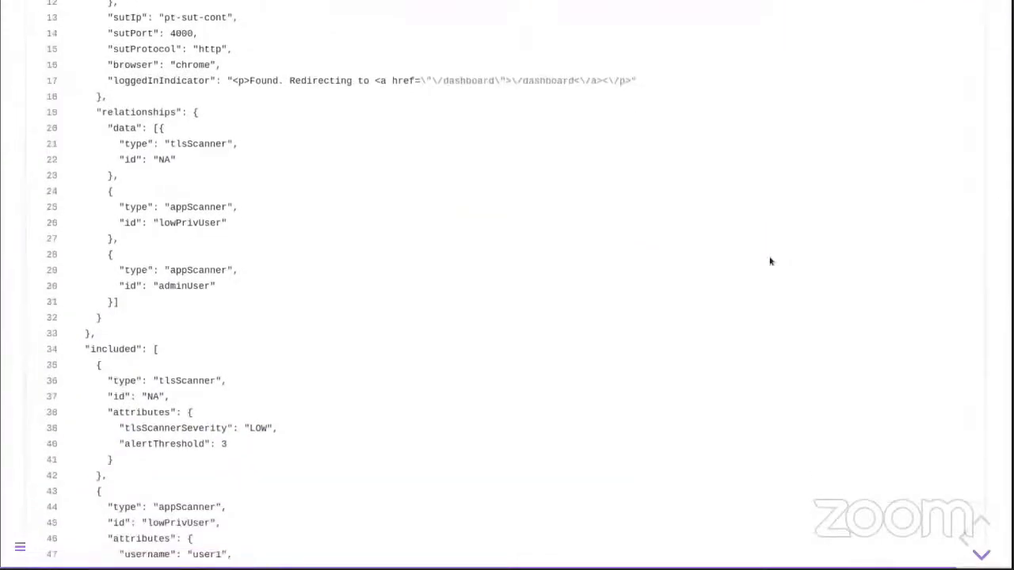
pyautogui.scroll(-3)
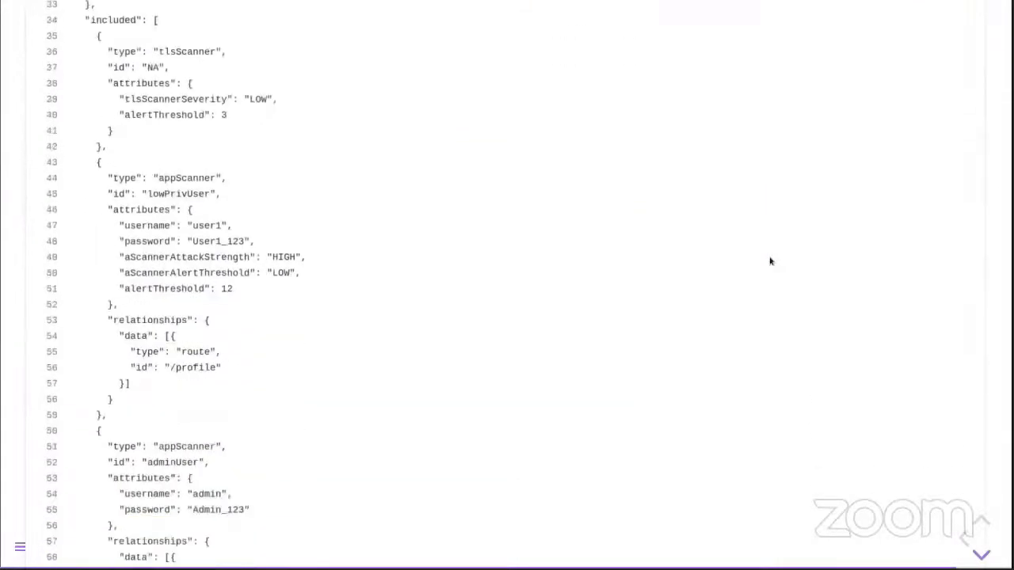
pyautogui.scroll(-3)
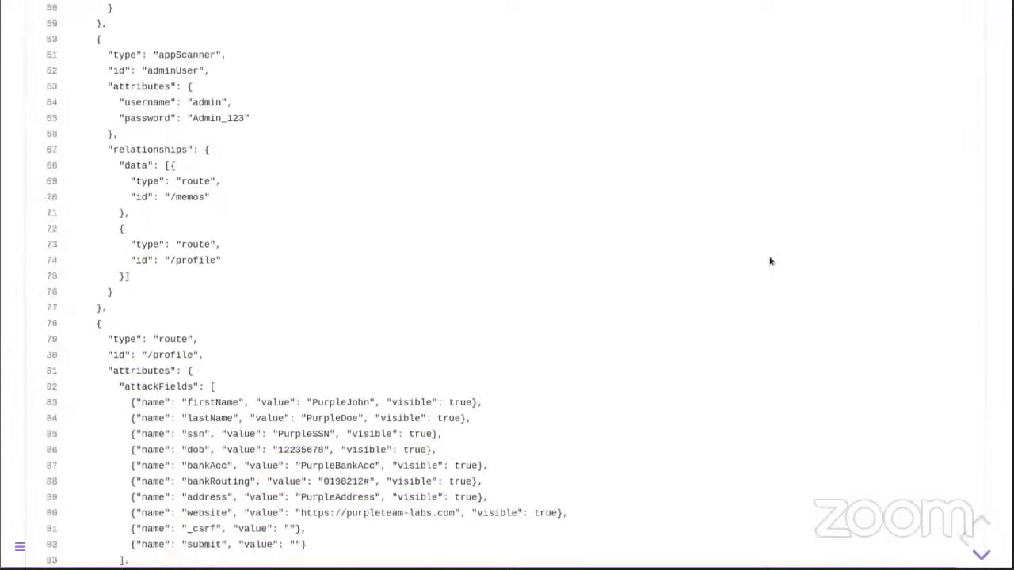
pyautogui.scroll(-3)
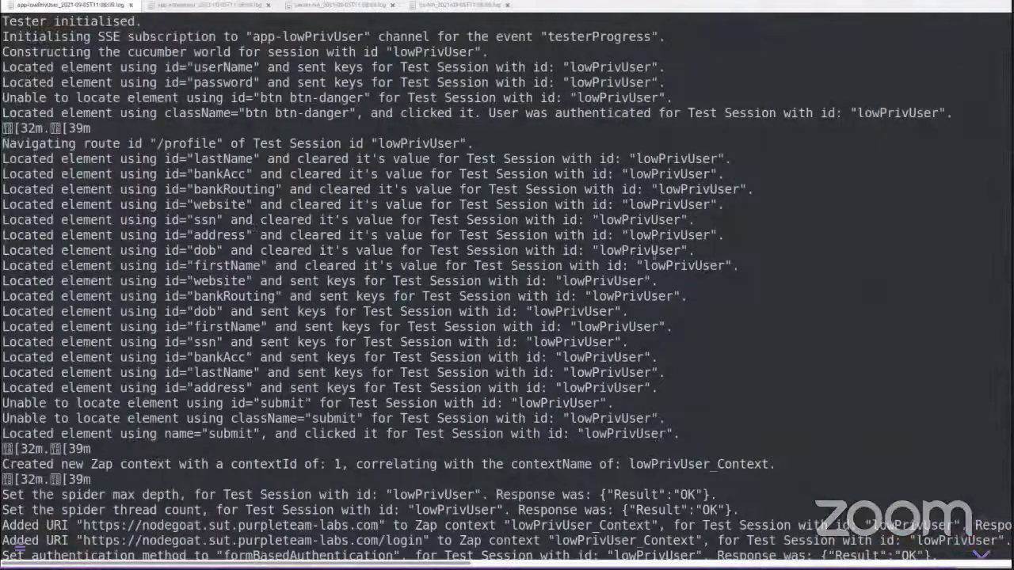
# Scroll the app-lowPrivUser log through authentication, scanner thresholds and the /profile scan past 50%.
pyautogui.scroll(-3)
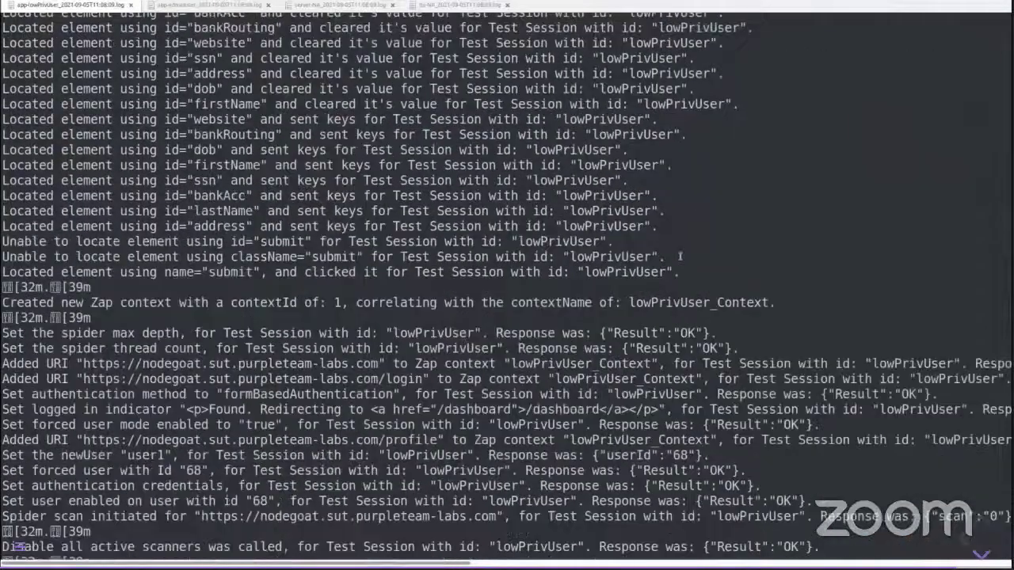
pyautogui.scroll(-3)
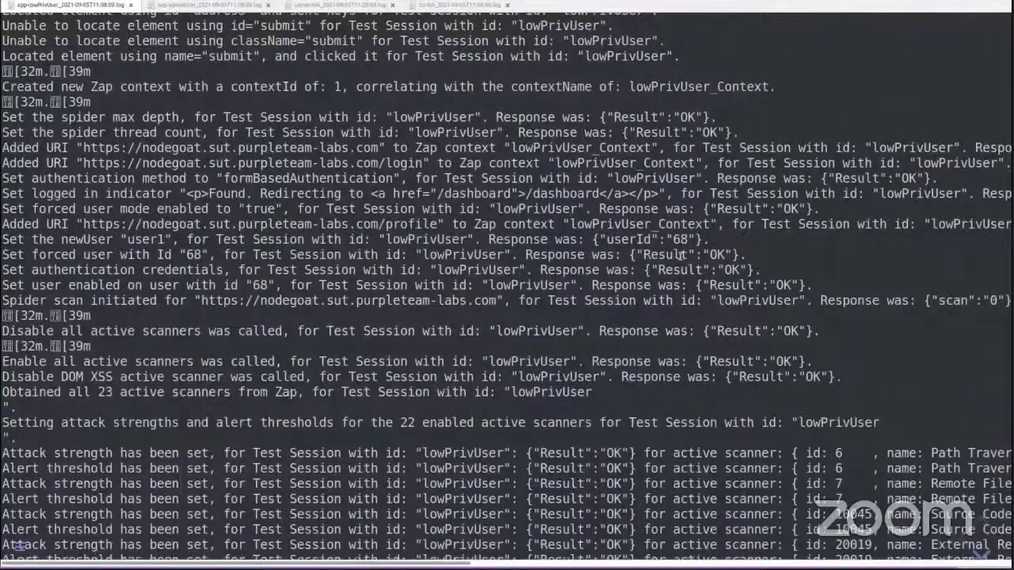
pyautogui.scroll(-3)
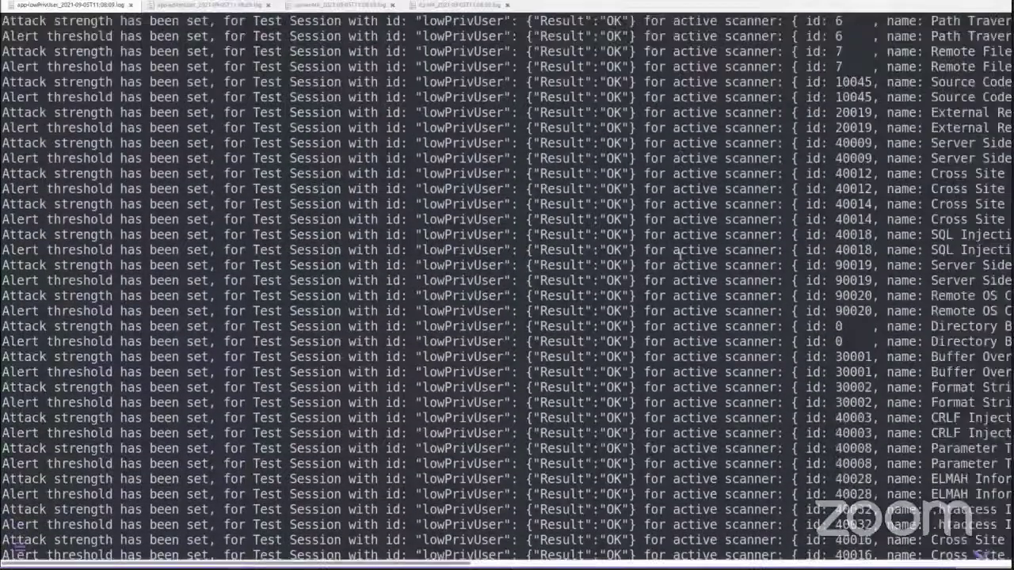
pyautogui.scroll(-3)
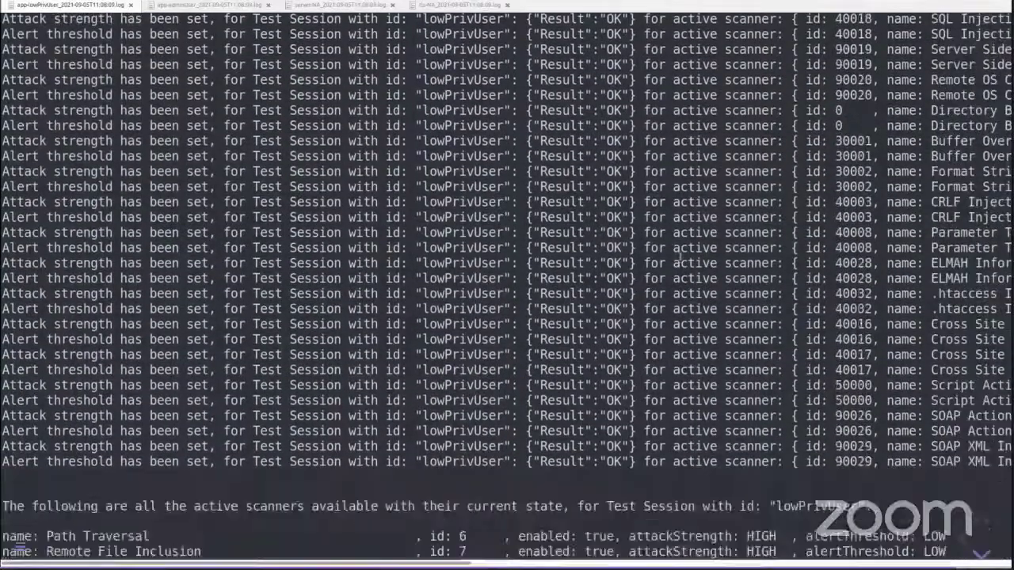
pyautogui.scroll(-3)
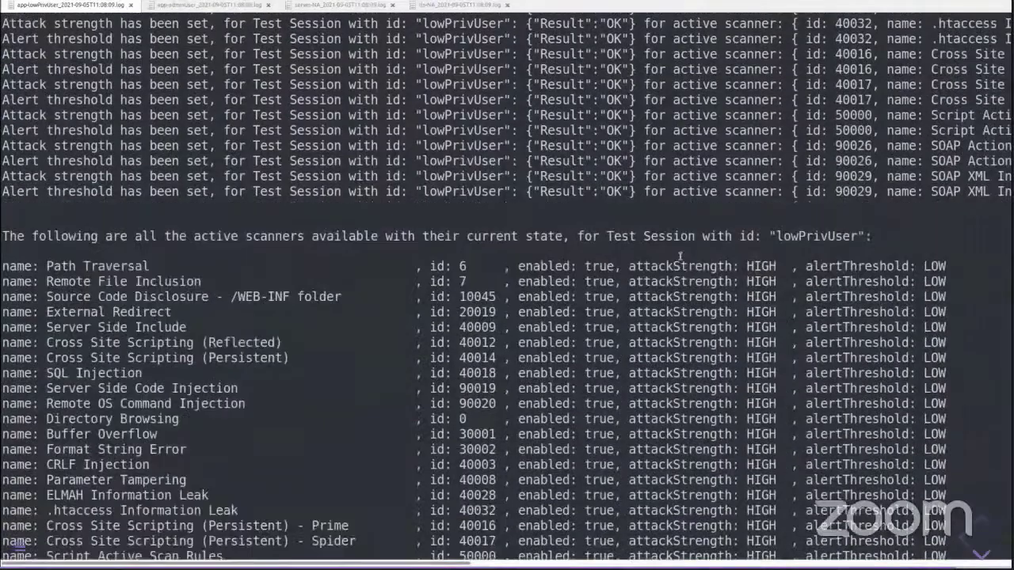
pyautogui.scroll(-3)
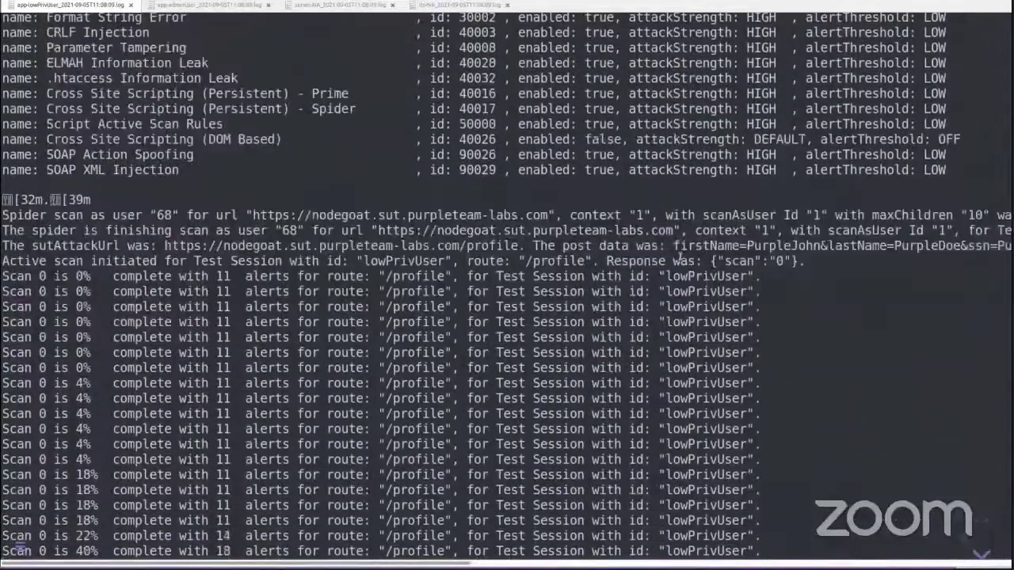
pyautogui.scroll(-3)
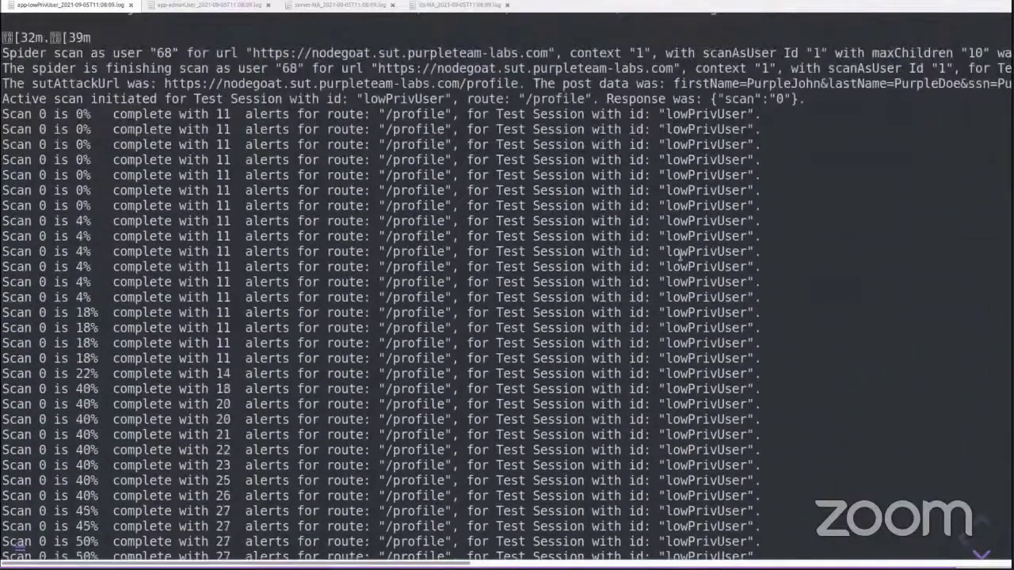
pyautogui.scroll(-3)
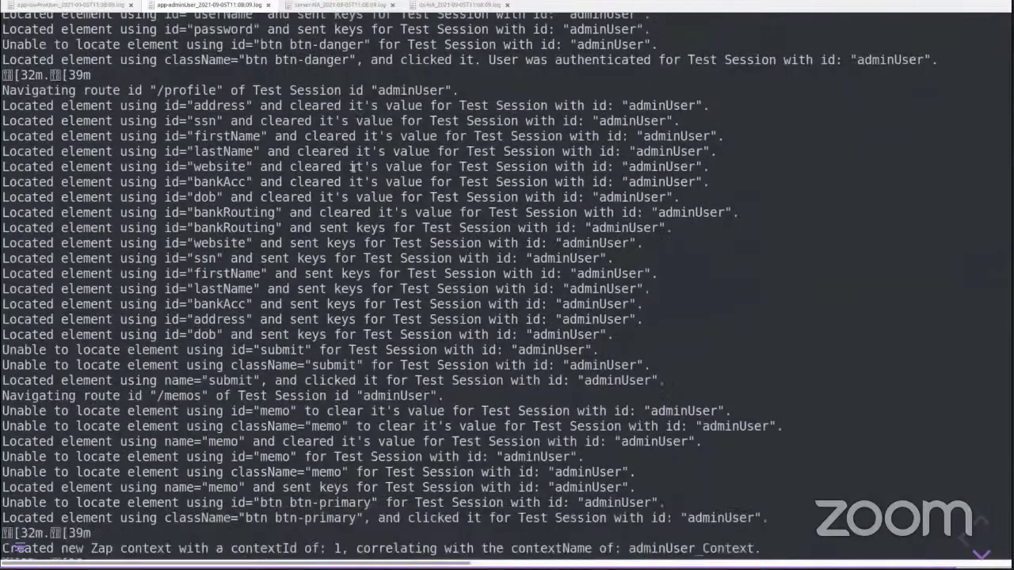
# Scroll the adminUser log to its 37 alerts, failed scenario and 'Tester finished' line.
pyautogui.scroll(-3)
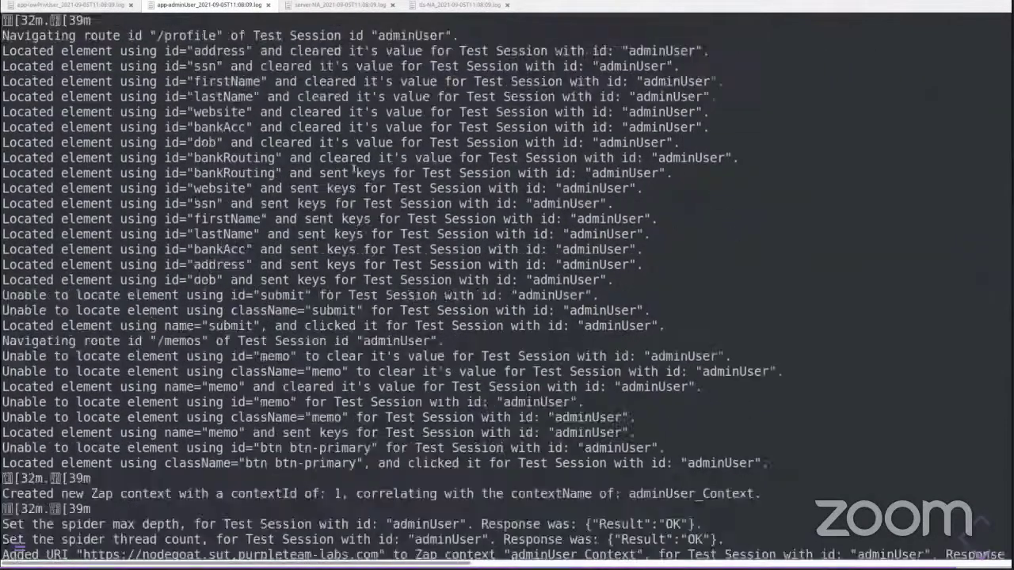
pyautogui.scroll(-3)
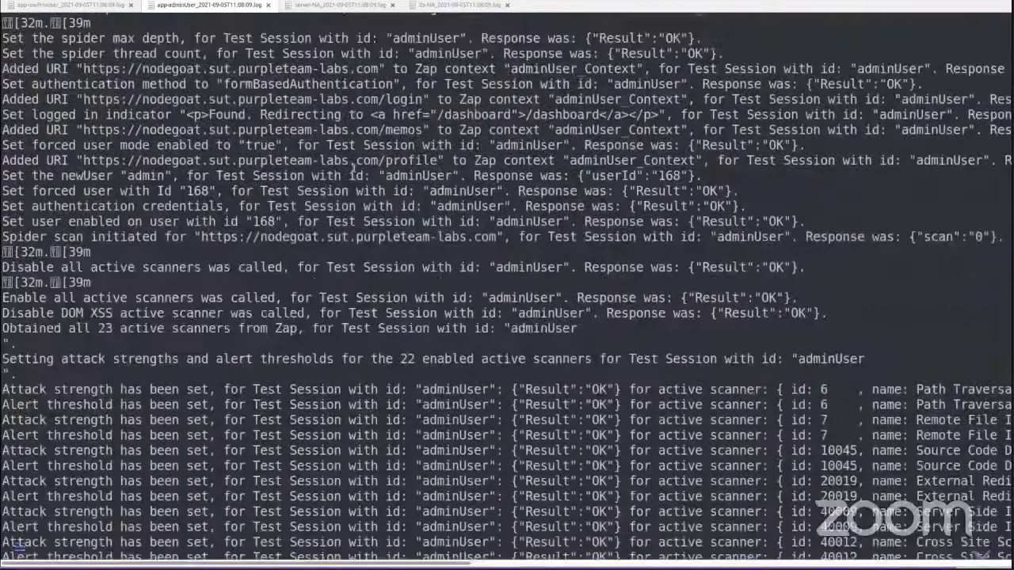
pyautogui.scroll(-3)
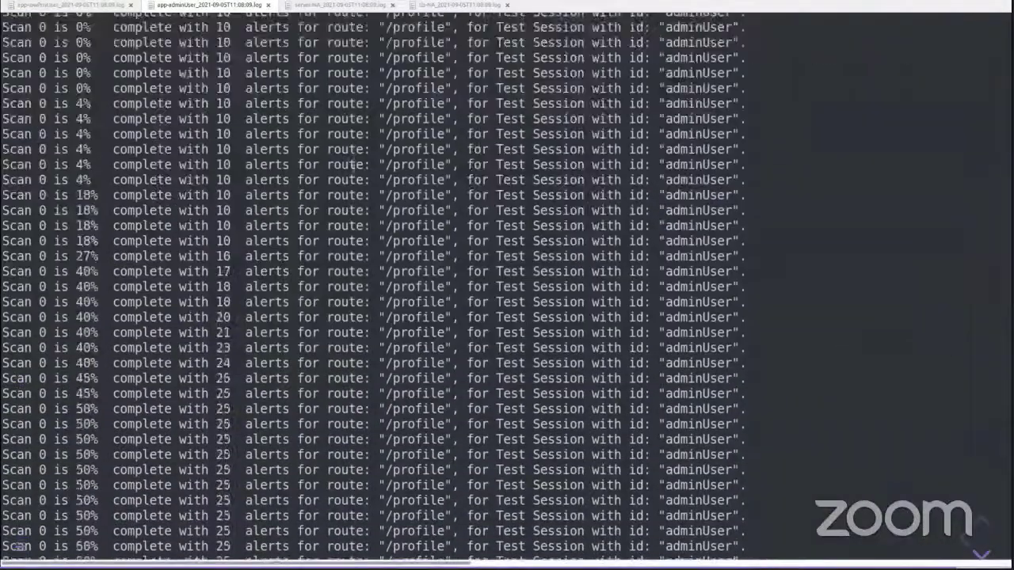
pyautogui.scroll(-3)
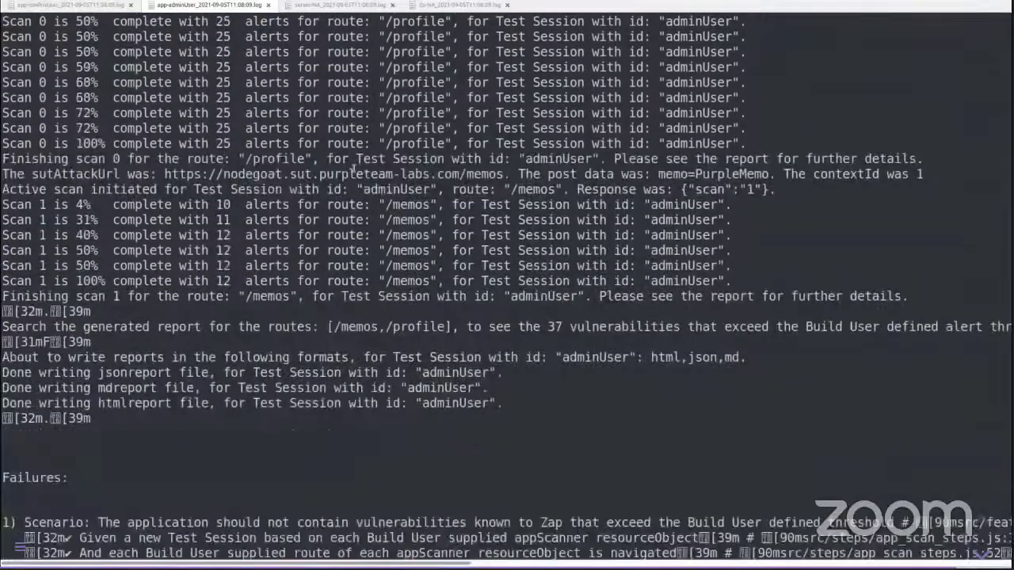
pyautogui.scroll(-3)
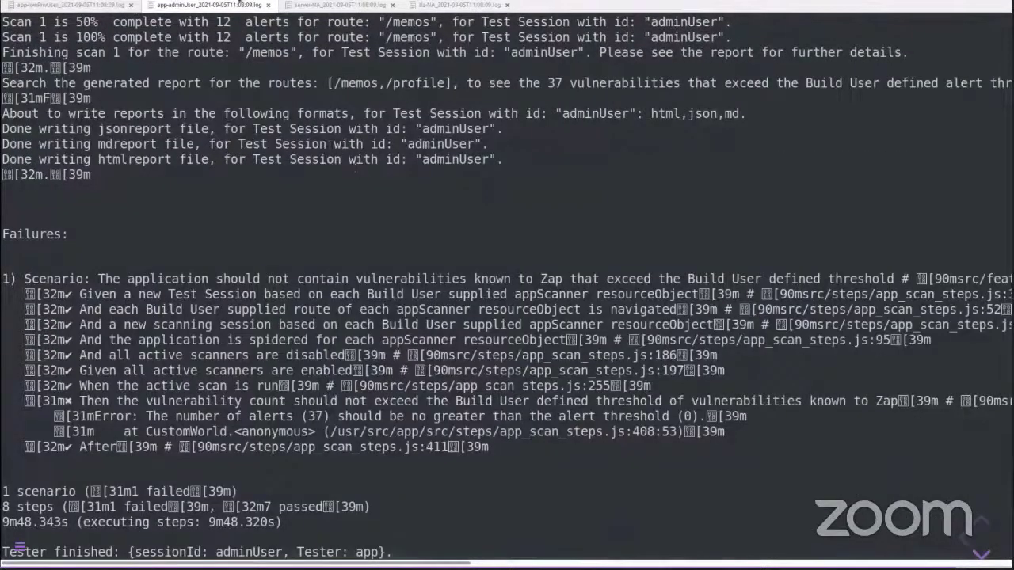
pyautogui.click(339, 5)
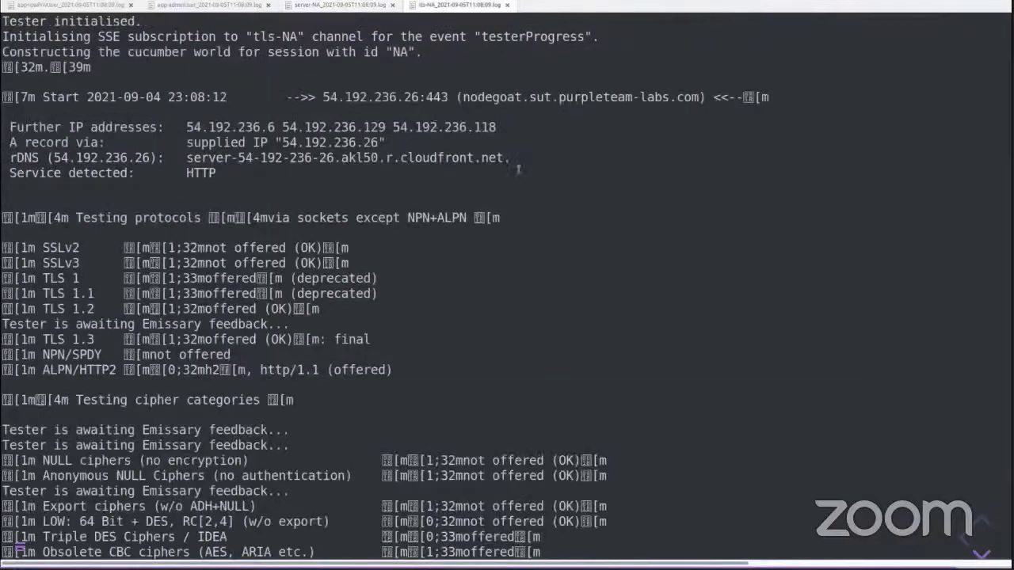
# Read the tls-NA log through protocols, ciphers, vulnerabilities and client simulations to the done line.
pyautogui.scroll(-3)
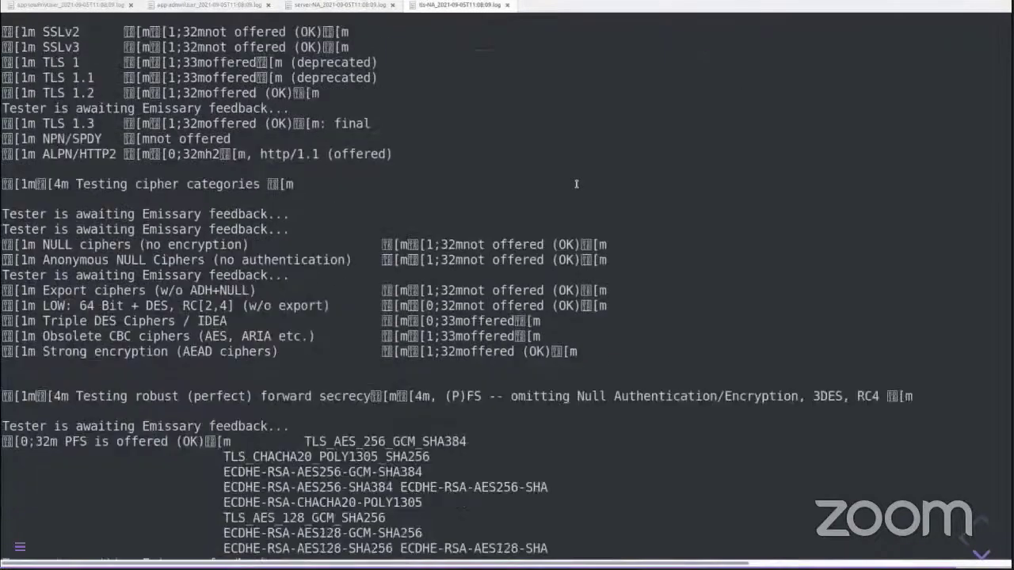
pyautogui.scroll(-3)
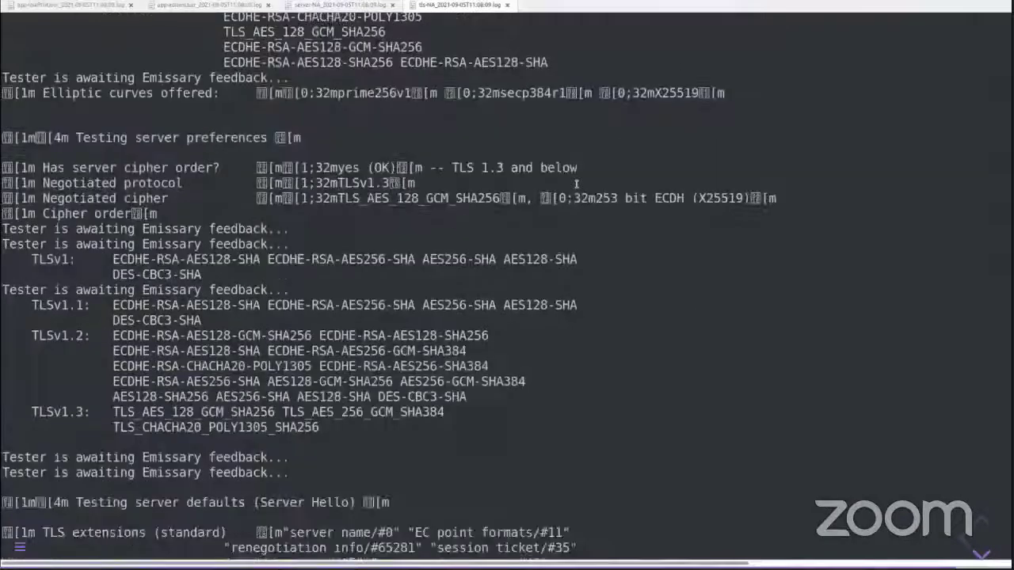
pyautogui.scroll(-3)
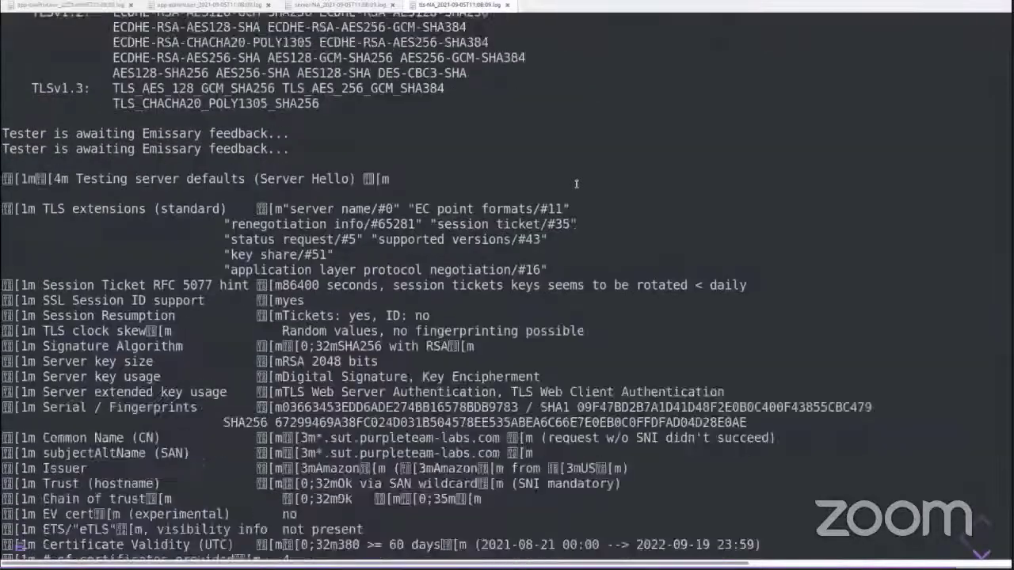
pyautogui.scroll(-3)
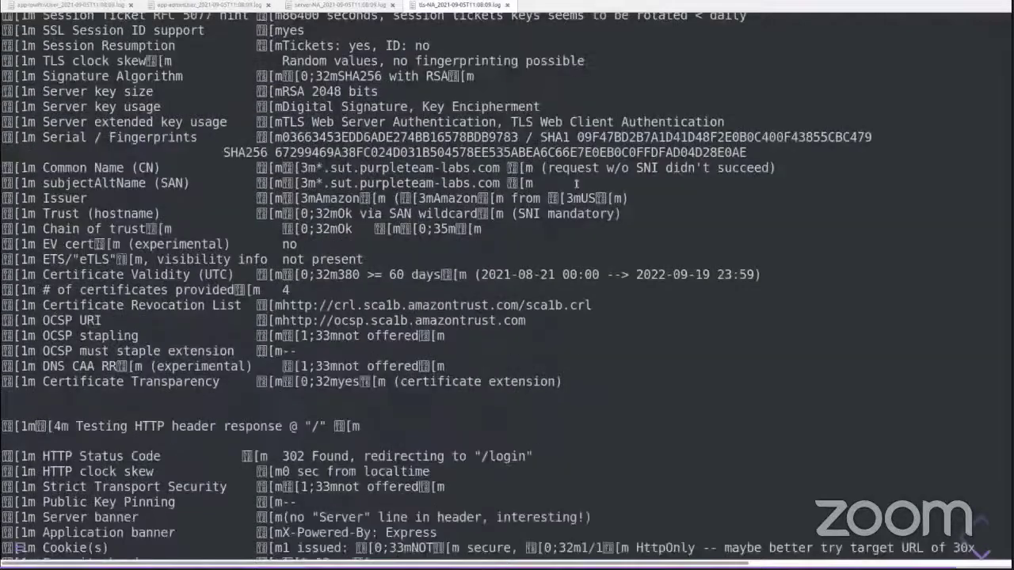
pyautogui.scroll(-3)
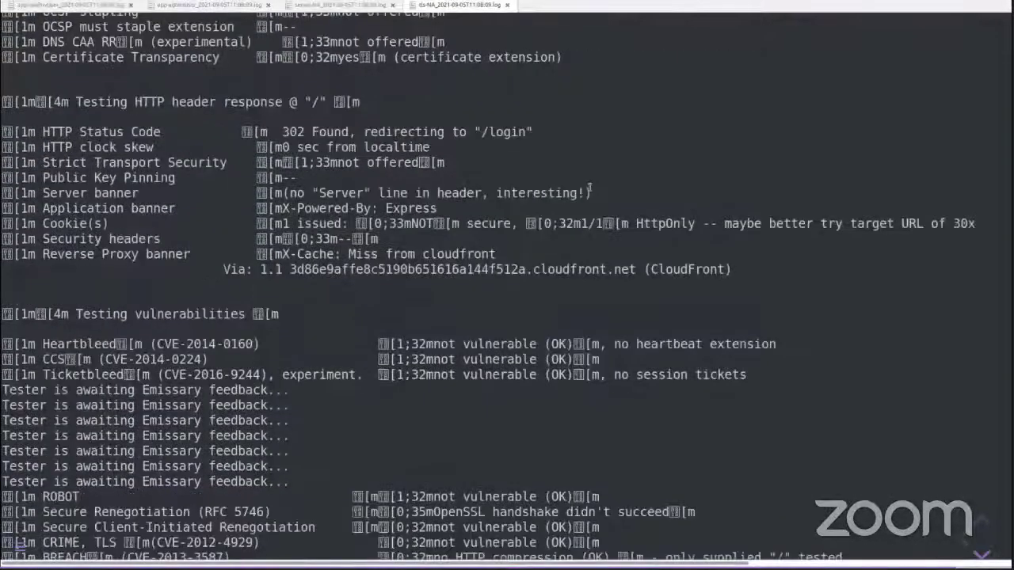
pyautogui.scroll(-3)
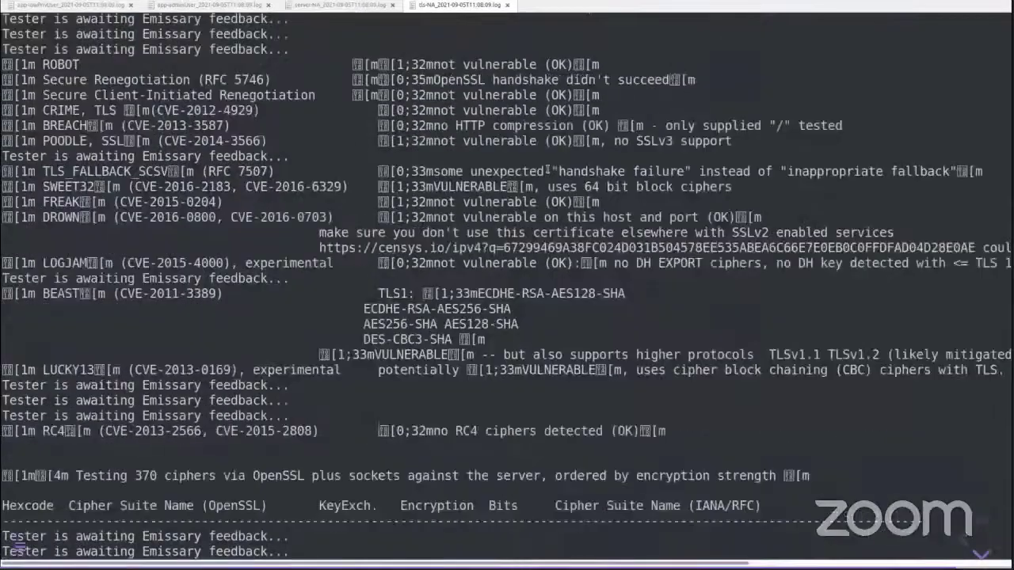
pyautogui.scroll(-3)
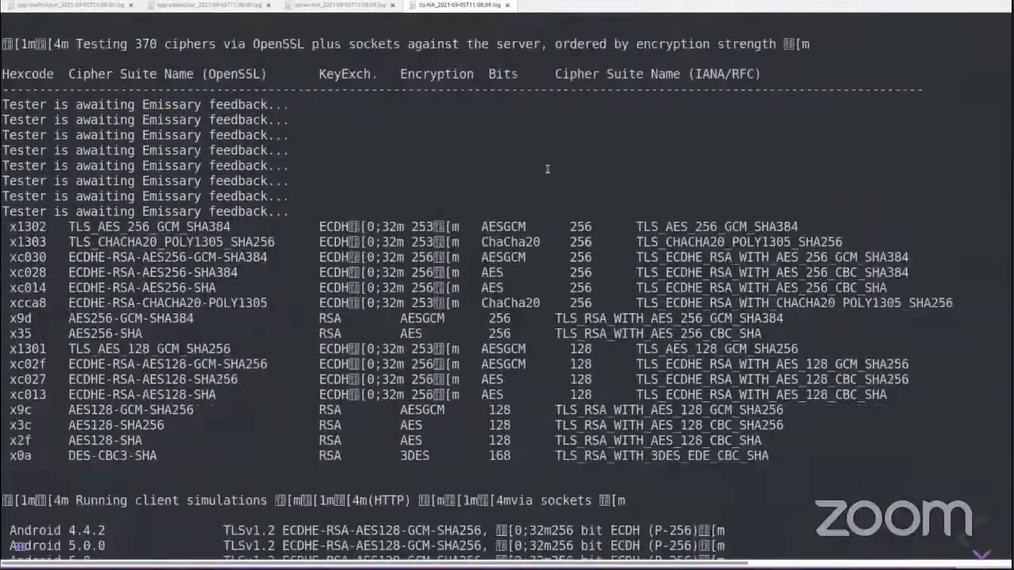
pyautogui.scroll(-3)
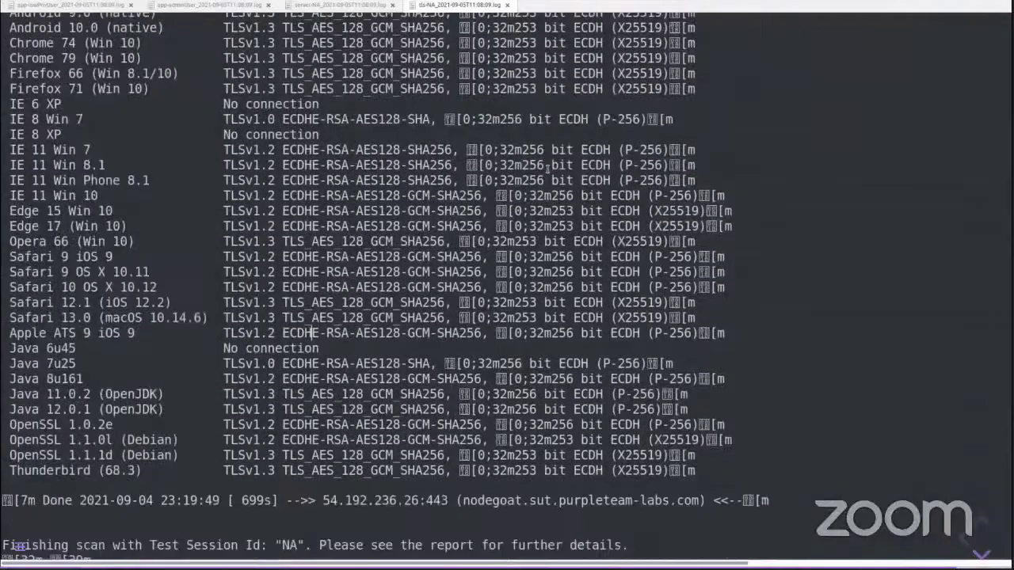
pyautogui.scroll(-3)
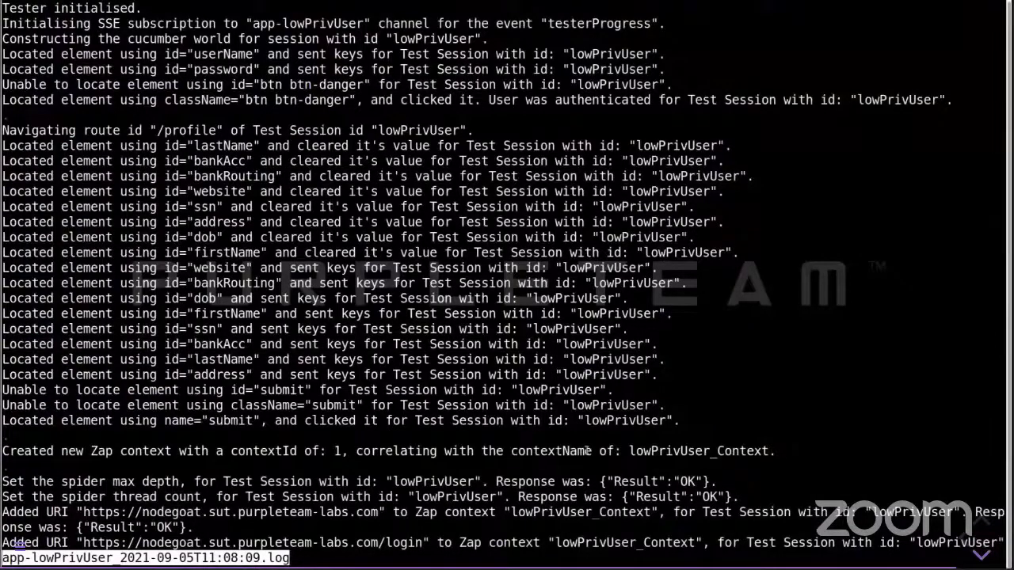
# Page through the app-lowPrivUser log with less.
pyautogui.scroll(-3)
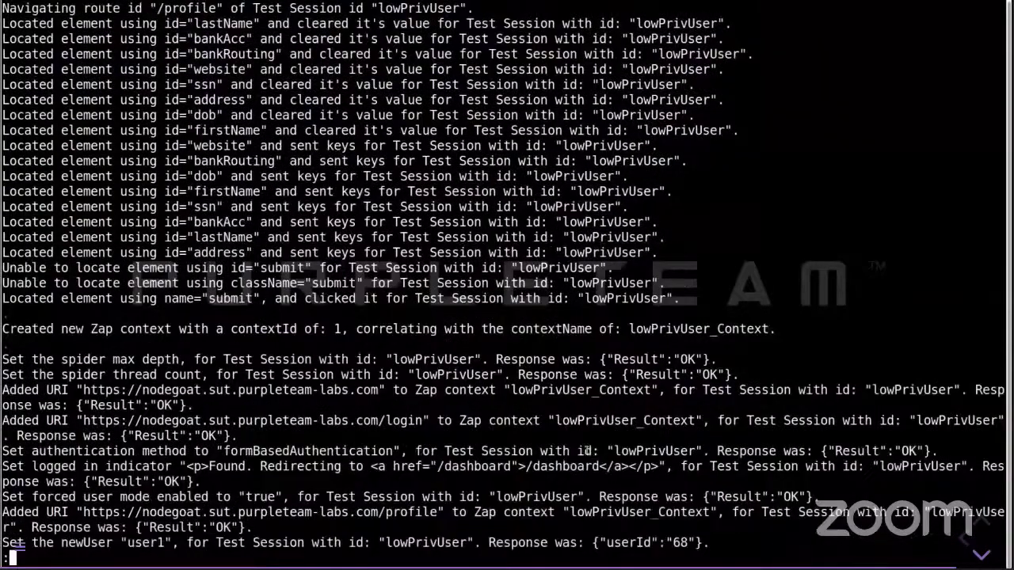
pyautogui.scroll(-3)
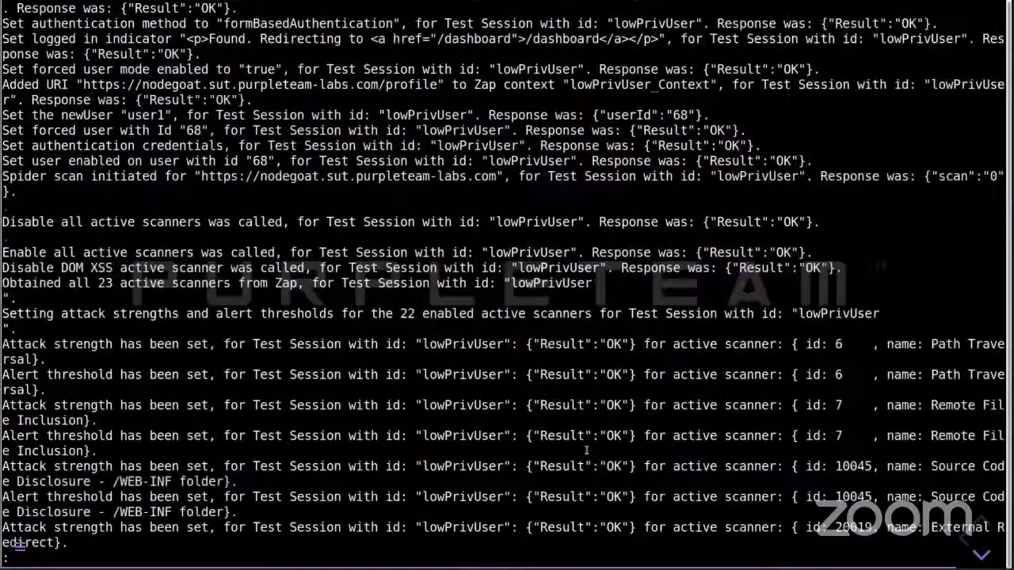
pyautogui.scroll(-3)
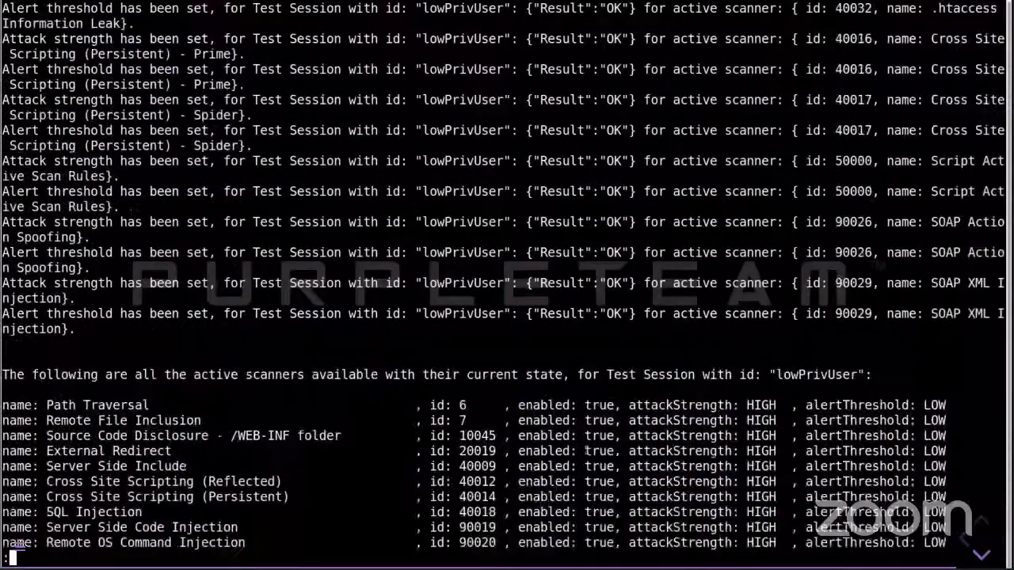
pyautogui.scroll(-3)
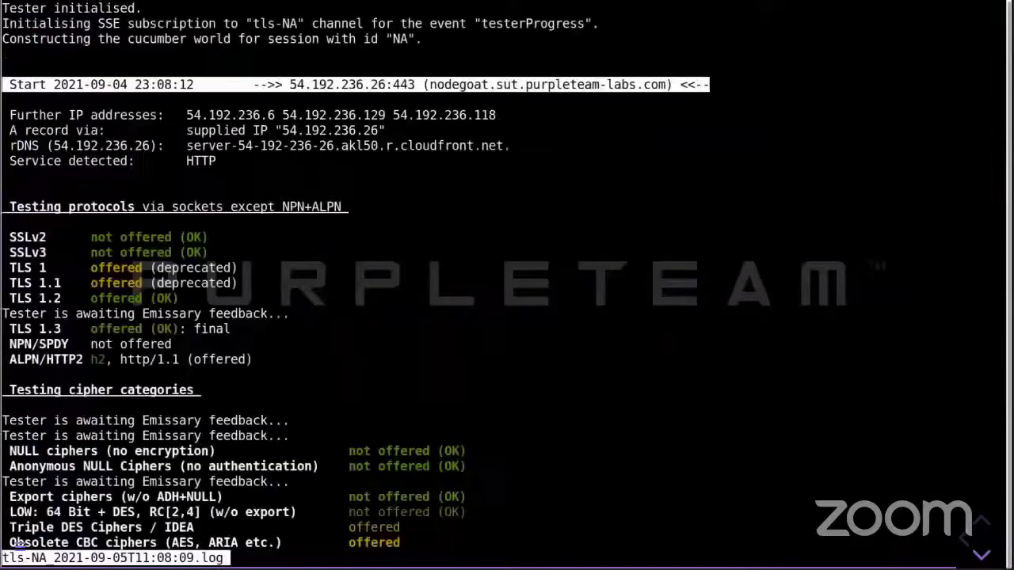
pyautogui.moveTo(889, 387)
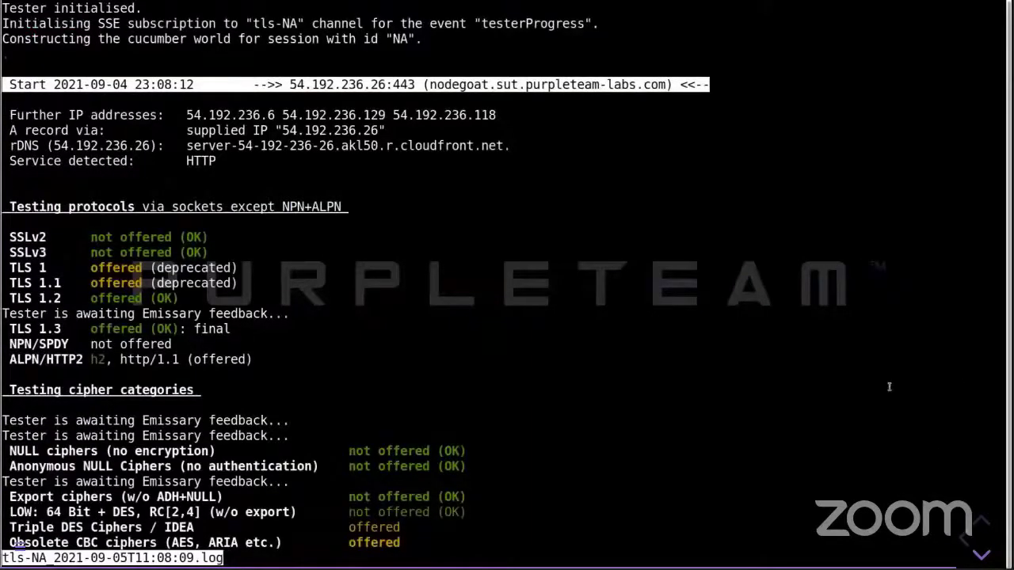
# Page the colour-rendered tls-NA log in less down to its Failures section.
pyautogui.scroll(-3)
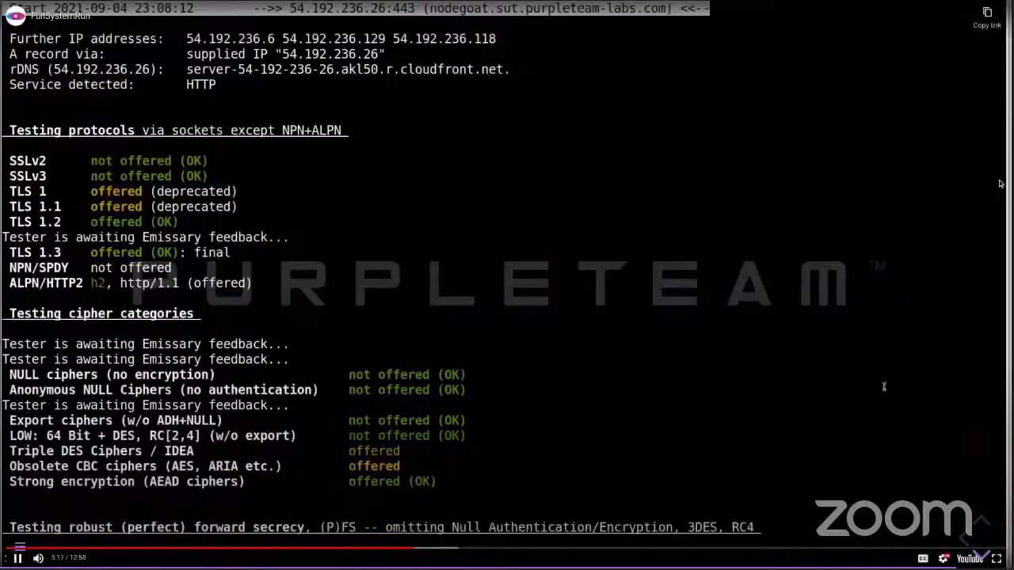
pyautogui.scroll(-3)
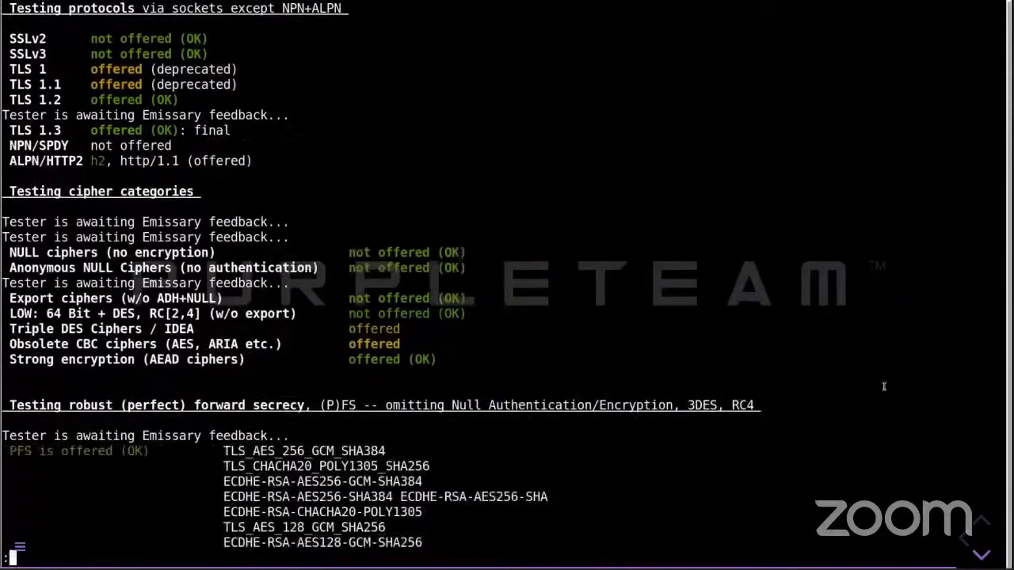
pyautogui.scroll(-3)
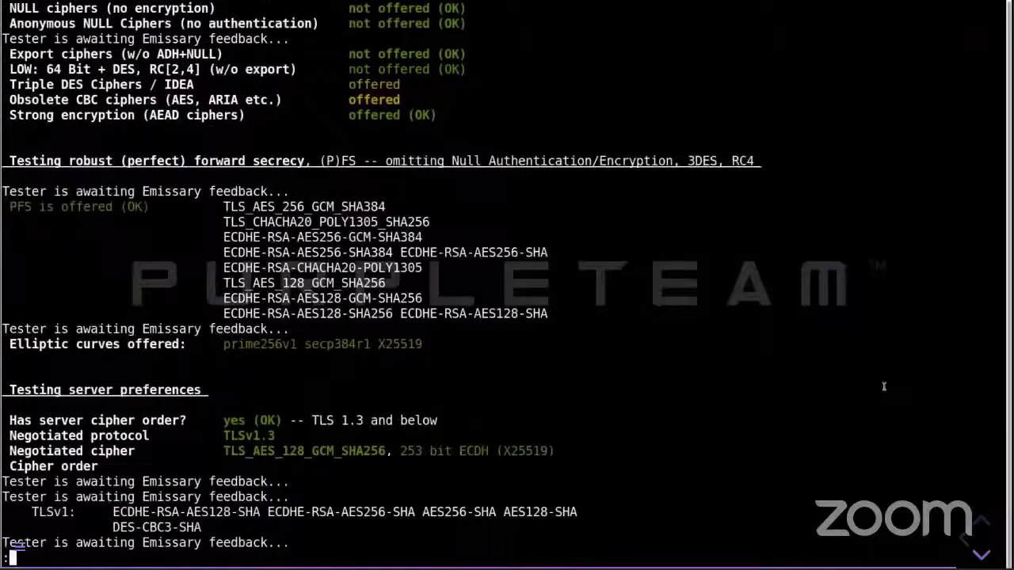
pyautogui.scroll(-3)
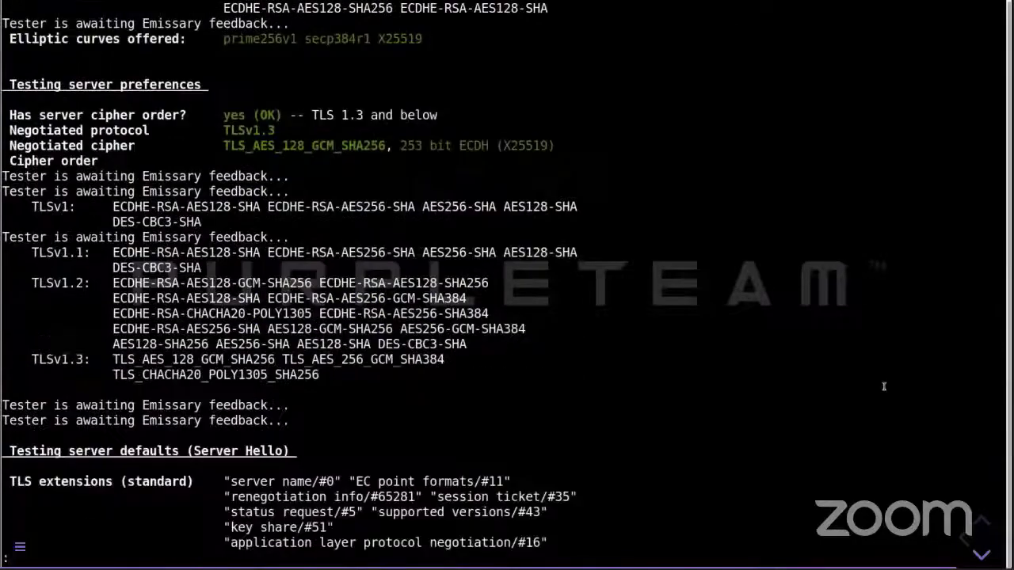
pyautogui.scroll(-3)
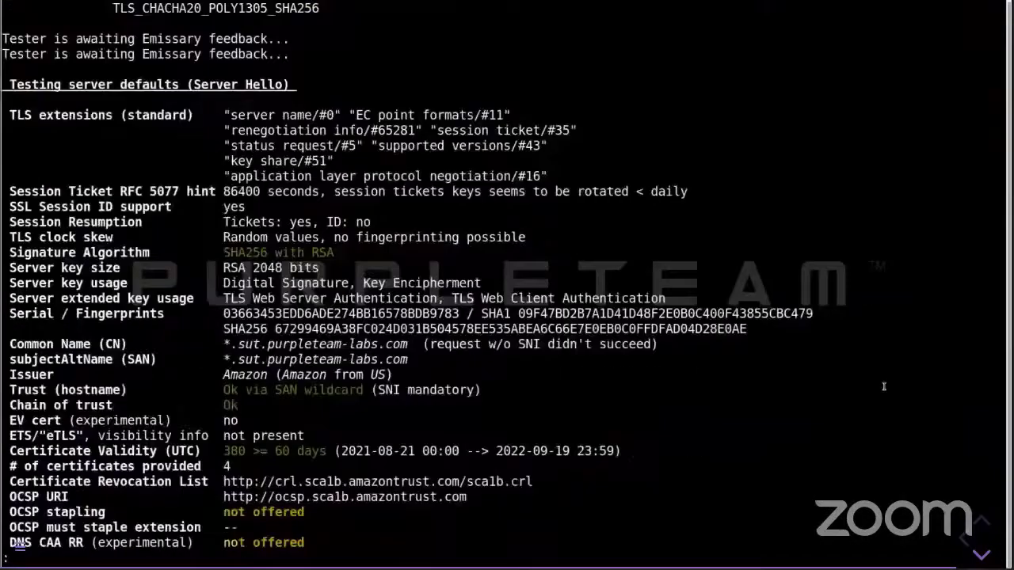
pyautogui.scroll(-3)
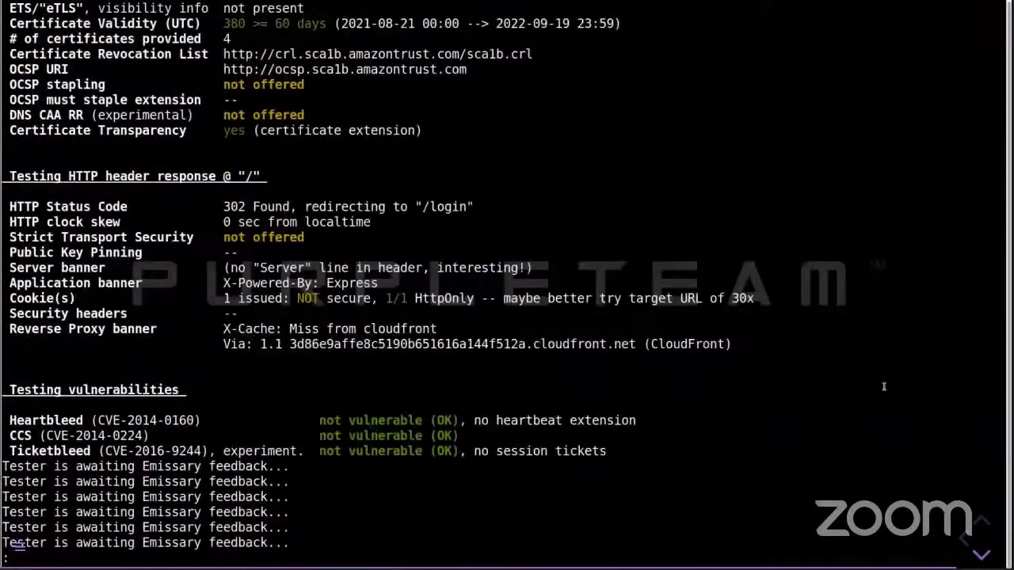
pyautogui.scroll(-3)
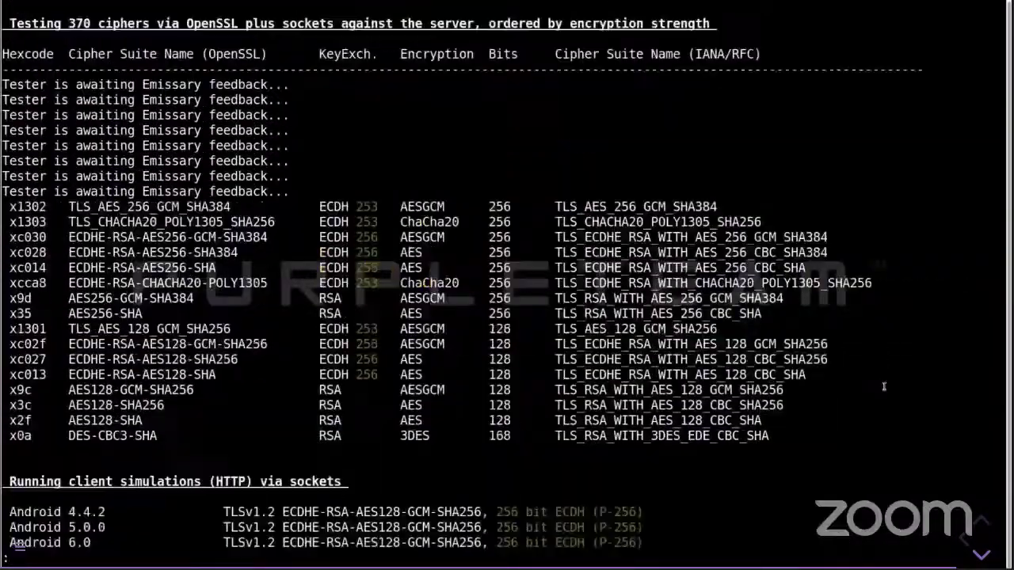
pyautogui.scroll(-3)
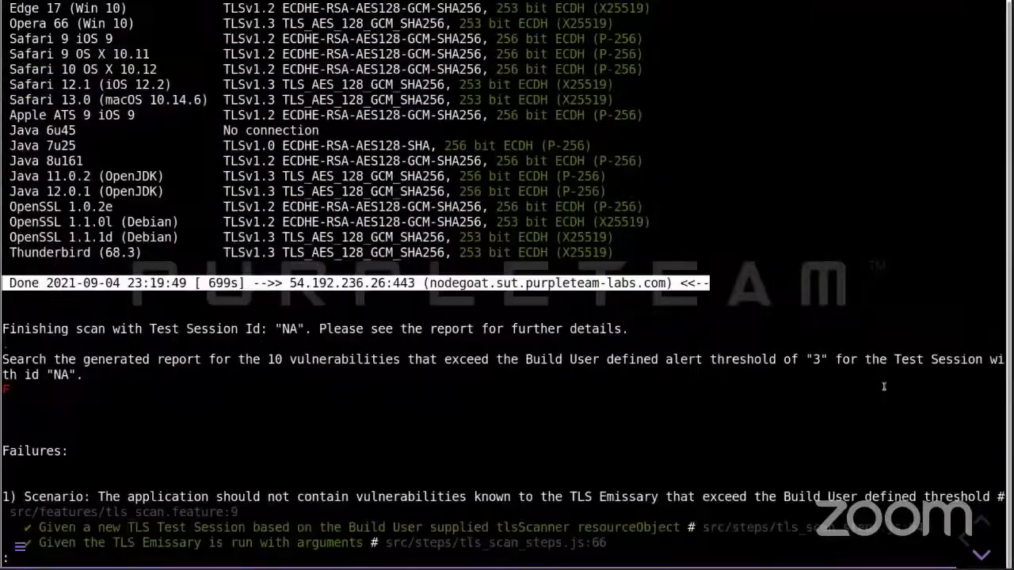
pyautogui.scroll(-3)
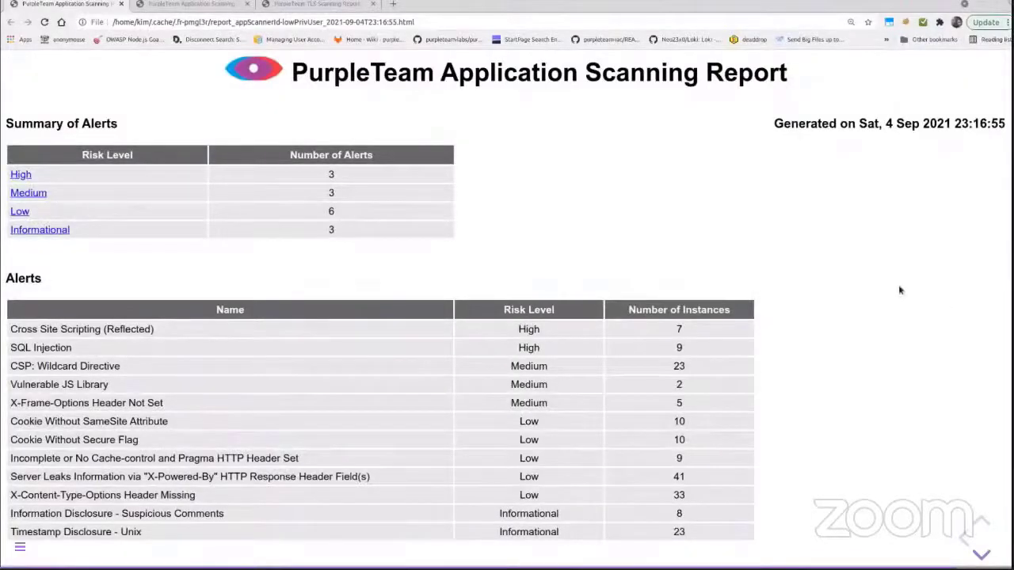
# Scroll the lowPrivUser Alert Detail from Cross Site Scripting to the Timestamp Disclosure - Unix entries.
pyautogui.scroll(-3)
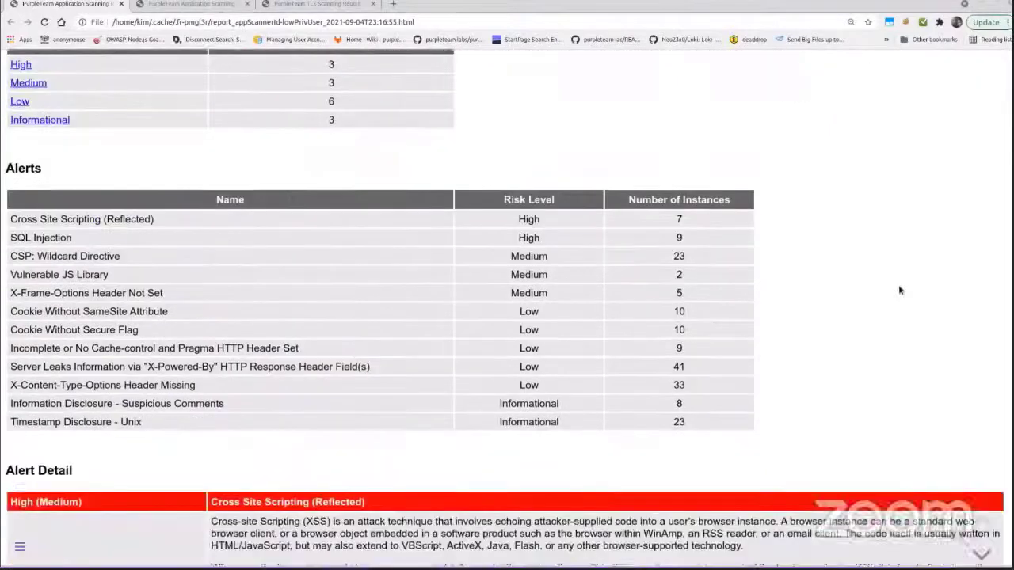
pyautogui.scroll(-3)
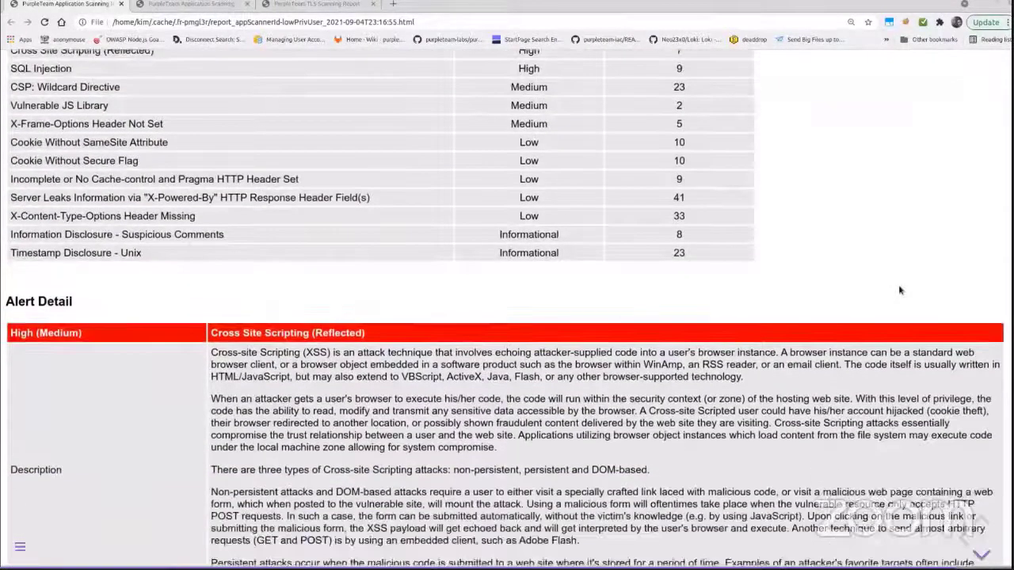
pyautogui.scroll(-3)
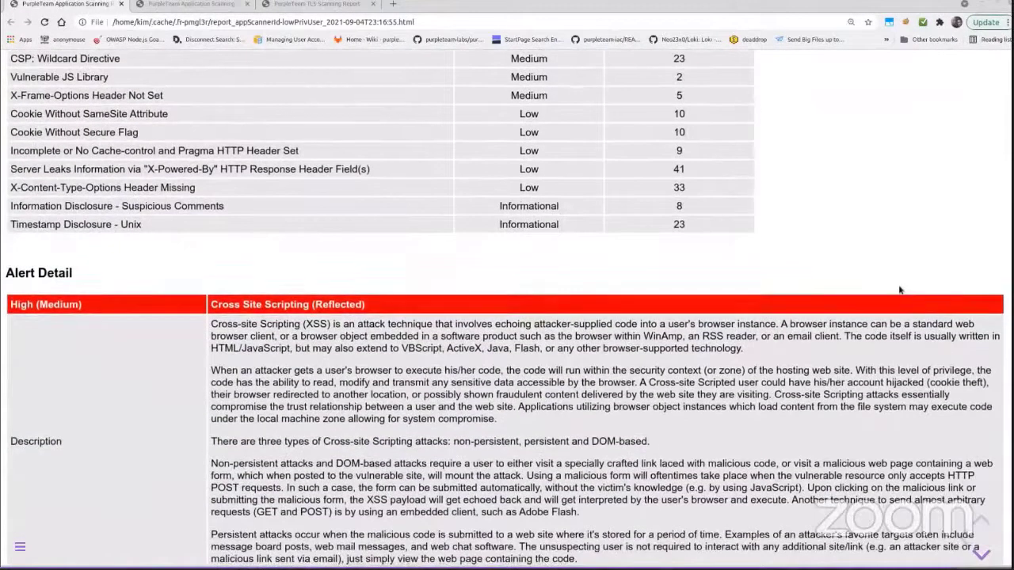
pyautogui.scroll(-3)
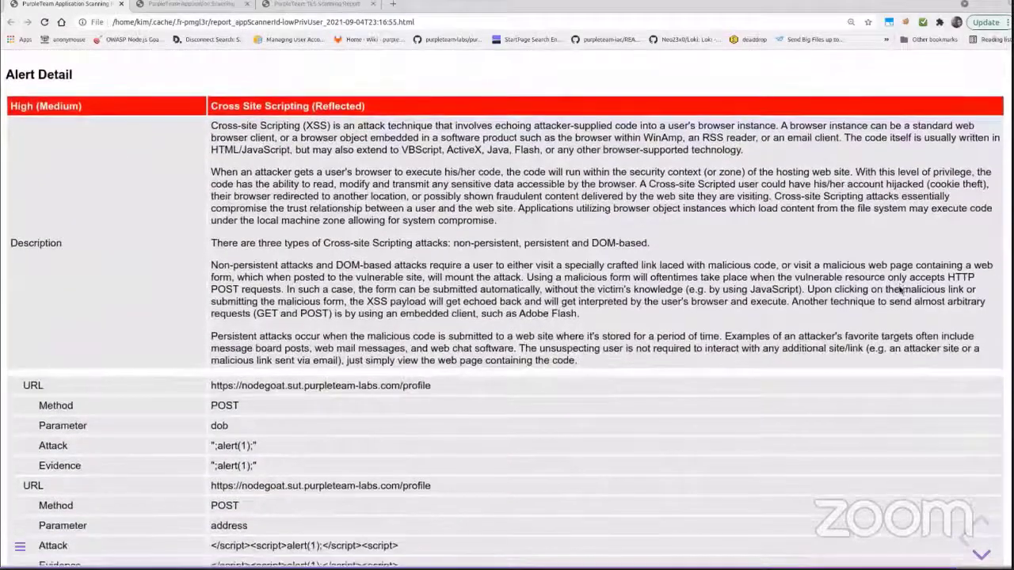
pyautogui.scroll(-3)
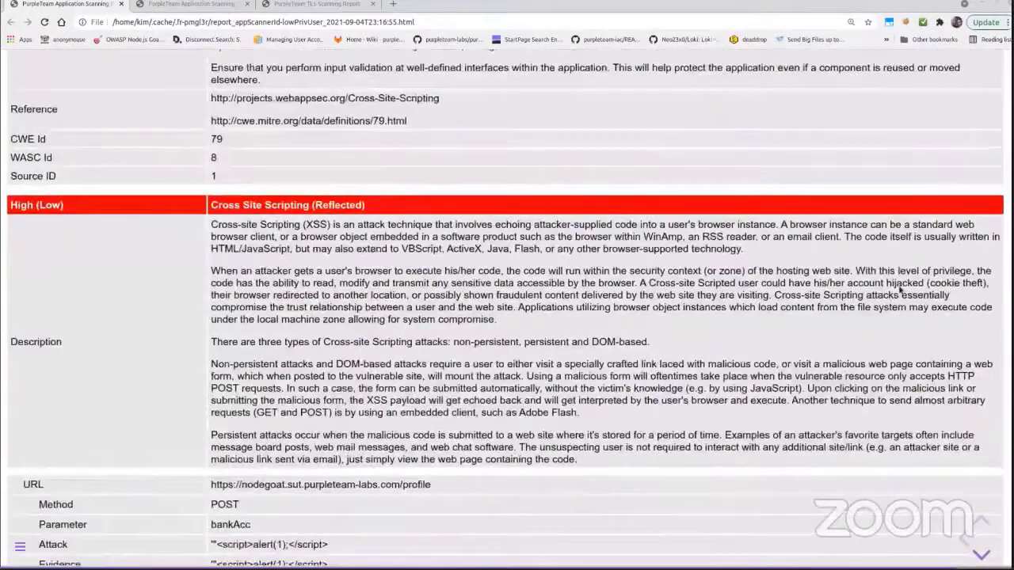
pyautogui.scroll(-3)
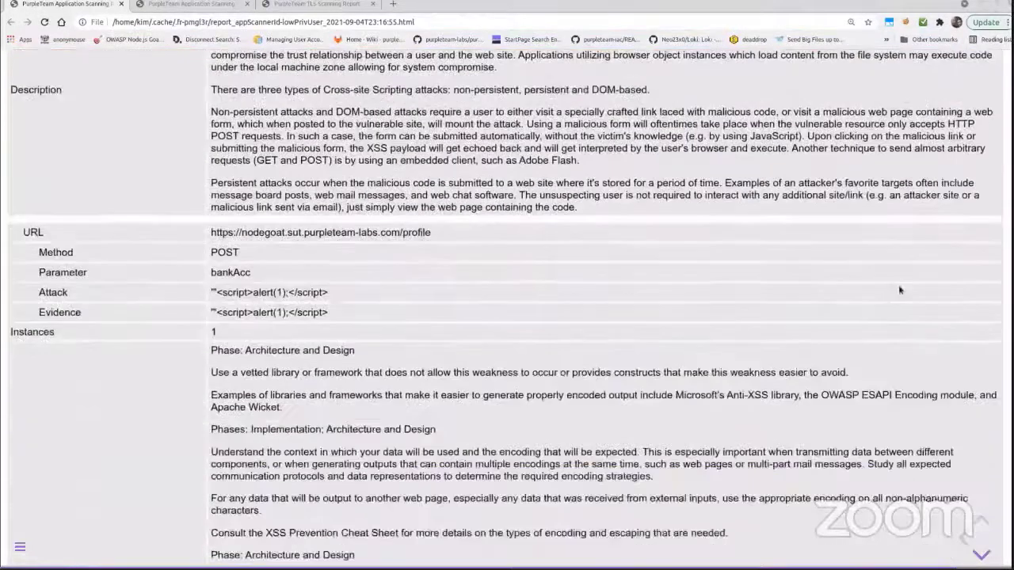
pyautogui.scroll(-3)
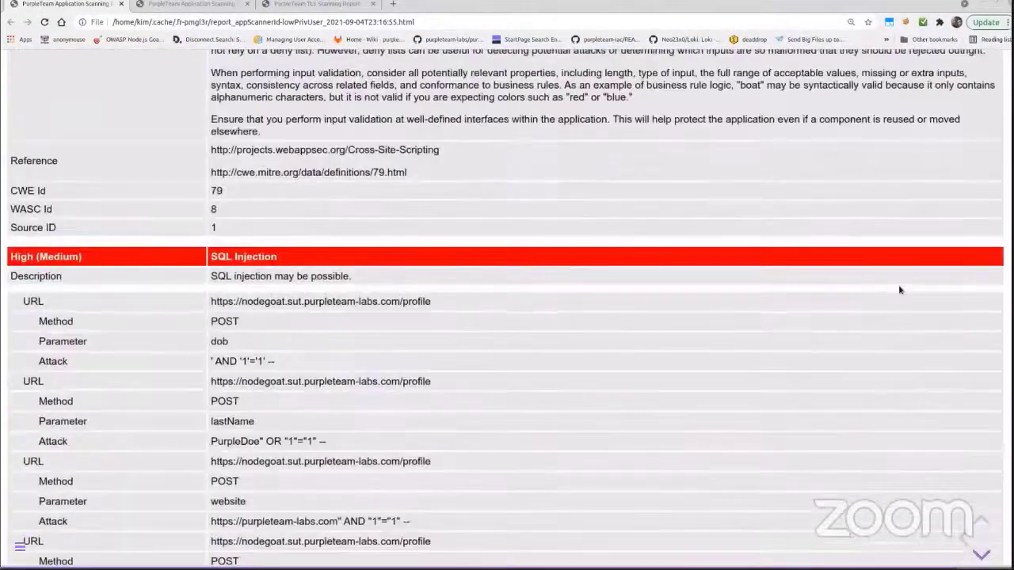
pyautogui.scroll(-3)
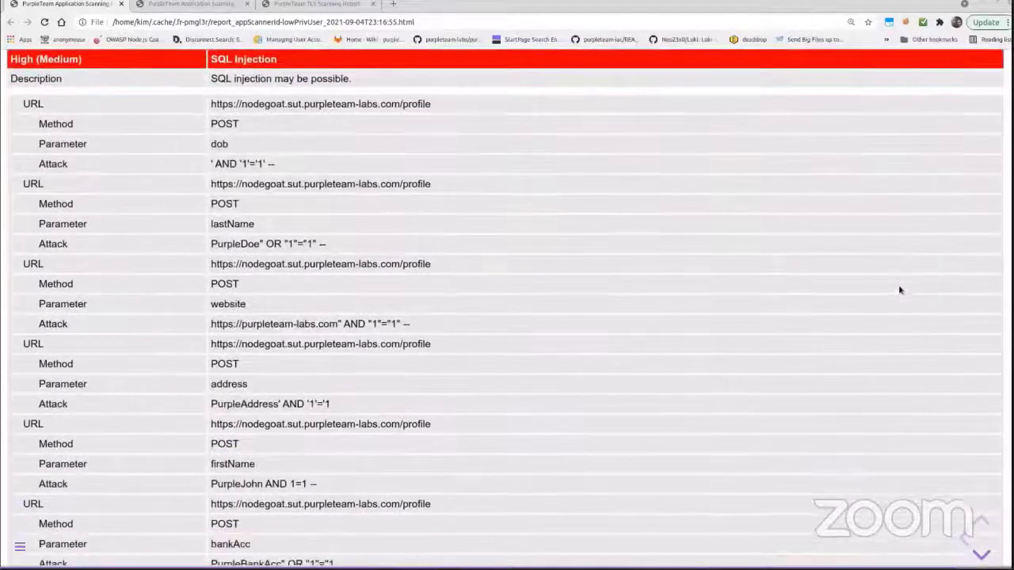
pyautogui.scroll(-3)
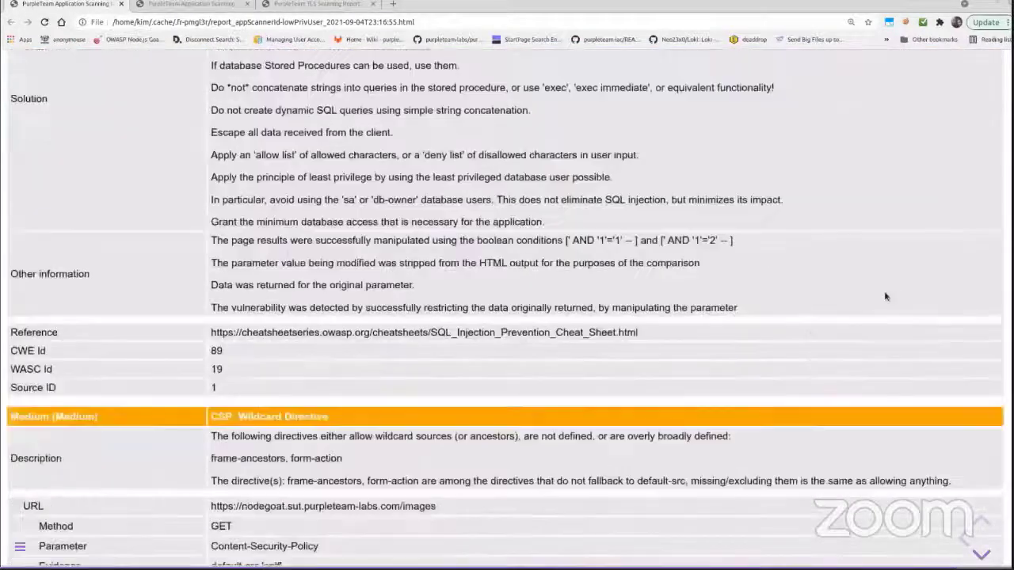
pyautogui.scroll(-3)
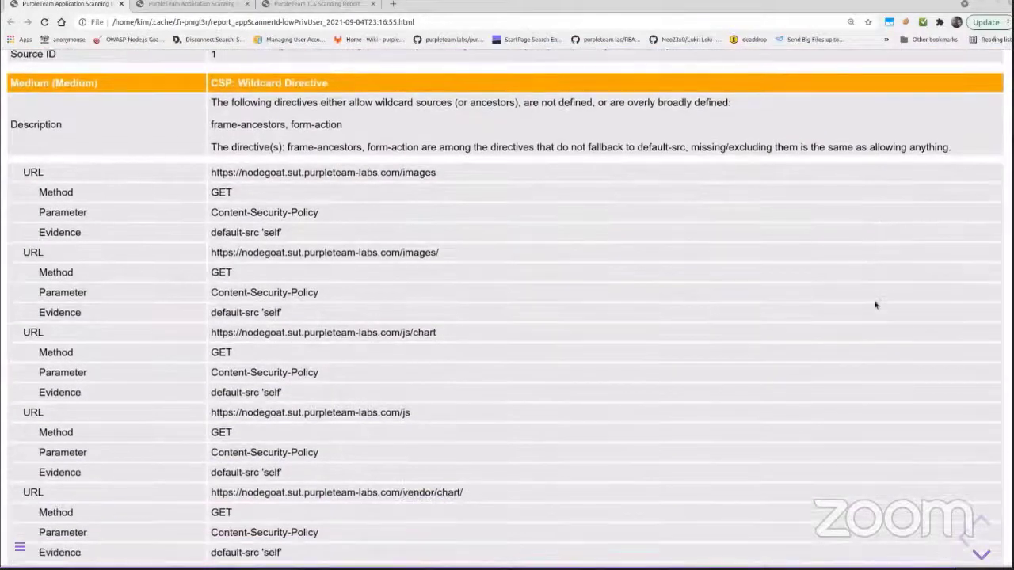
pyautogui.scroll(-3)
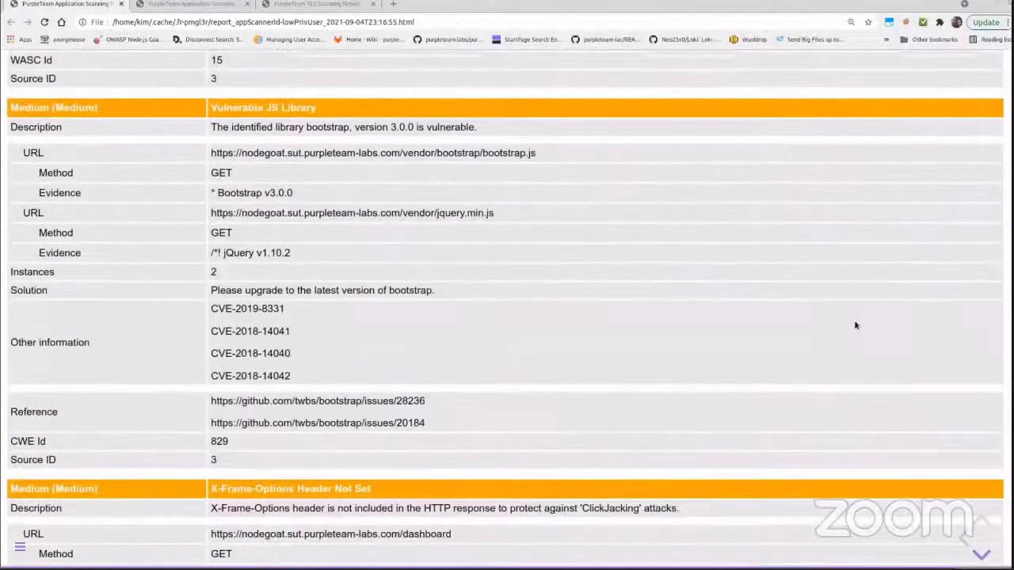
pyautogui.scroll(-3)
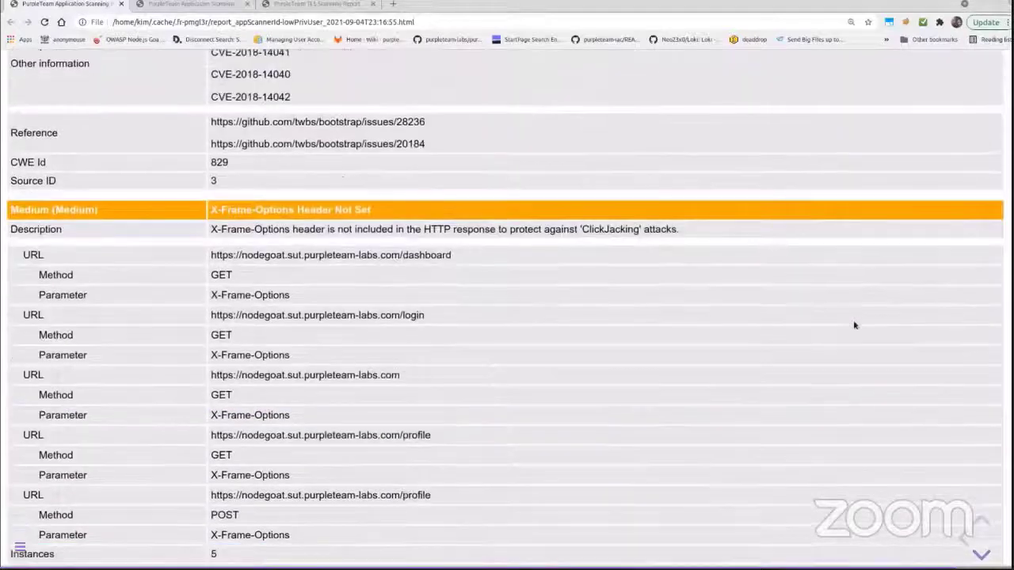
pyautogui.scroll(-3)
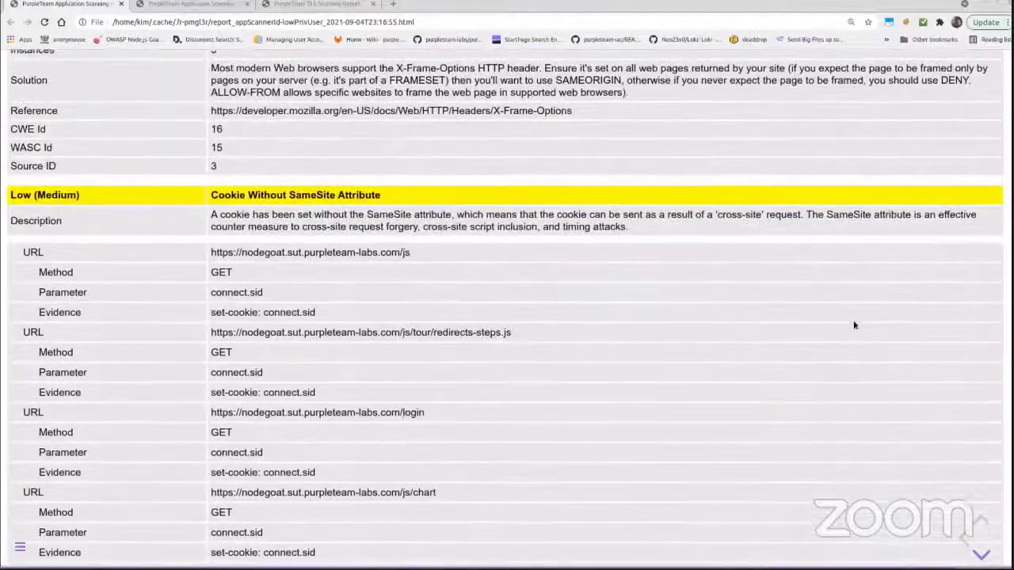
pyautogui.scroll(-3)
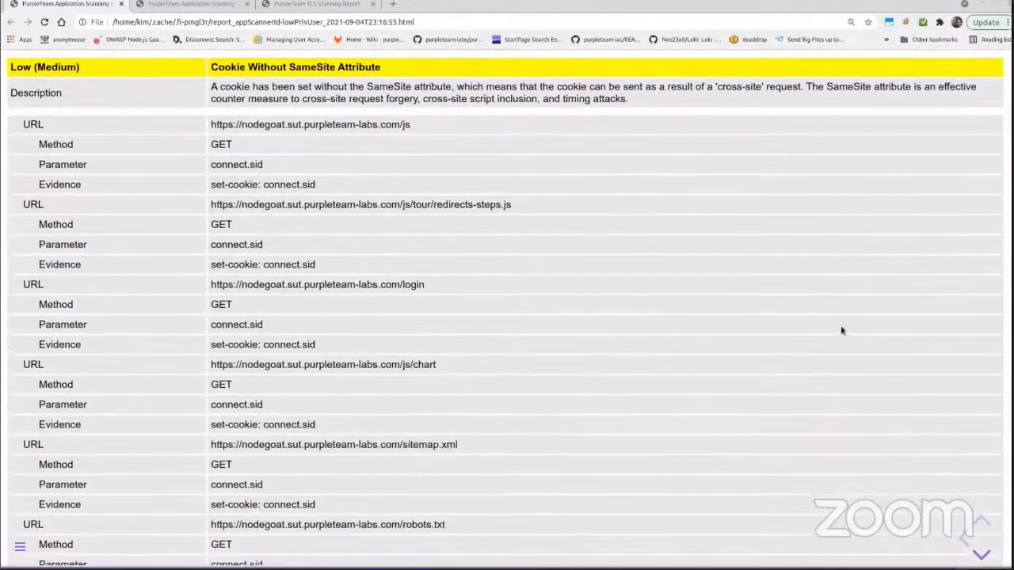
pyautogui.scroll(-3)
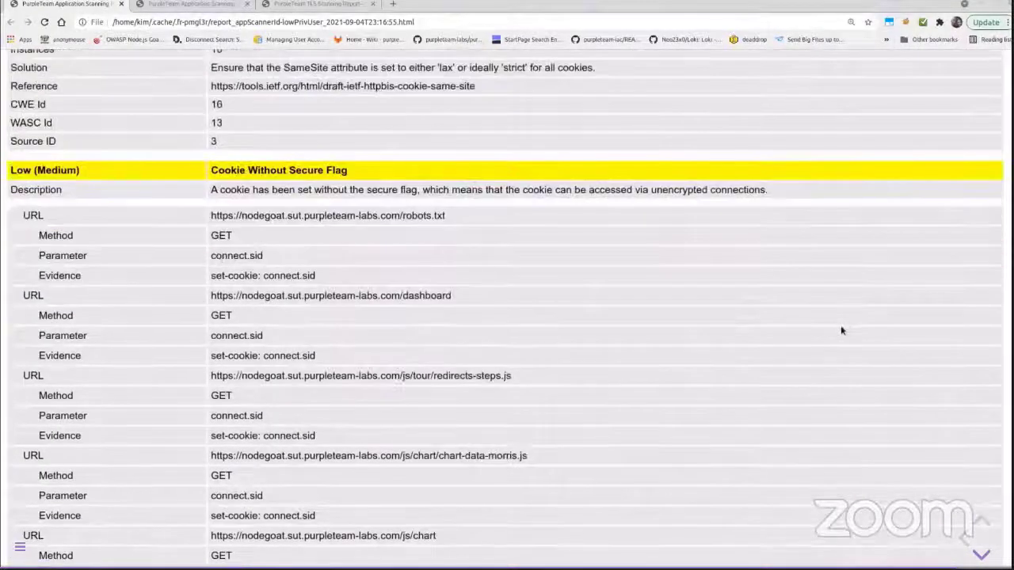
pyautogui.scroll(-3)
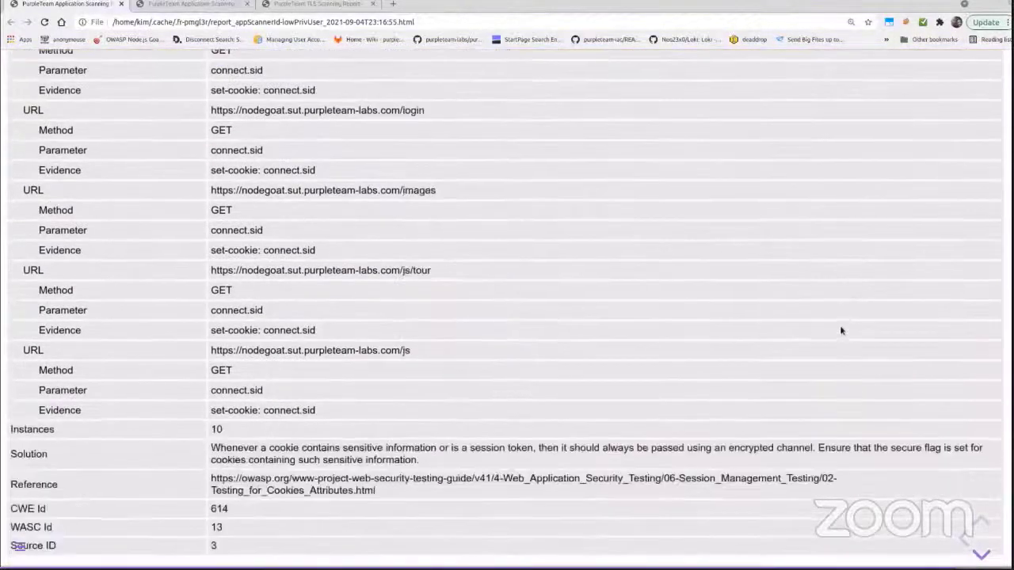
pyautogui.scroll(-3)
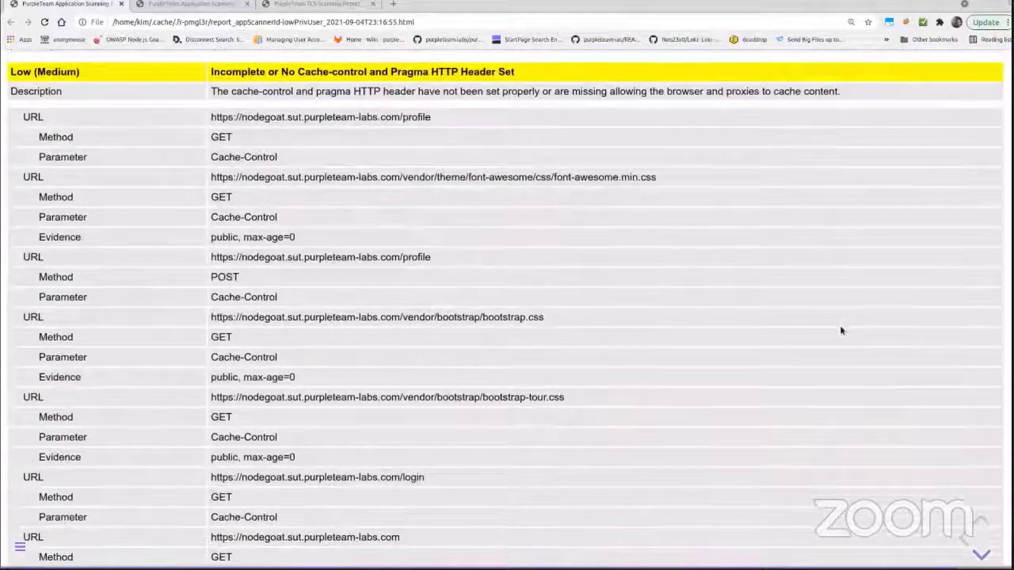
pyautogui.scroll(-3)
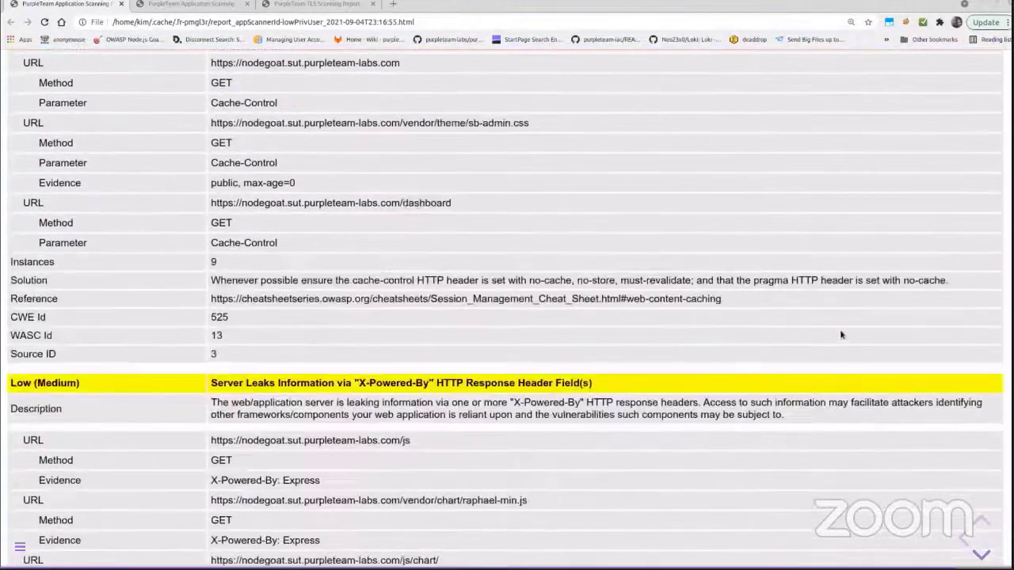
pyautogui.scroll(-3)
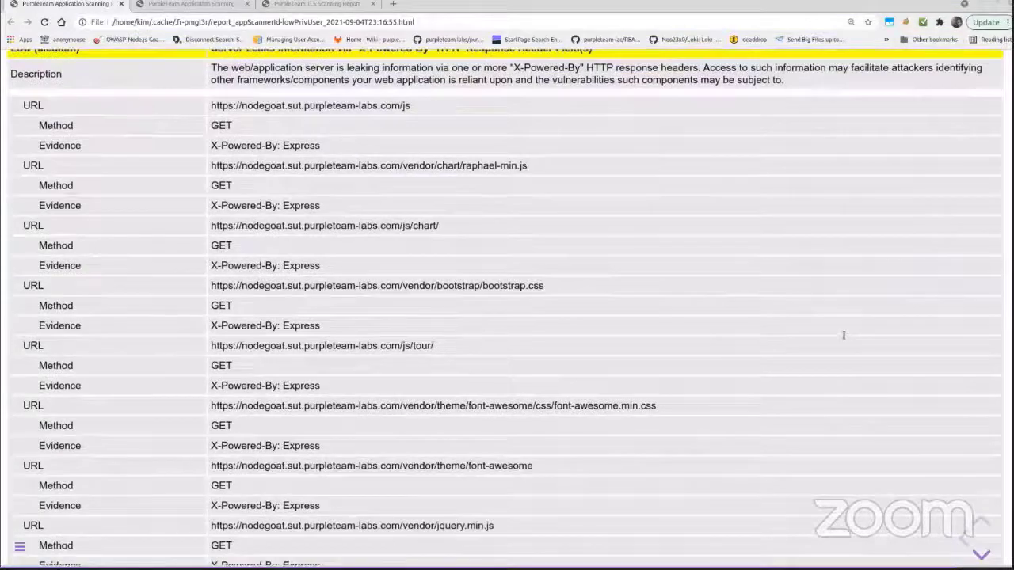
pyautogui.scroll(-3)
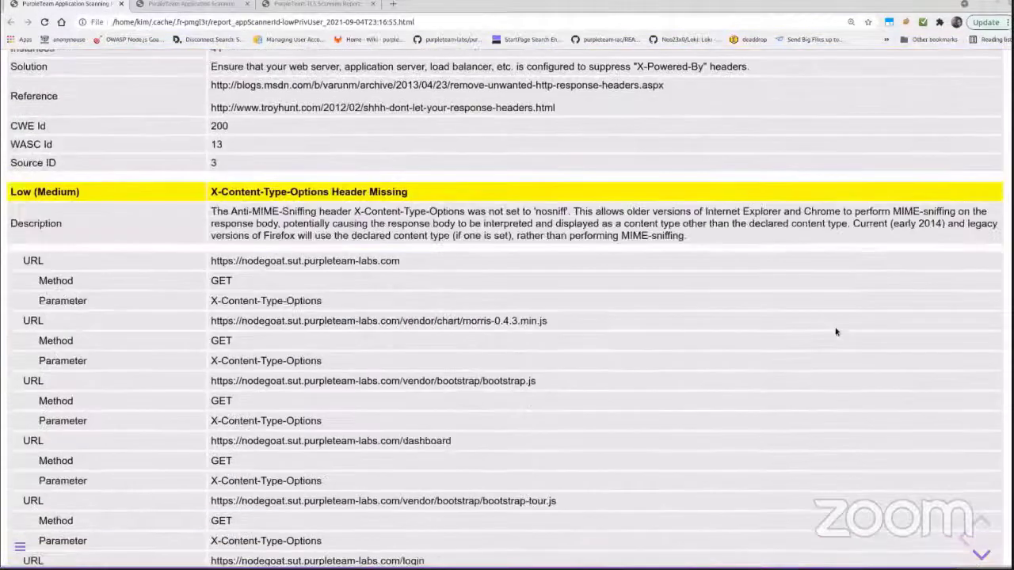
pyautogui.scroll(-3)
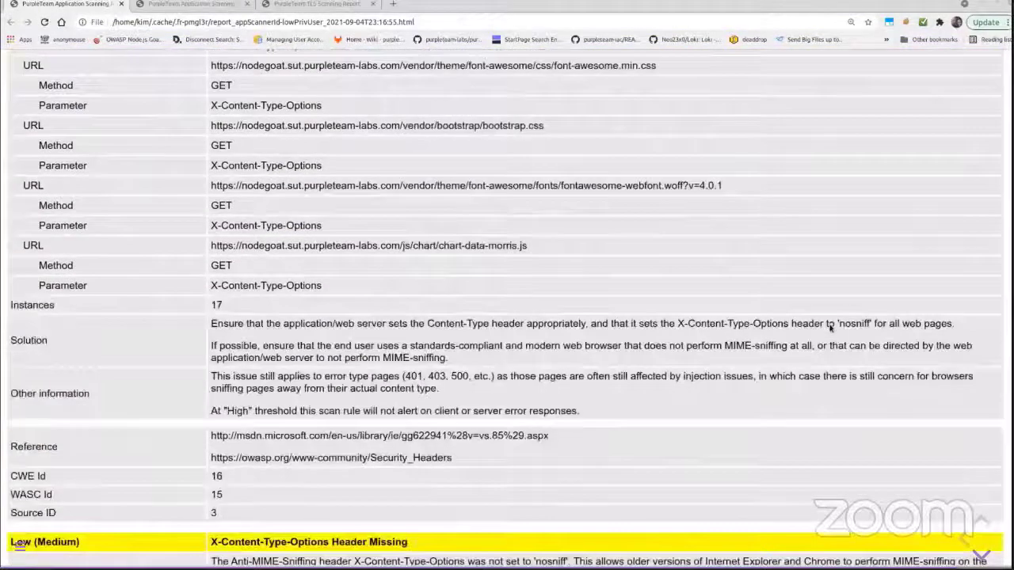
pyautogui.scroll(-3)
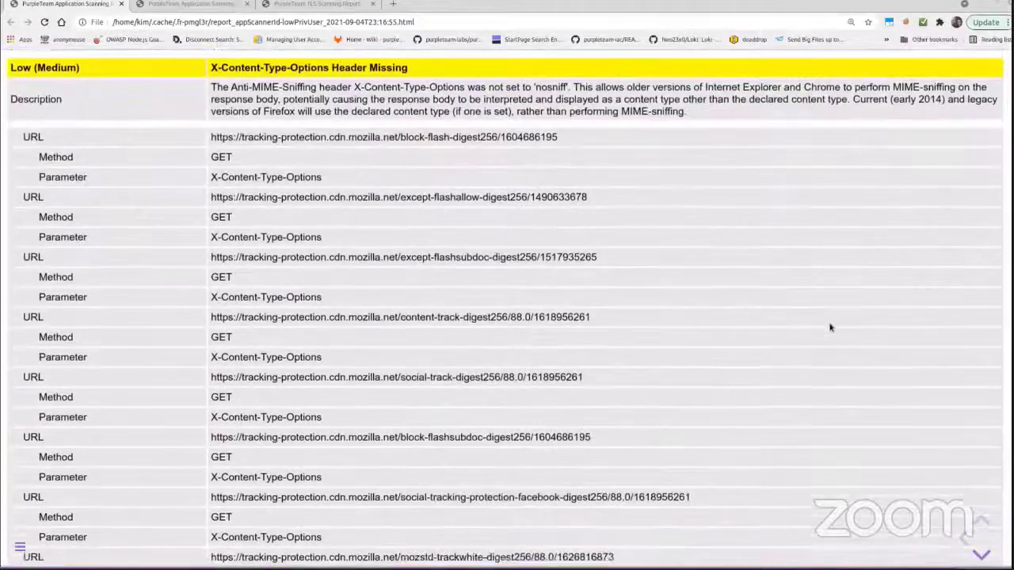
pyautogui.scroll(-3)
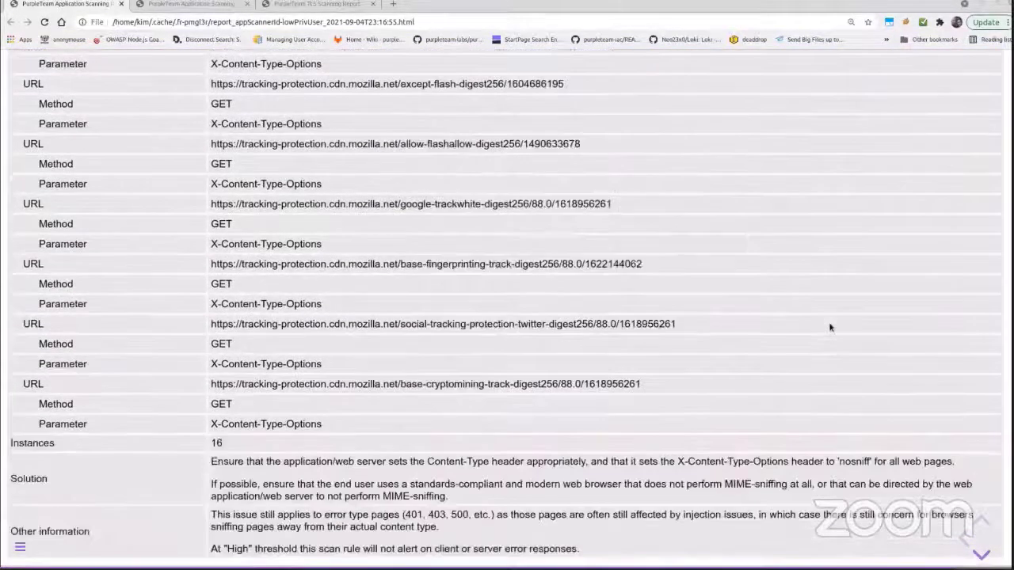
pyautogui.scroll(-3)
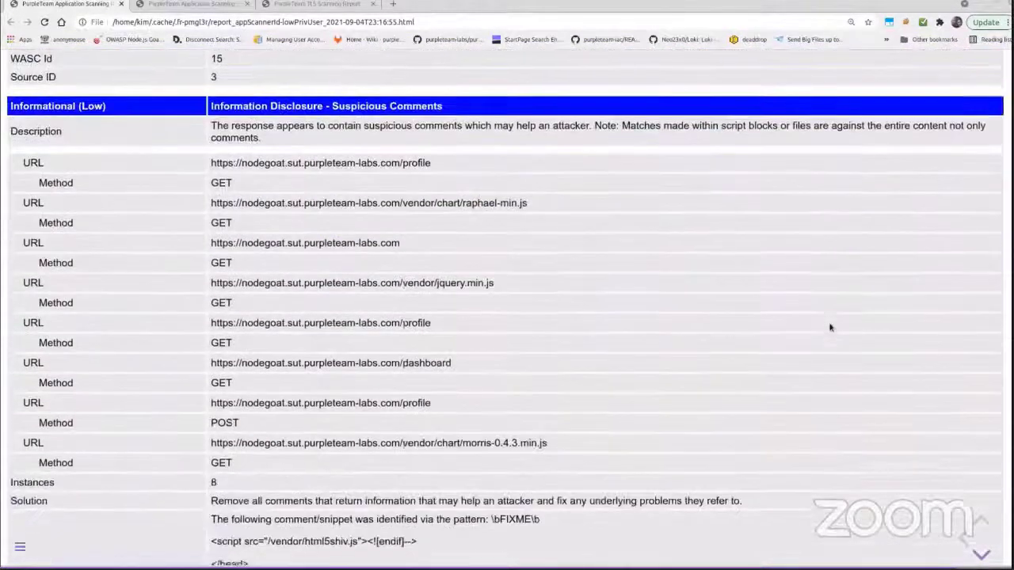
pyautogui.scroll(-3)
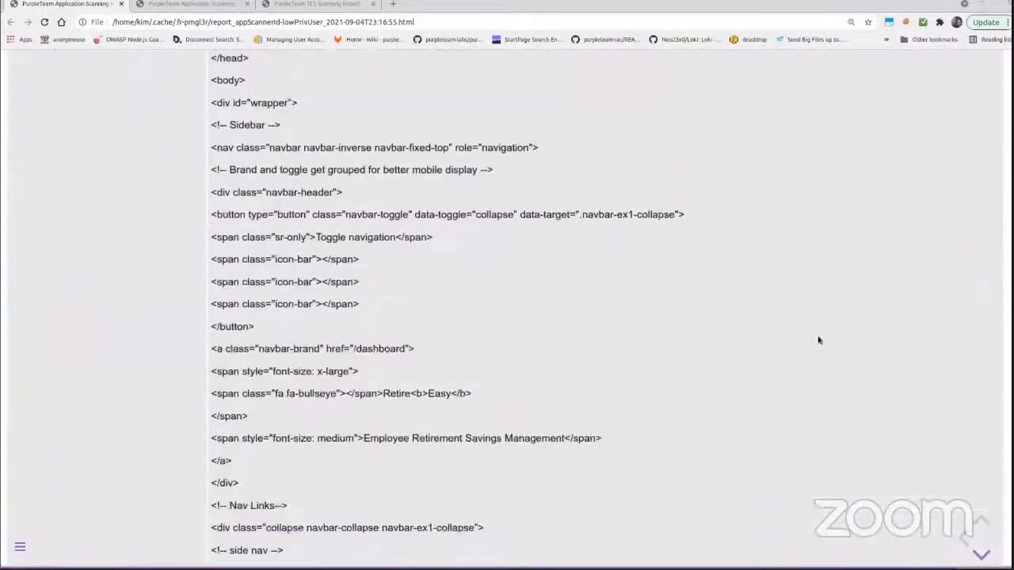
pyautogui.scroll(-3)
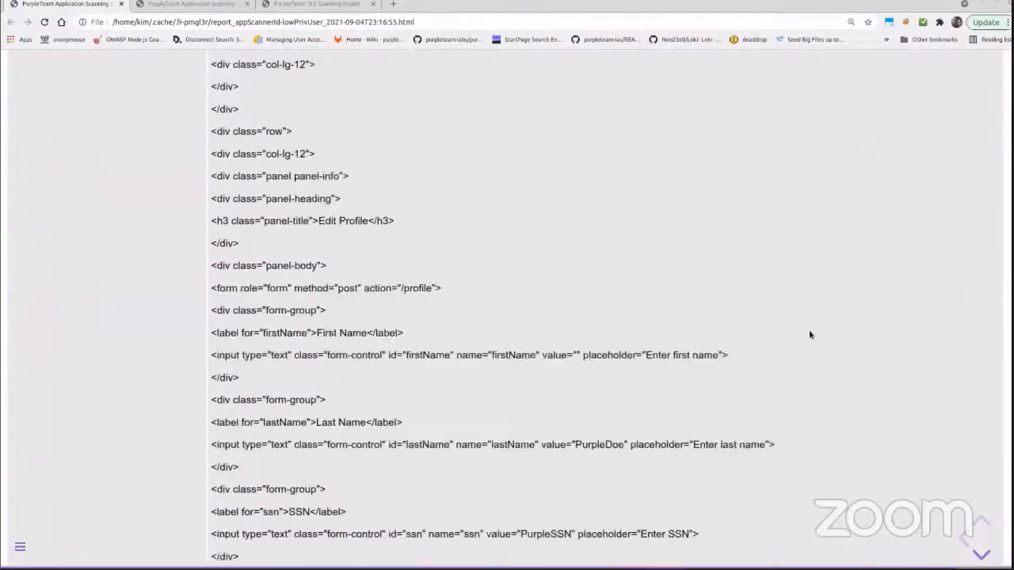
pyautogui.scroll(-3)
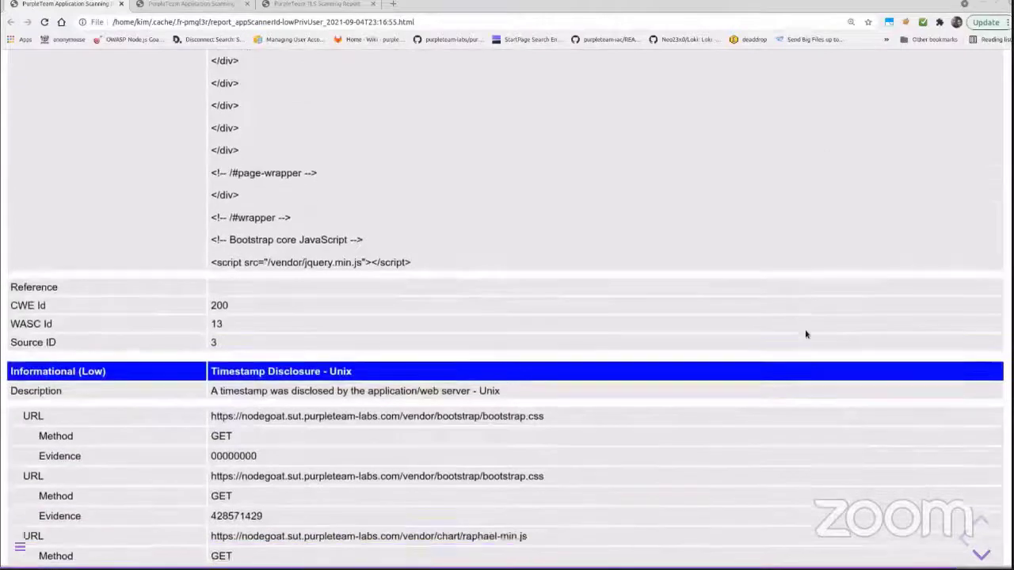
pyautogui.scroll(-3)
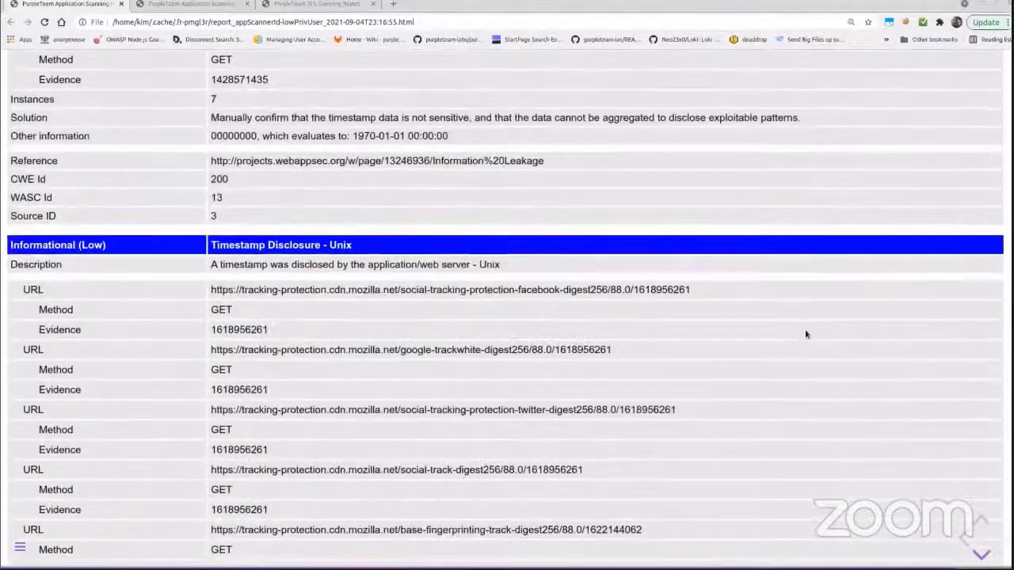
pyautogui.scroll(-3)
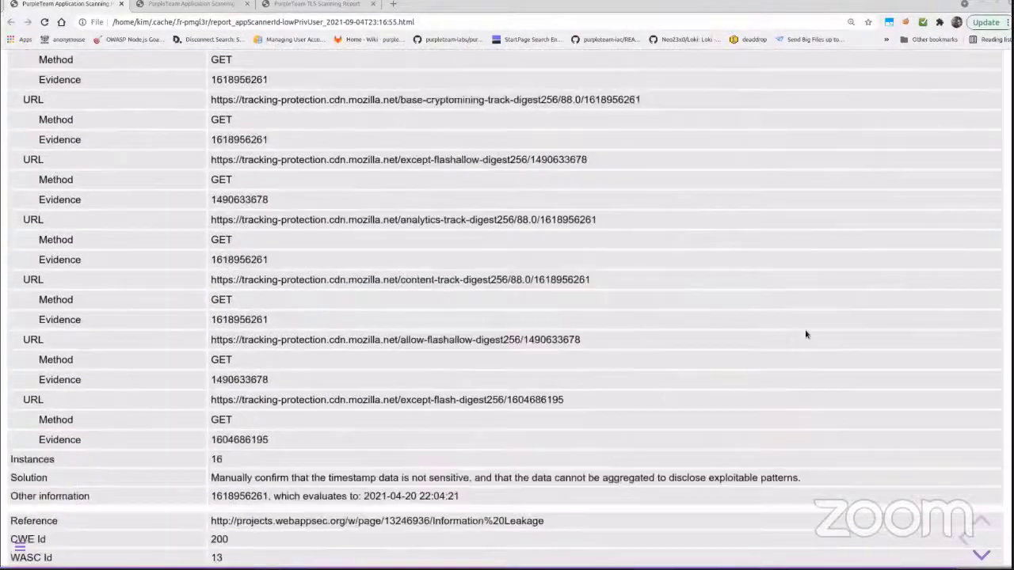
pyautogui.scroll(-3)
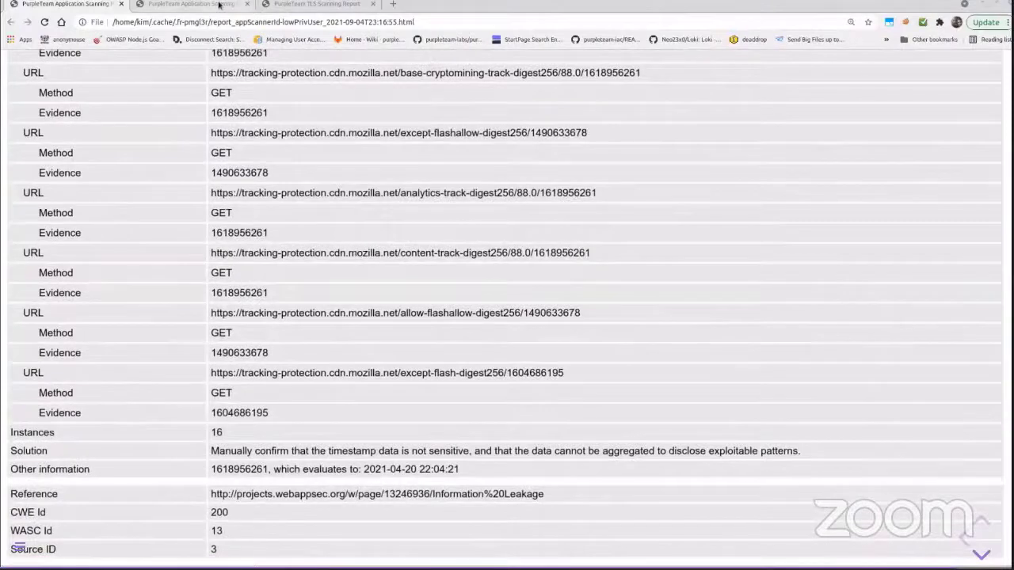
# Show the adminUser report, scrolling past persistent and reflected XSS to SQL Injection's nine instances.
pyautogui.click(190, 4)
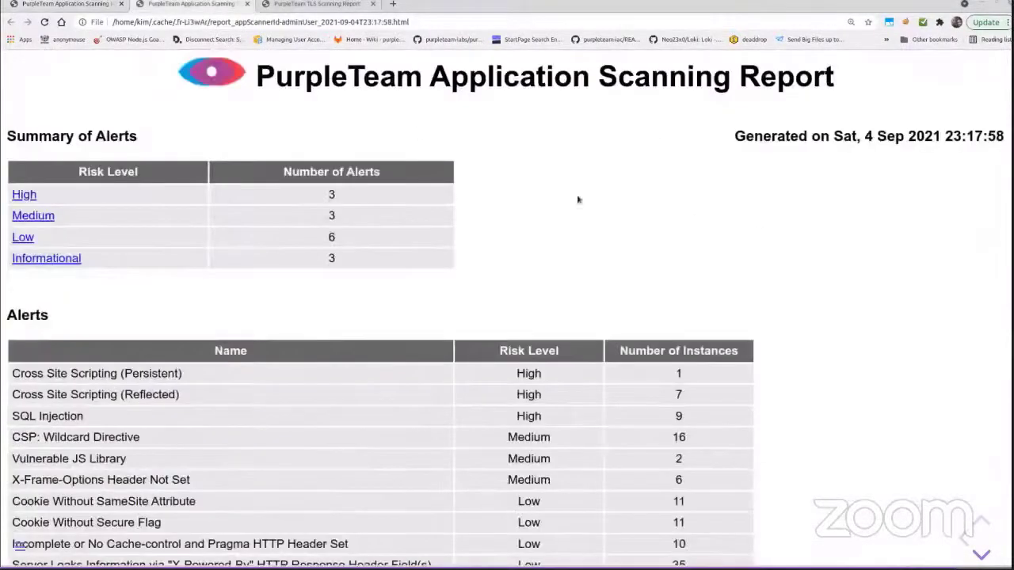
pyautogui.scroll(-3)
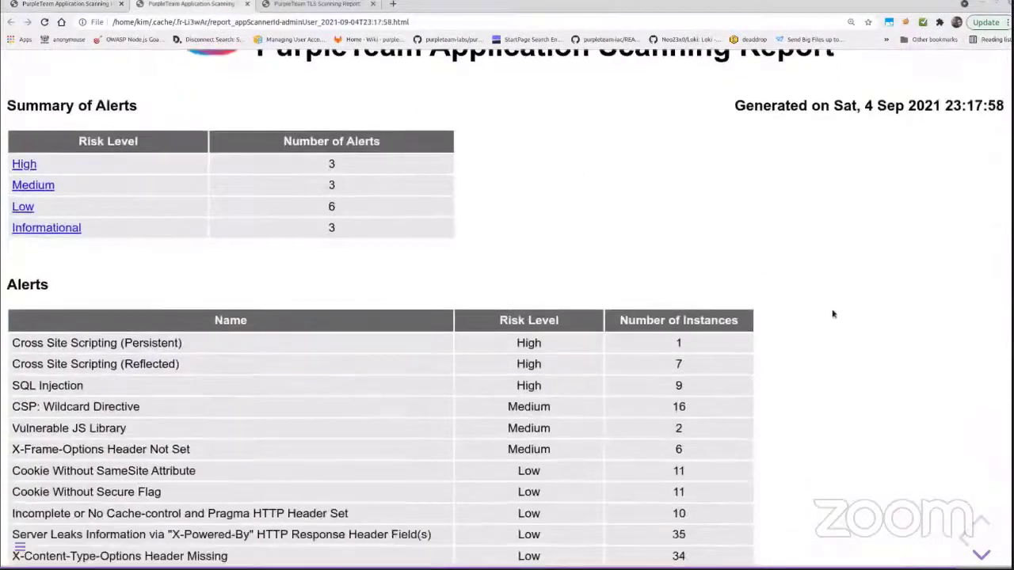
pyautogui.scroll(-3)
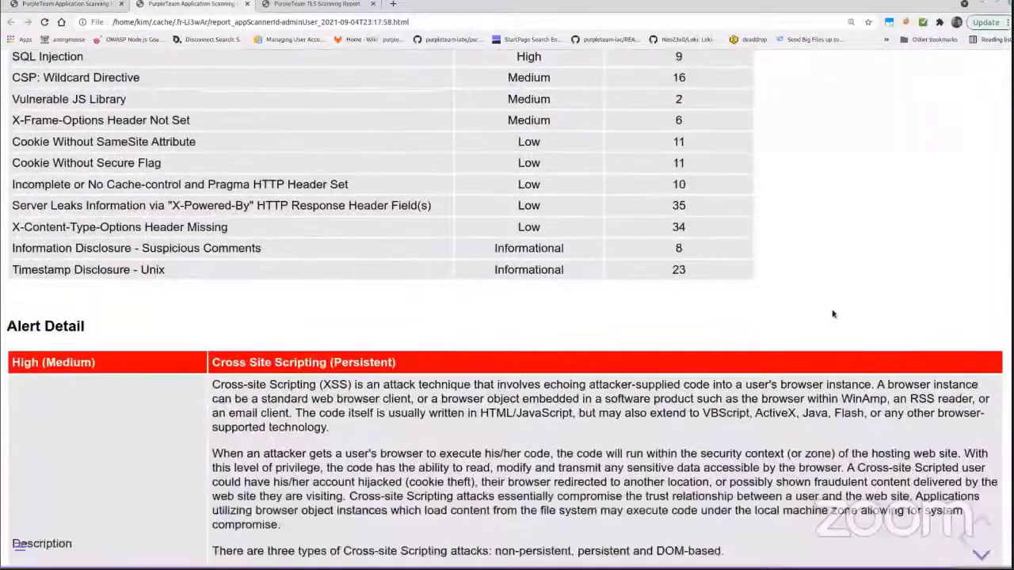
pyautogui.scroll(-3)
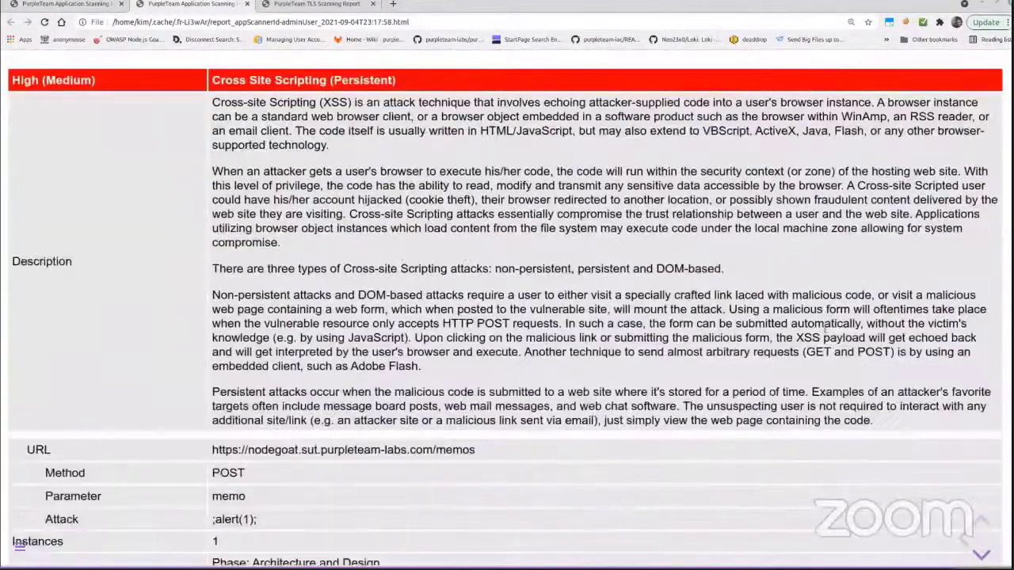
pyautogui.scroll(-3)
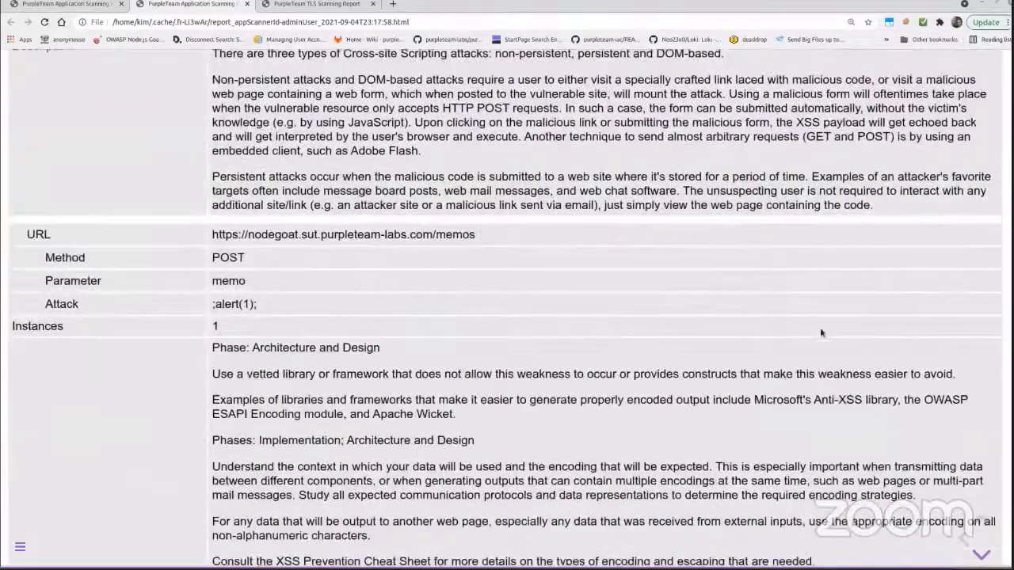
pyautogui.scroll(-3)
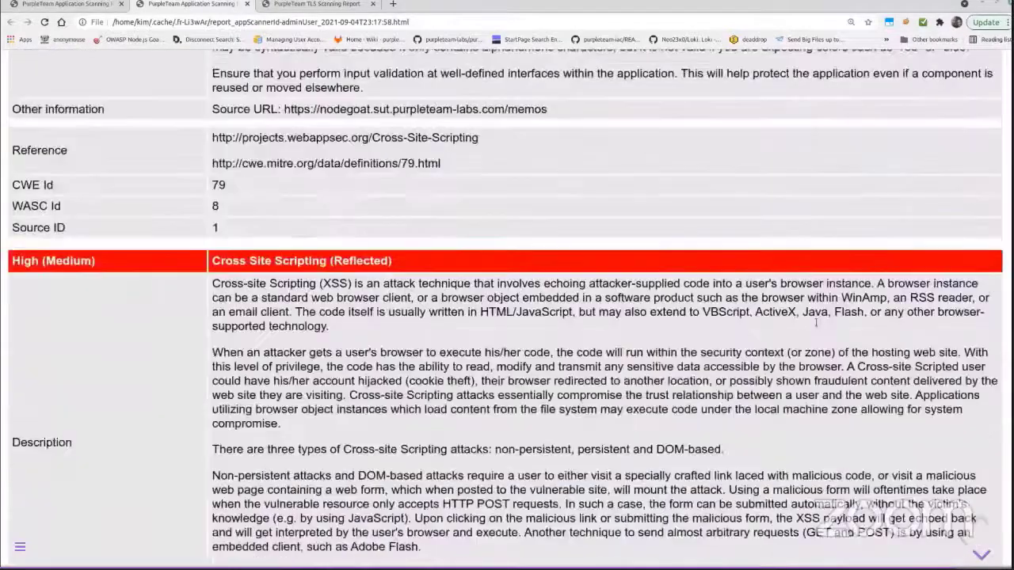
pyautogui.scroll(-3)
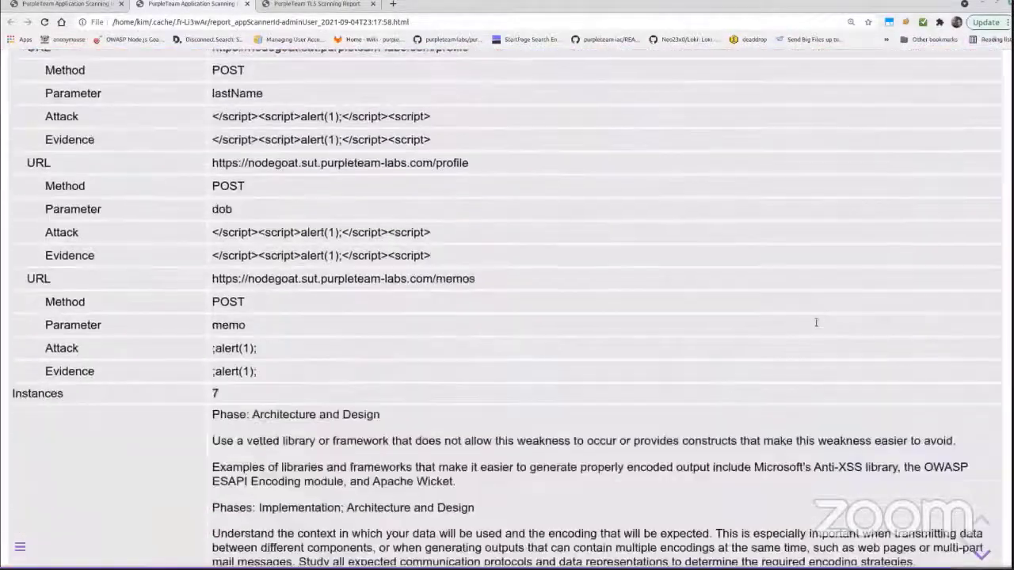
pyautogui.scroll(-3)
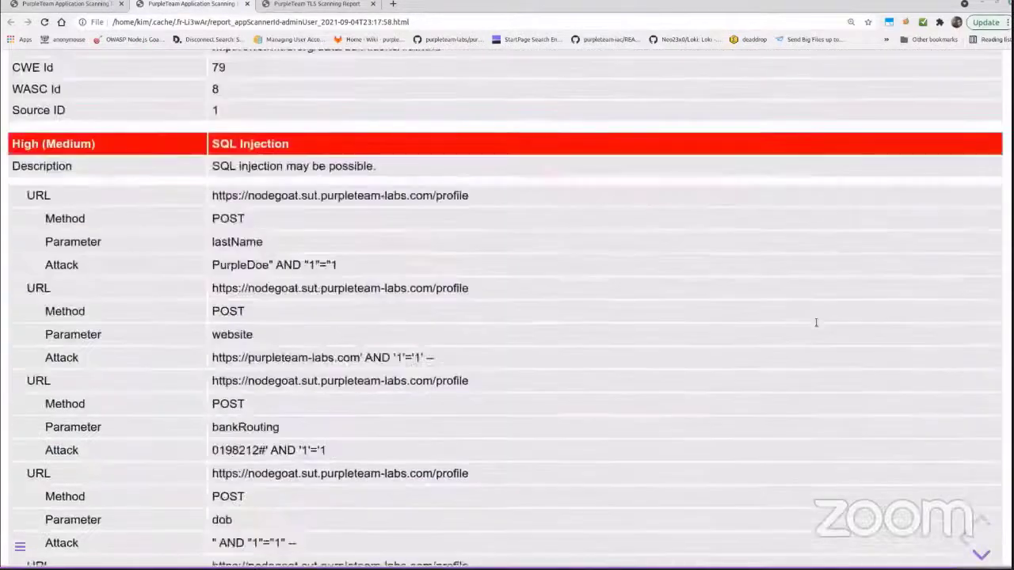
pyautogui.scroll(-3)
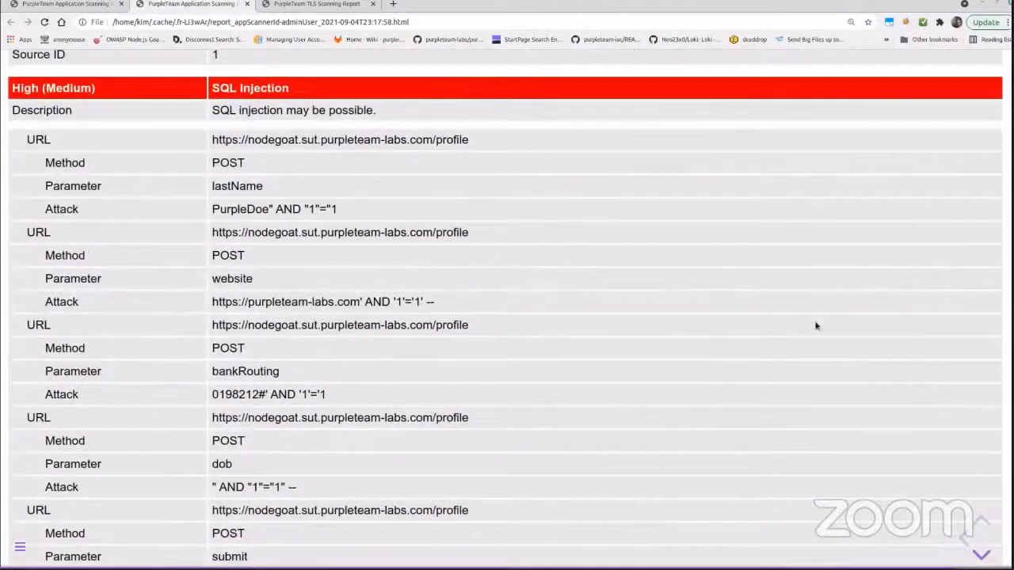
pyautogui.scroll(-3)
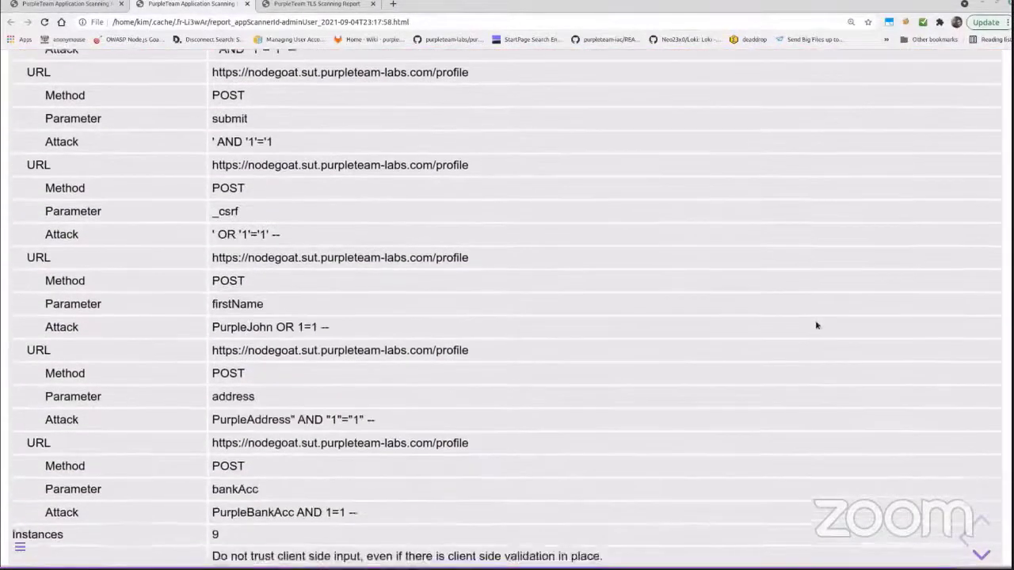
# Read the TLS Scanning Report through protocols, ciphers, vulnerabilities and client simulations to its done line.
pyautogui.click(315, 5)
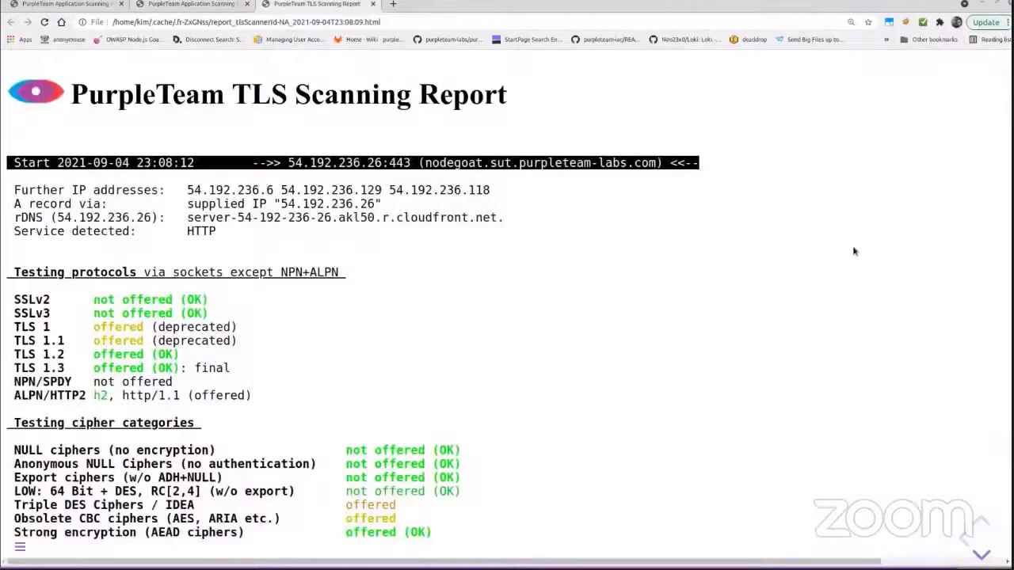
pyautogui.scroll(-3)
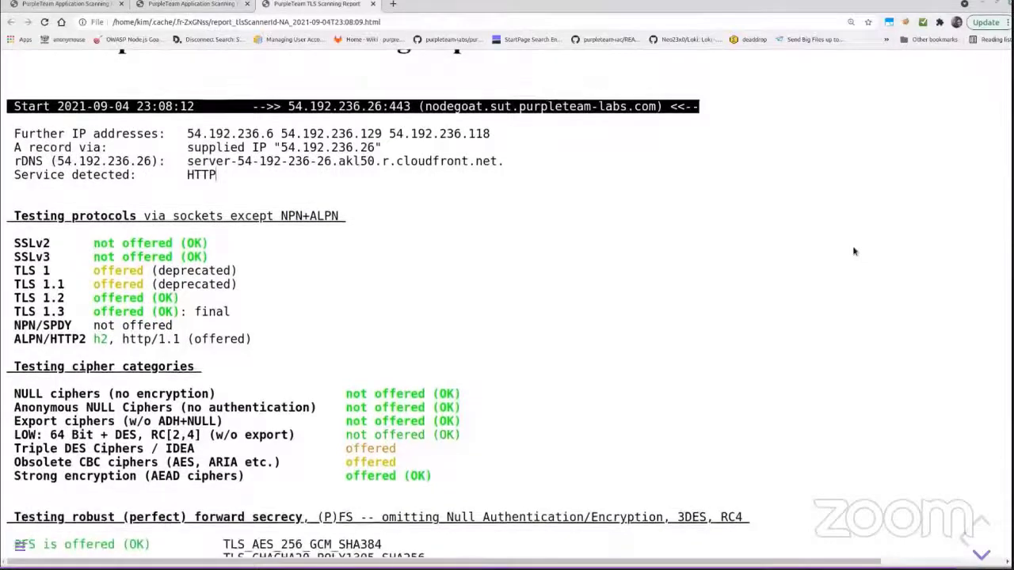
pyautogui.scroll(-3)
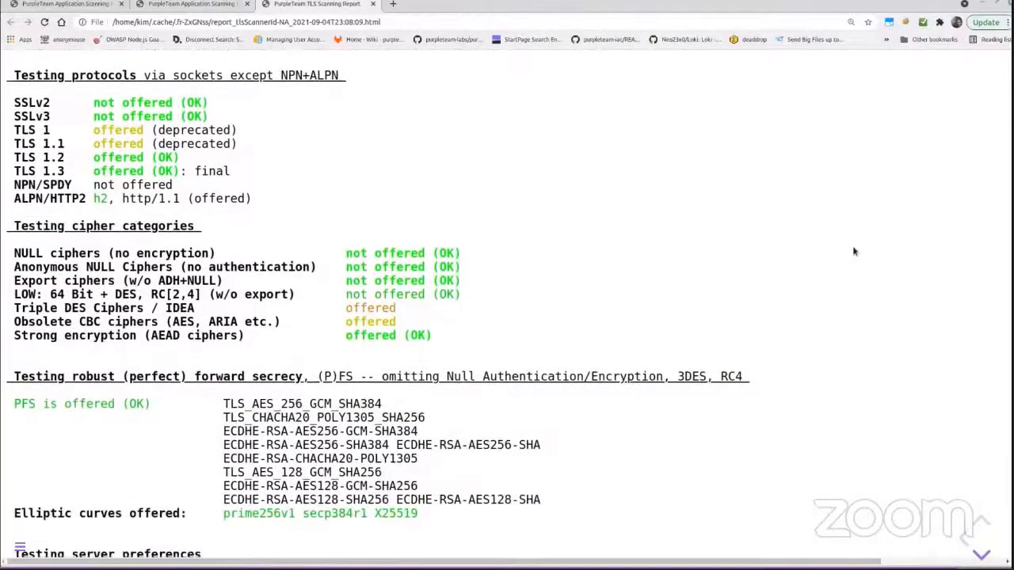
pyautogui.scroll(-3)
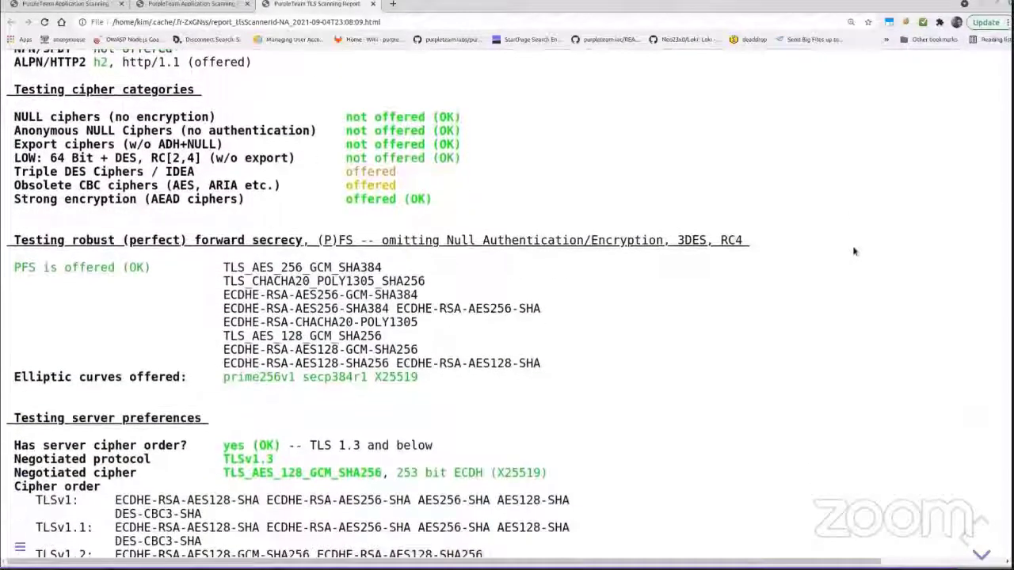
pyautogui.scroll(-3)
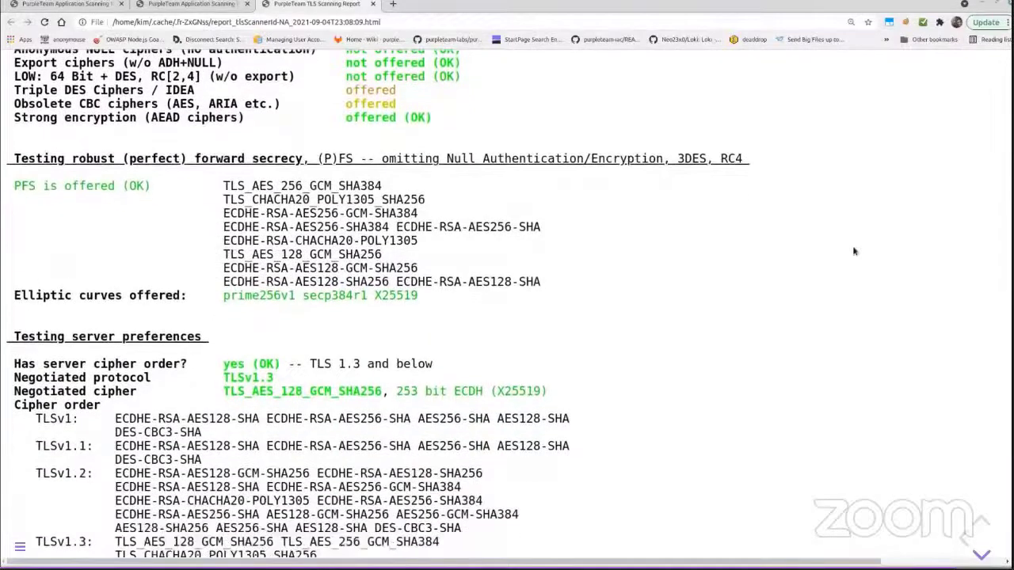
pyautogui.scroll(-3)
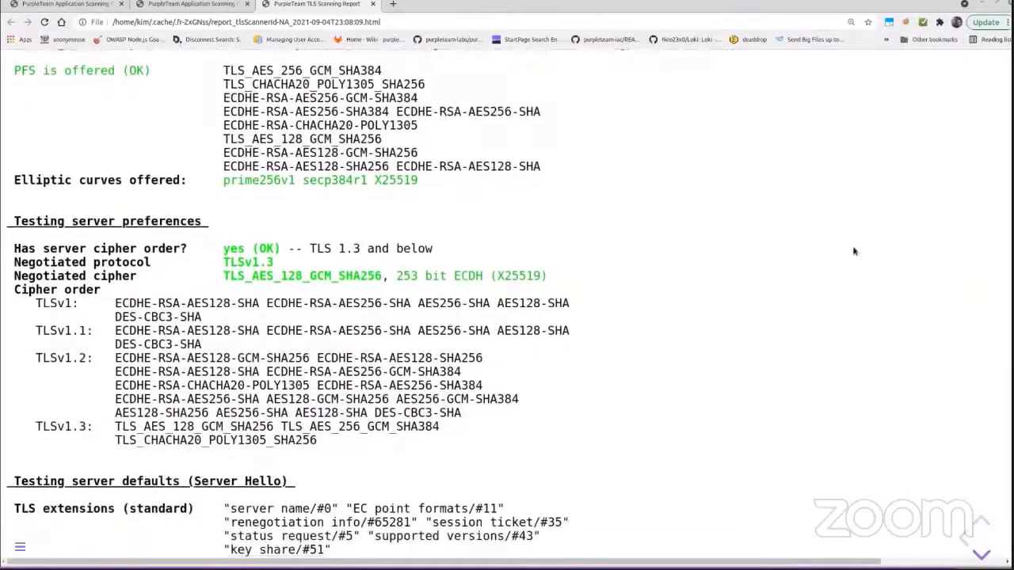
pyautogui.scroll(-3)
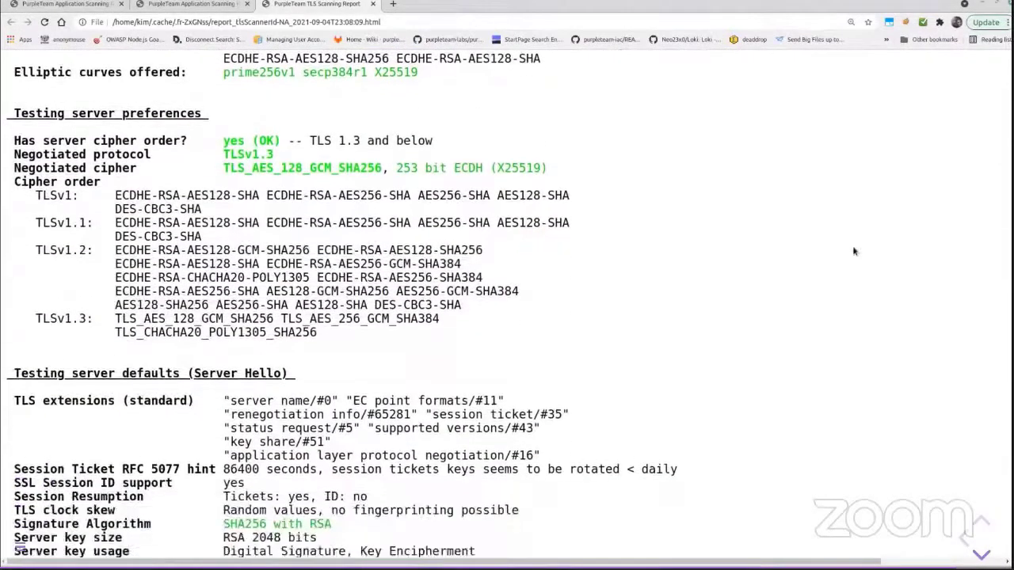
pyautogui.scroll(-3)
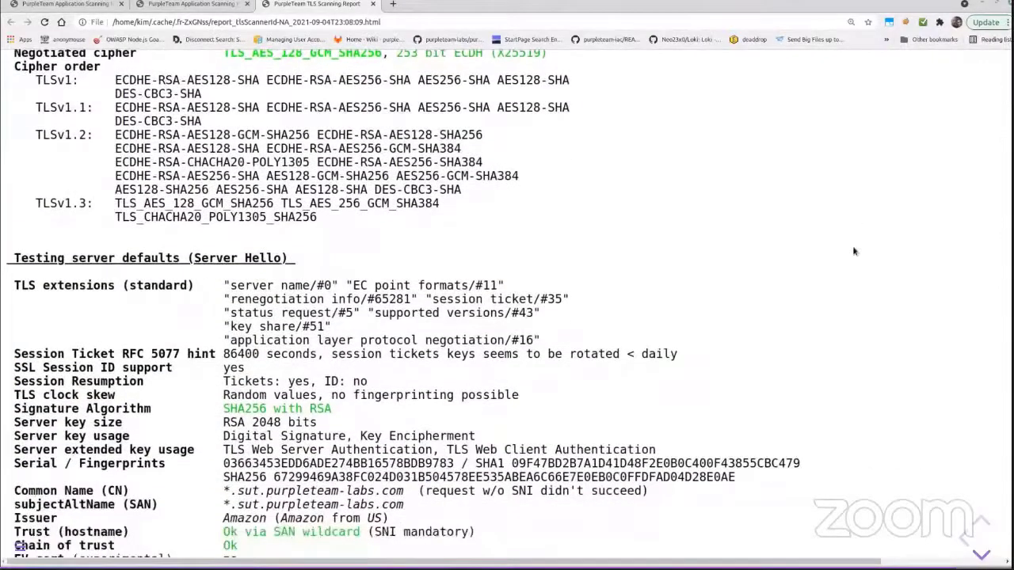
pyautogui.scroll(-3)
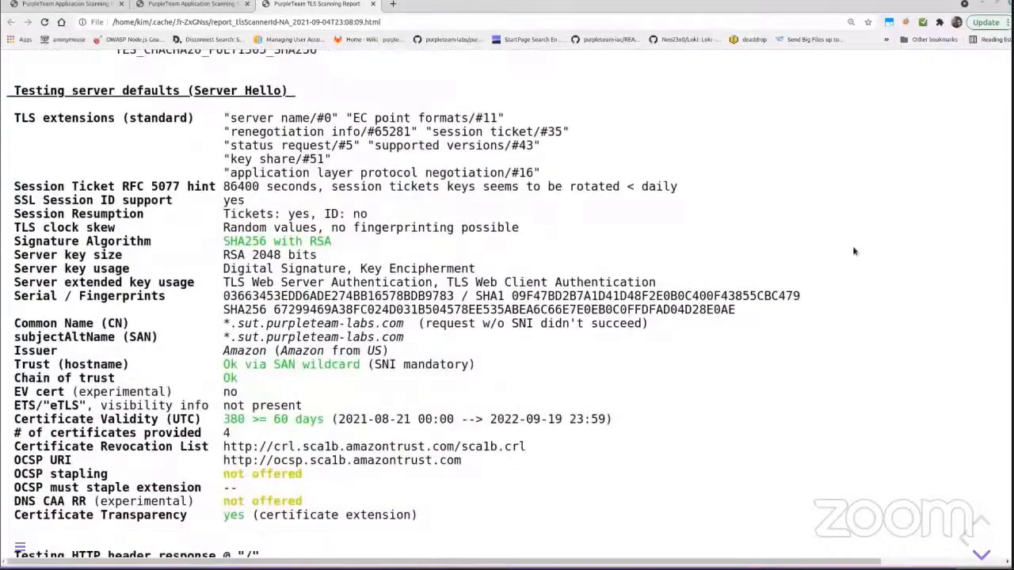
pyautogui.scroll(-3)
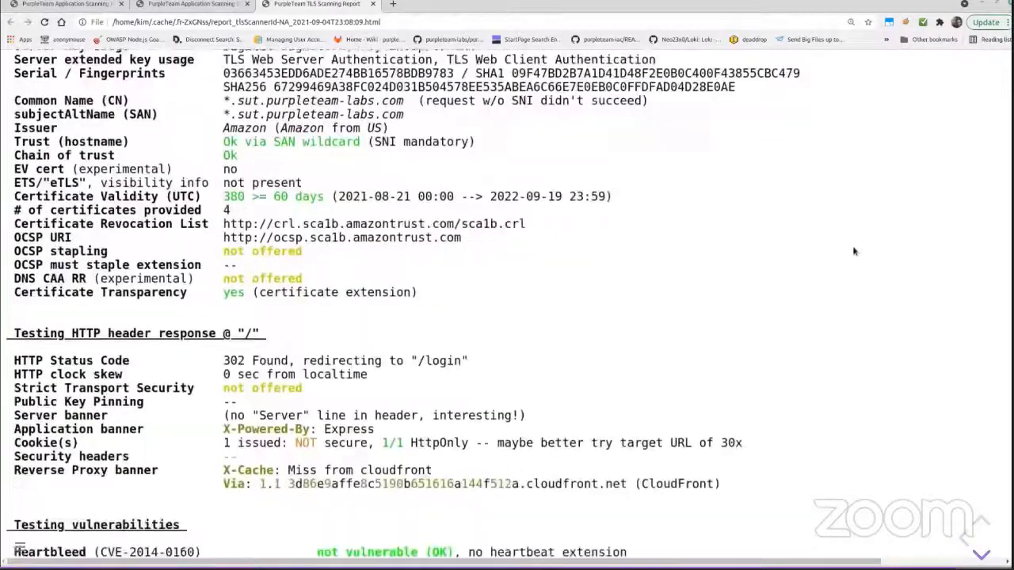
pyautogui.scroll(-3)
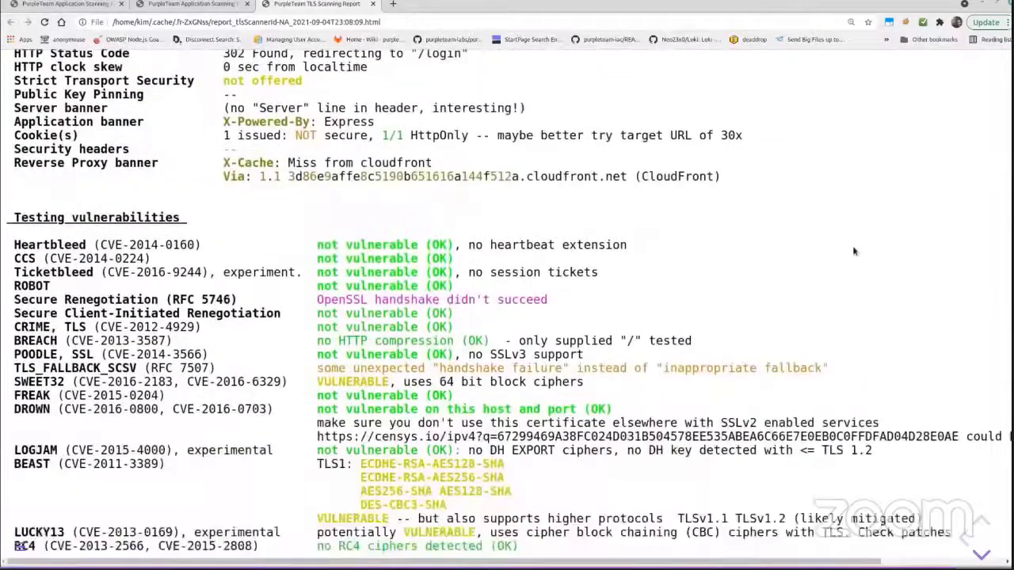
pyautogui.scroll(-3)
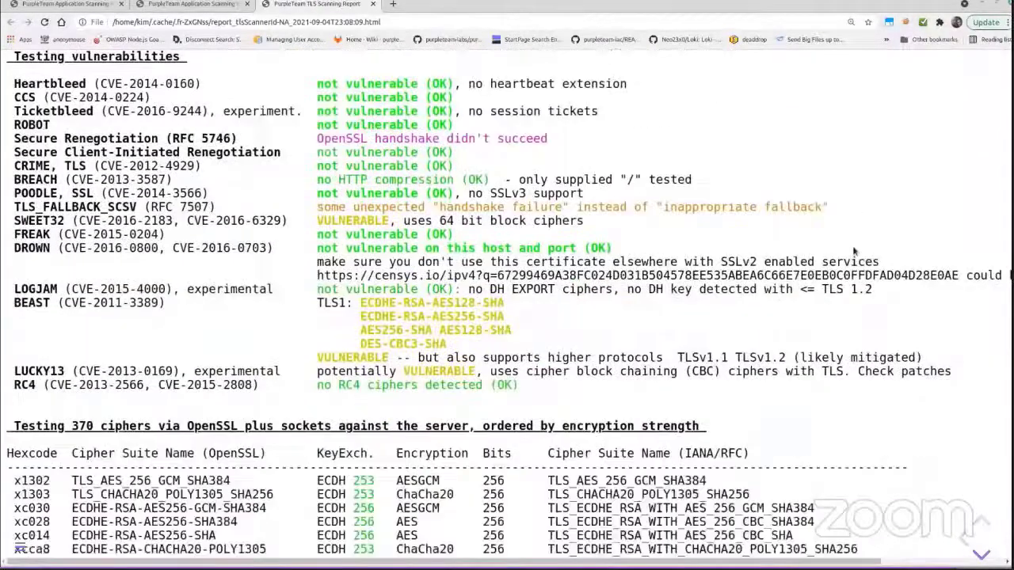
pyautogui.scroll(-3)
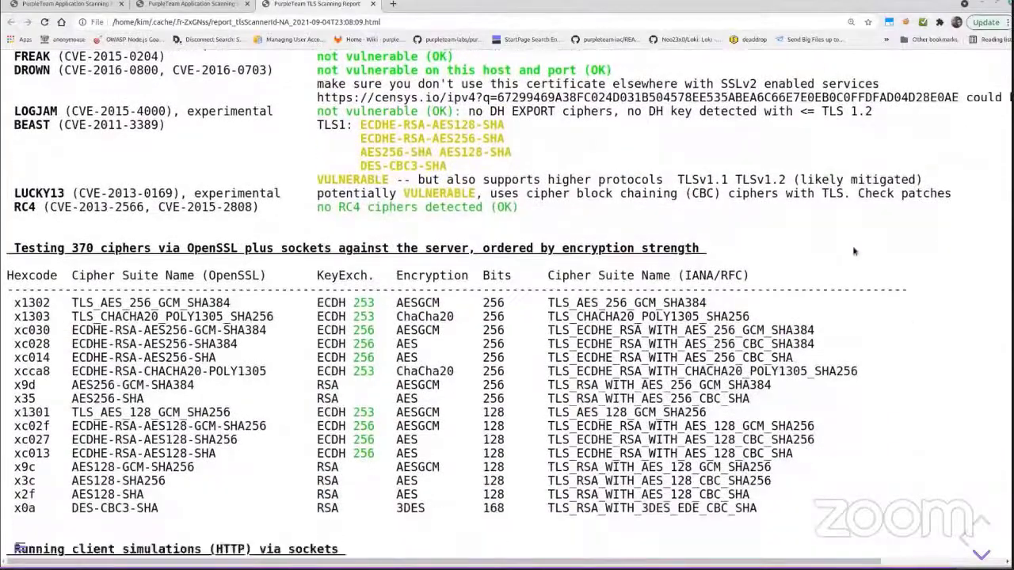
pyautogui.scroll(-3)
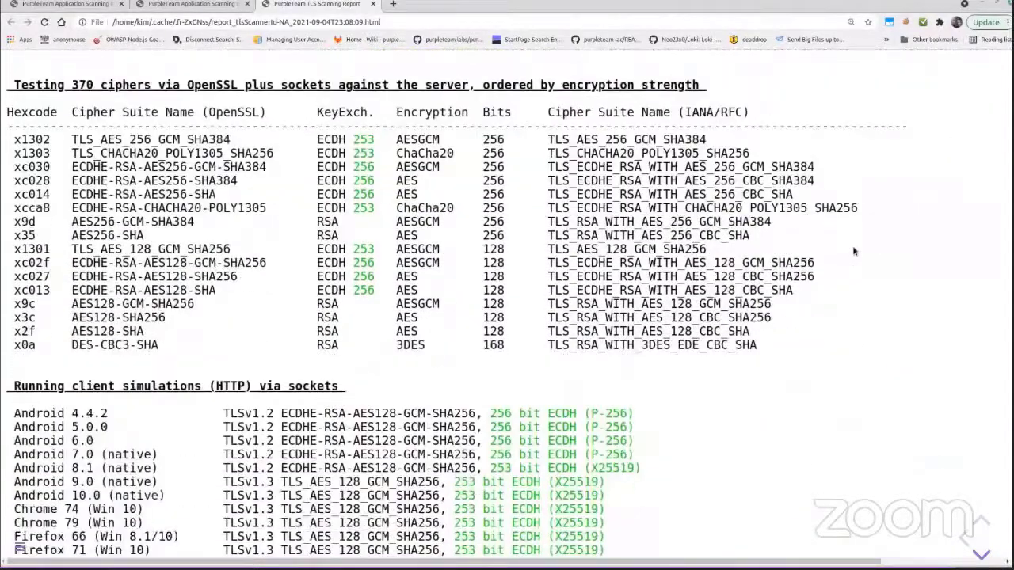
pyautogui.scroll(-3)
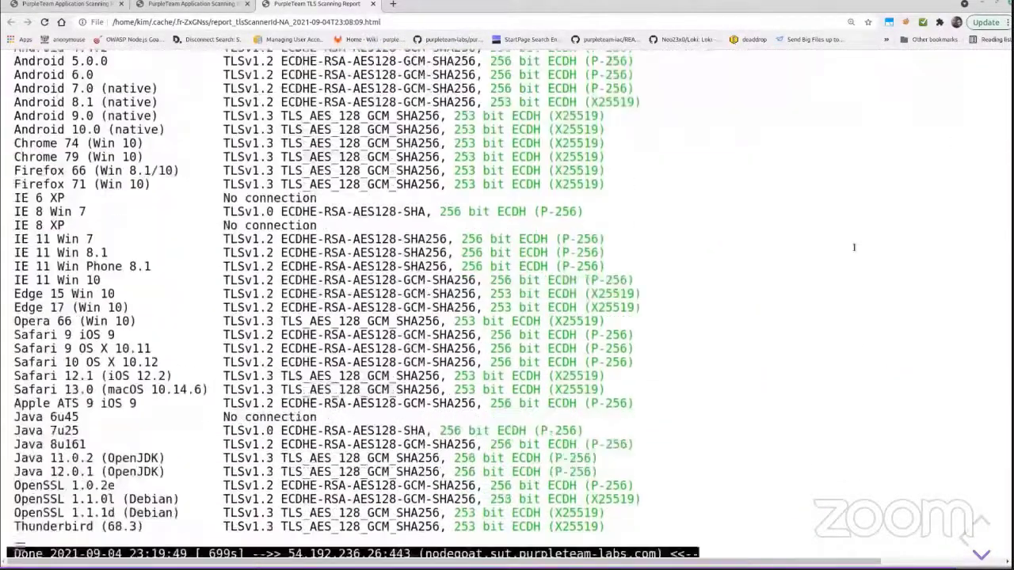
pyautogui.scroll(-3)
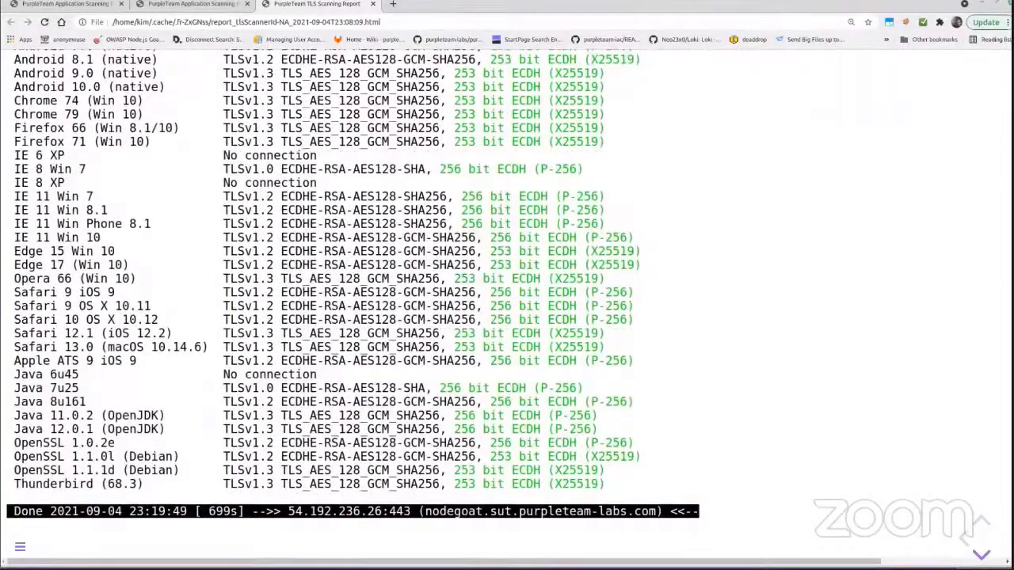
# Bring up the markdown app scanner report and read past SQL Injection to CSP: Wildcard Directive.
pyautogui.click(79, 5)
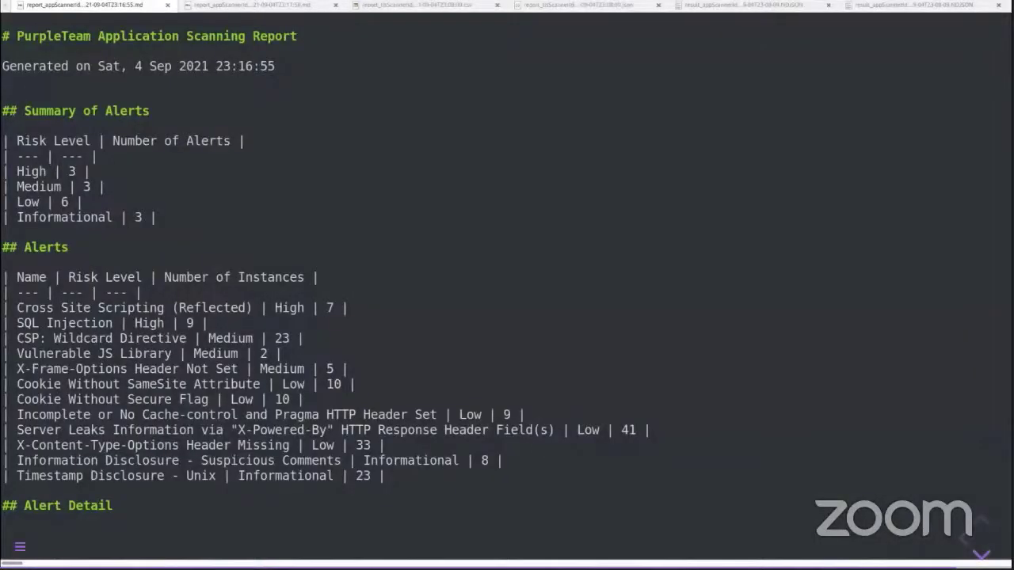
pyautogui.moveTo(316, 136)
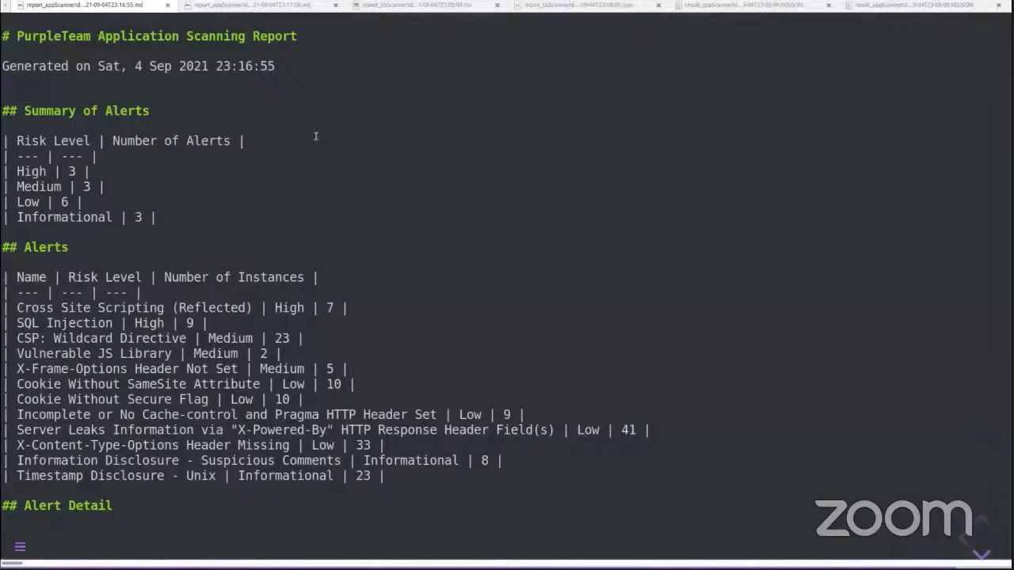
pyautogui.scroll(-3)
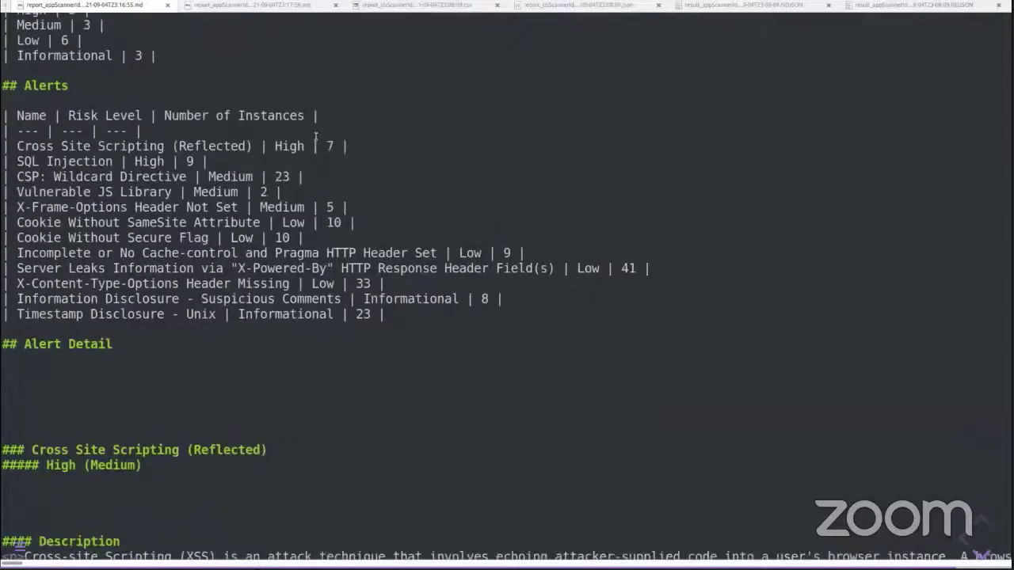
pyautogui.scroll(-3)
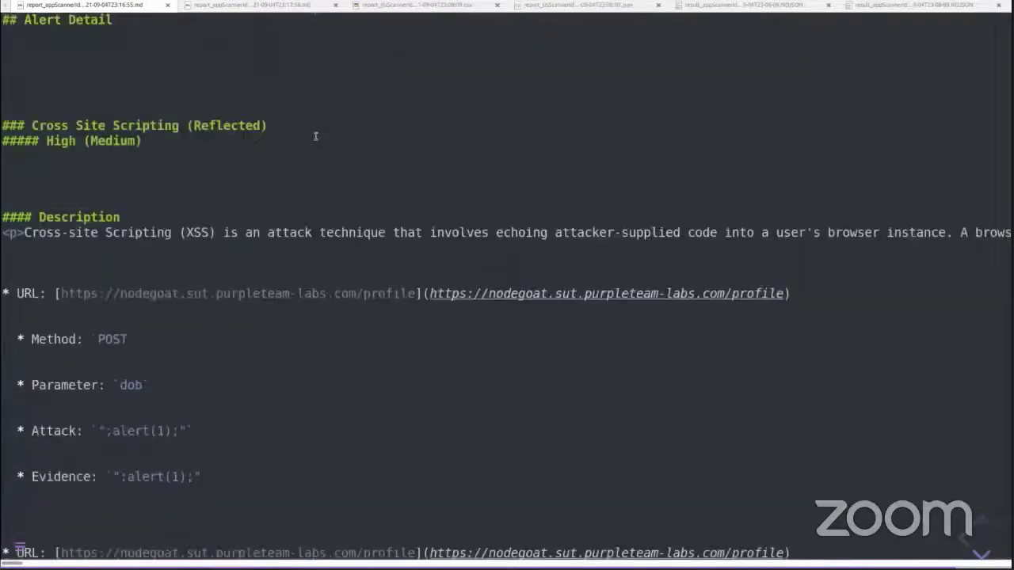
pyautogui.scroll(-3)
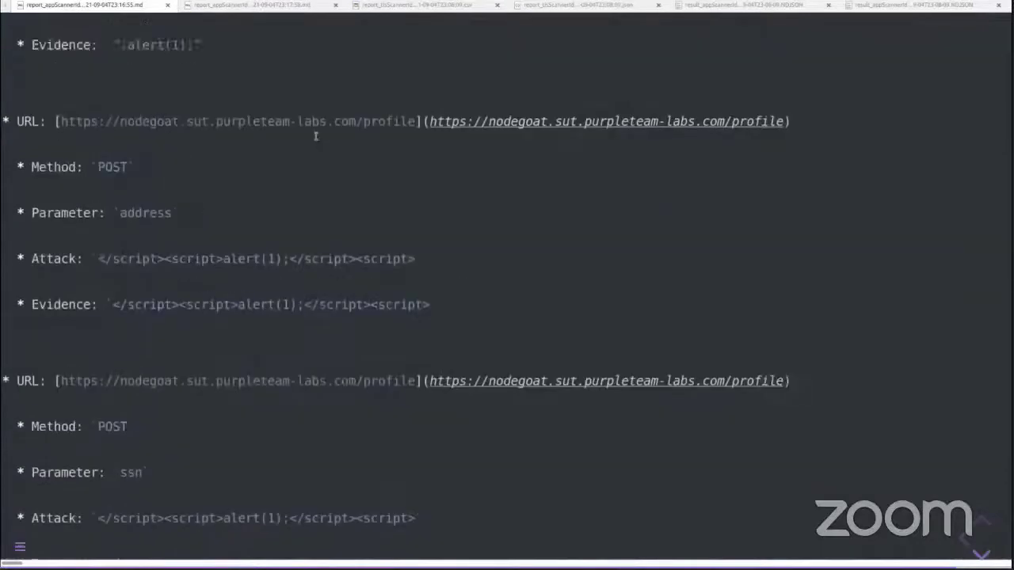
pyautogui.scroll(-3)
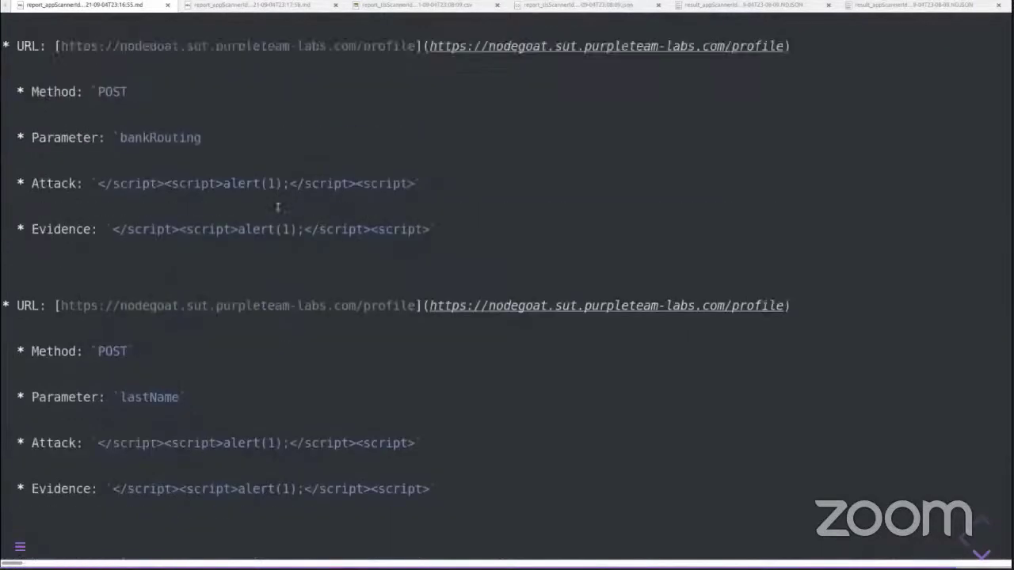
pyautogui.scroll(-3)
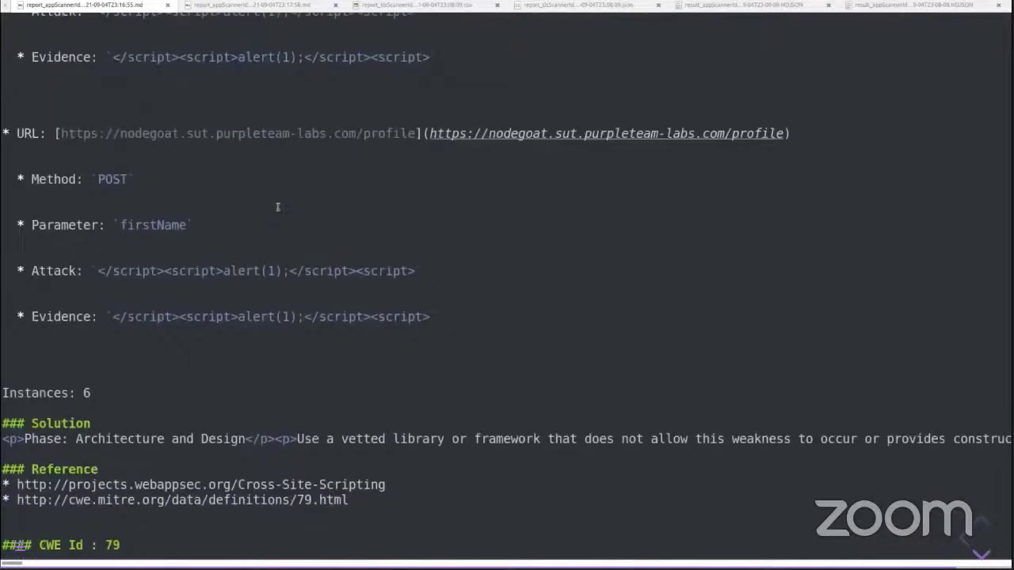
pyautogui.scroll(-3)
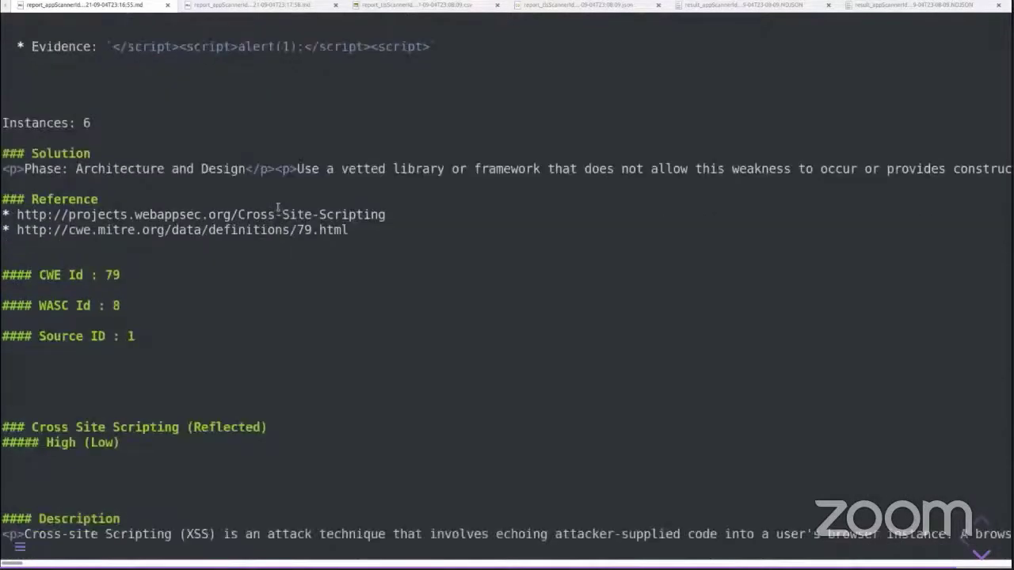
pyautogui.scroll(-3)
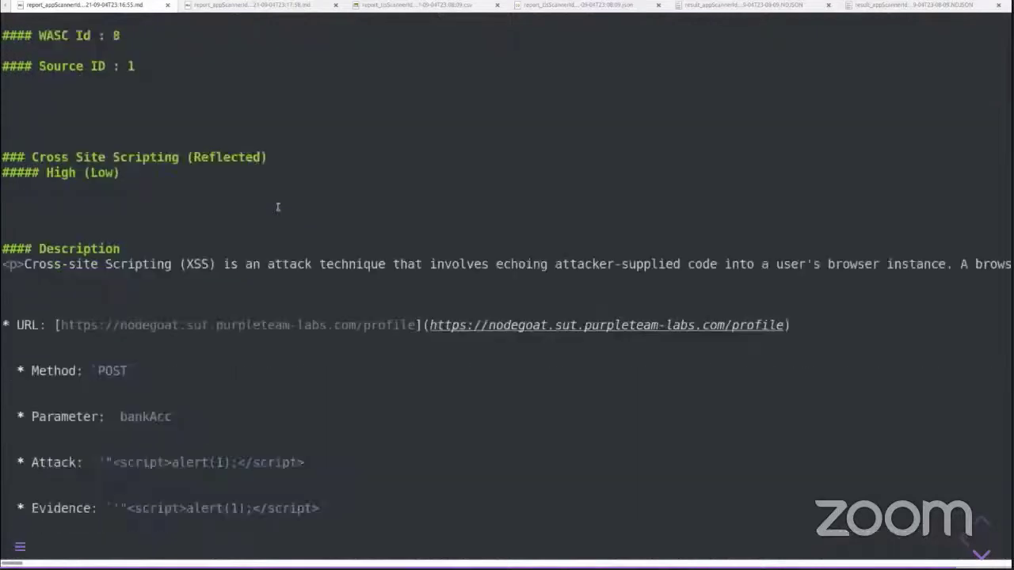
pyautogui.scroll(-3)
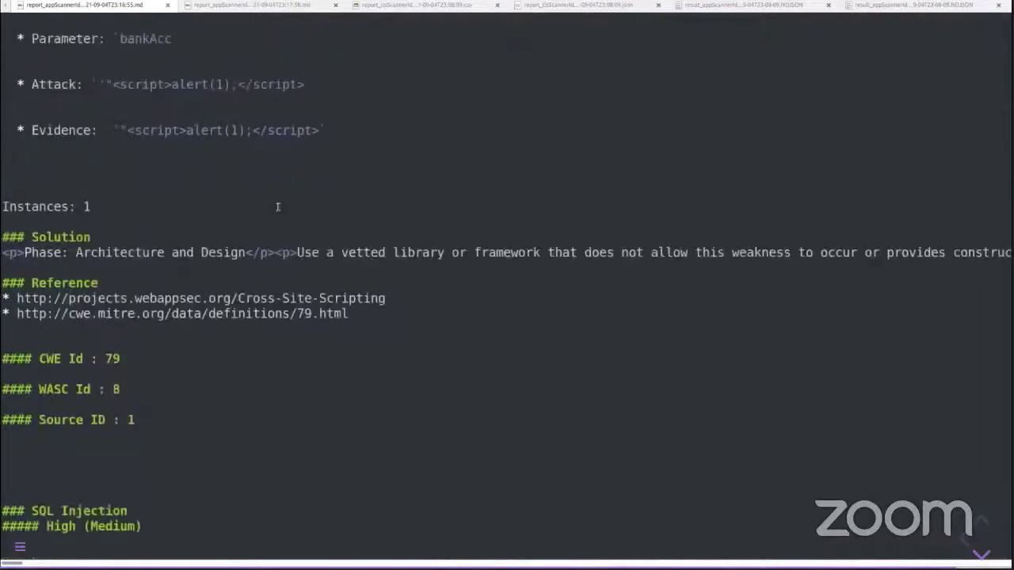
pyautogui.scroll(-3)
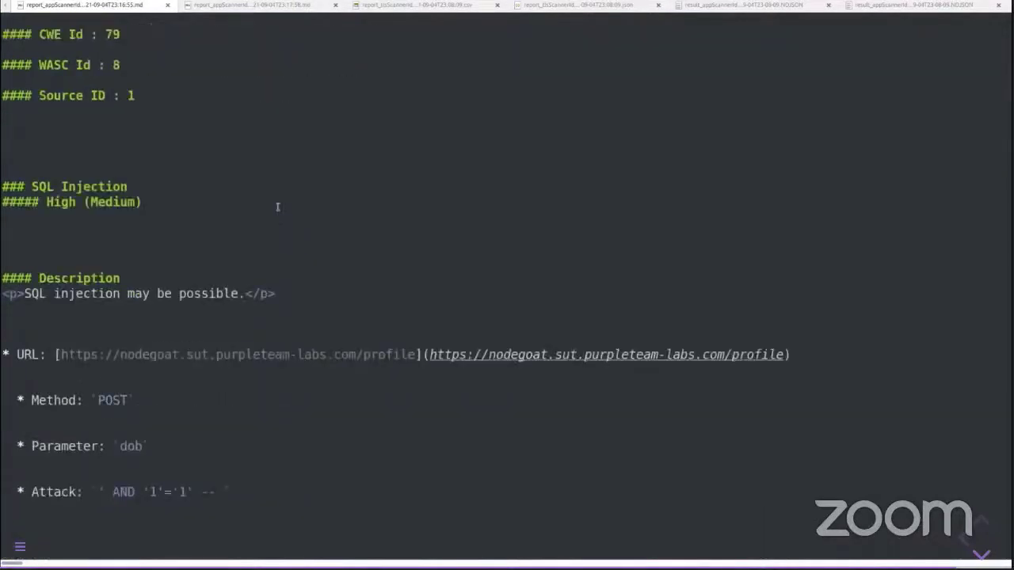
pyautogui.scroll(-3)
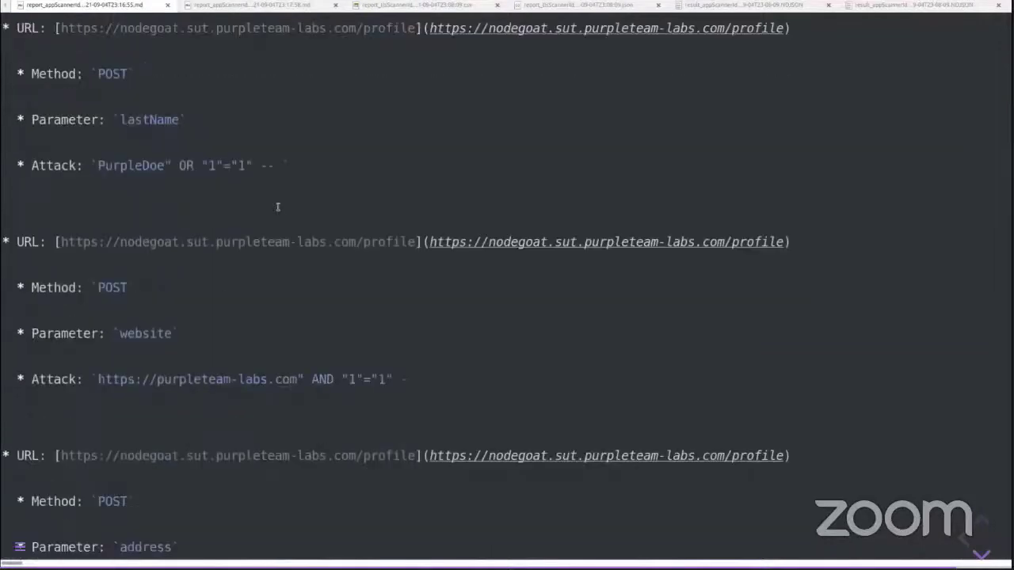
pyautogui.scroll(3)
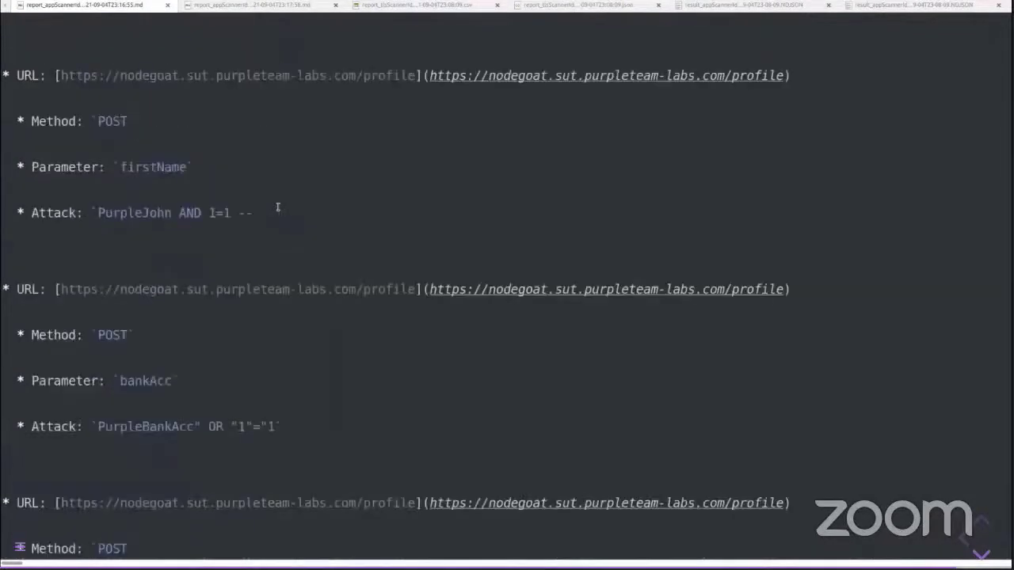
pyautogui.scroll(-3)
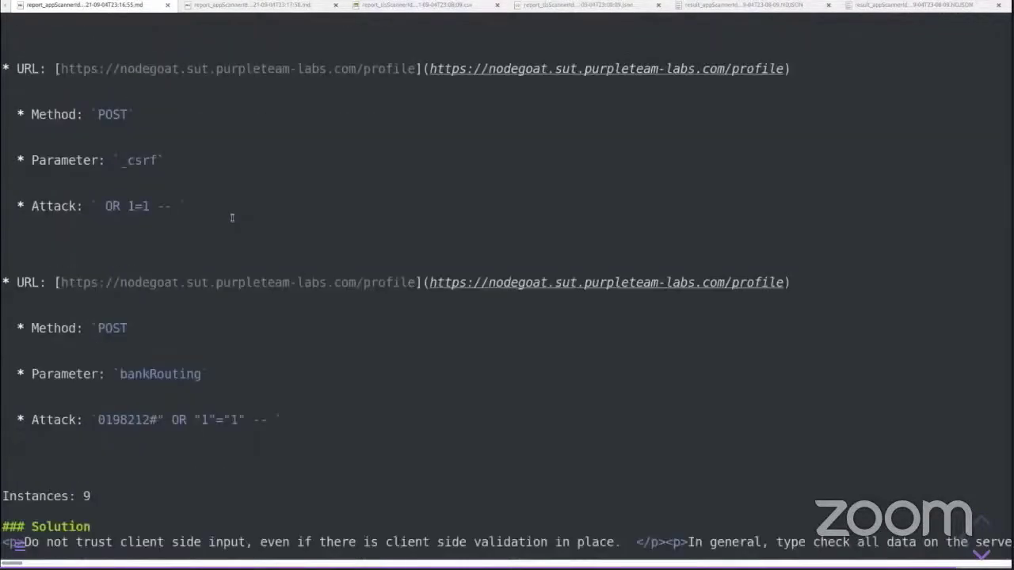
pyautogui.scroll(-3)
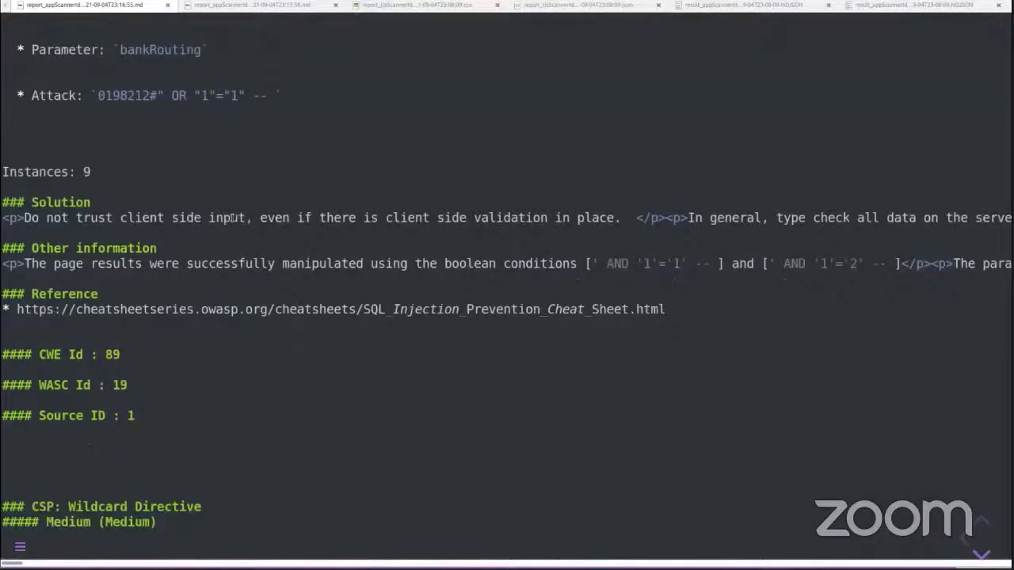
pyautogui.scroll(-3)
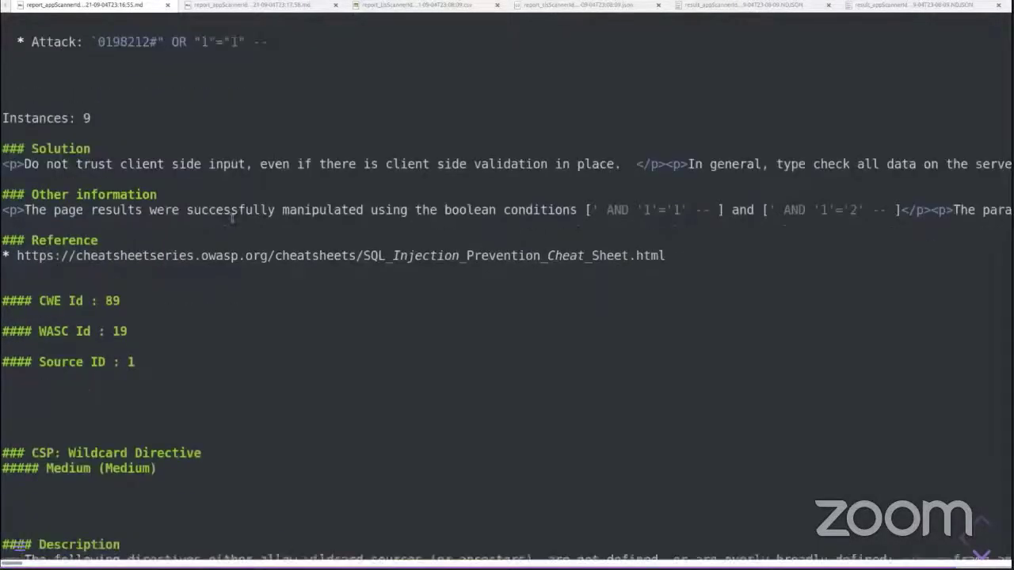
pyautogui.scroll(-3)
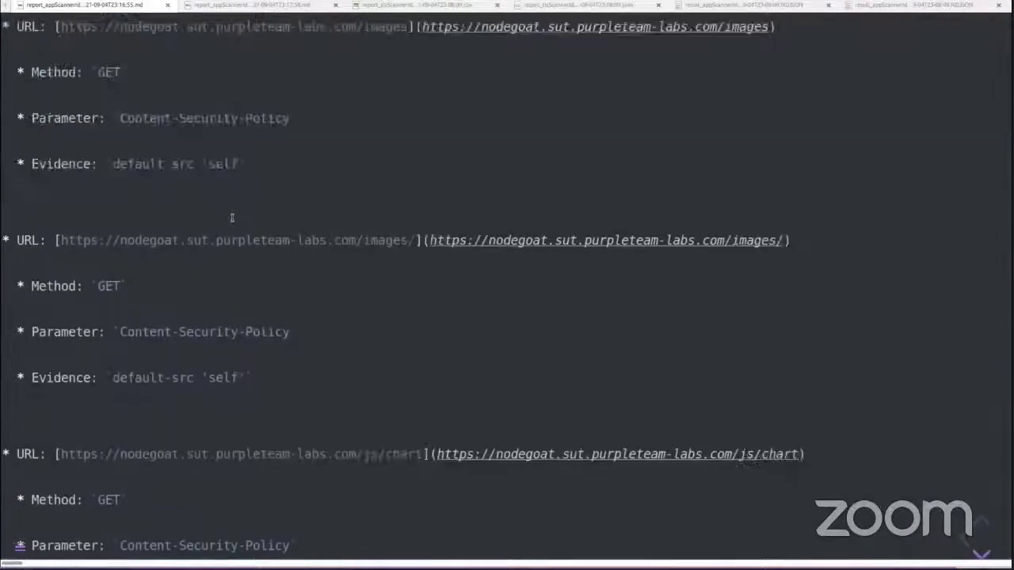
pyautogui.scroll(-3)
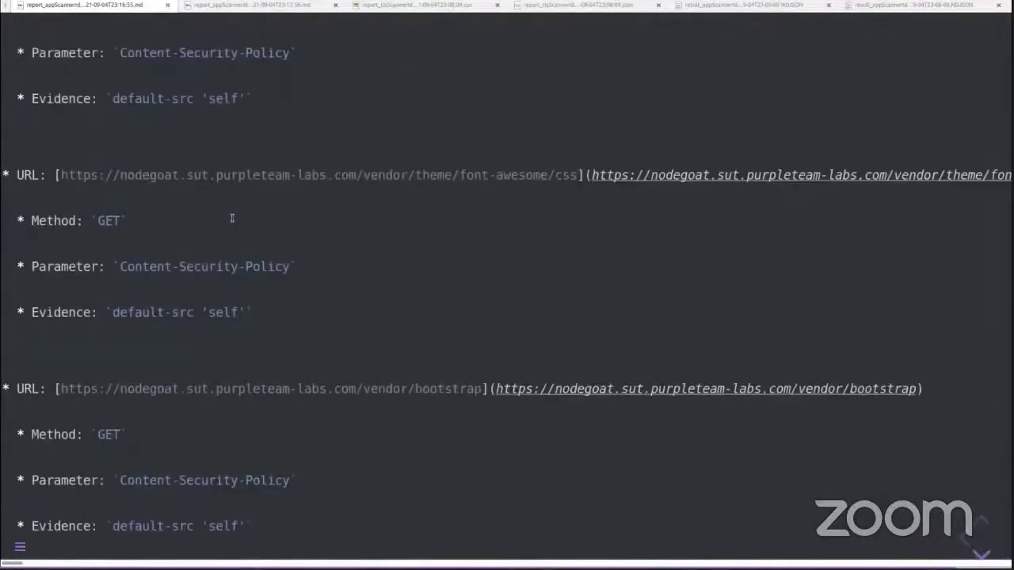
pyautogui.scroll(-3)
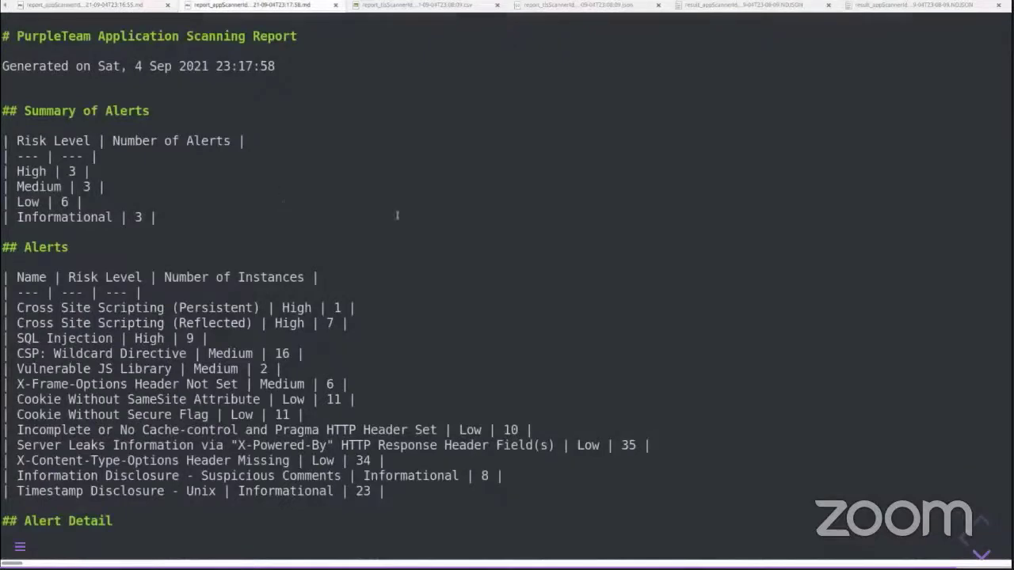
pyautogui.scroll(-3)
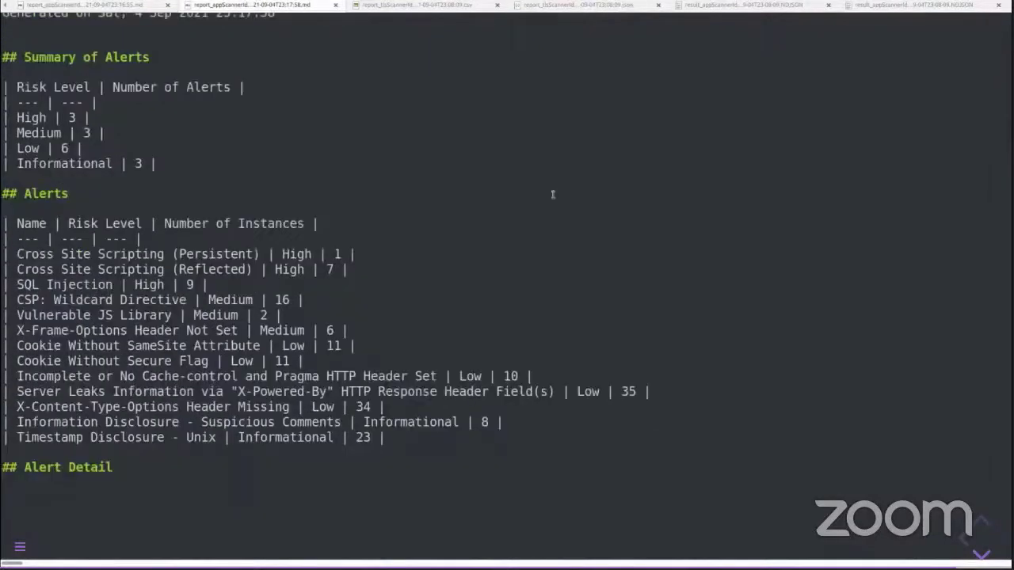
pyautogui.scroll(-3)
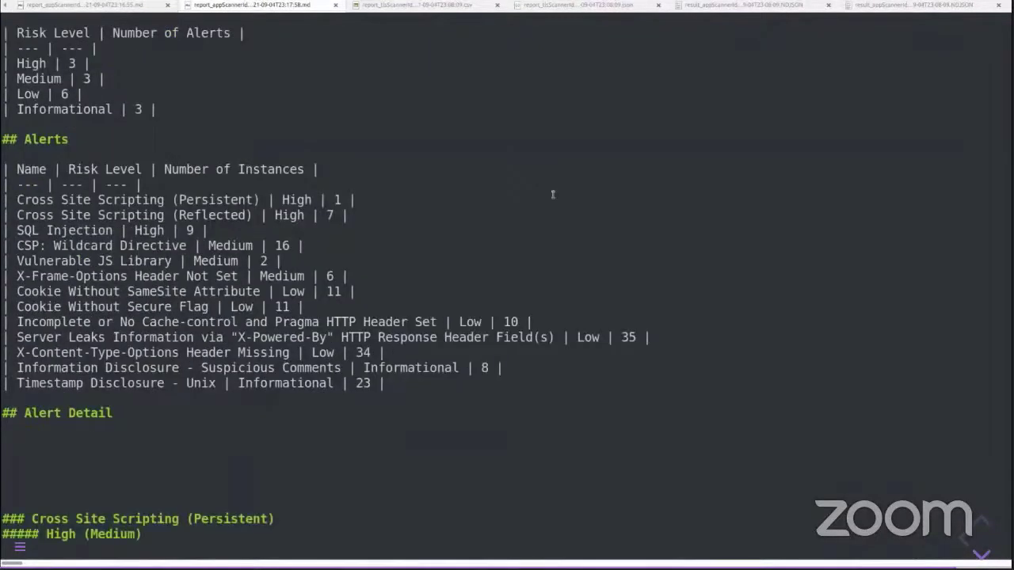
pyautogui.scroll(-3)
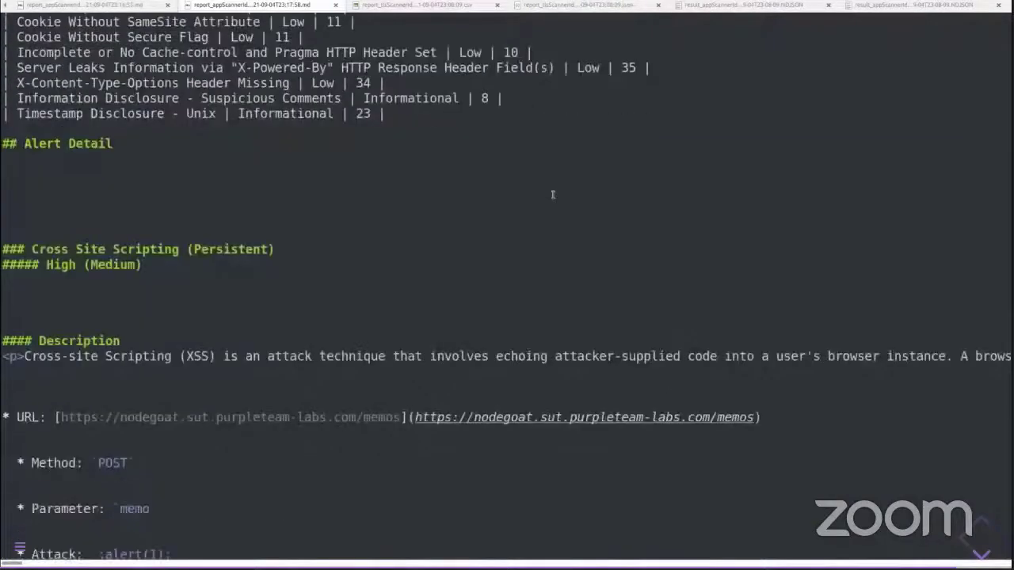
pyautogui.scroll(-3)
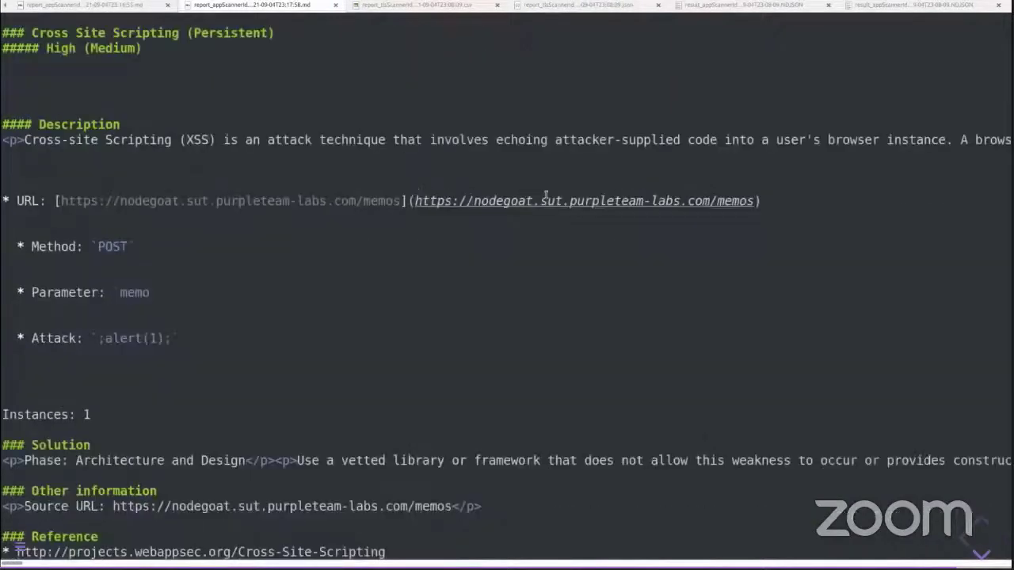
pyautogui.scroll(-3)
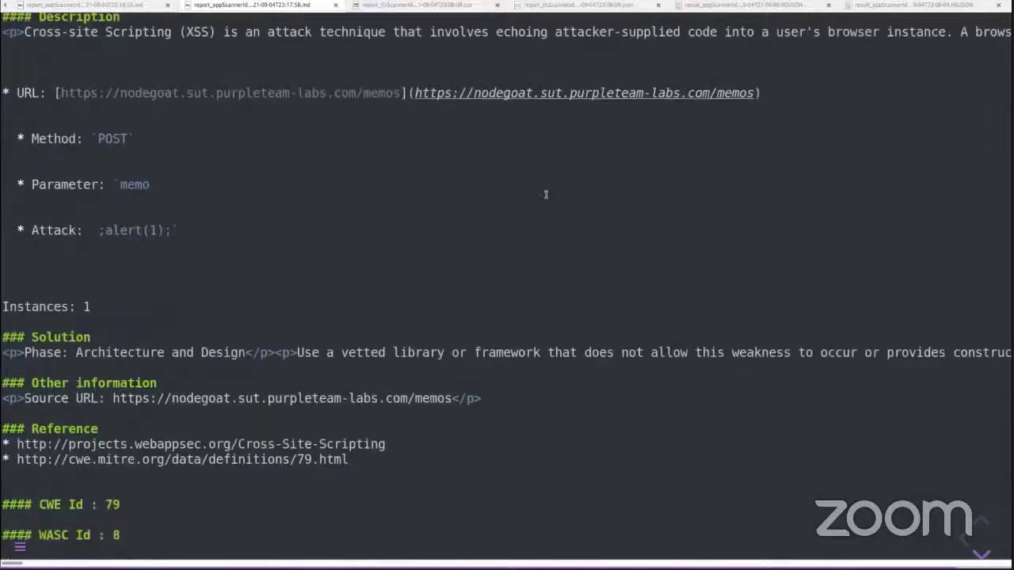
pyautogui.scroll(-3)
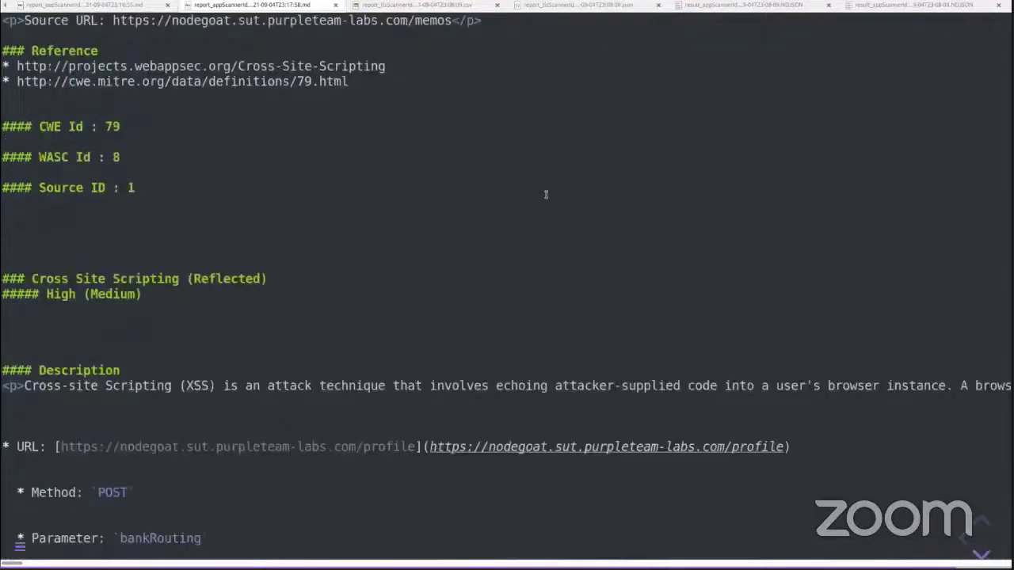
pyautogui.scroll(-3)
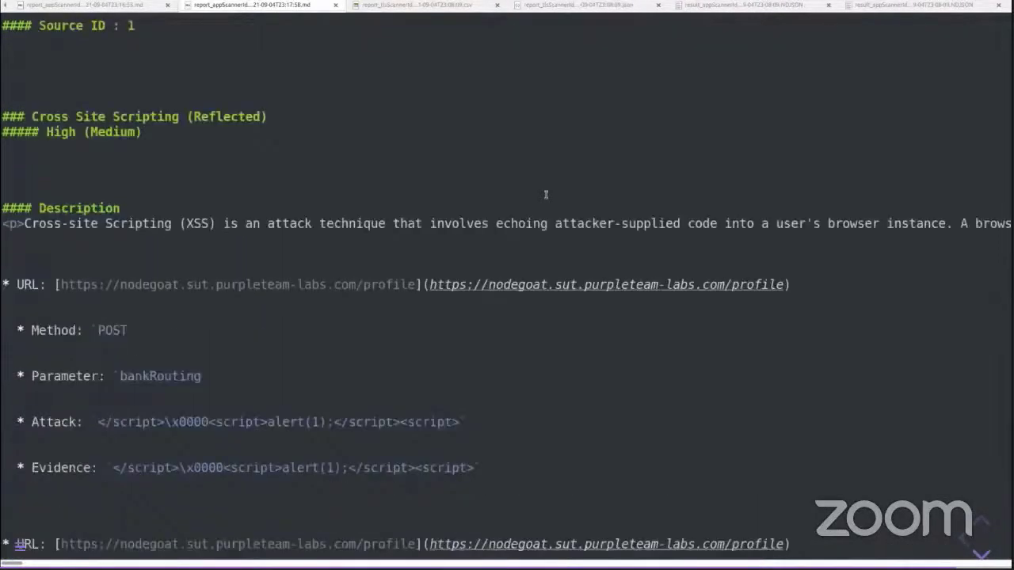
pyautogui.scroll(-3)
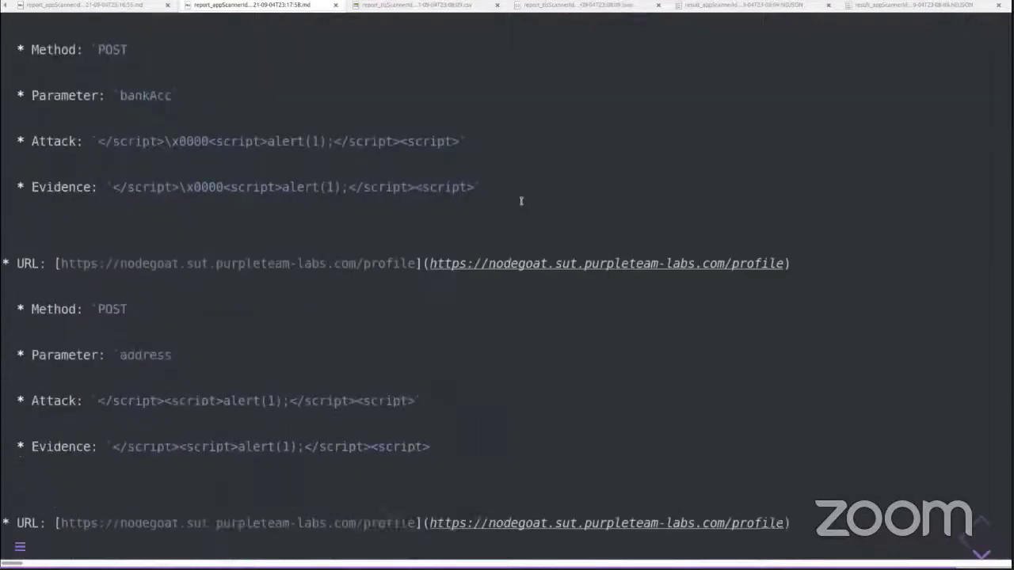
pyautogui.scroll(-3)
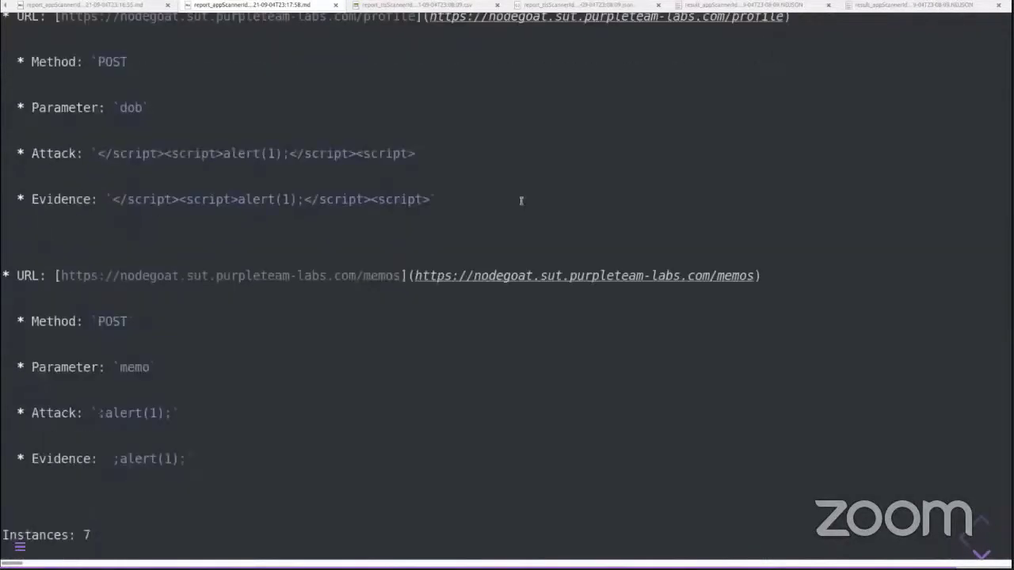
pyautogui.scroll(-3)
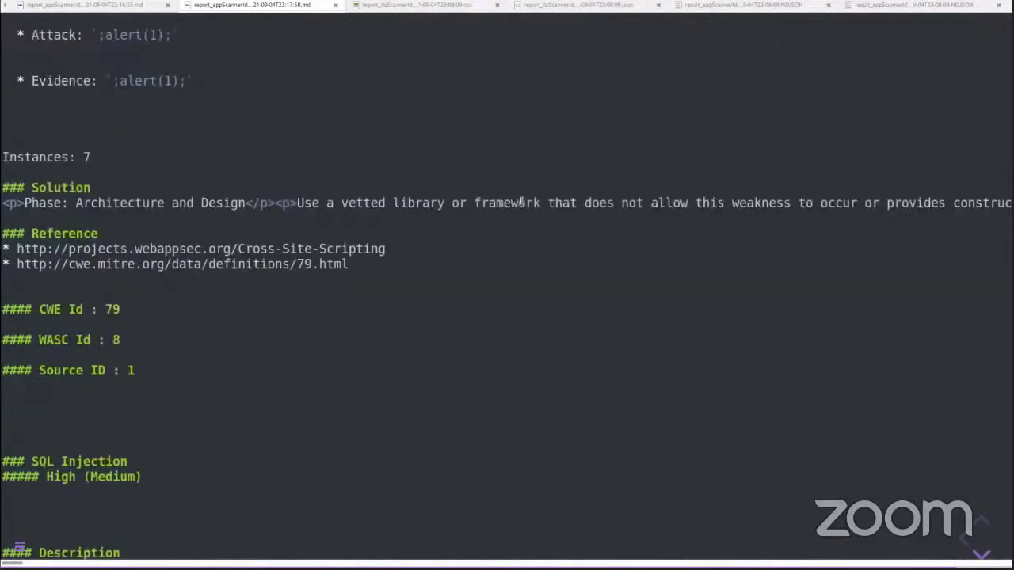
pyautogui.scroll(-3)
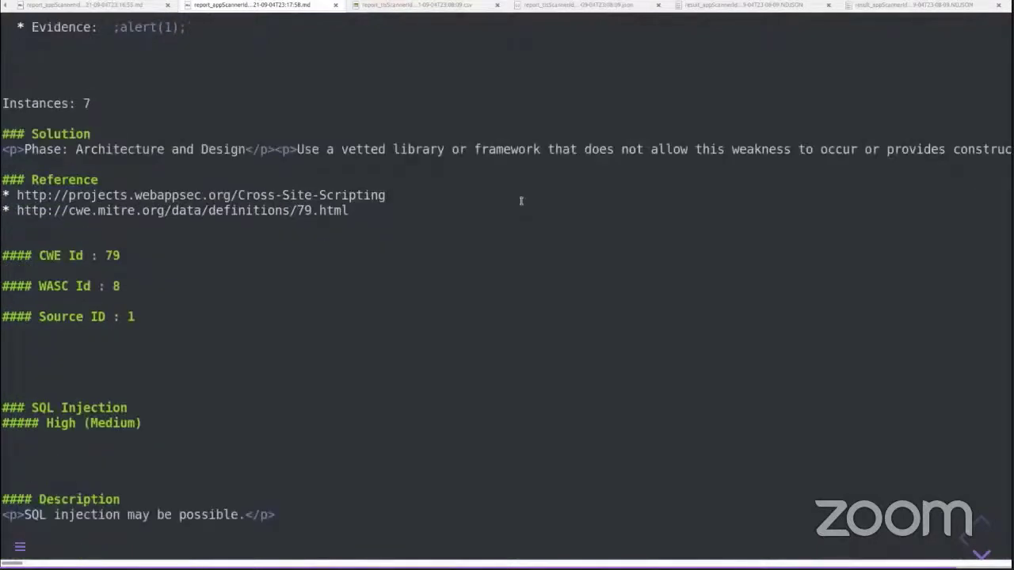
pyautogui.scroll(-3)
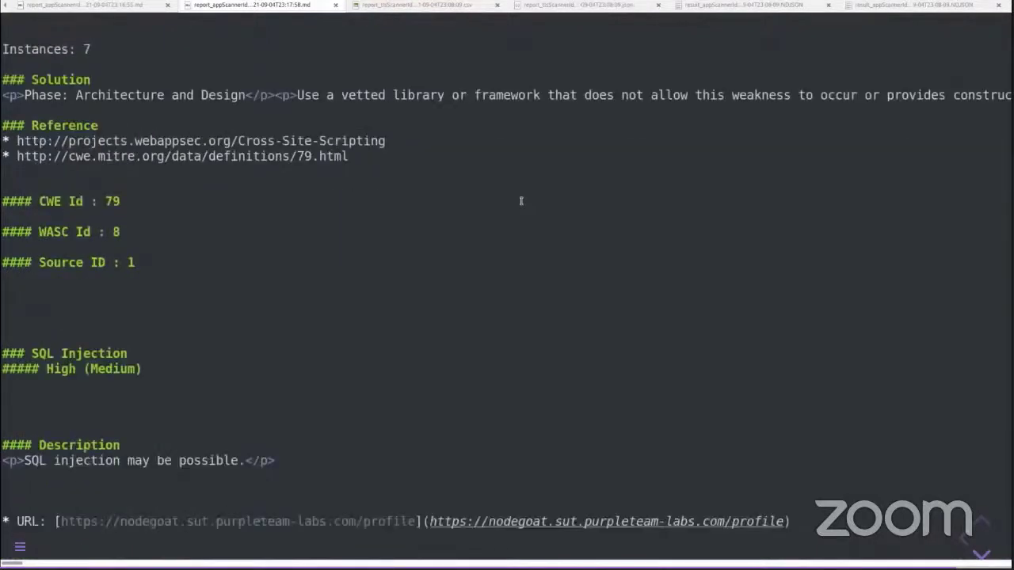
pyautogui.scroll(-3)
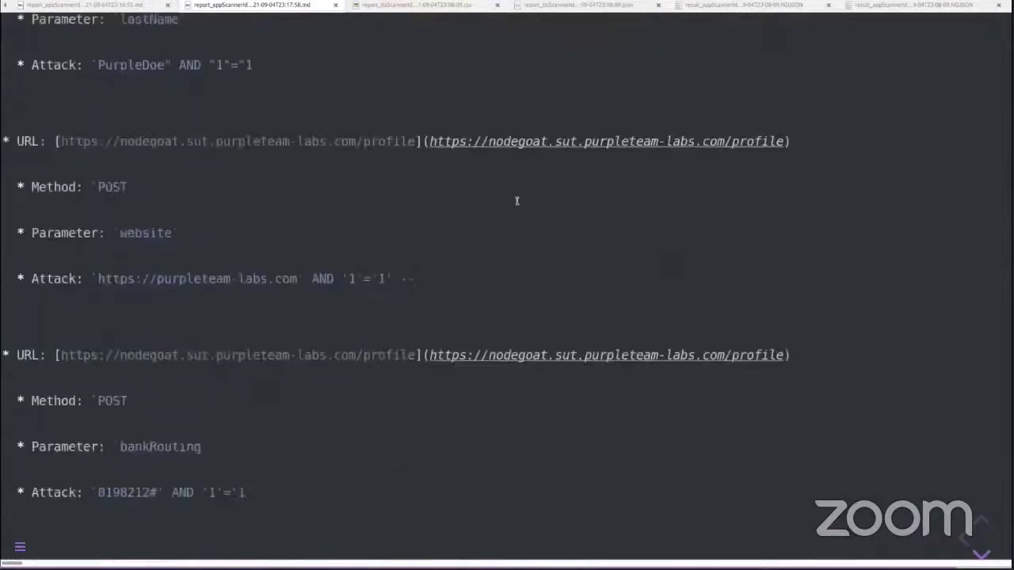
pyautogui.scroll(-3)
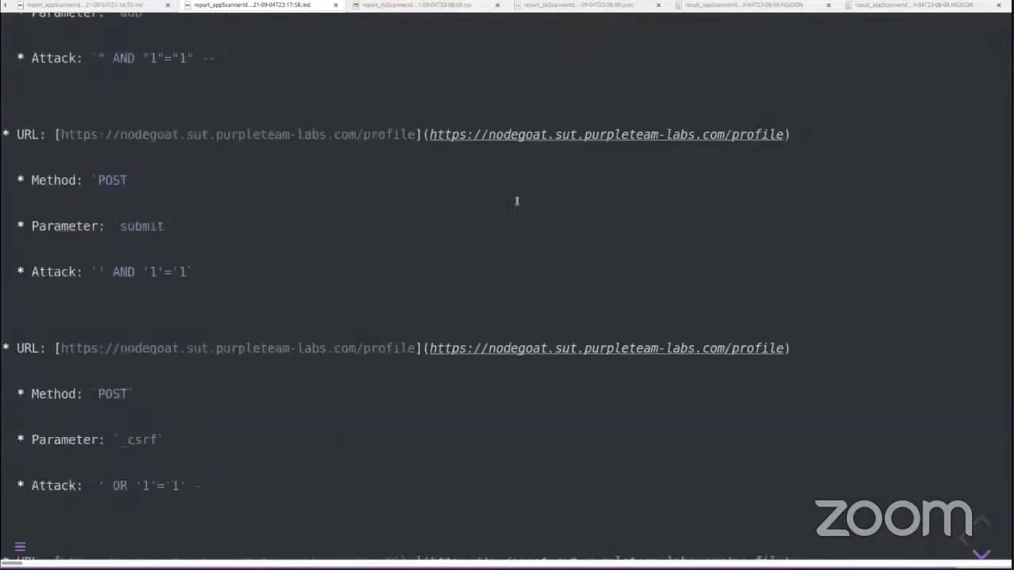
pyautogui.scroll(-3)
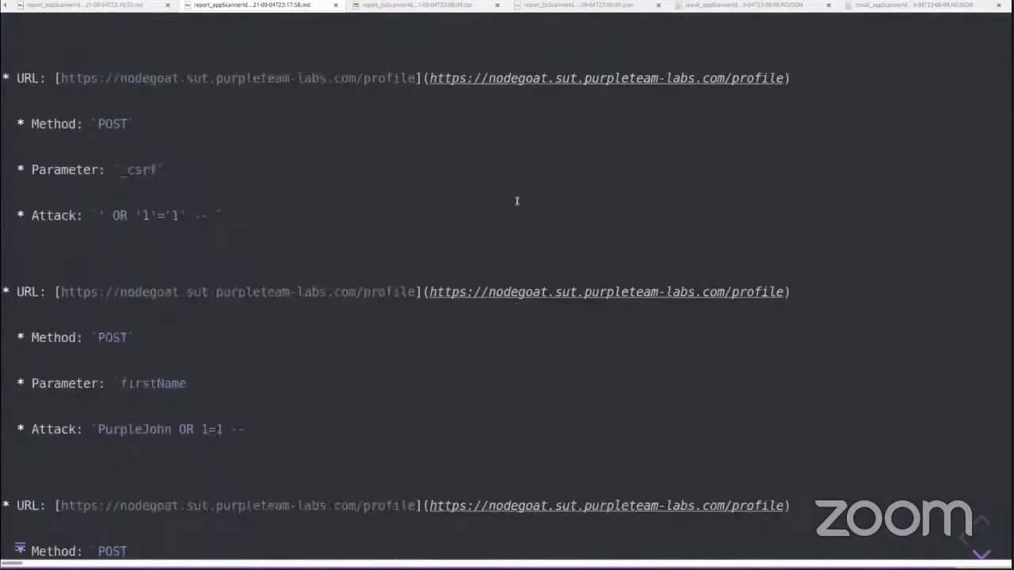
pyautogui.scroll(-3)
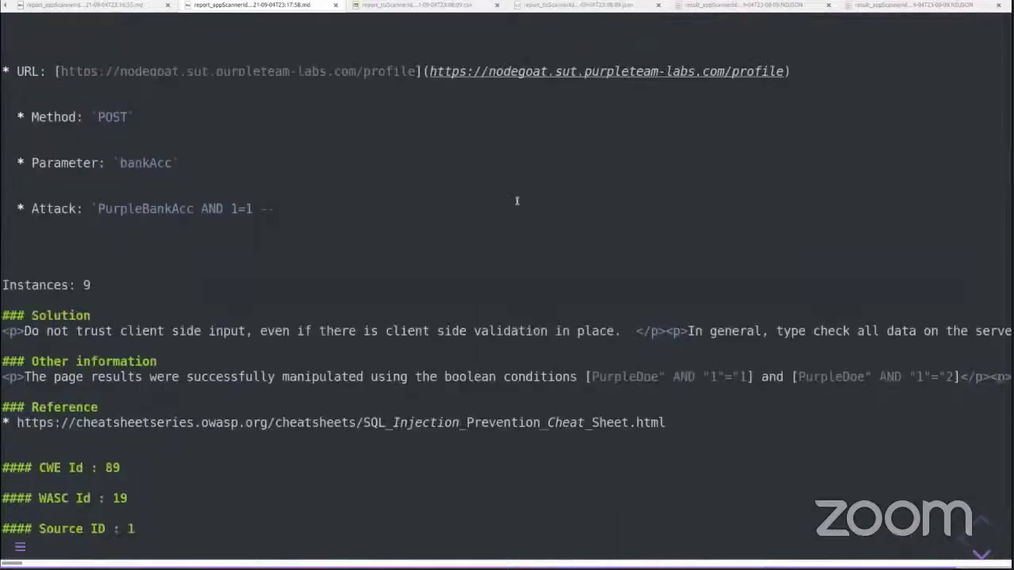
pyautogui.scroll(-3)
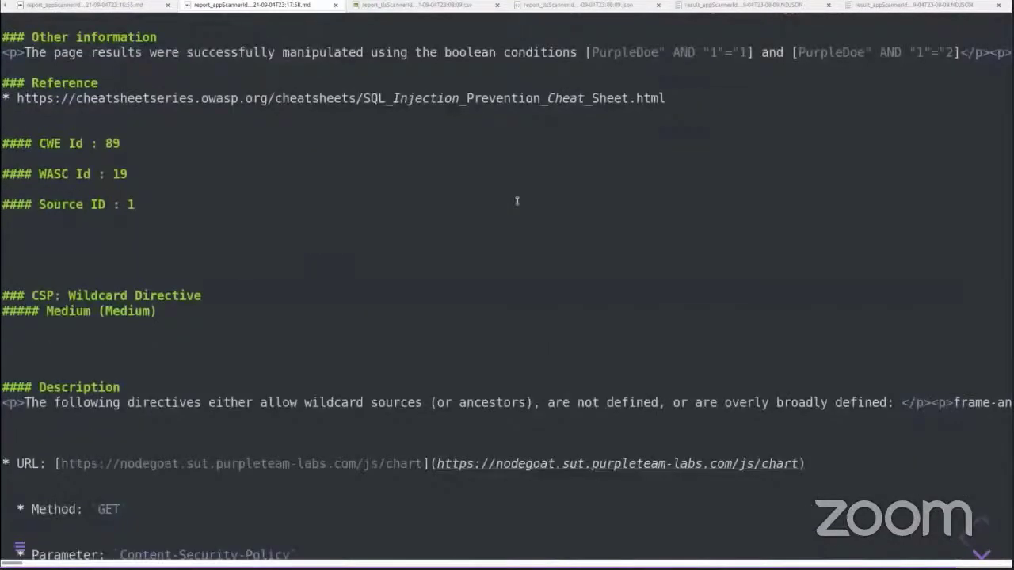
pyautogui.scroll(-3)
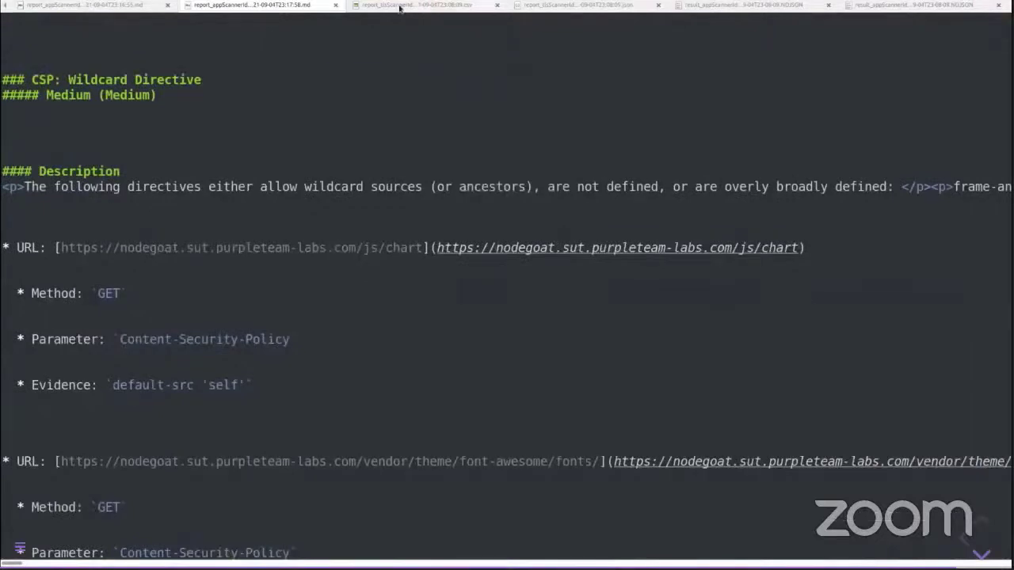
# Show the TLS scanner CSV report, highlighting the 3DES MEDIUM and TLS1 LOW severities.
pyautogui.click(426, 5)
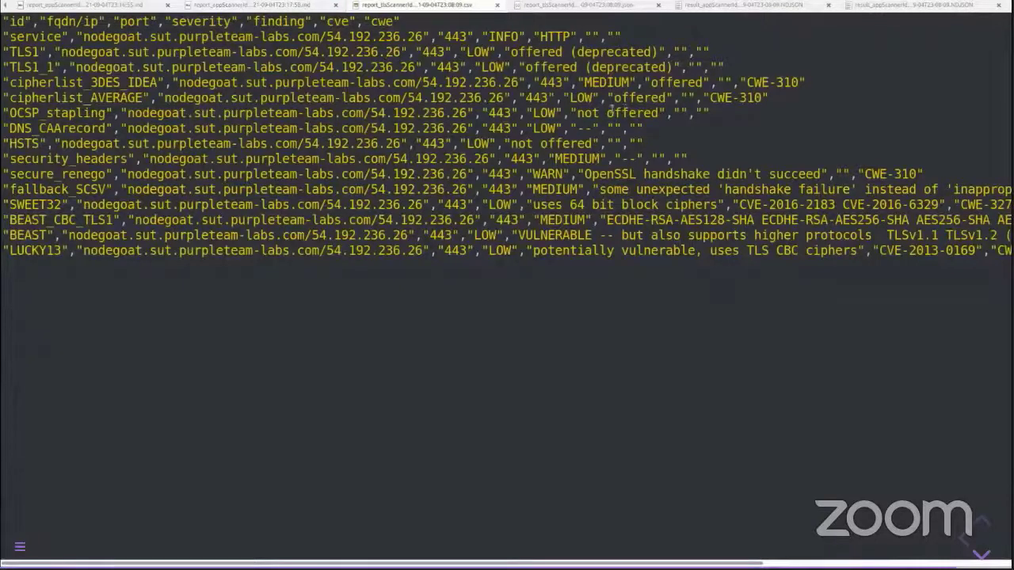
pyautogui.moveTo(743, 340)
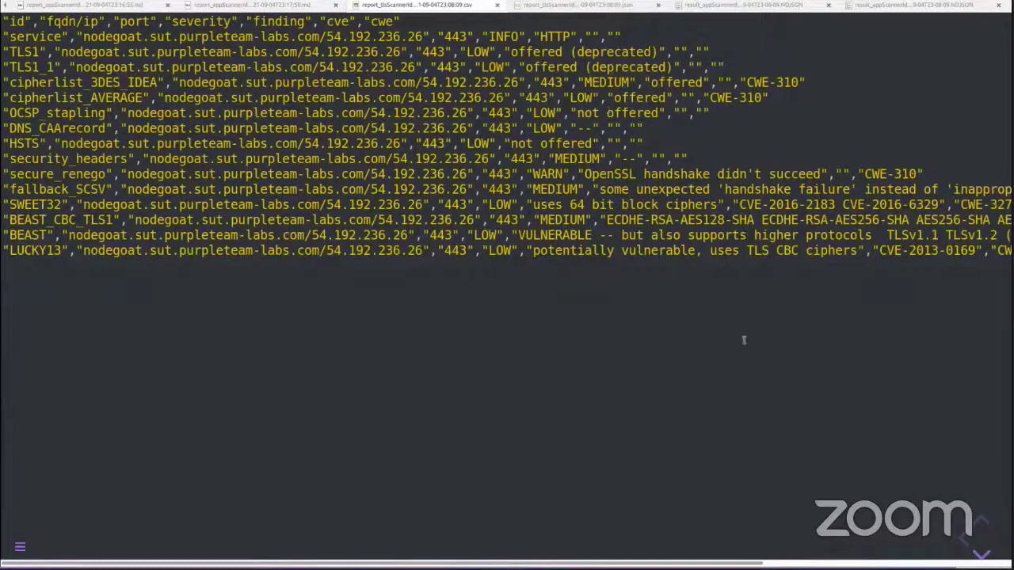
pyautogui.moveTo(594, 333)
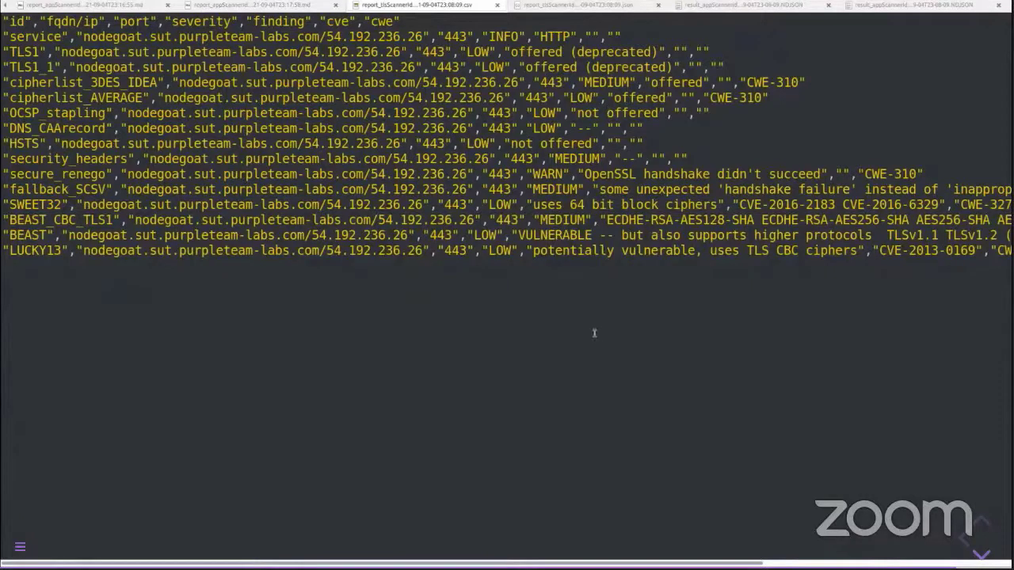
pyautogui.moveTo(528, 289)
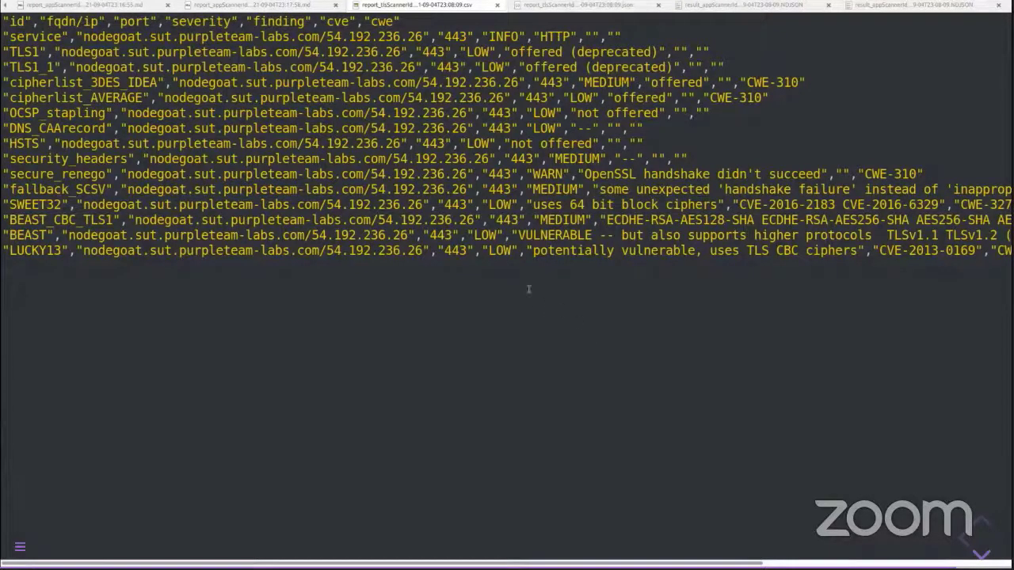
pyautogui.doubleClick(499, 250)
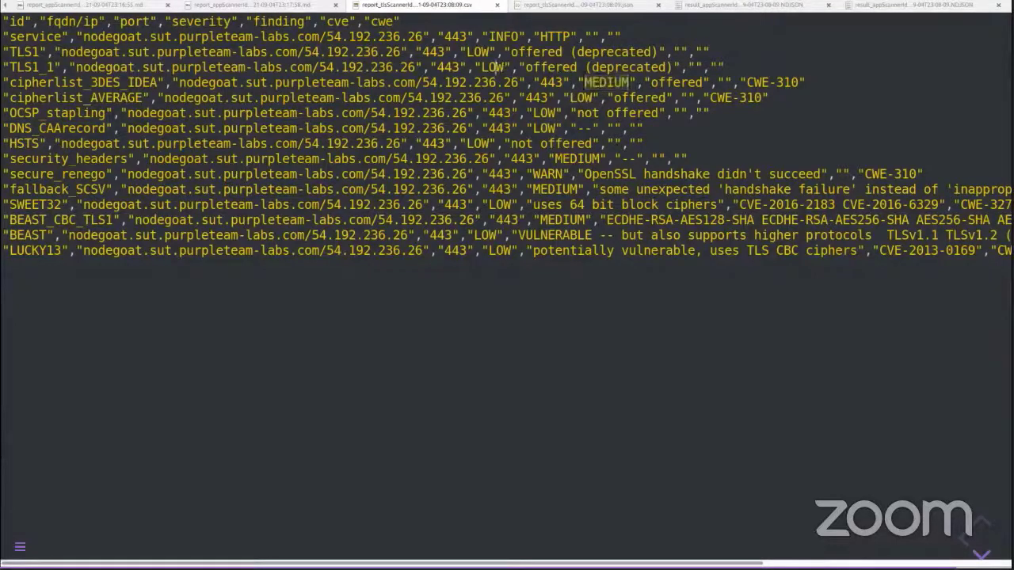
pyautogui.doubleClick(478, 52)
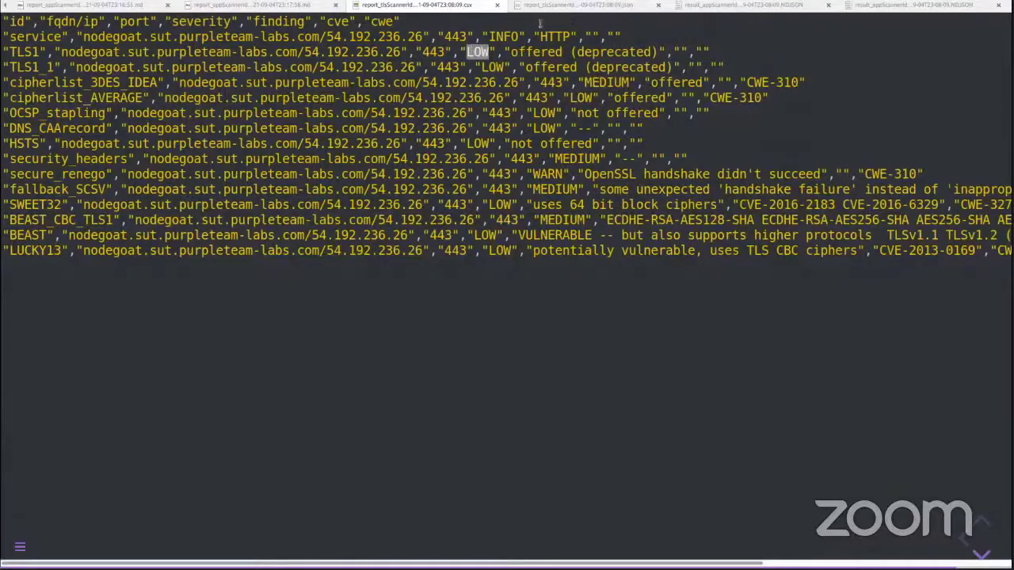
# Show the TLS scanner JSON report, scrolling past LUCKY13 to scanTime 699 at the end.
pyautogui.click(586, 5)
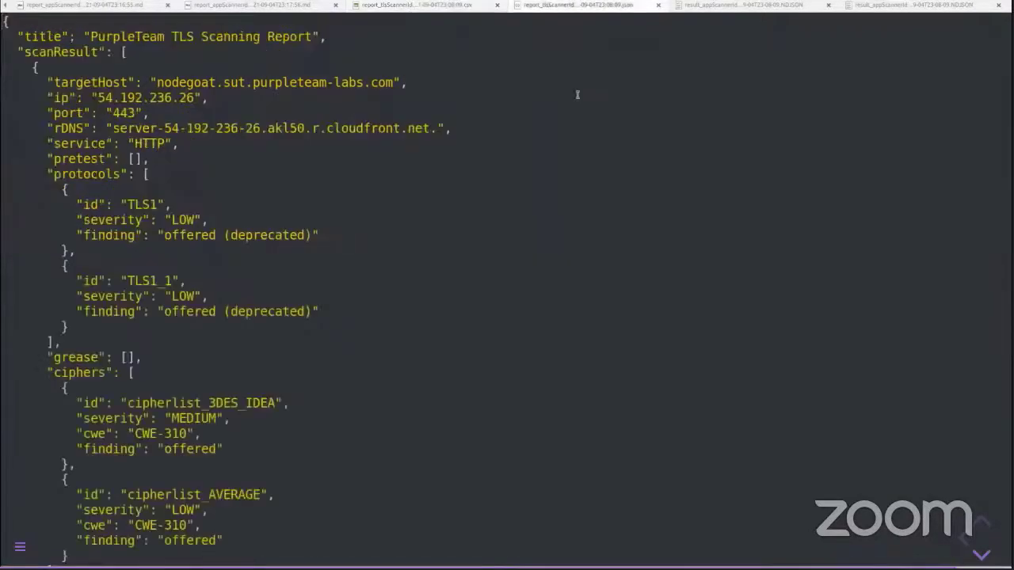
pyautogui.moveTo(577, 126)
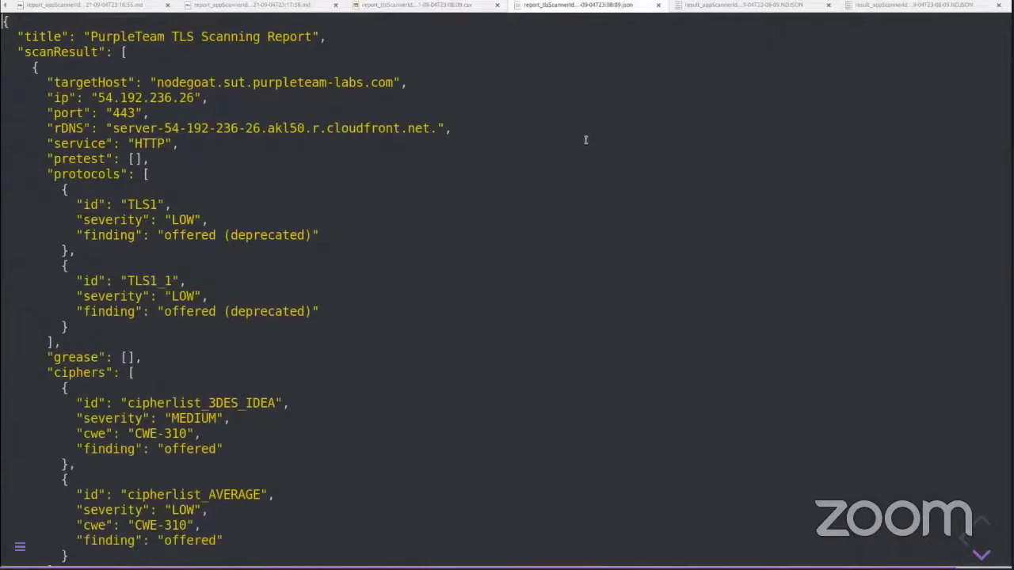
pyautogui.moveTo(612, 217)
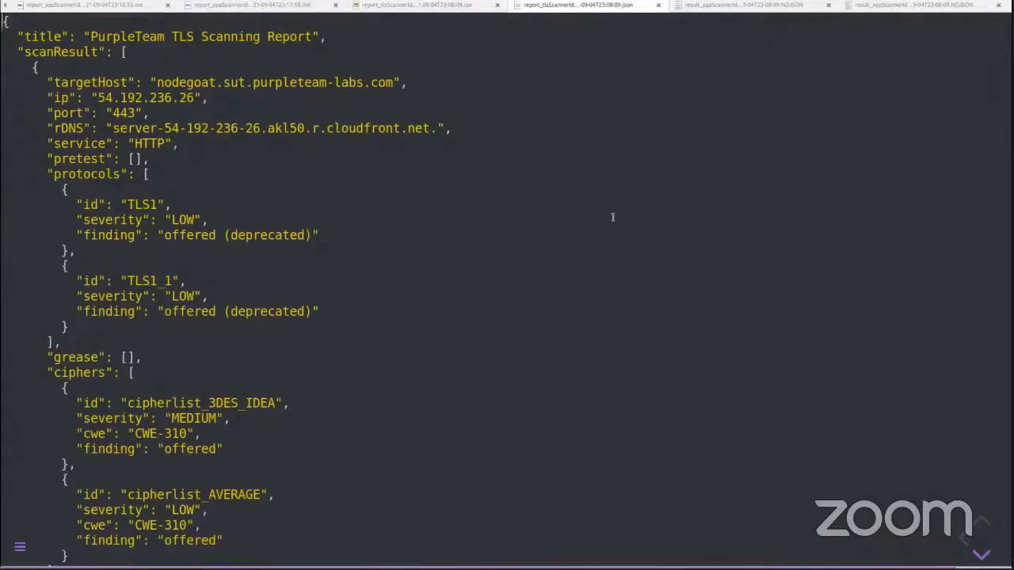
pyautogui.scroll(-3)
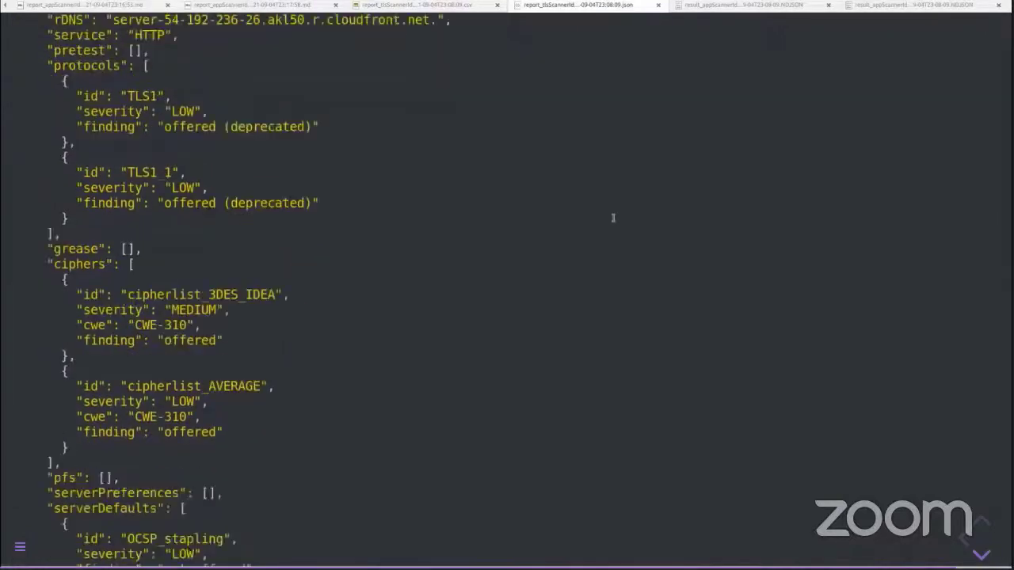
pyautogui.scroll(-3)
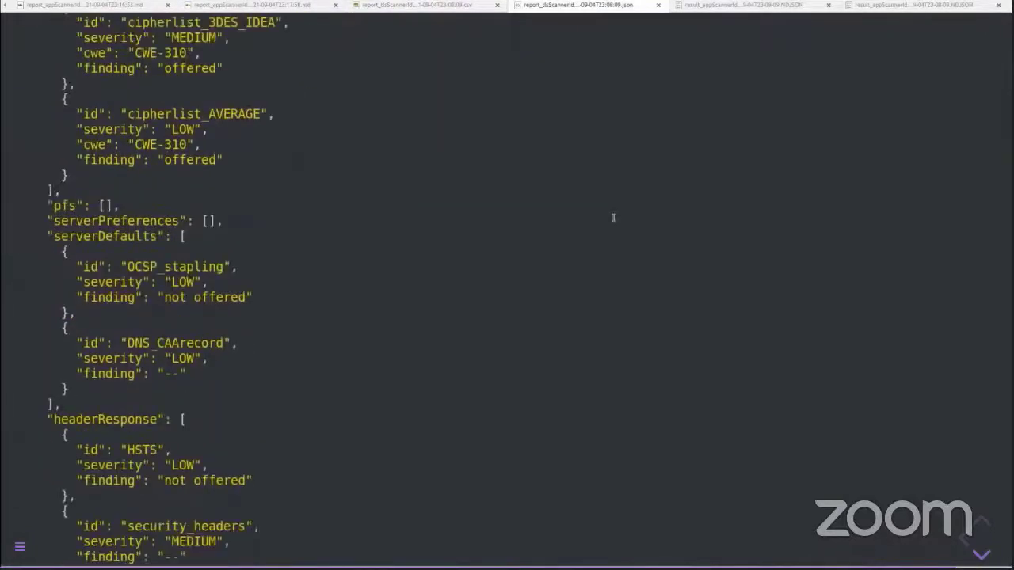
pyautogui.scroll(-3)
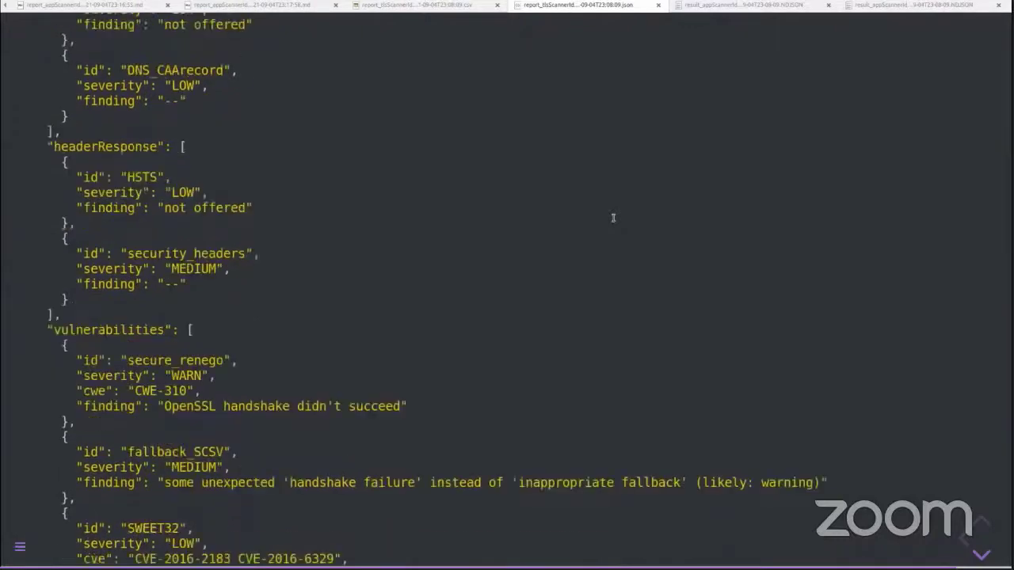
pyautogui.scroll(-3)
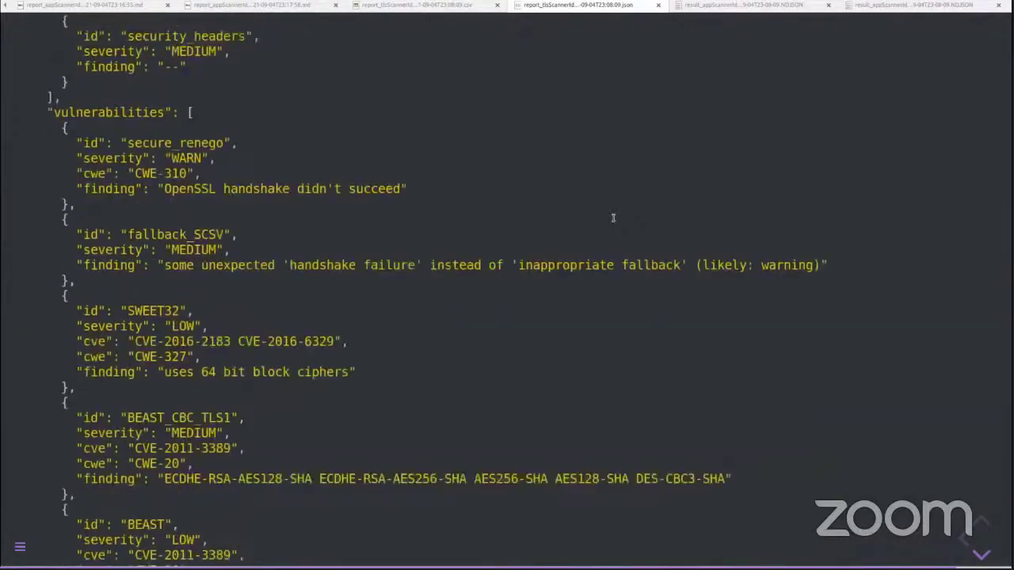
pyautogui.scroll(-3)
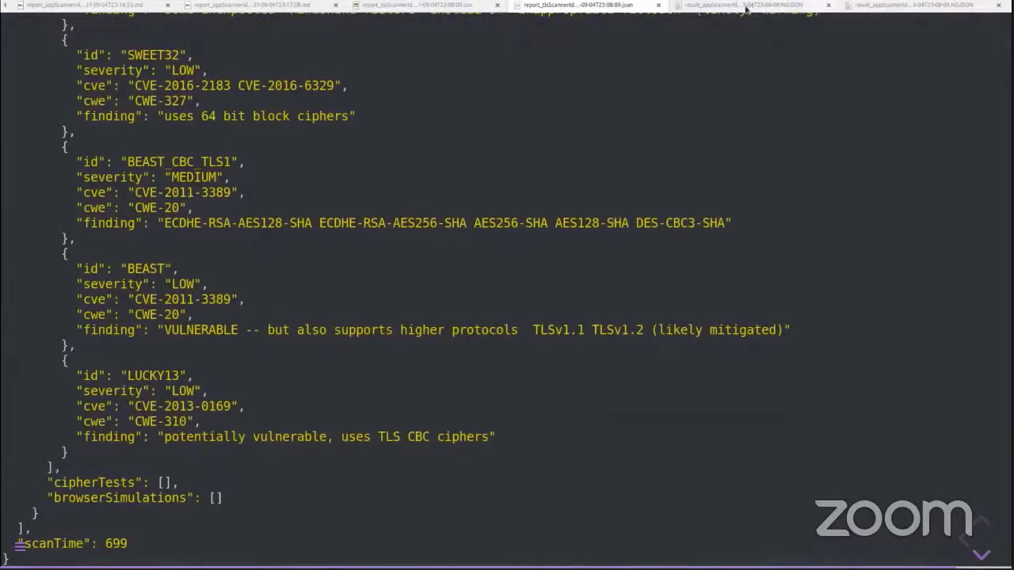
# Show the result_appScannerId NDJSON file with the Cucumber messages for the app scan steps.
pyautogui.click(910, 5)
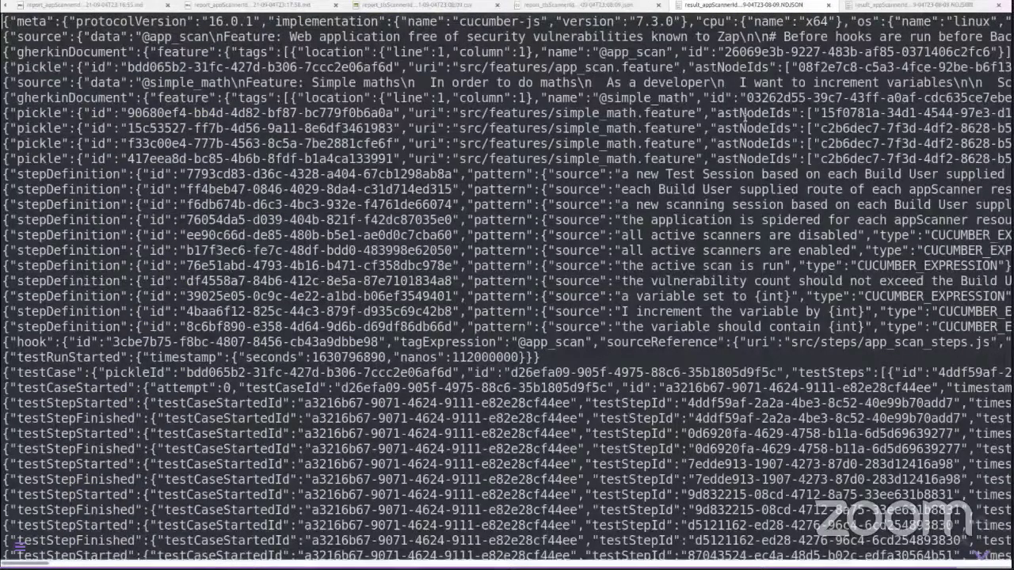
pyautogui.scroll(-3)
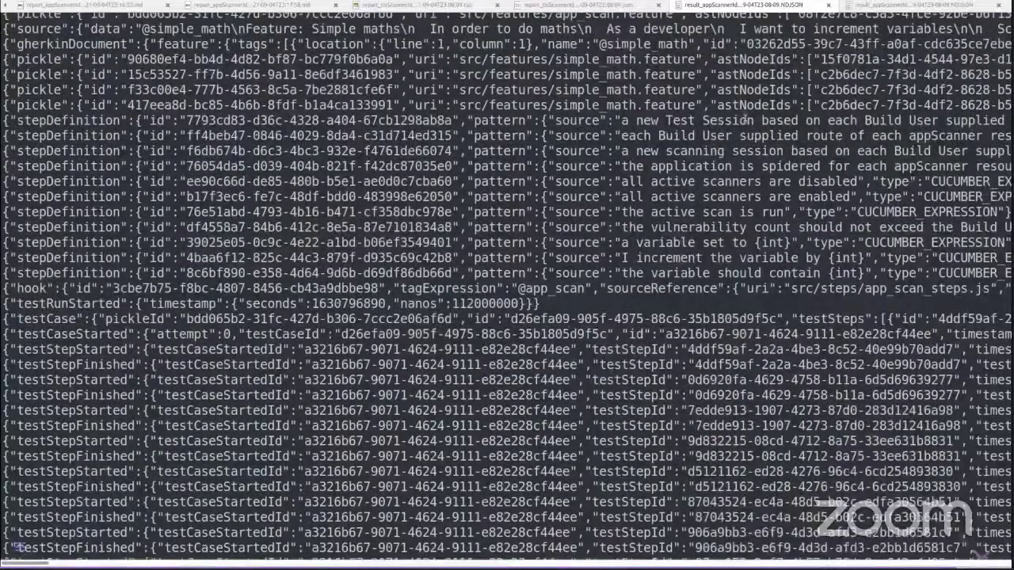
pyautogui.scroll(-3)
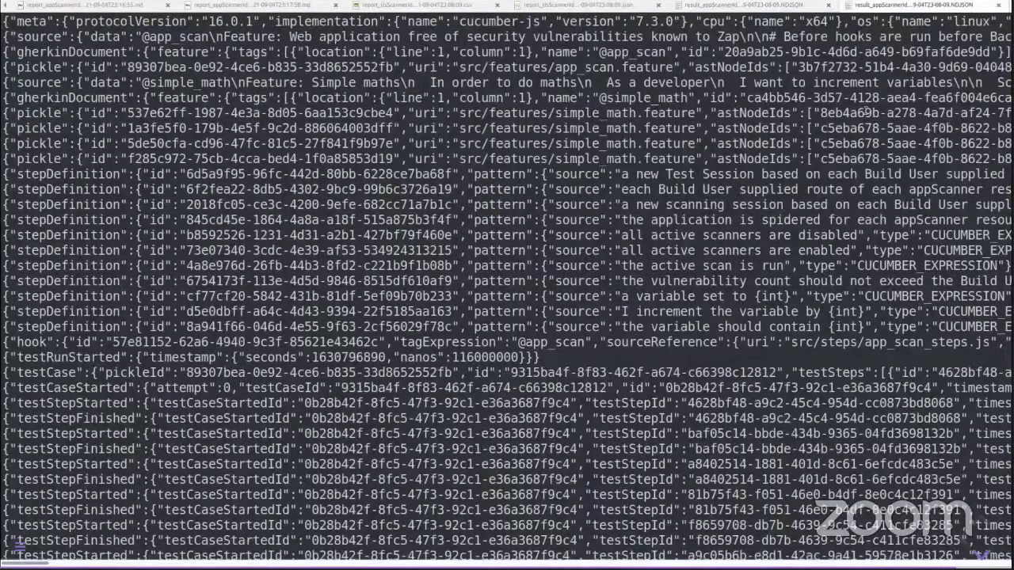
pyautogui.scroll(-3)
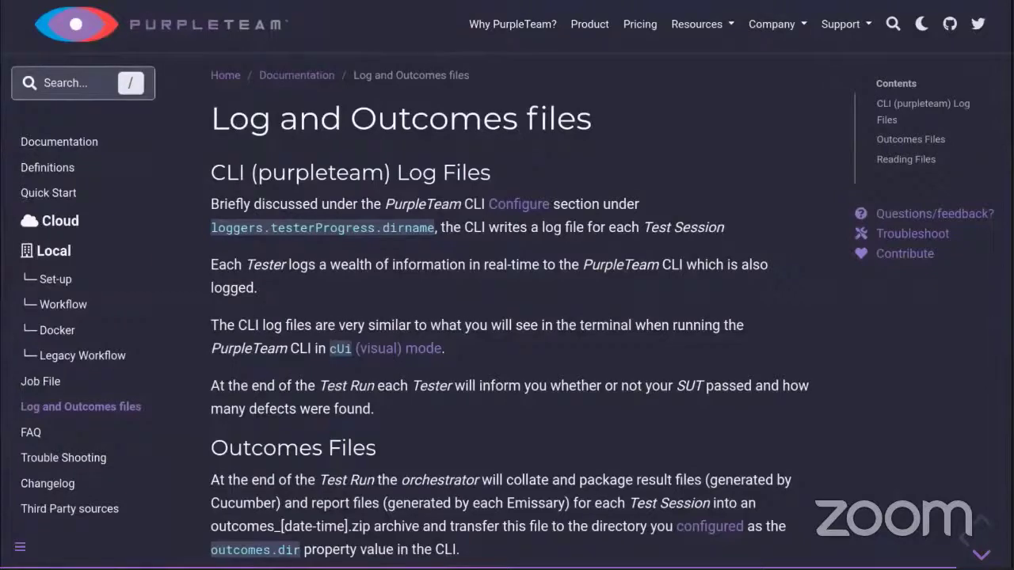
# Scroll the Log and Outcomes files docs page past Outcomes Files to Reading Files.
pyautogui.scroll(-3)
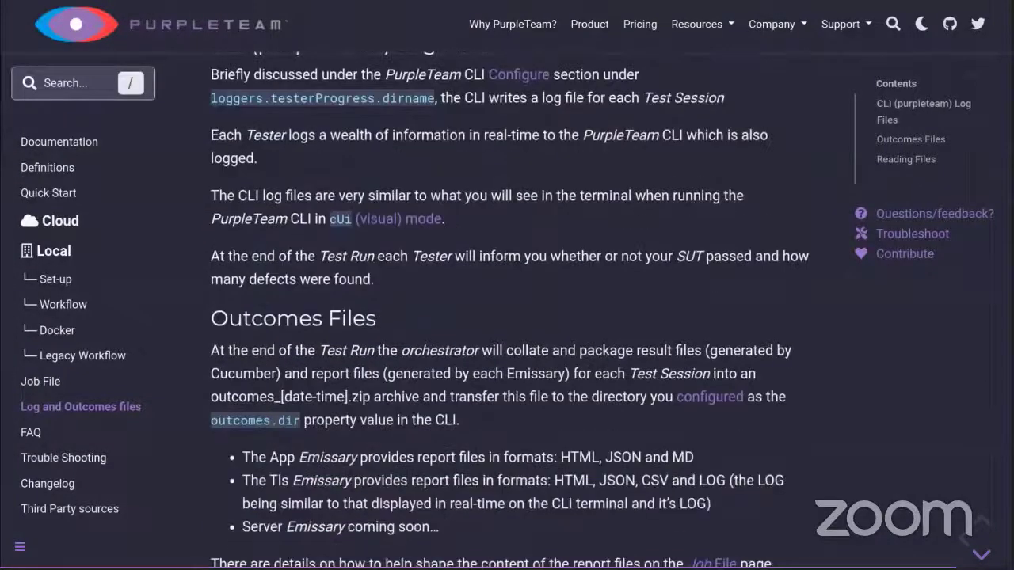
pyautogui.scroll(-3)
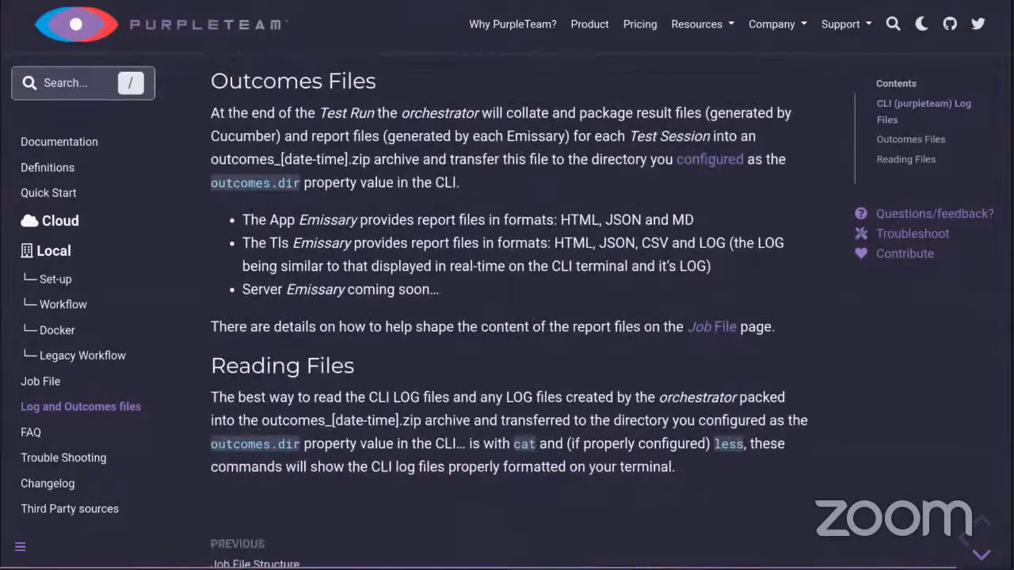
pyautogui.scroll(-3)
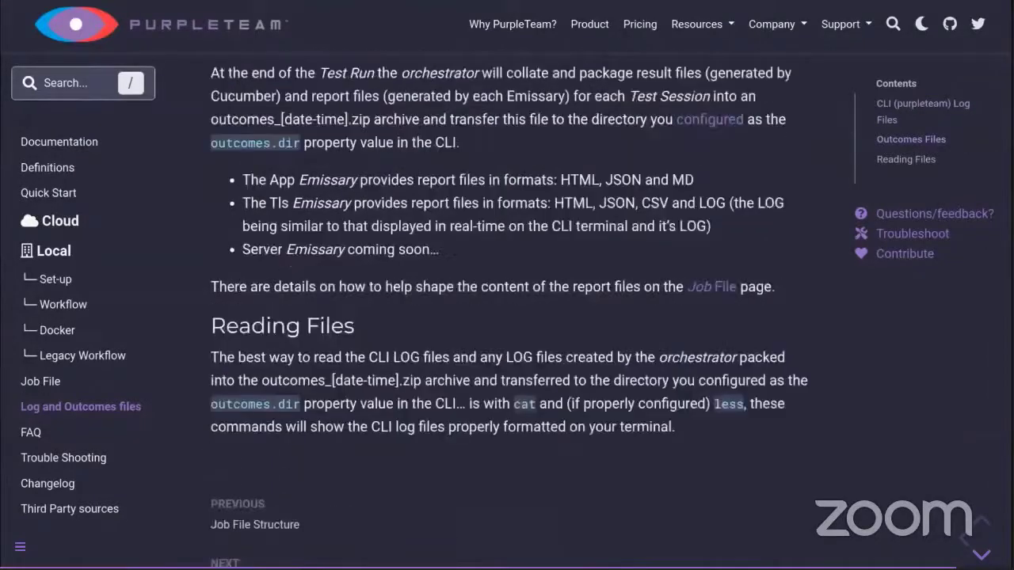